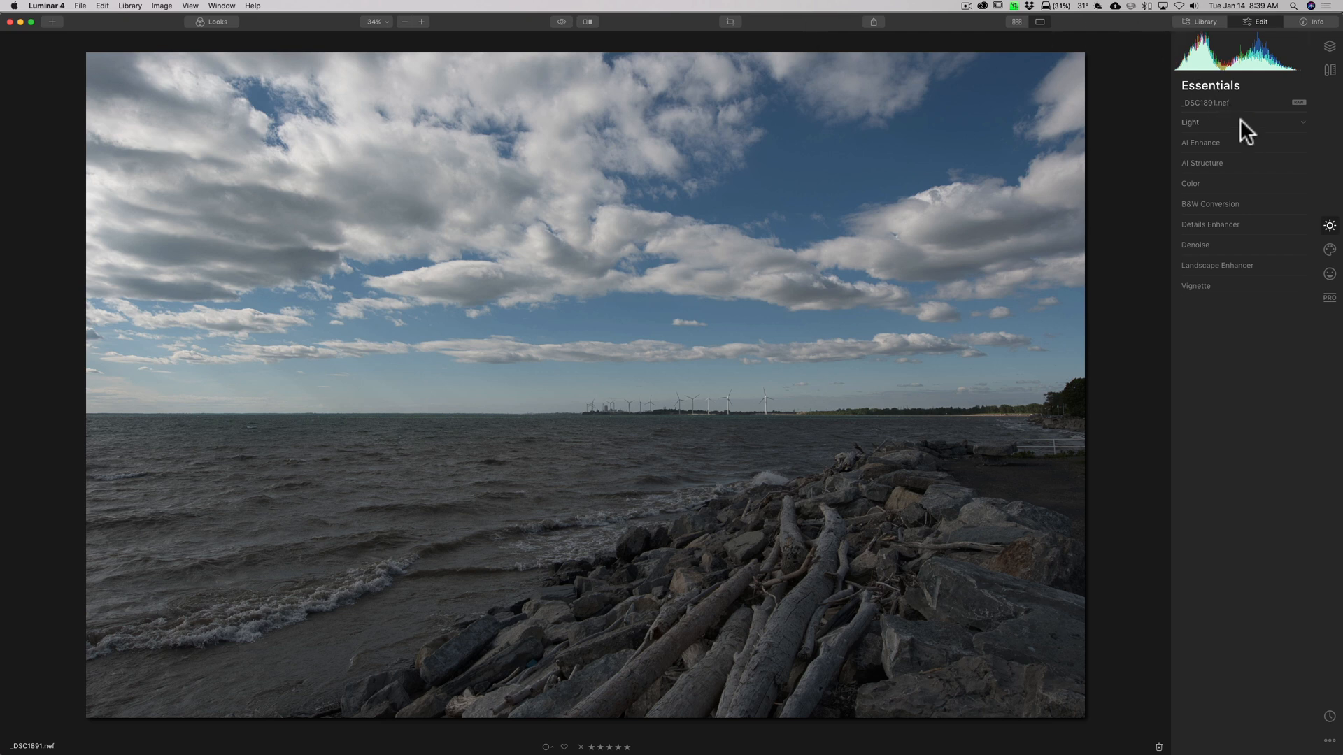
Expand the Light panel, lift Shadows to 55 and pull Highlights down to -48.
{"action": "left_click", "coordinate": [1190, 122]}
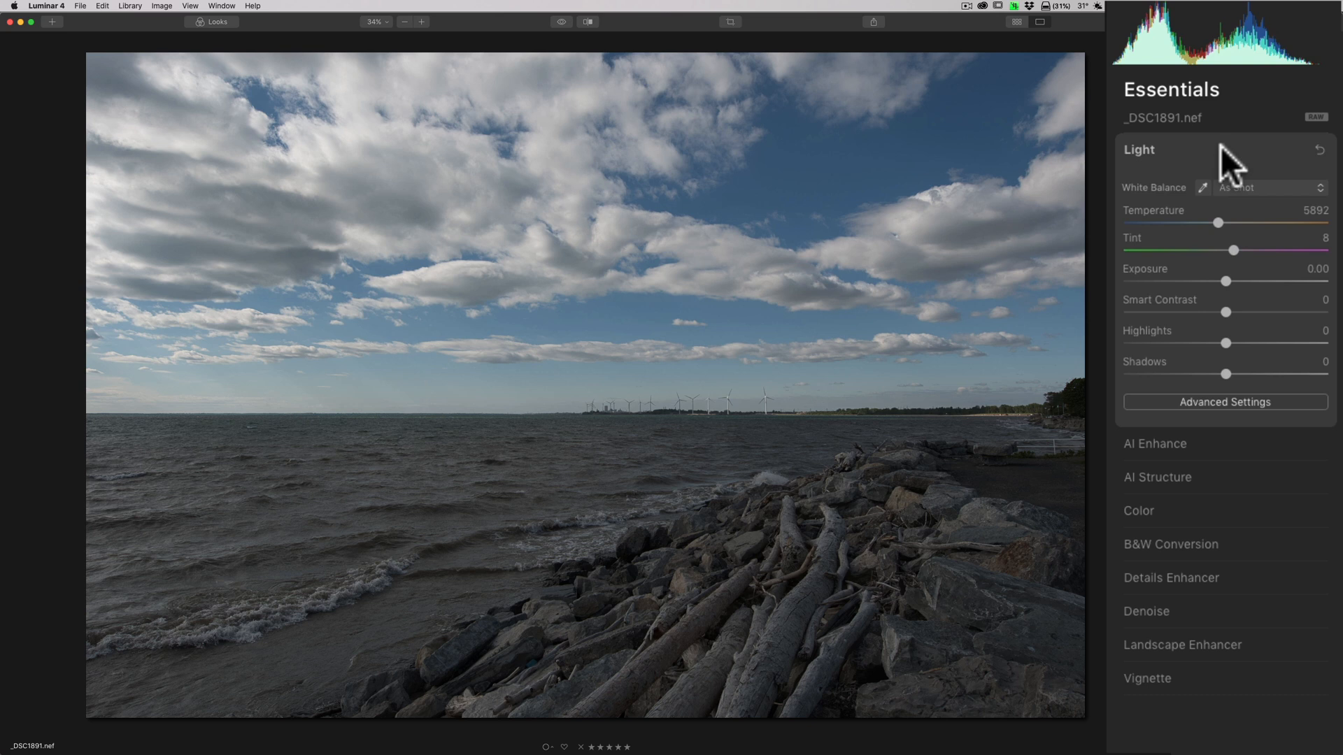
{"action": "mouse_move", "coordinate": [1250, 373]}
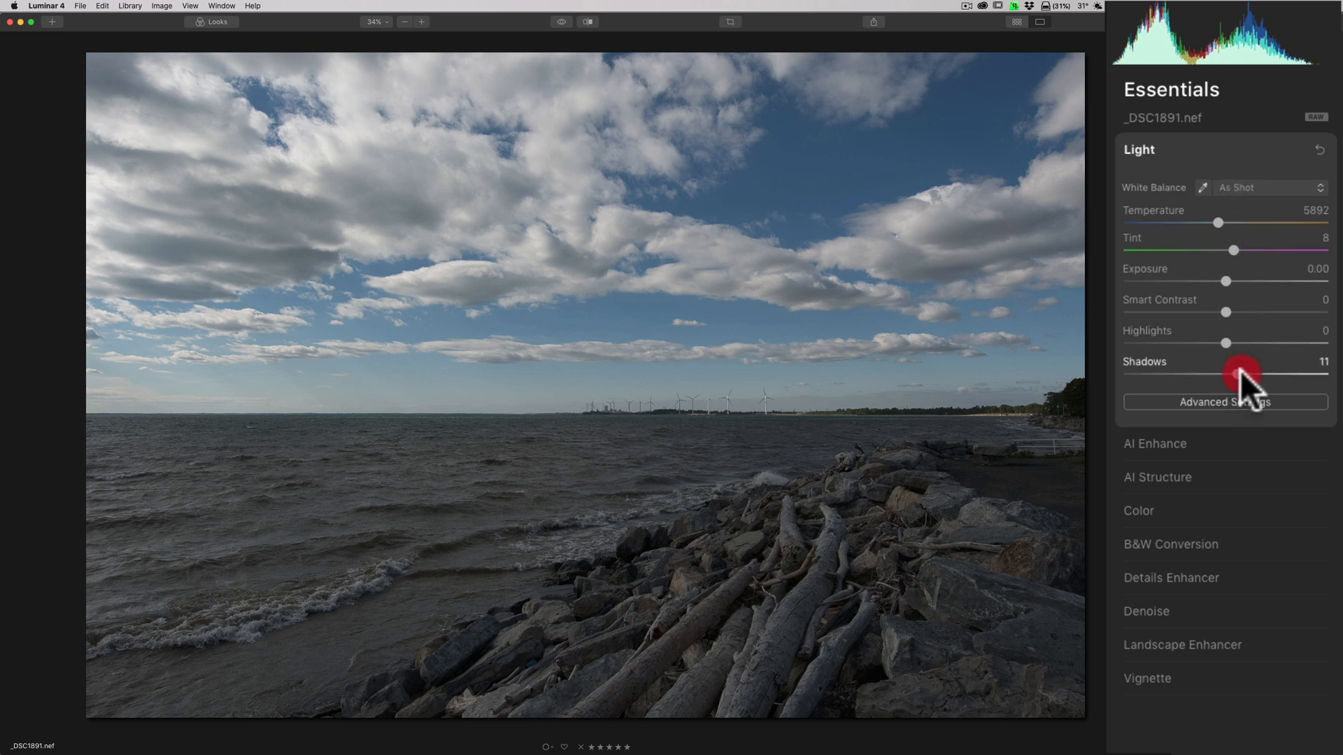
{"action": "left_click_drag", "start_coordinate": [1246, 377], "coordinate": [1283, 377]}
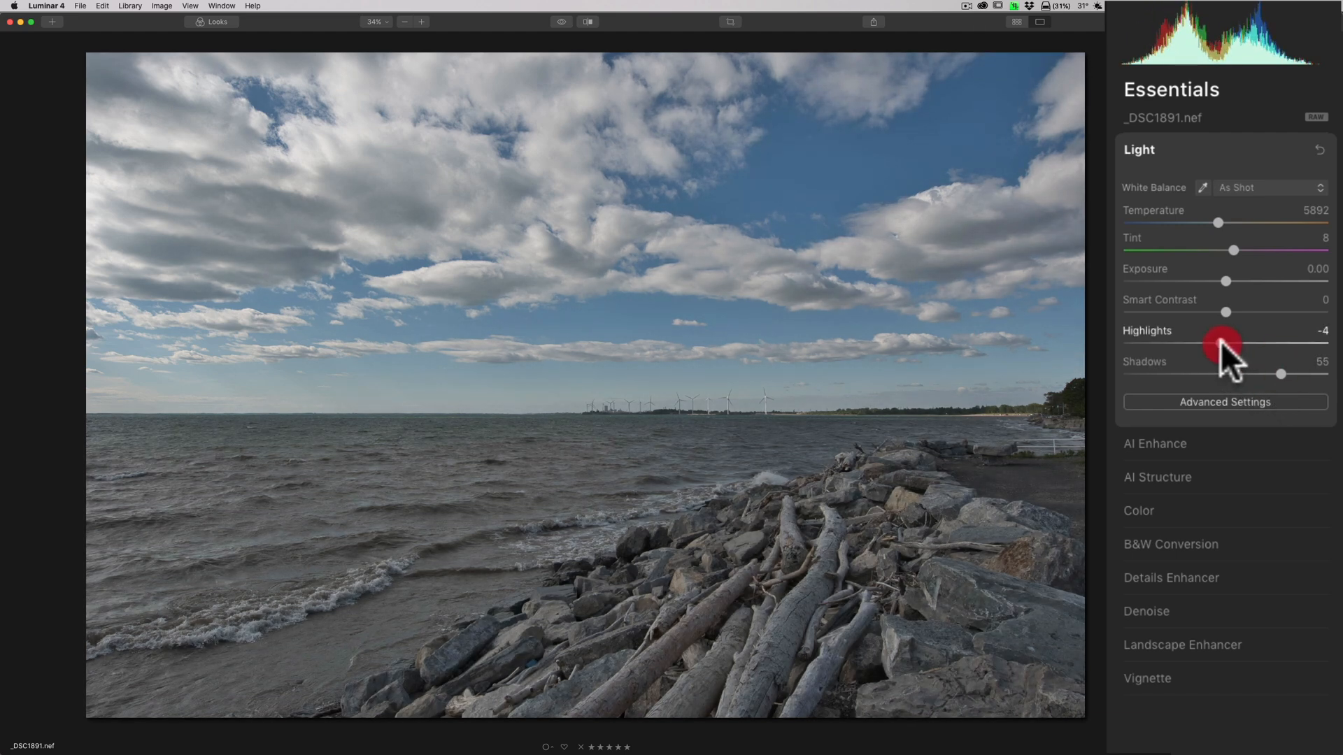
{"action": "left_click_drag", "start_coordinate": [1225, 343], "coordinate": [1178, 343]}
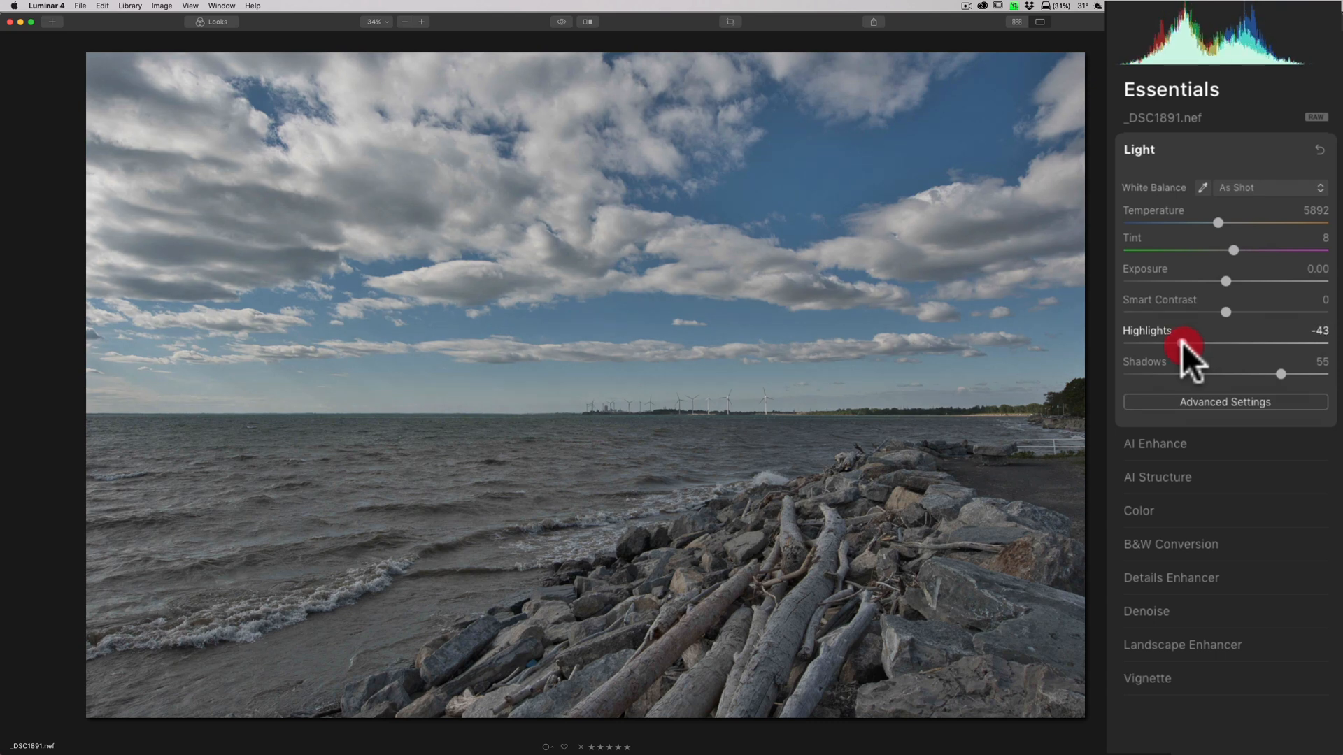
{"action": "left_click_drag", "start_coordinate": [1216, 342], "coordinate": [1175, 343]}
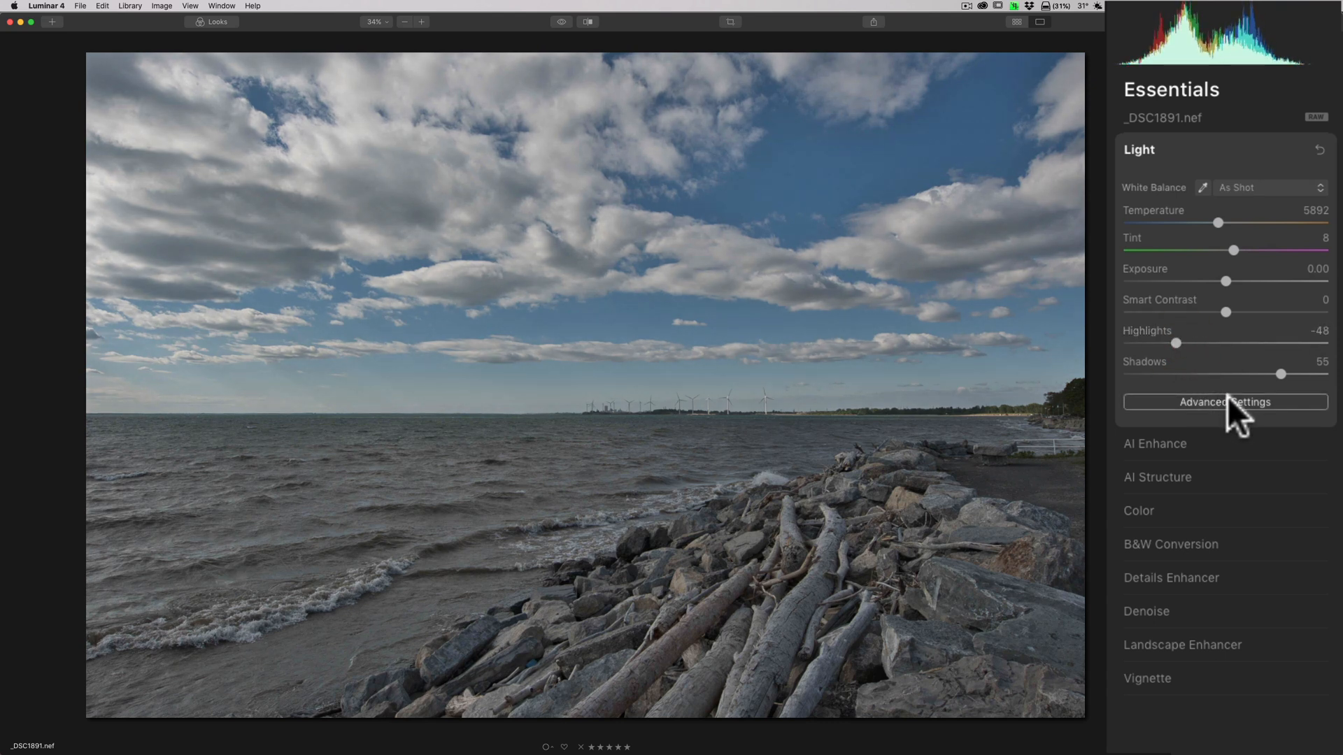
Reveal Light's Advanced Settings and test Whites, returning it to neutral.
{"action": "left_click", "coordinate": [1225, 403]}
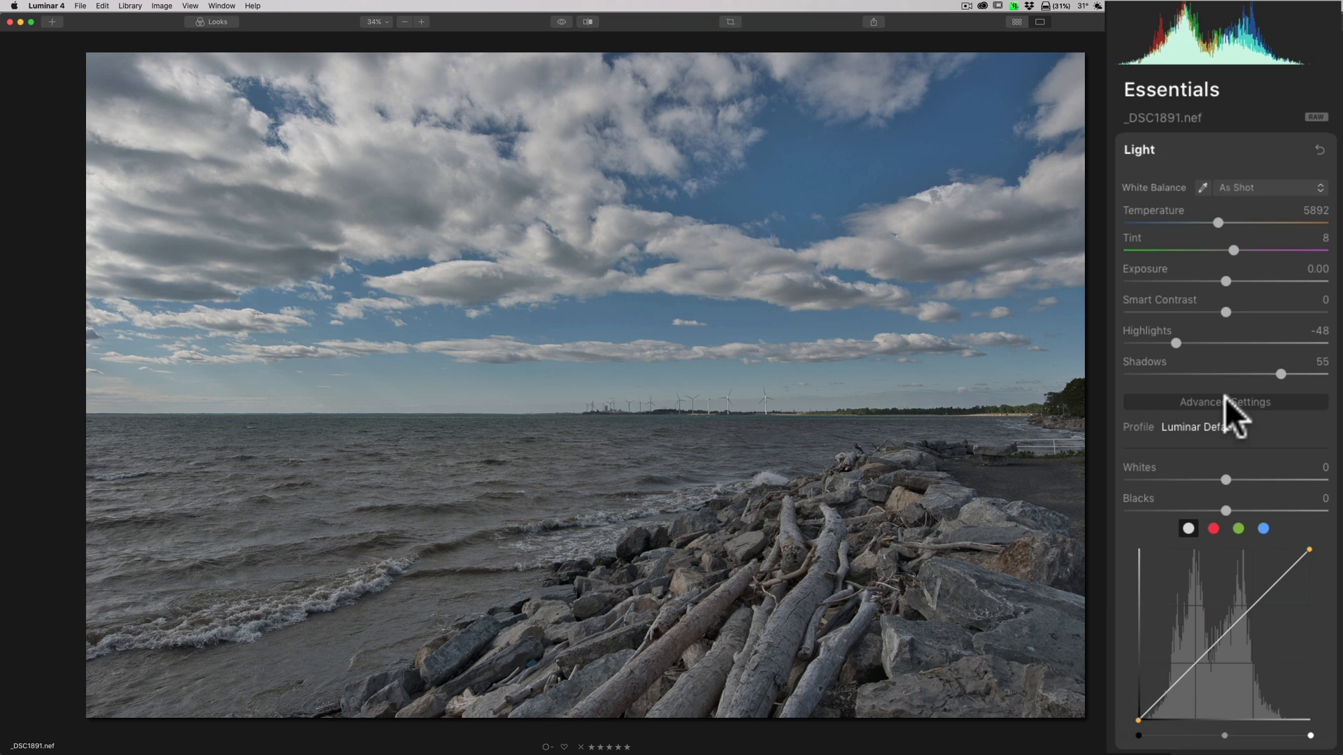
{"action": "mouse_move", "coordinate": [1284, 739]}
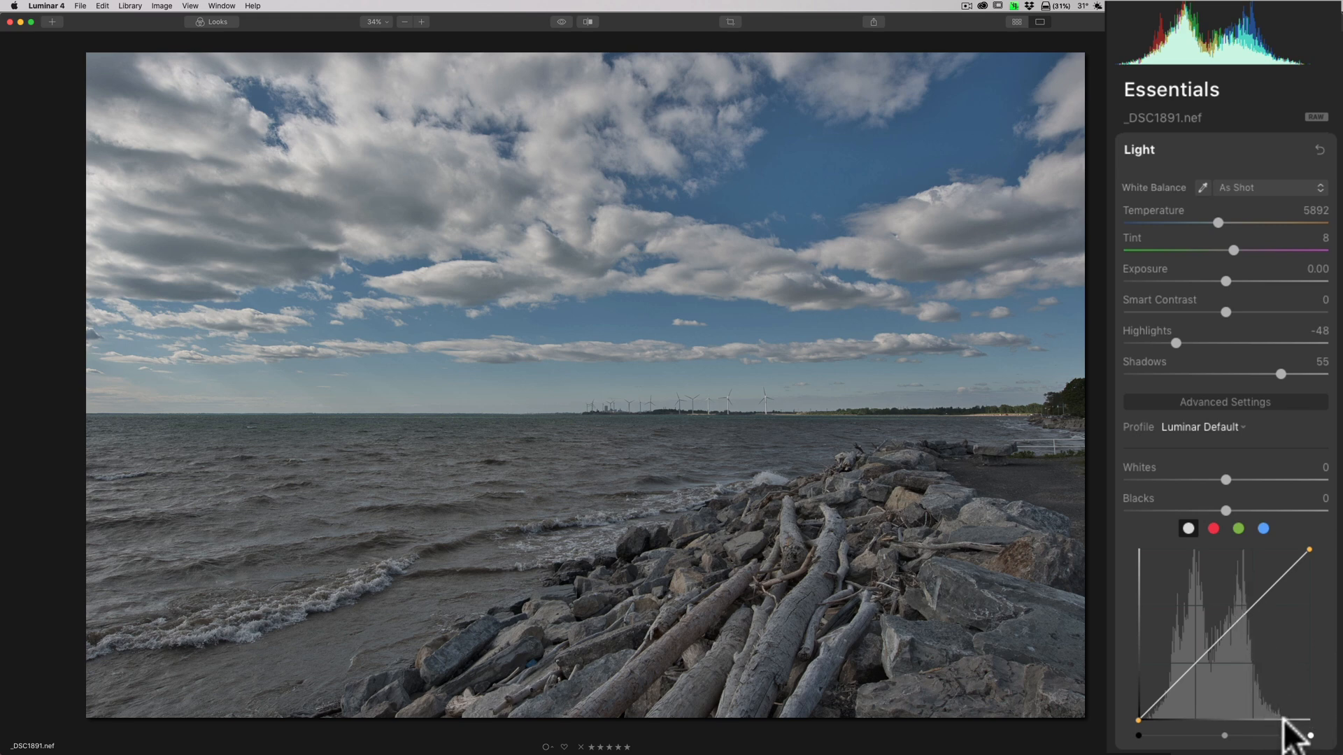
{"action": "mouse_move", "coordinate": [1292, 734]}
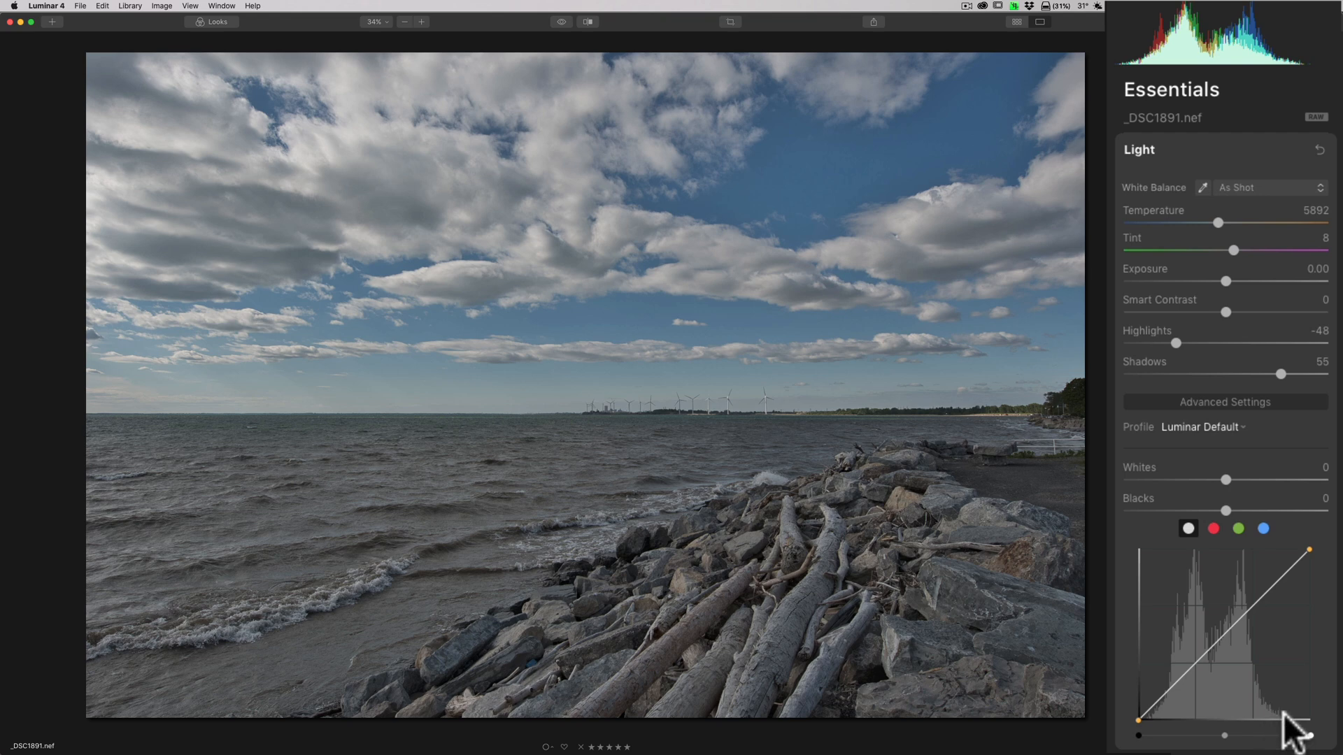
{"action": "mouse_move", "coordinate": [1302, 745]}
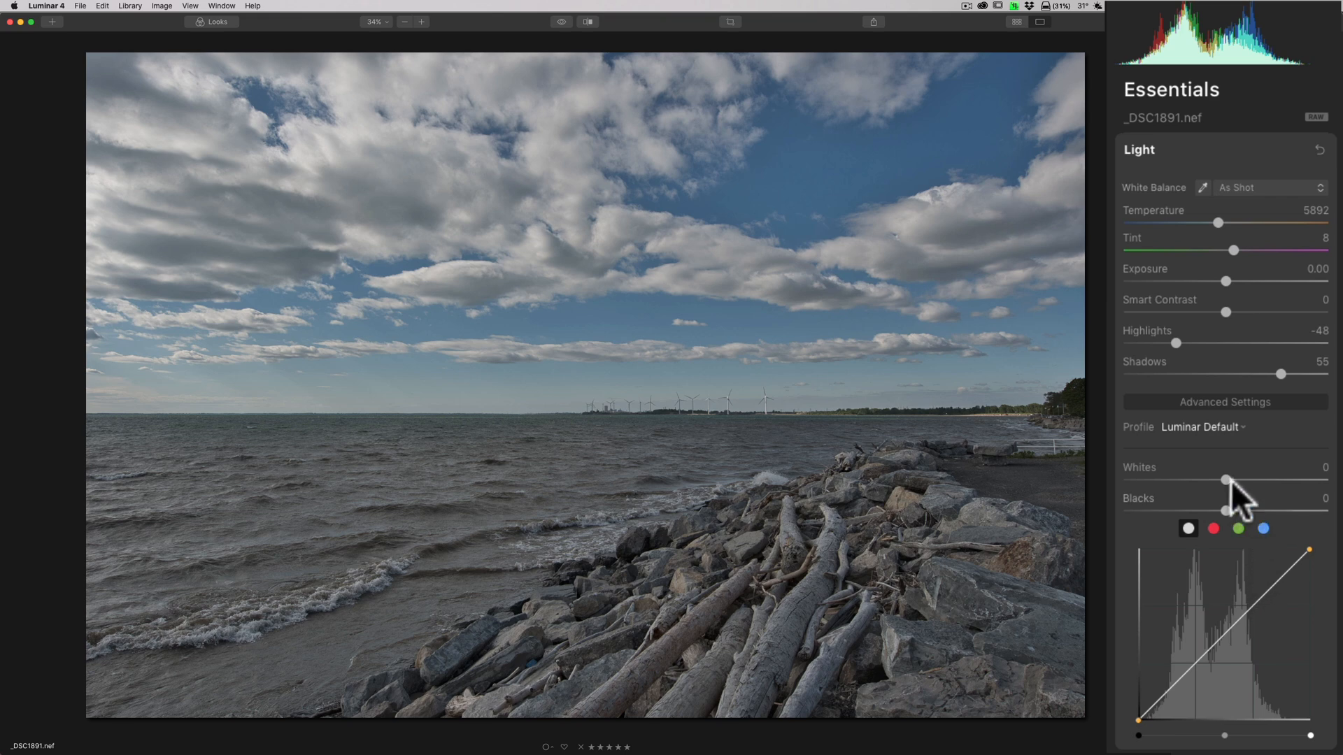
{"action": "left_click_drag", "start_coordinate": [1225, 480], "coordinate": [1231, 481]}
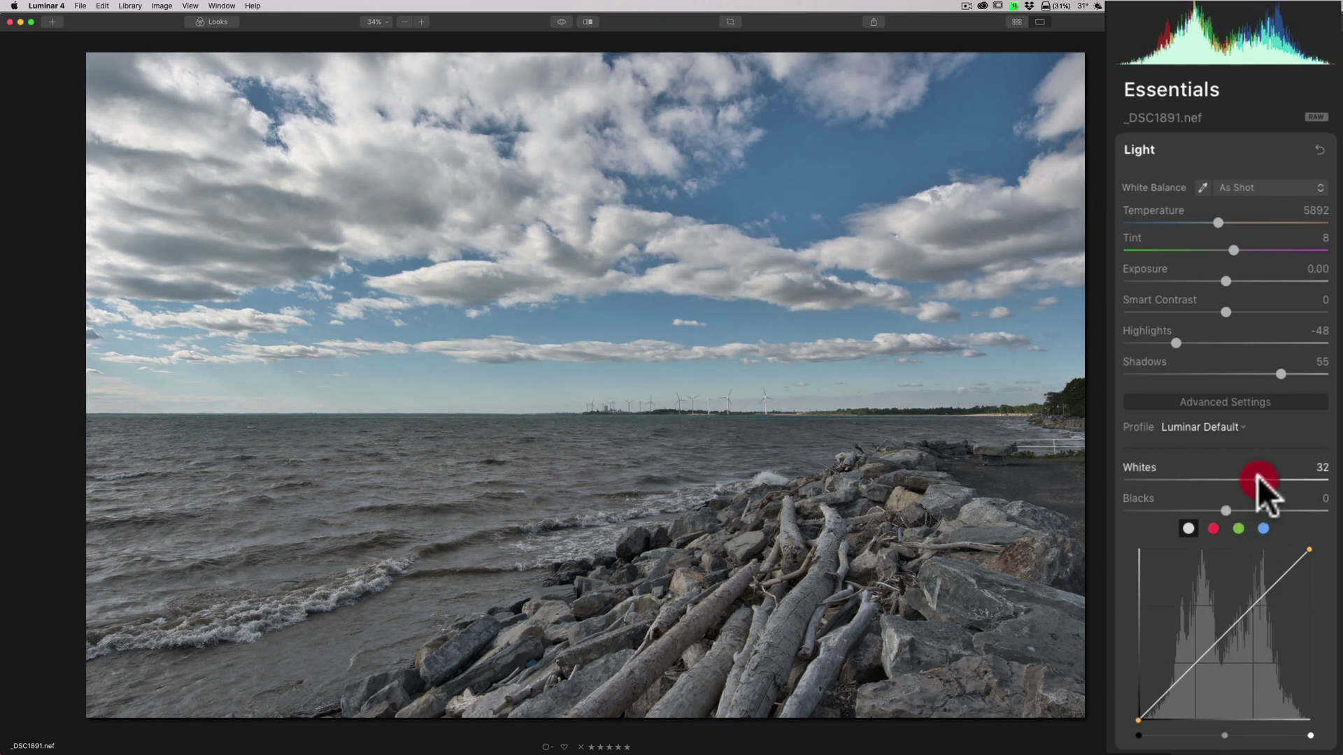
{"action": "left_click_drag", "start_coordinate": [1259, 480], "coordinate": [1276, 479]}
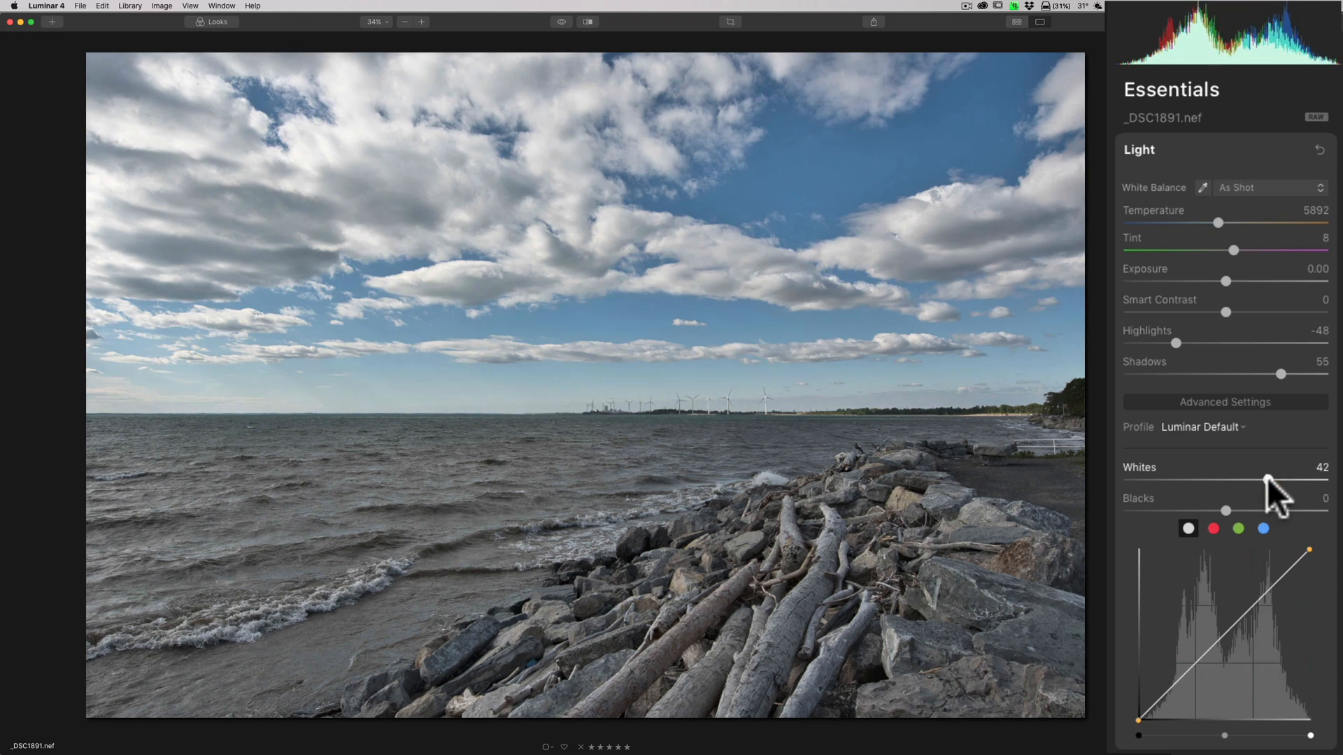
{"action": "left_click_drag", "start_coordinate": [1272, 481], "coordinate": [1266, 481]}
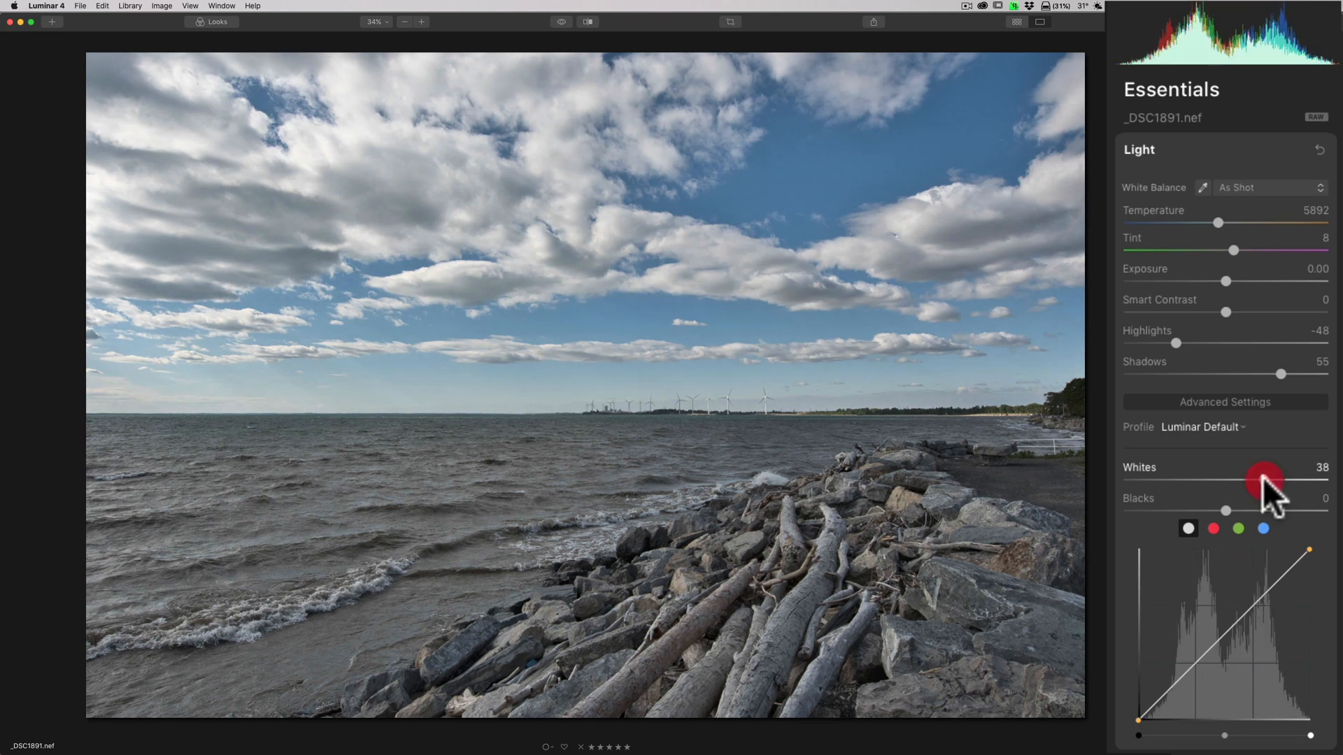
{"action": "left_click_drag", "start_coordinate": [1266, 480], "coordinate": [1226, 480]}
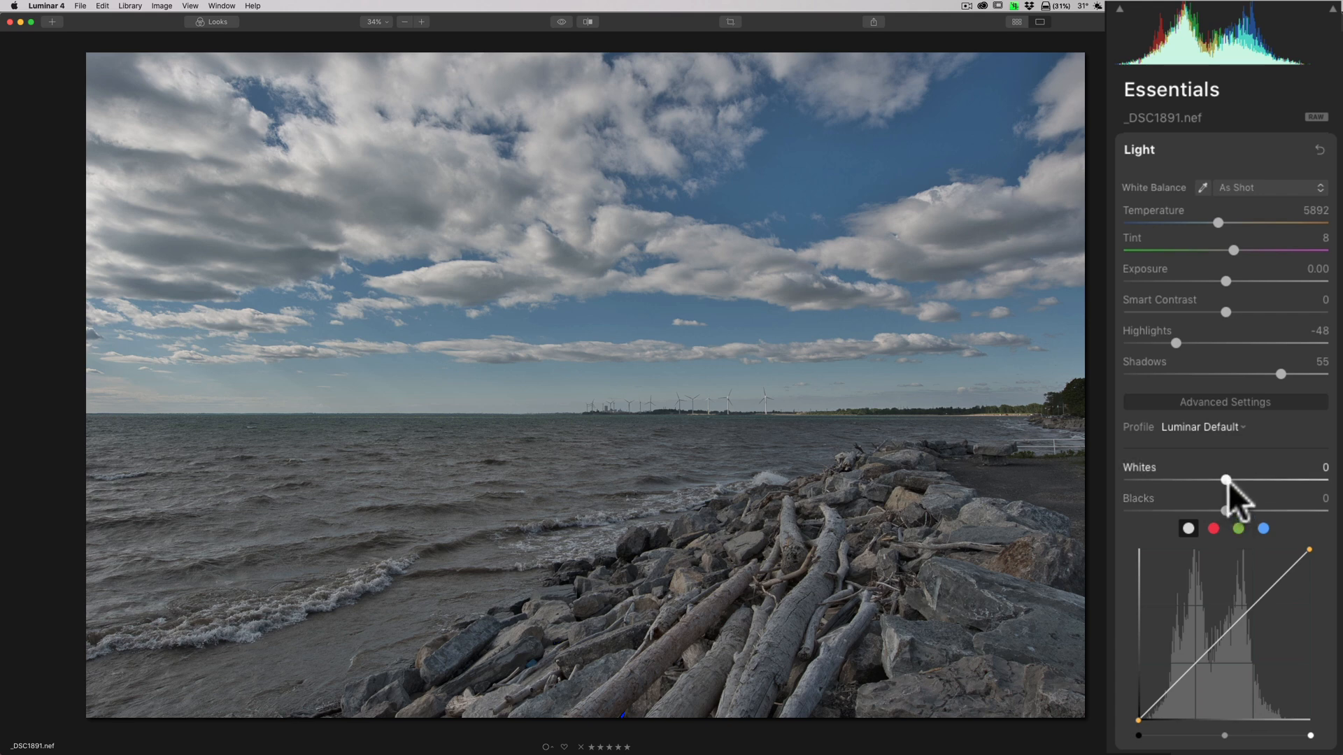
Raise Whites with clipping shown, settling at 38 as sky clipping clears.
{"action": "left_click", "coordinate": [1226, 480]}
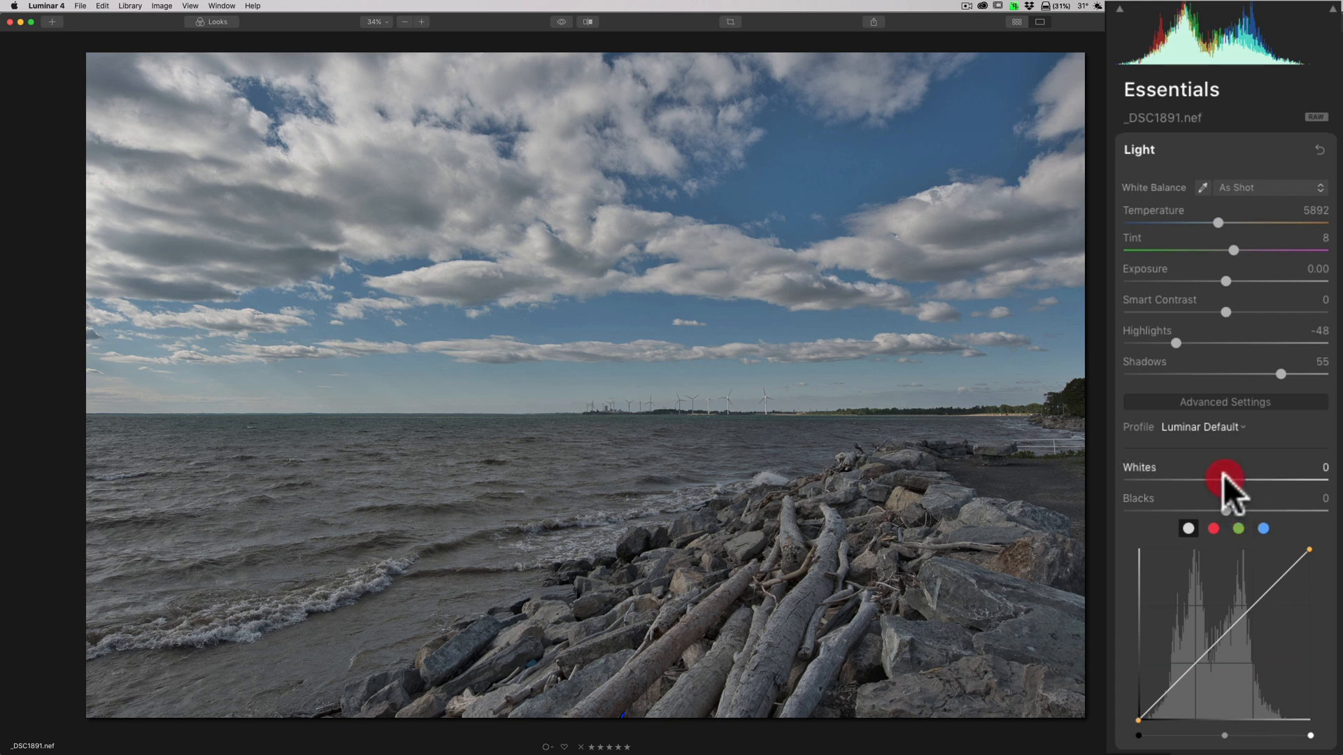
{"action": "left_click_drag", "start_coordinate": [1225, 481], "coordinate": [1294, 481]}
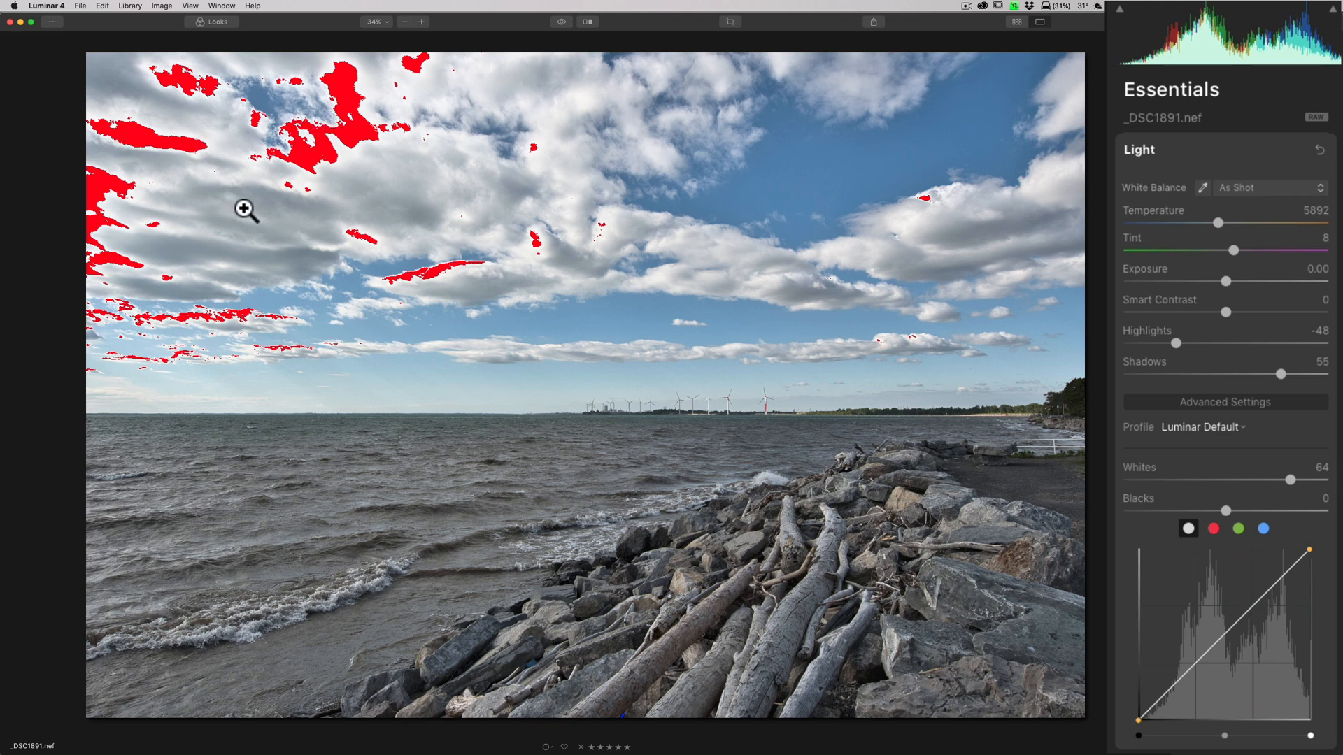
{"action": "mouse_move", "coordinate": [296, 210]}
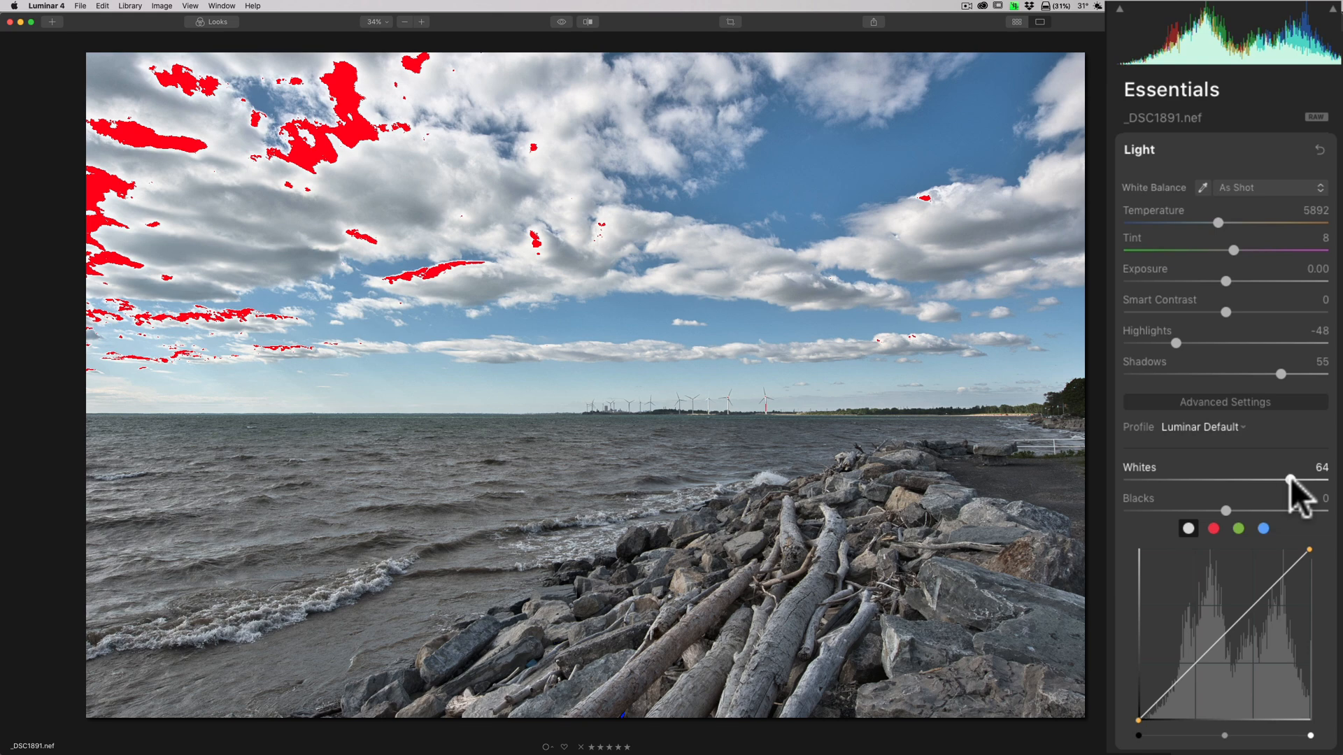
{"action": "left_click_drag", "start_coordinate": [1298, 481], "coordinate": [1278, 481]}
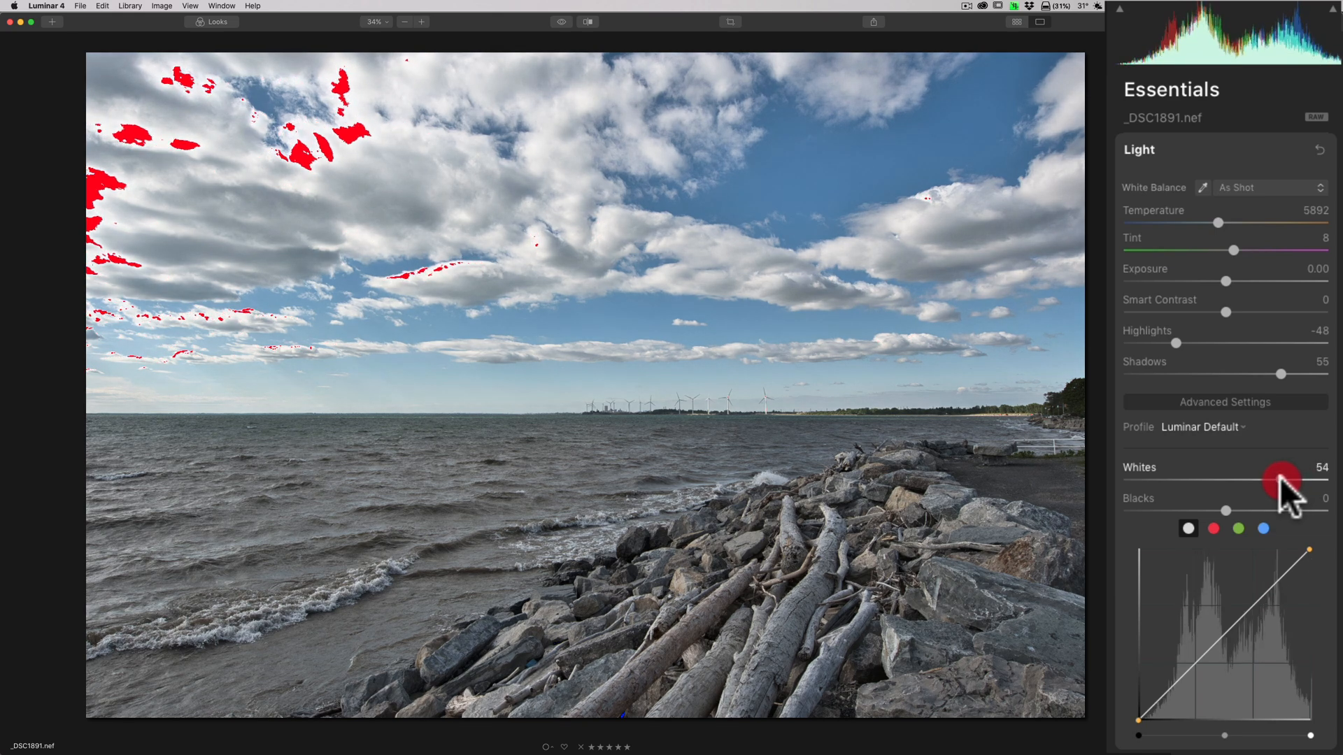
{"action": "left_click_drag", "start_coordinate": [1282, 481], "coordinate": [1271, 481]}
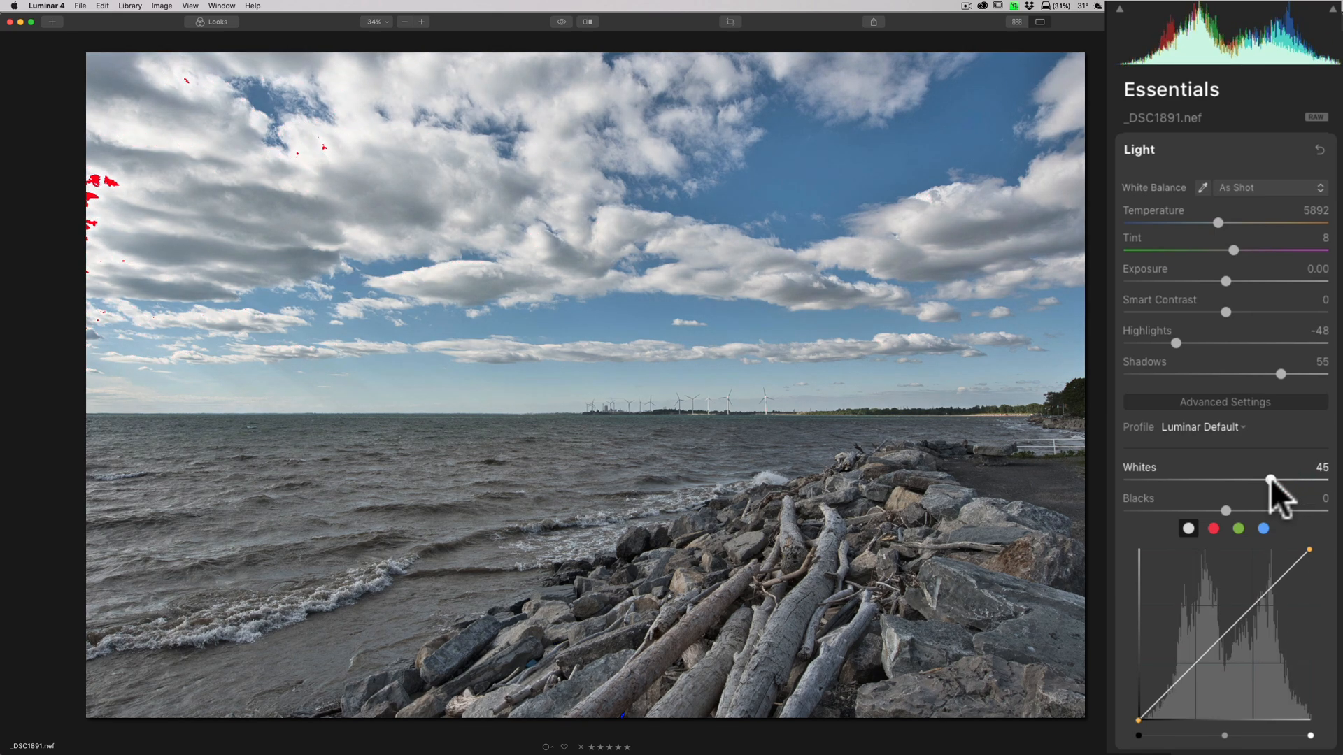
{"action": "left_click_drag", "start_coordinate": [1271, 481], "coordinate": [1264, 481]}
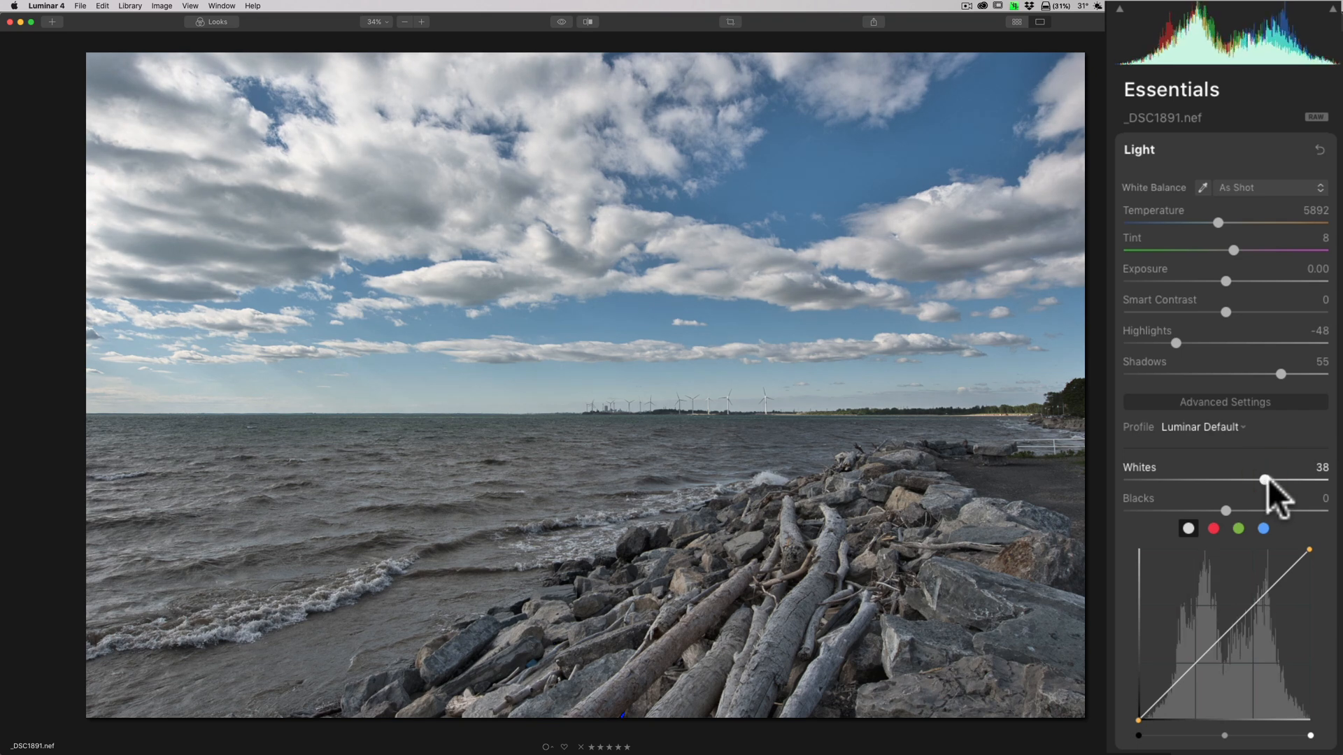
{"action": "mouse_move", "coordinate": [1247, 147]}
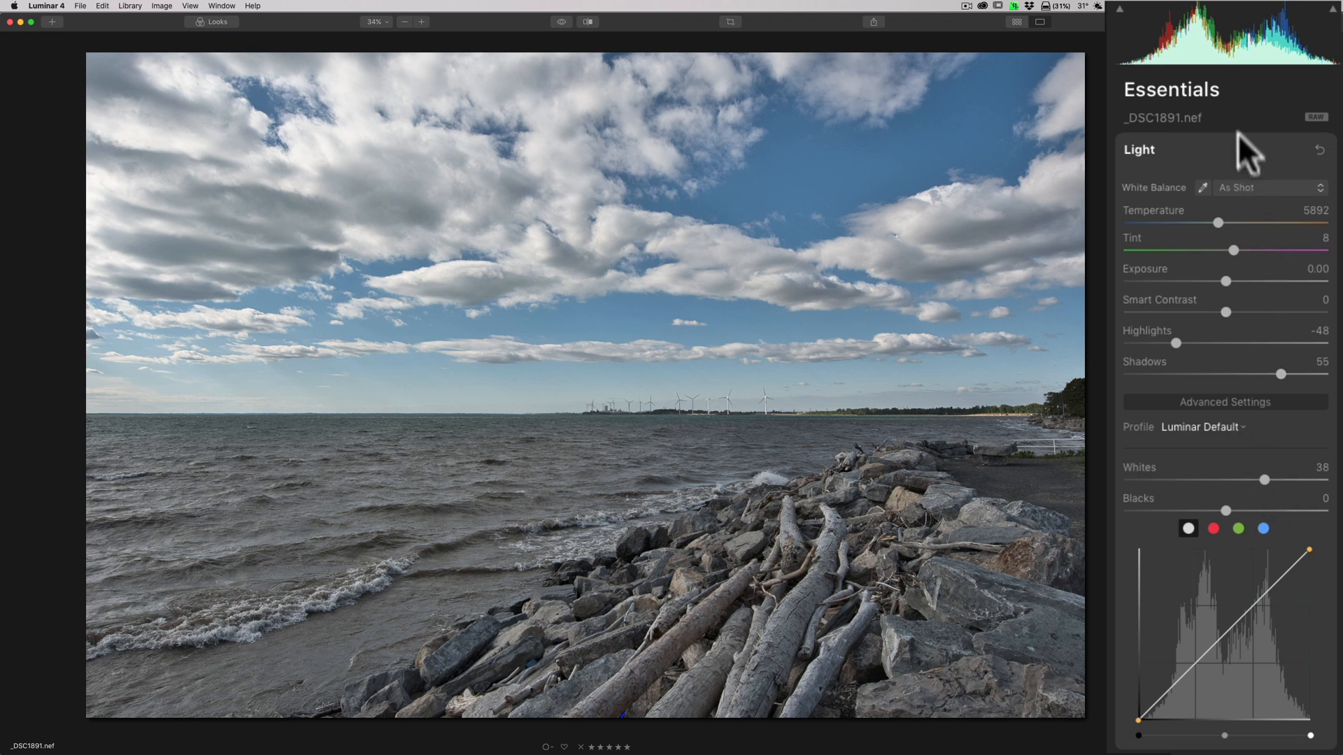
{"action": "mouse_move", "coordinate": [1296, 32]}
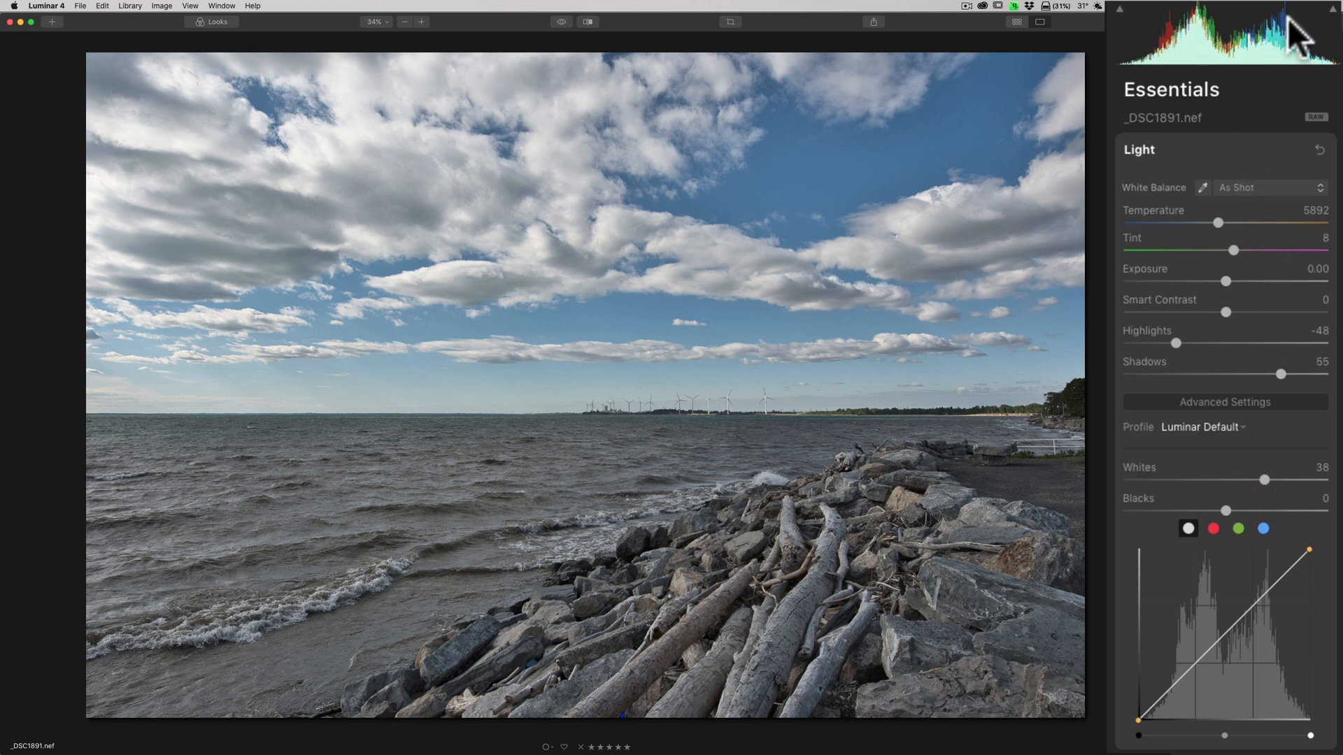
{"action": "mouse_move", "coordinate": [1143, 24]}
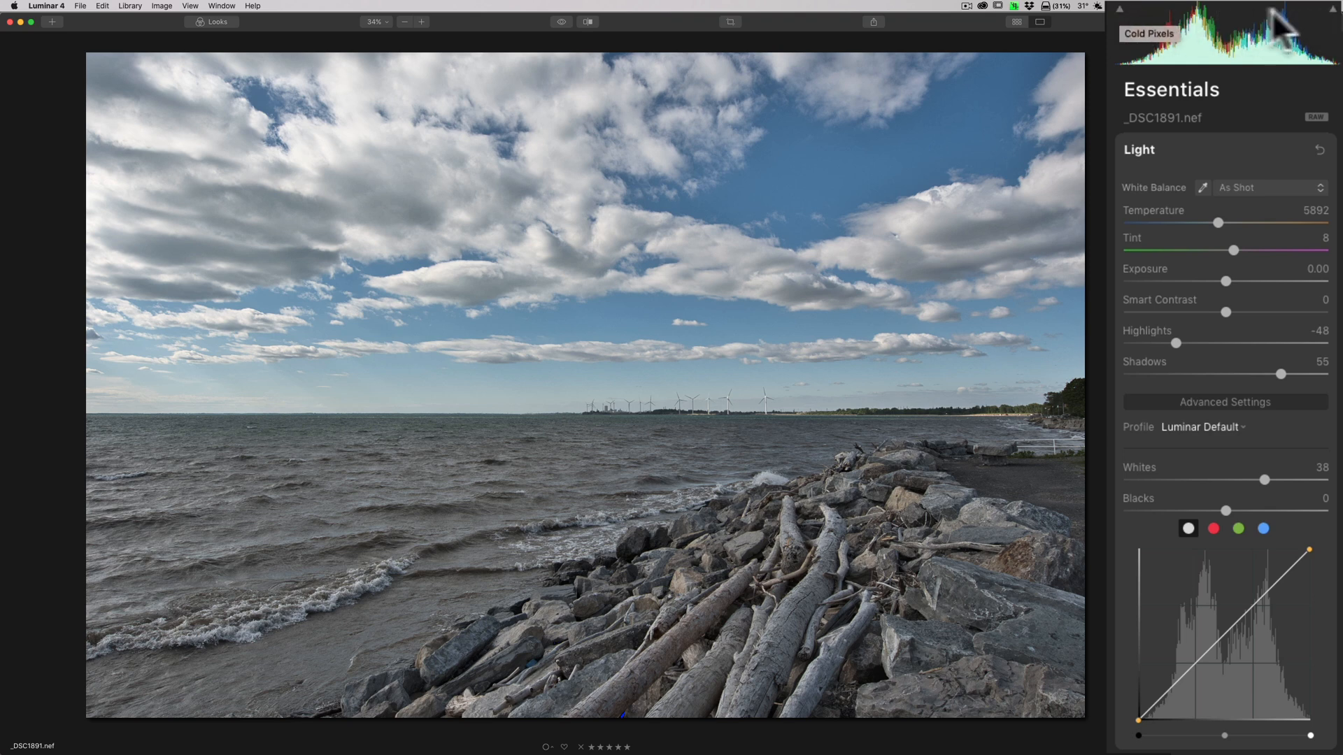
{"action": "mouse_move", "coordinate": [1332, 21]}
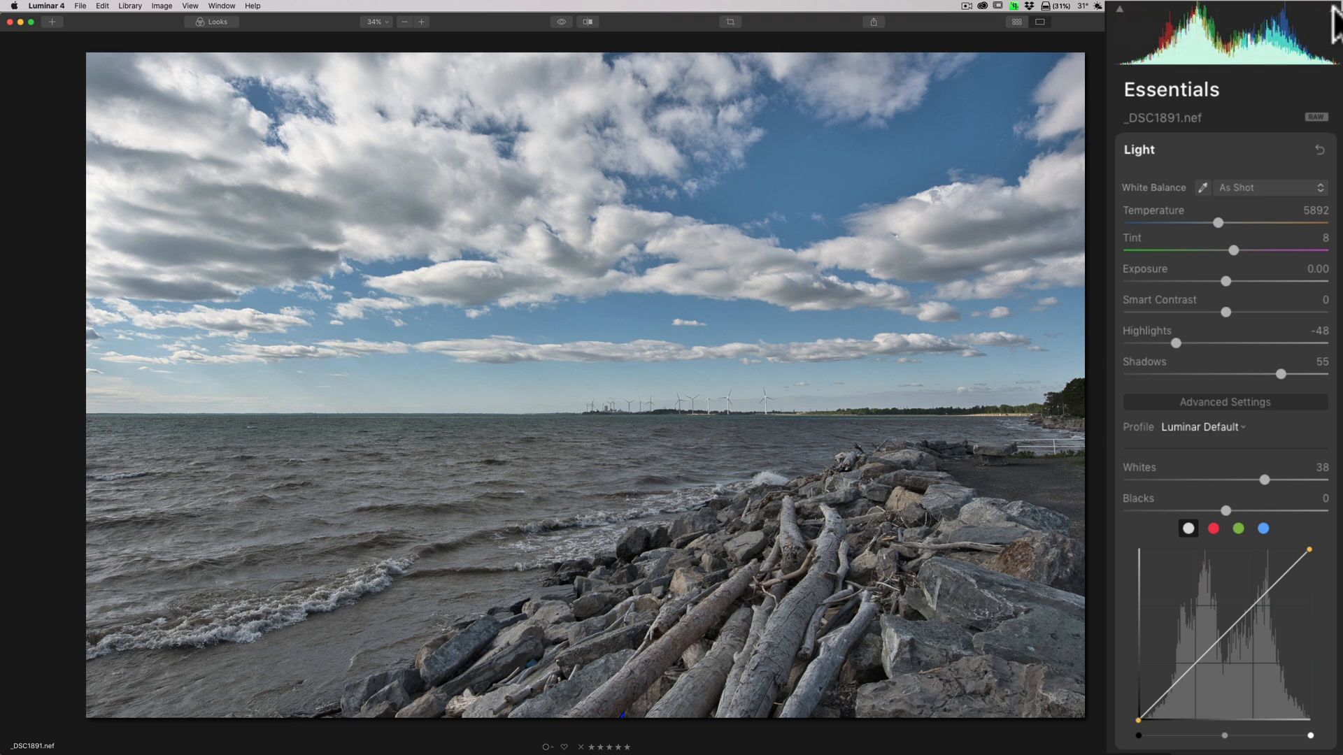
{"action": "mouse_move", "coordinate": [1173, 24]}
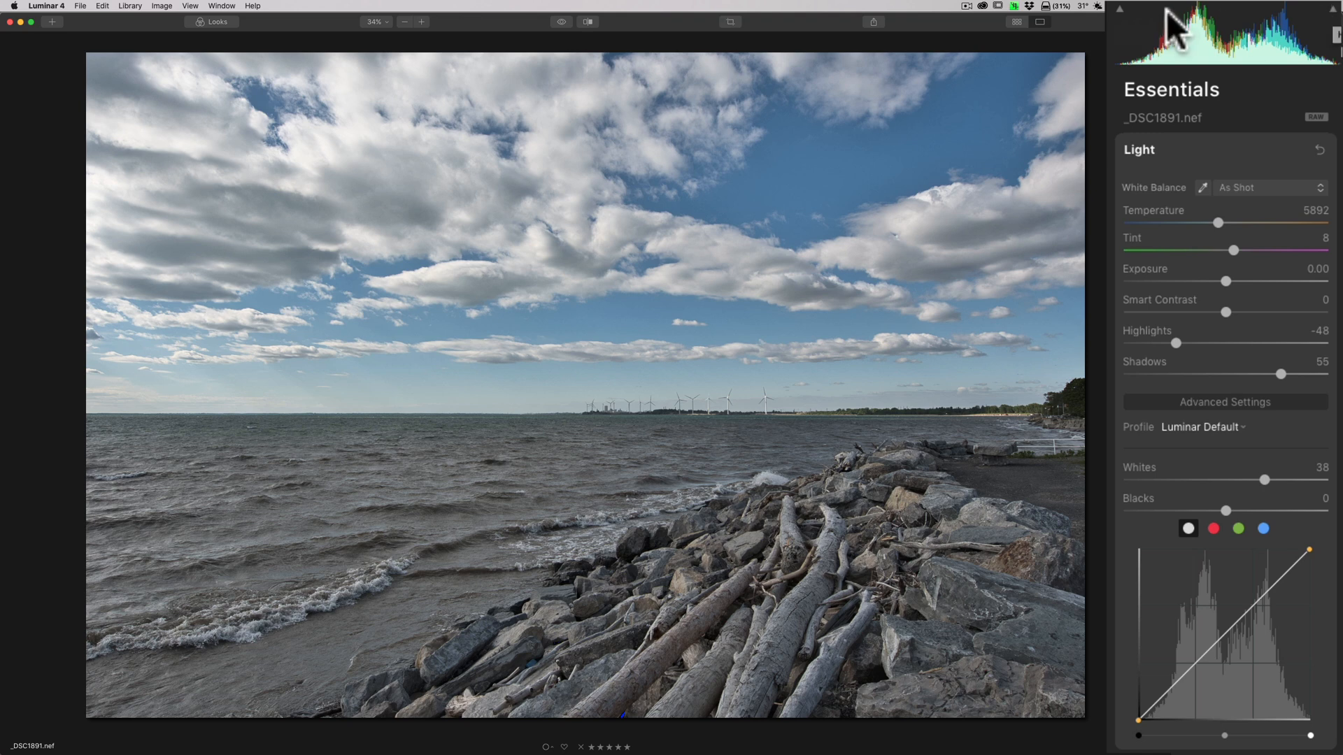
{"action": "mouse_move", "coordinate": [1249, 122]}
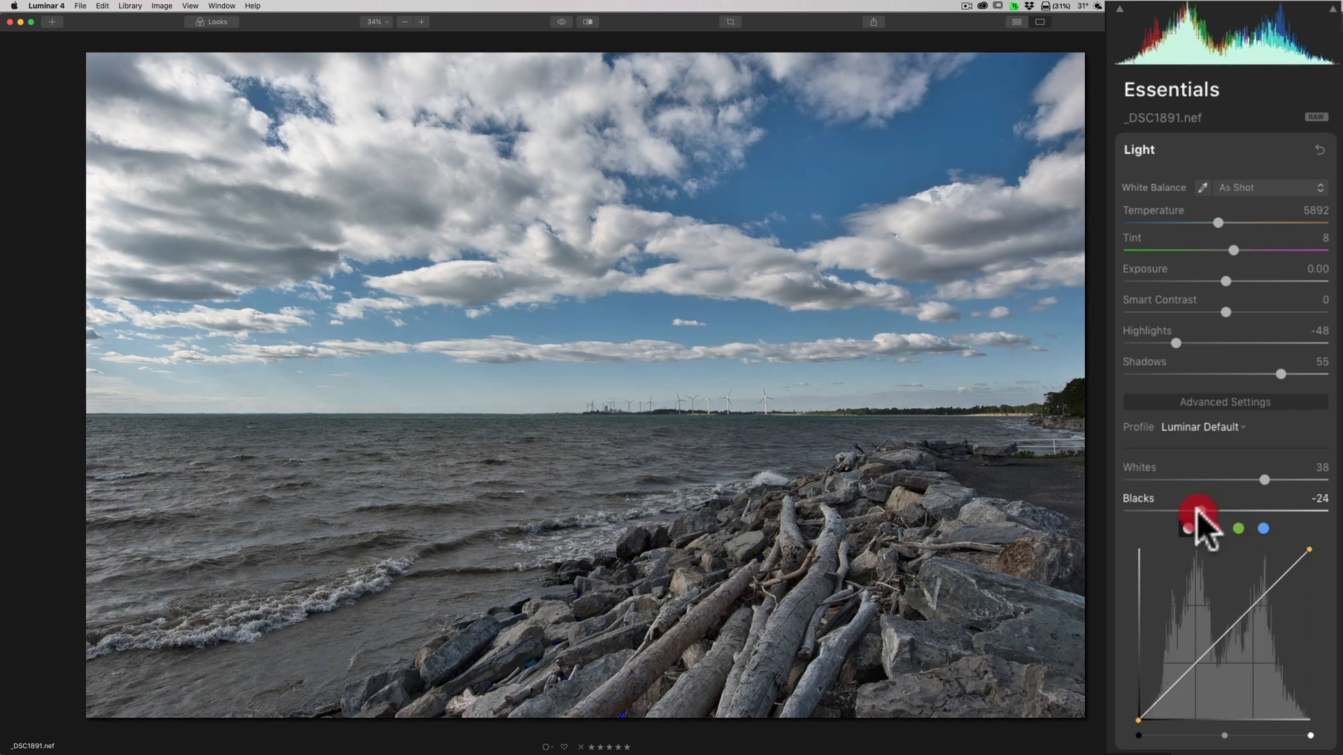
Deepen Blacks with shadow clipping shown, fine-tuning to -49 on the rocks.
{"action": "left_click_drag", "start_coordinate": [1186, 512], "coordinate": [1147, 512]}
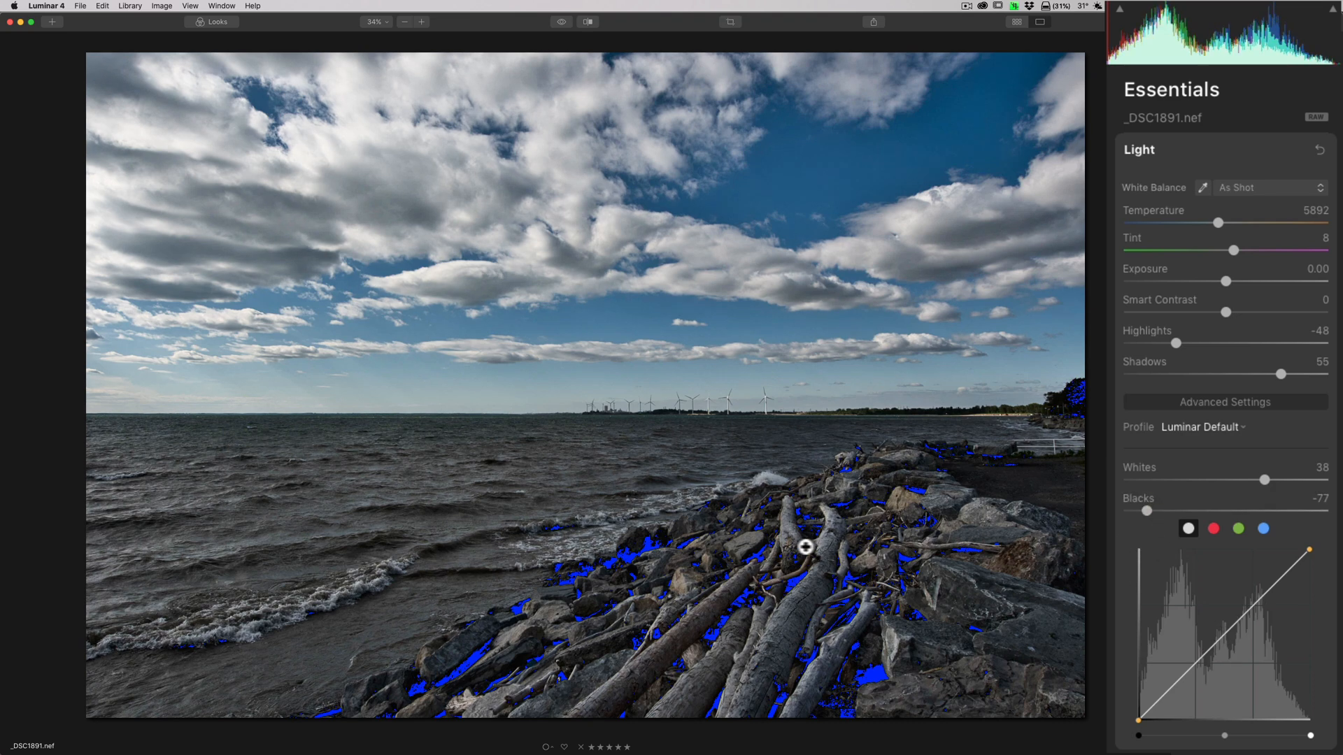
{"action": "mouse_move", "coordinate": [896, 562]}
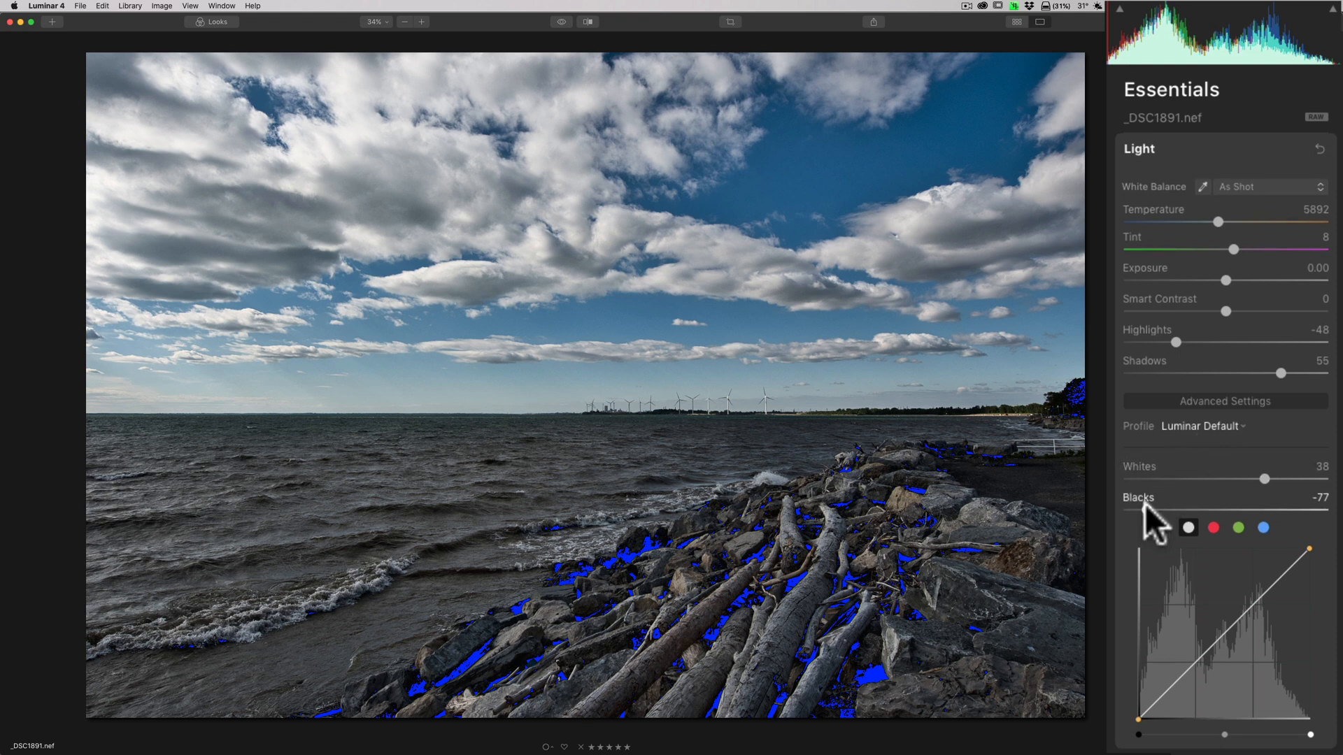
{"action": "left_click_drag", "start_coordinate": [1148, 510], "coordinate": [1182, 511]}
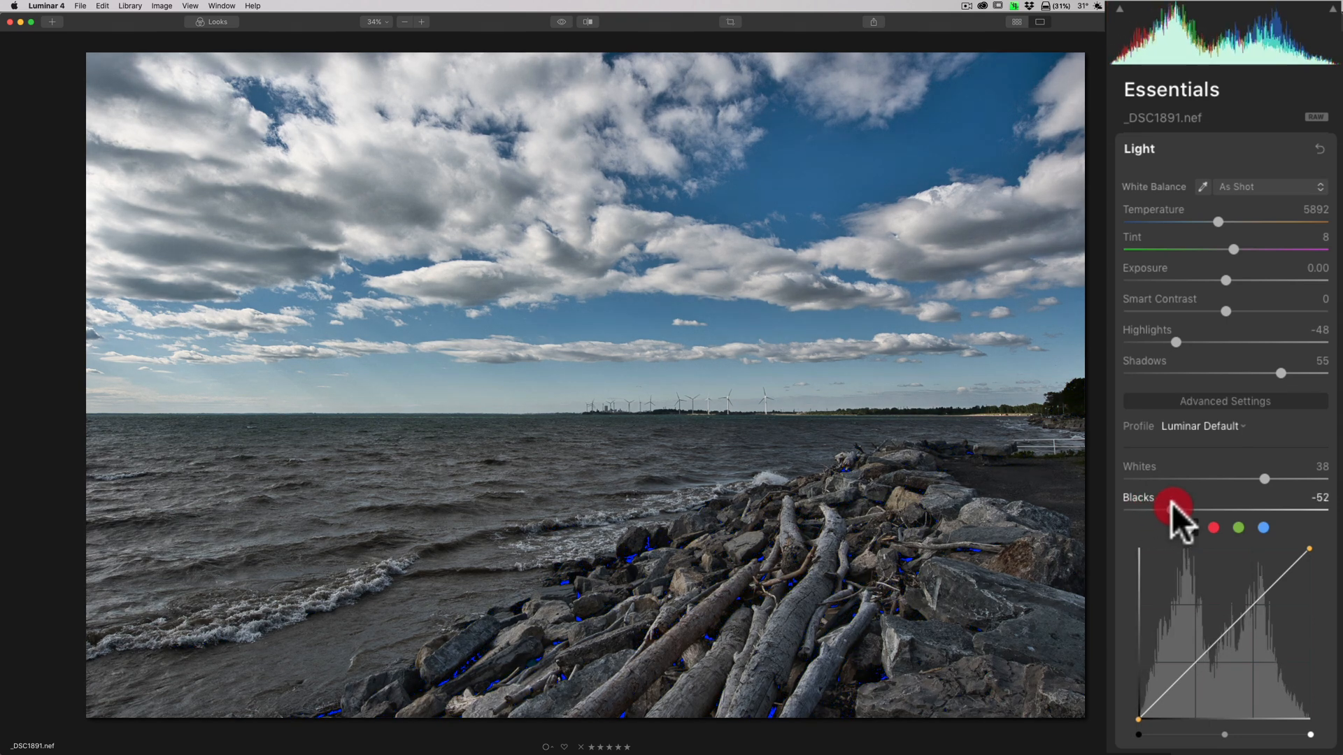
{"action": "left_click_drag", "start_coordinate": [1174, 504], "coordinate": [1199, 504]}
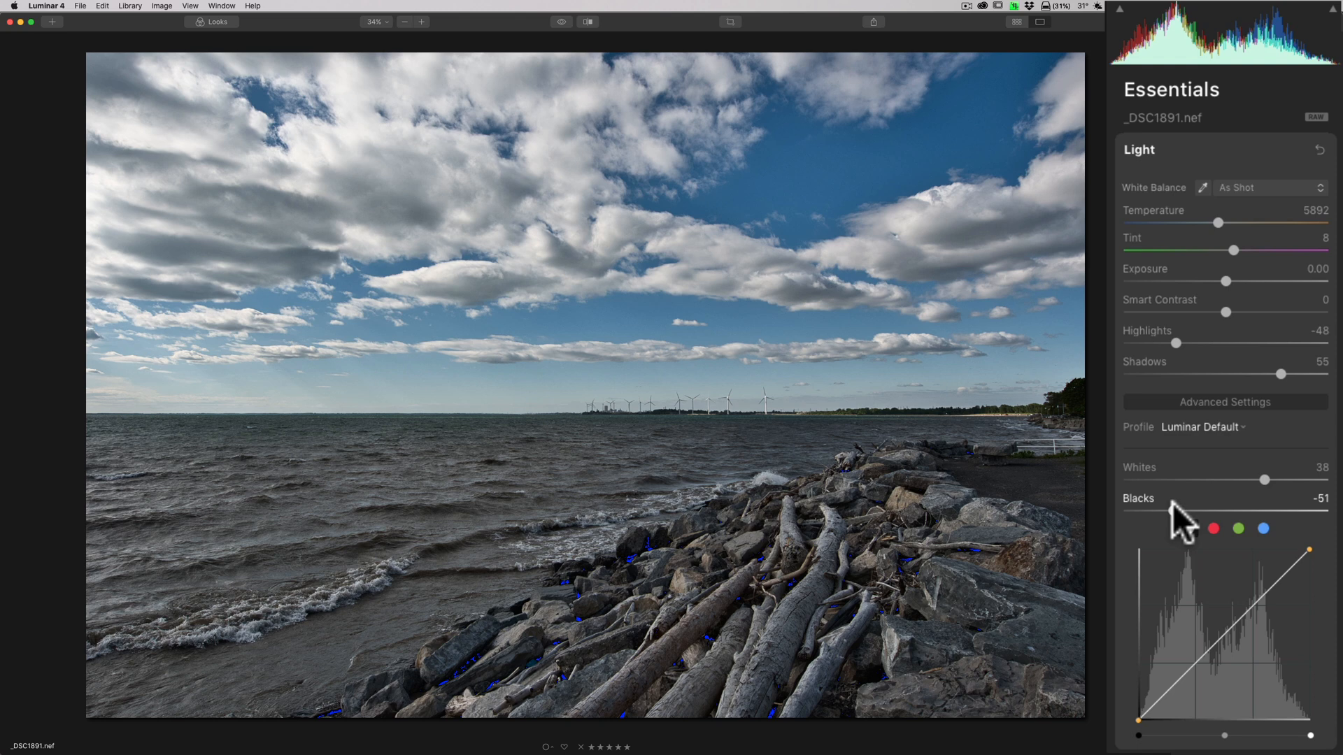
{"action": "left_click", "coordinate": [1178, 519]}
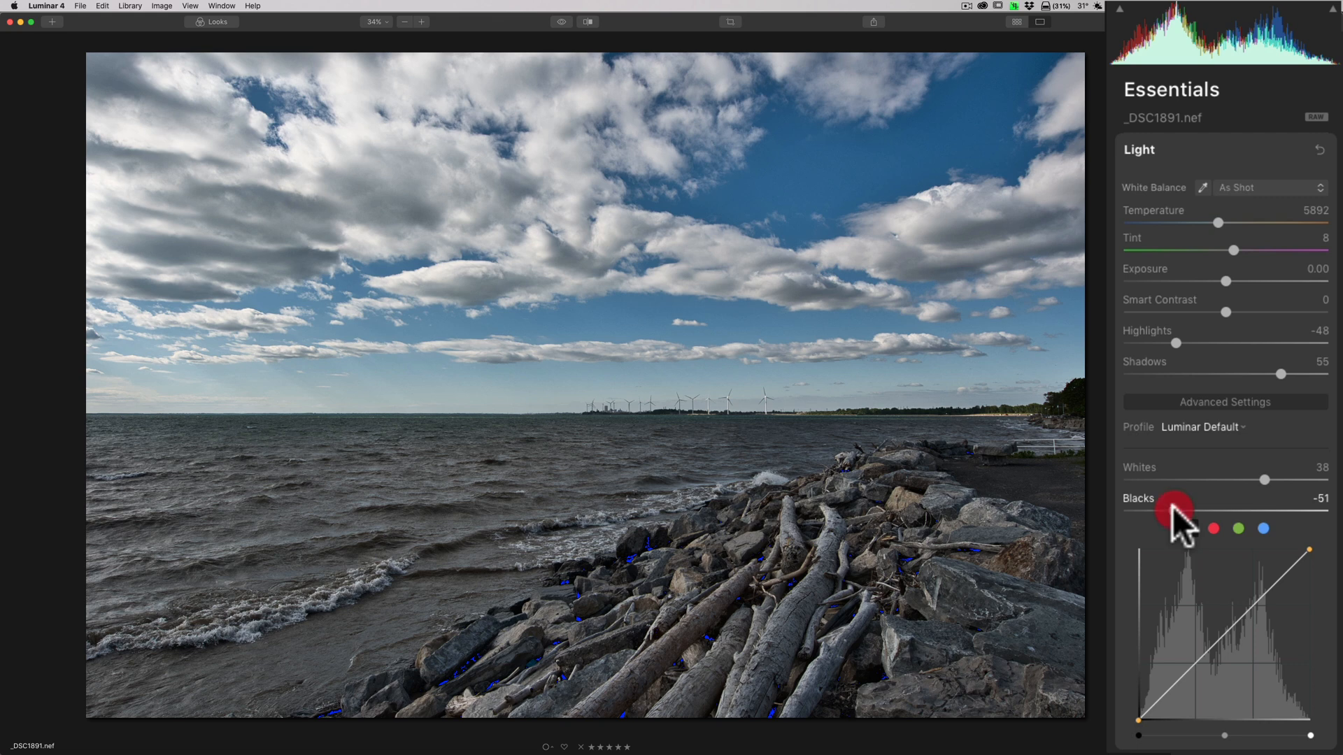
{"action": "left_click_drag", "start_coordinate": [1168, 510], "coordinate": [1178, 510]}
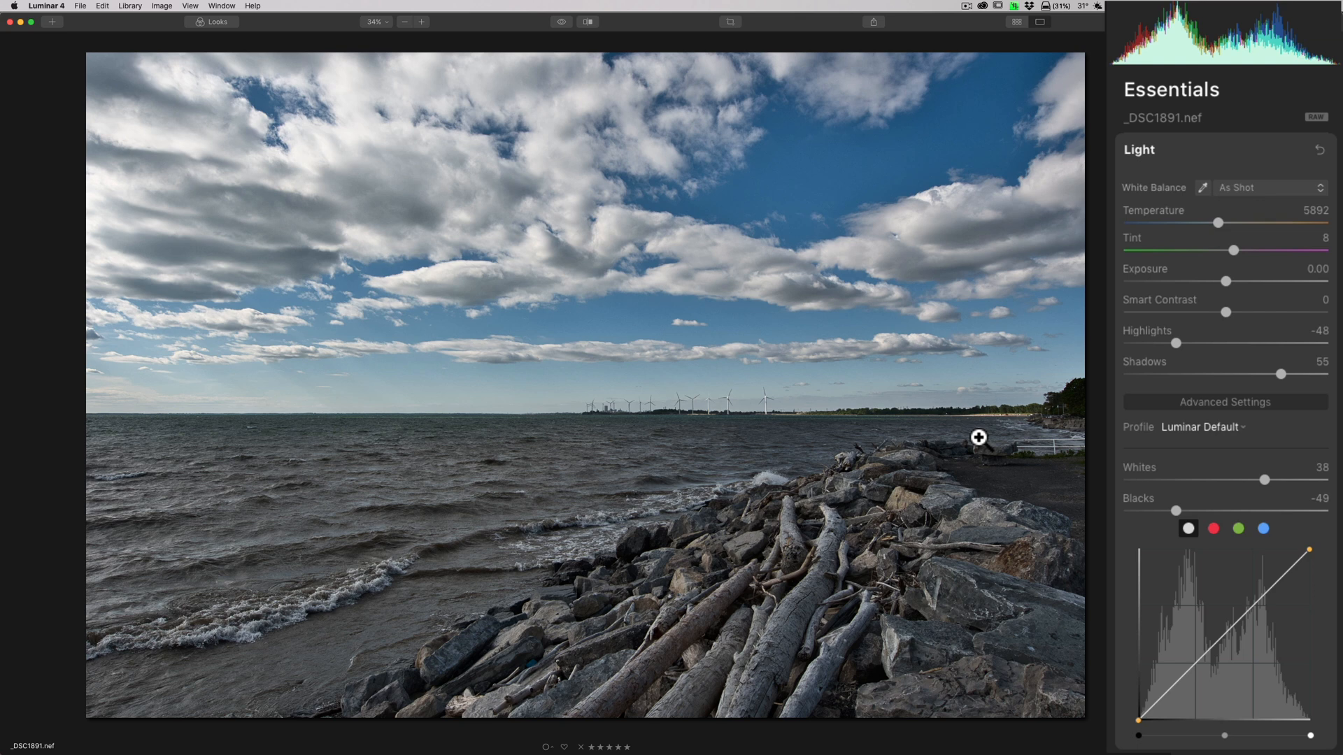
{"action": "mouse_move", "coordinate": [1143, 402]}
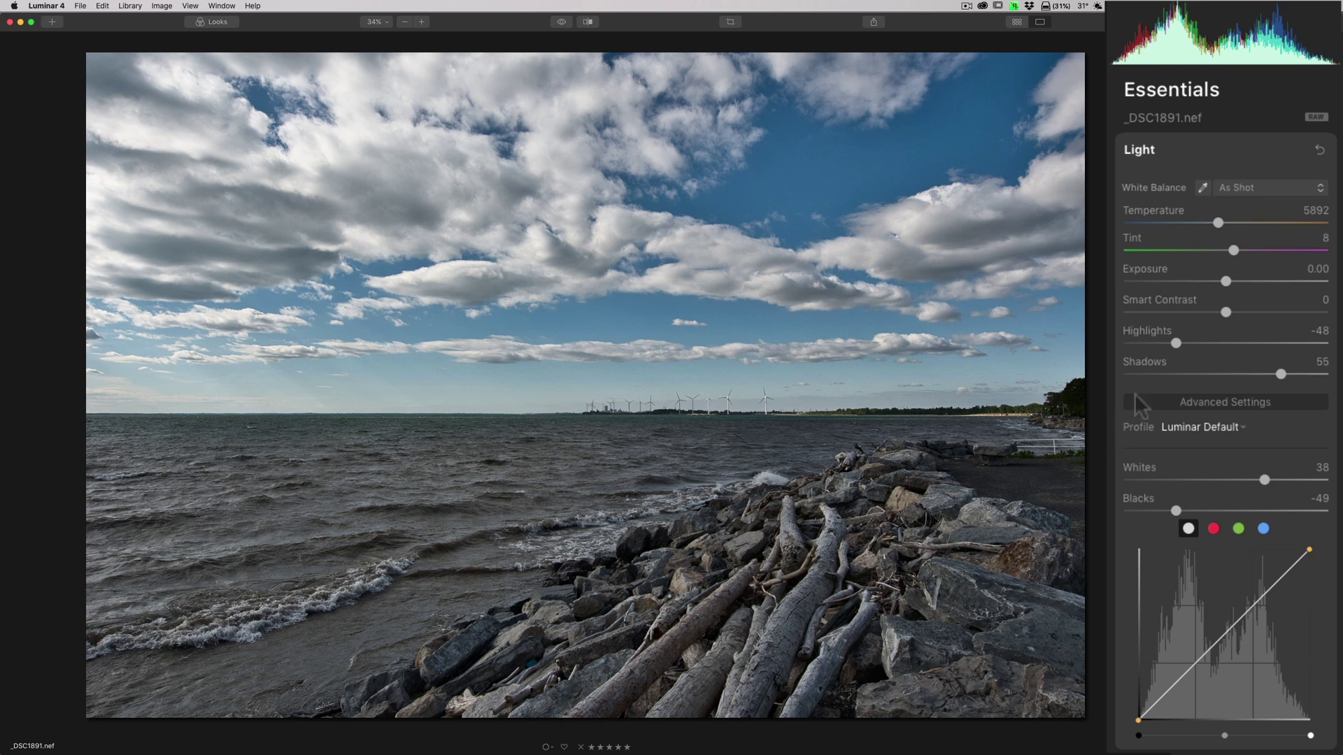
{"action": "left_click", "coordinate": [1231, 427]}
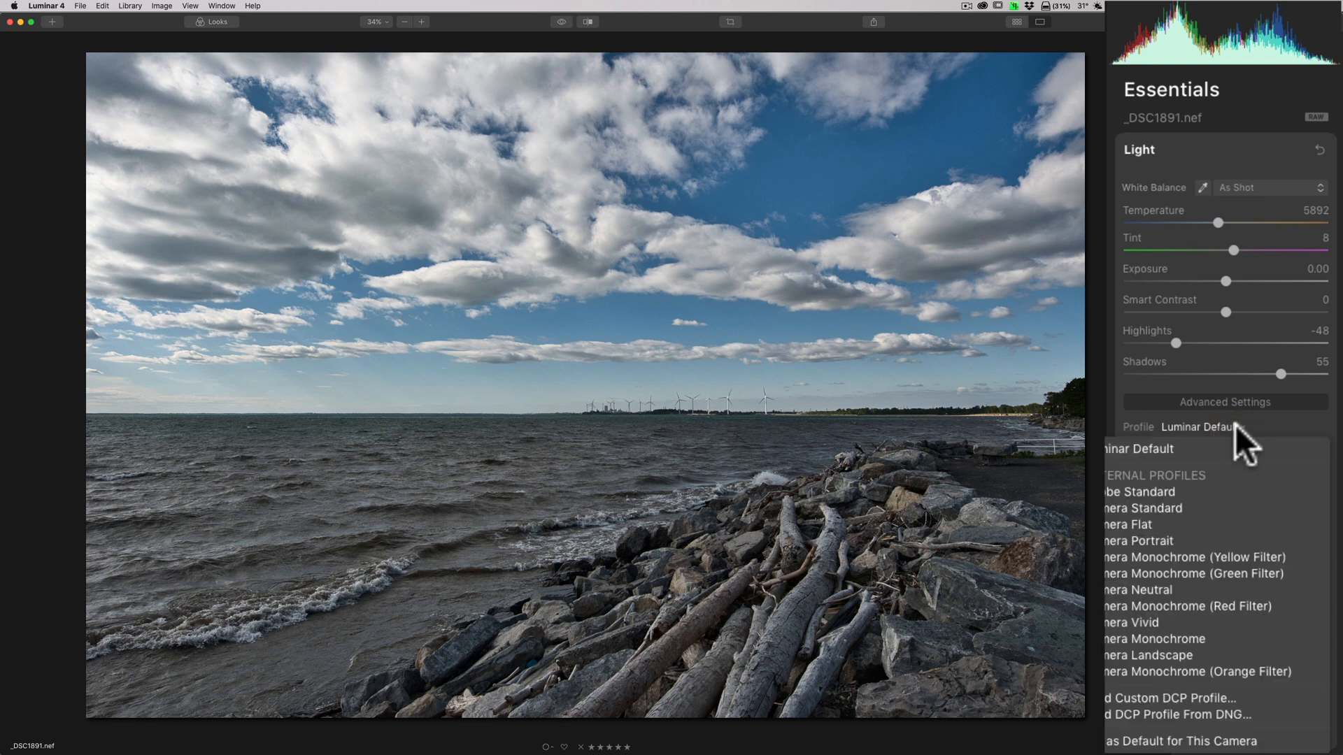
{"action": "left_click", "coordinate": [1130, 525]}
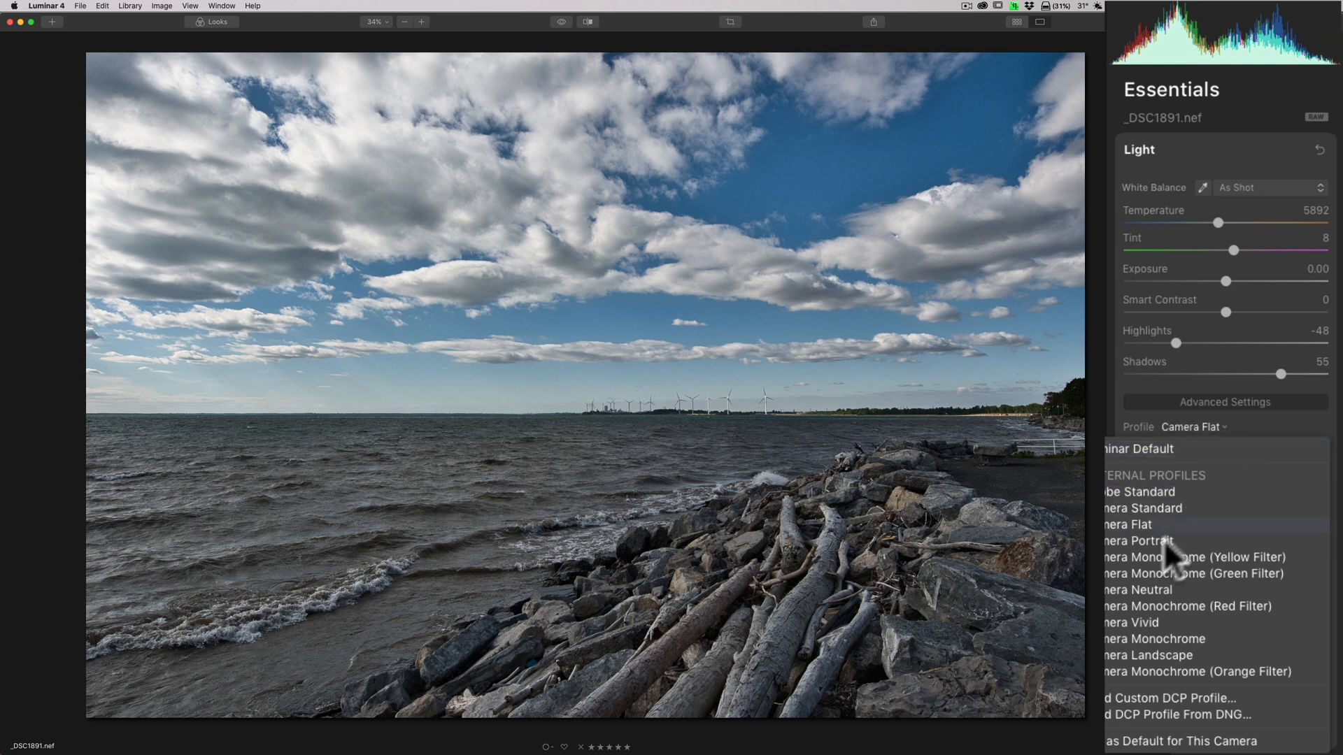
{"action": "left_click", "coordinate": [1198, 558]}
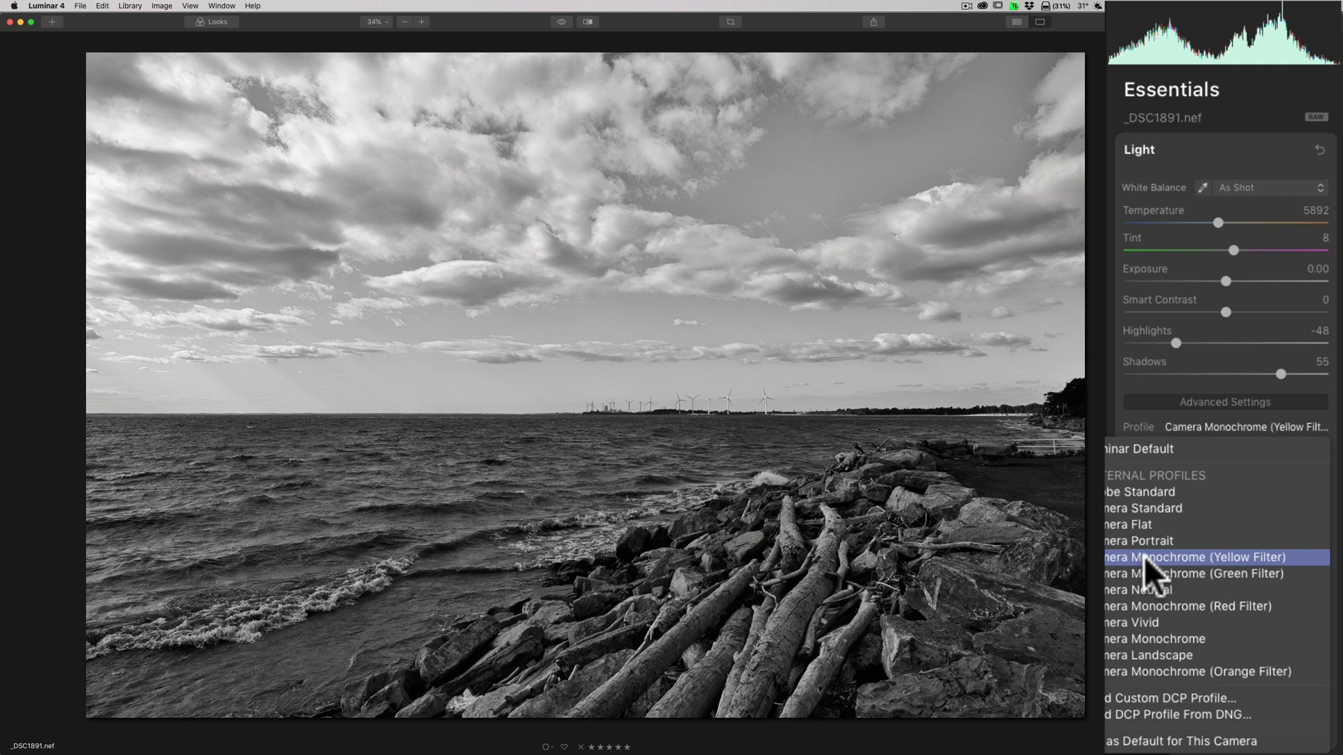
{"action": "mouse_move", "coordinate": [1154, 587]}
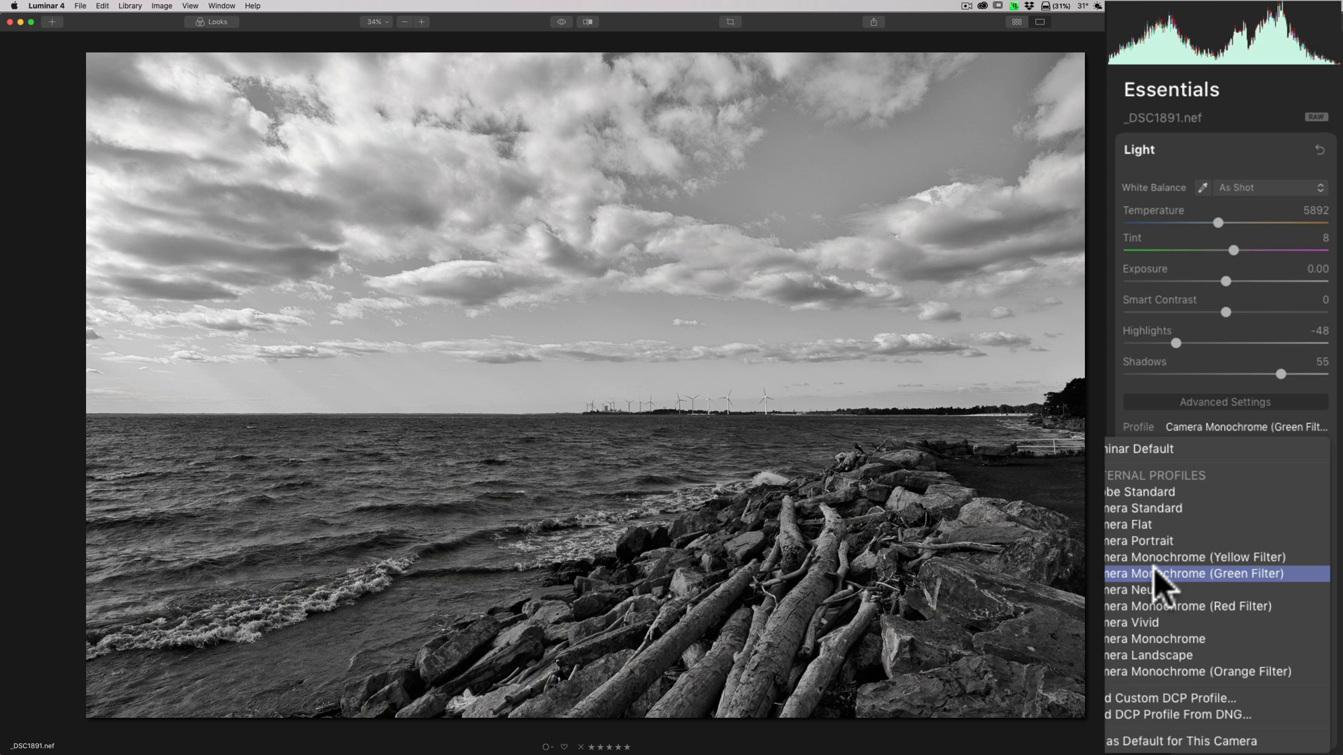
{"action": "left_click", "coordinate": [1192, 607]}
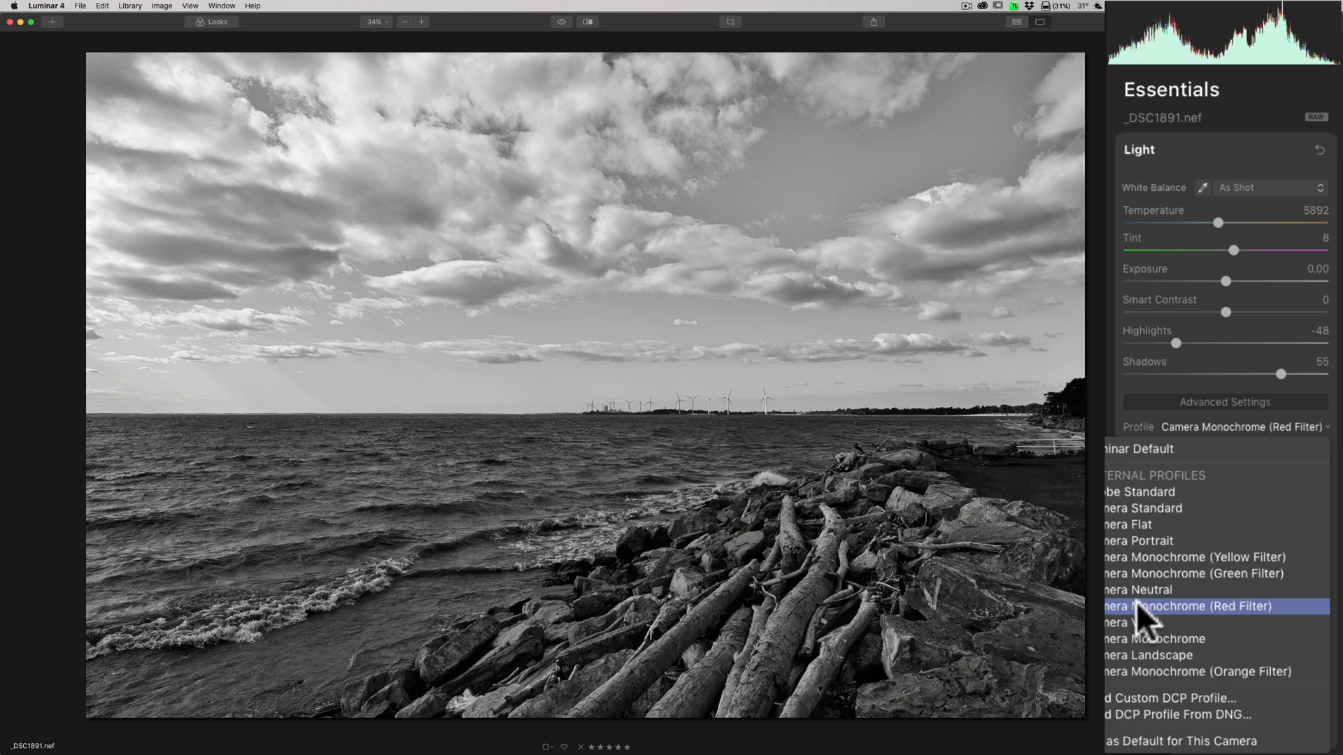
{"action": "left_click", "coordinate": [1131, 449]}
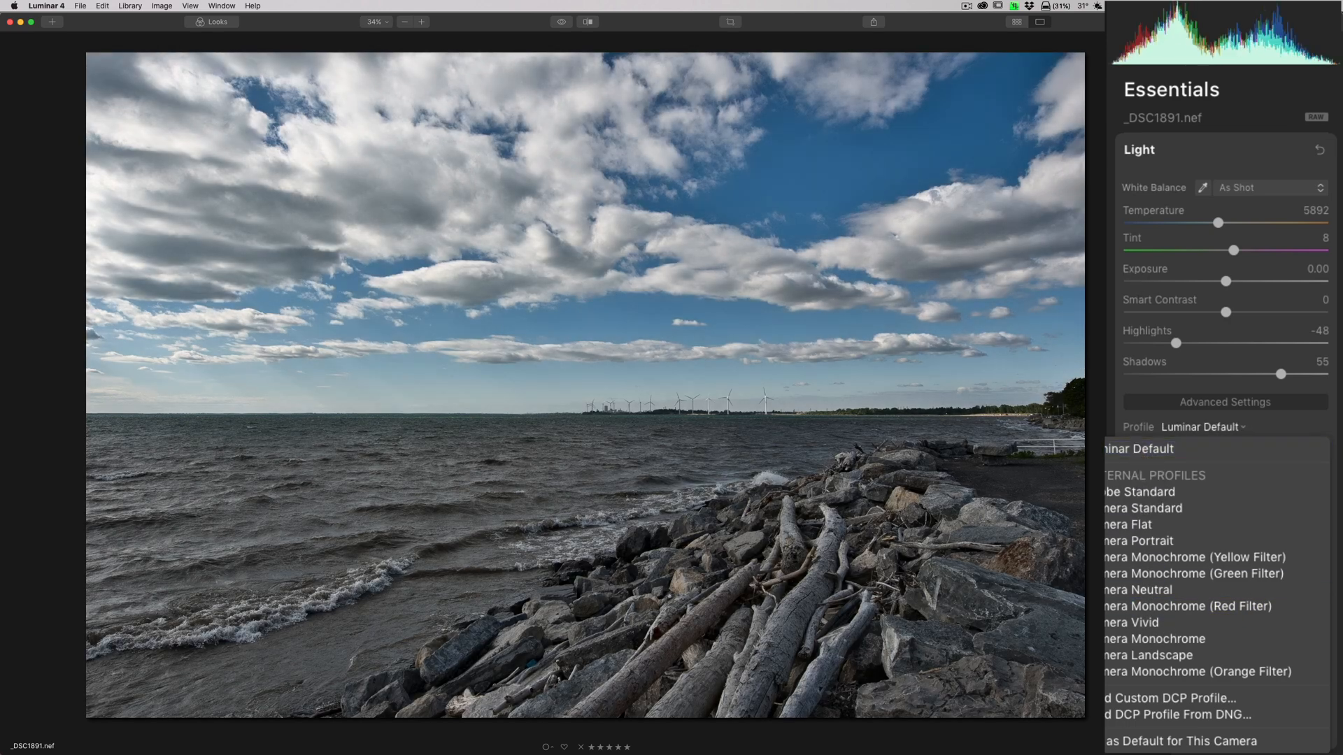
{"action": "left_click", "coordinate": [1200, 426]}
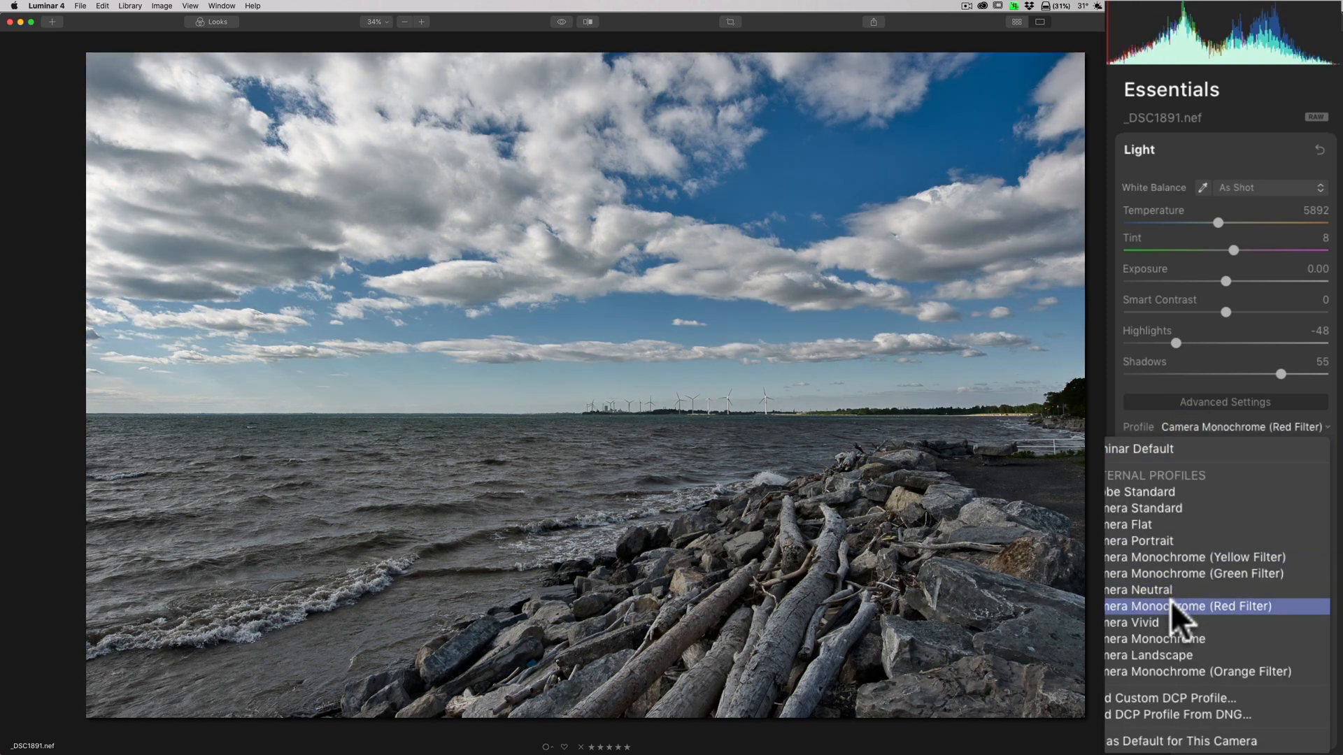
{"action": "left_click", "coordinate": [1195, 607]}
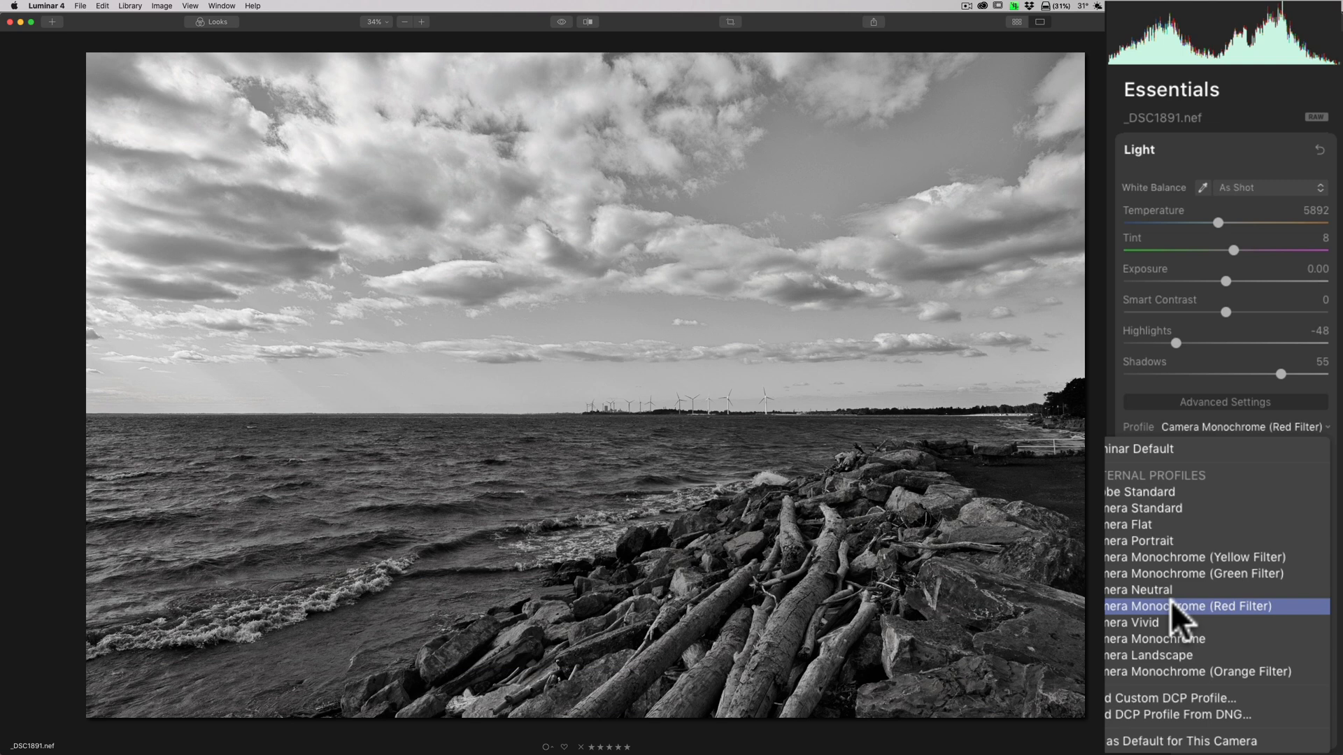
{"action": "left_click", "coordinate": [1139, 449]}
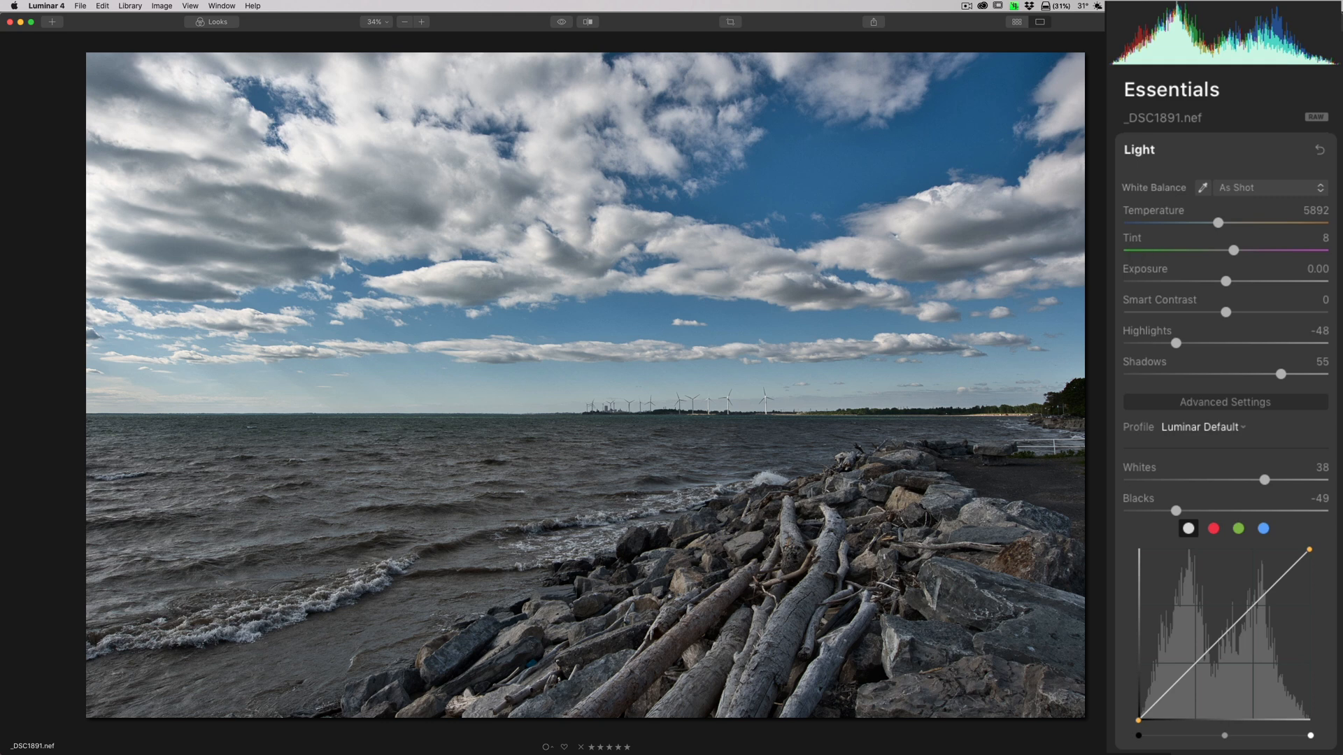
Nudge Smart Contrast up slightly and collapse the Light panel.
{"action": "left_click_drag", "start_coordinate": [1250, 312], "coordinate": [1226, 312]}
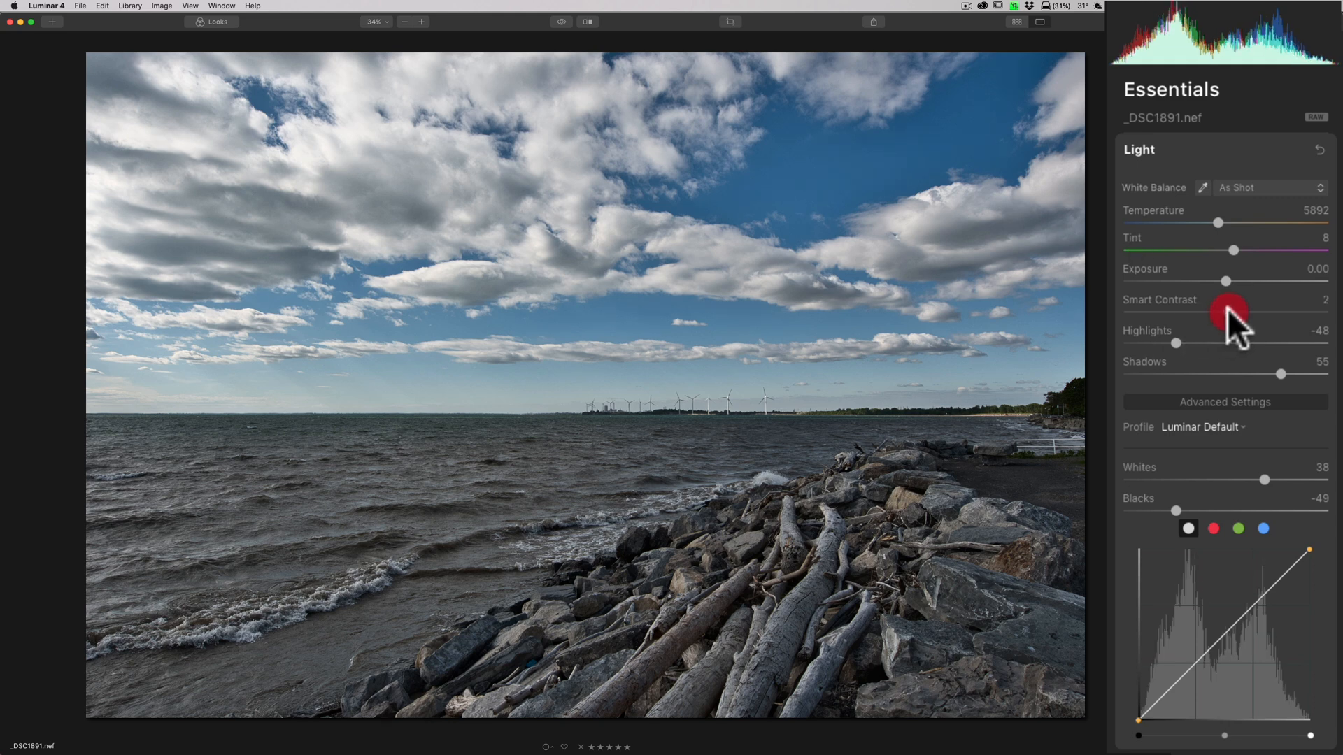
{"action": "left_click_drag", "start_coordinate": [1229, 313], "coordinate": [1237, 313]}
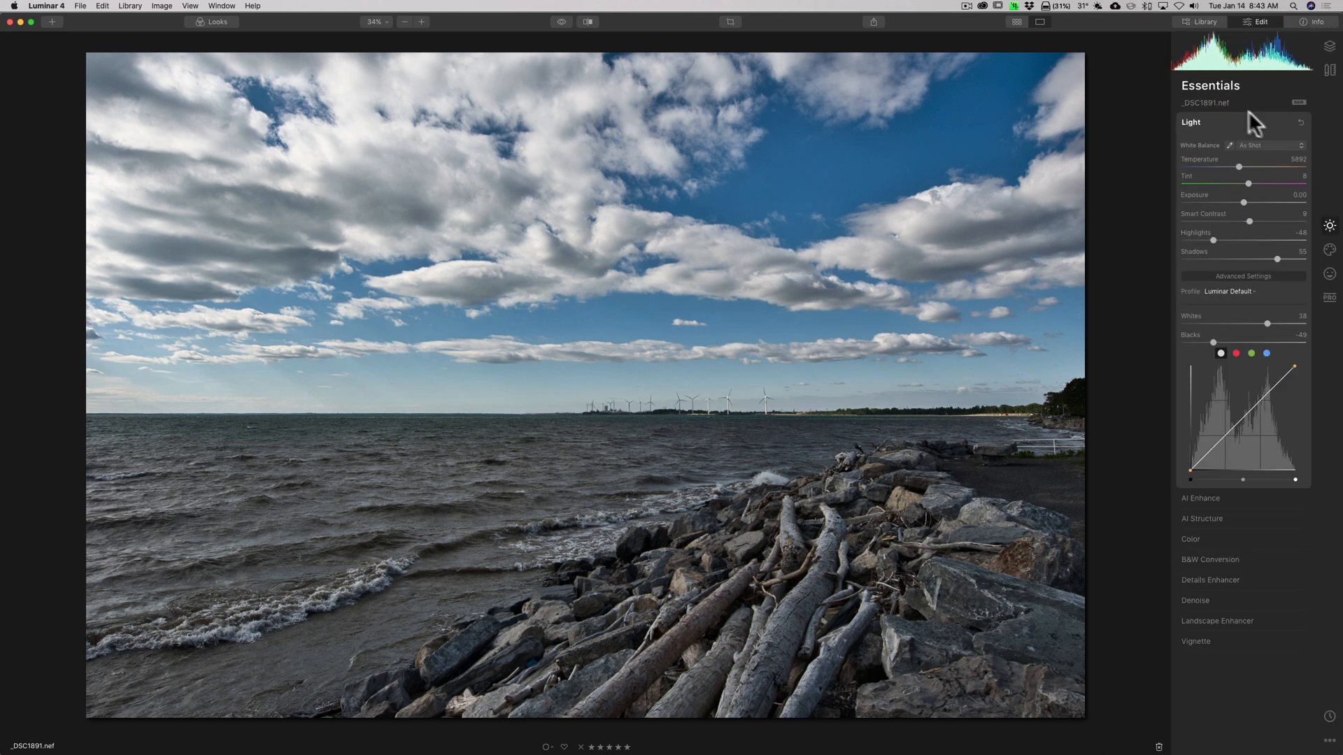
{"action": "left_click", "coordinate": [1191, 122]}
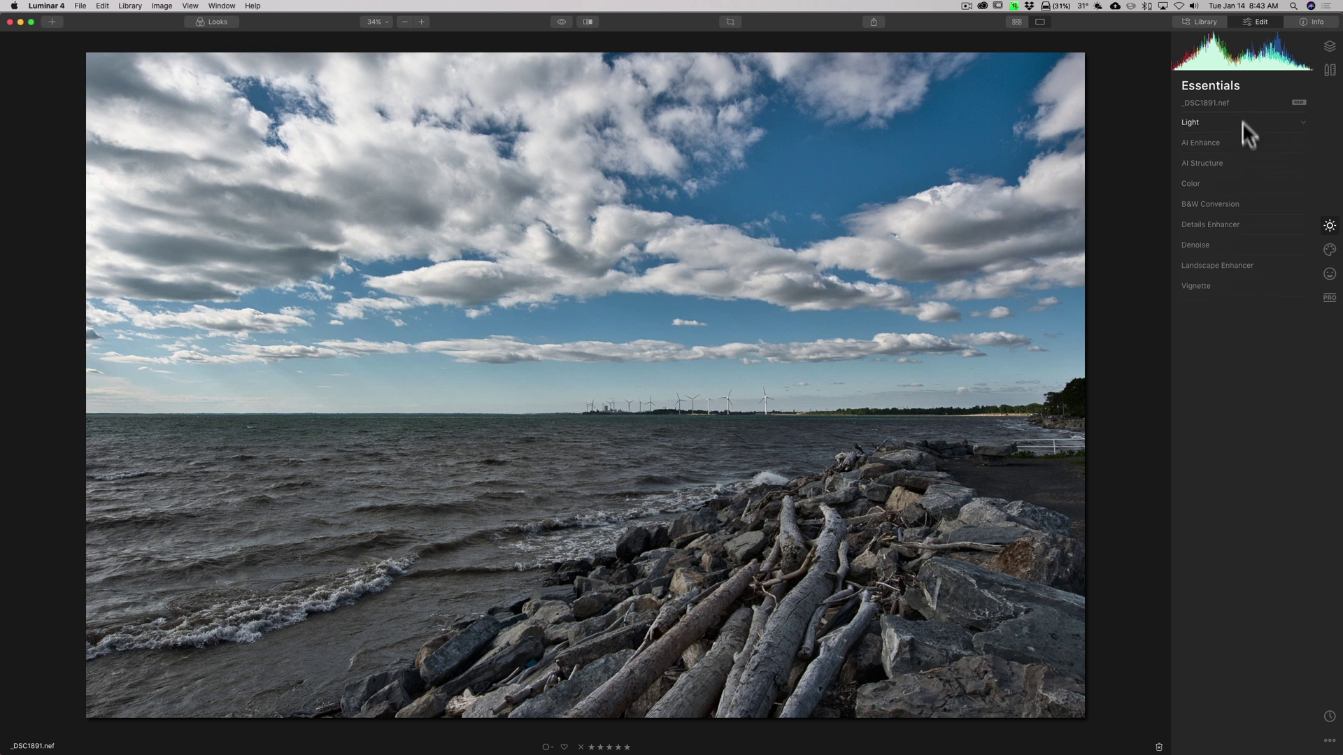
Convert the photo to B&W, then test Blue saturation and return it to 0.
{"action": "left_click", "coordinate": [1210, 203]}
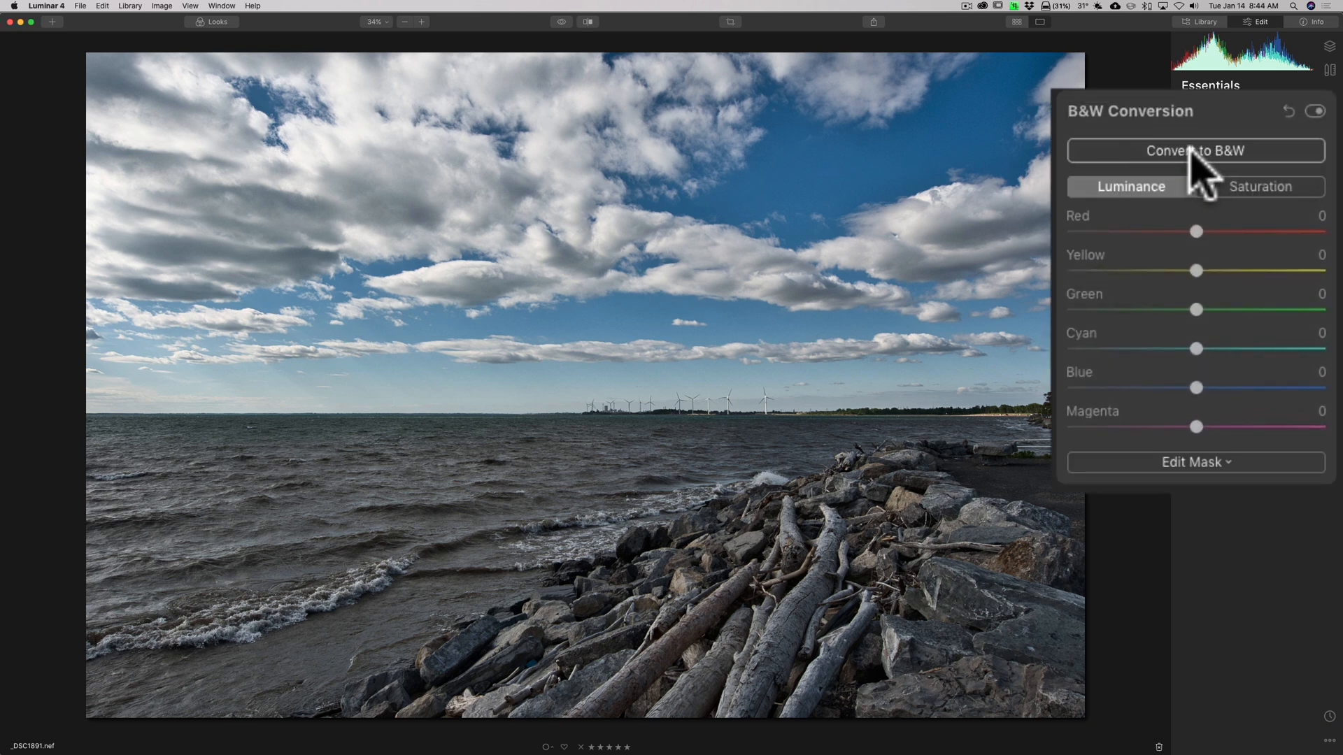
{"action": "left_click", "coordinate": [1196, 150]}
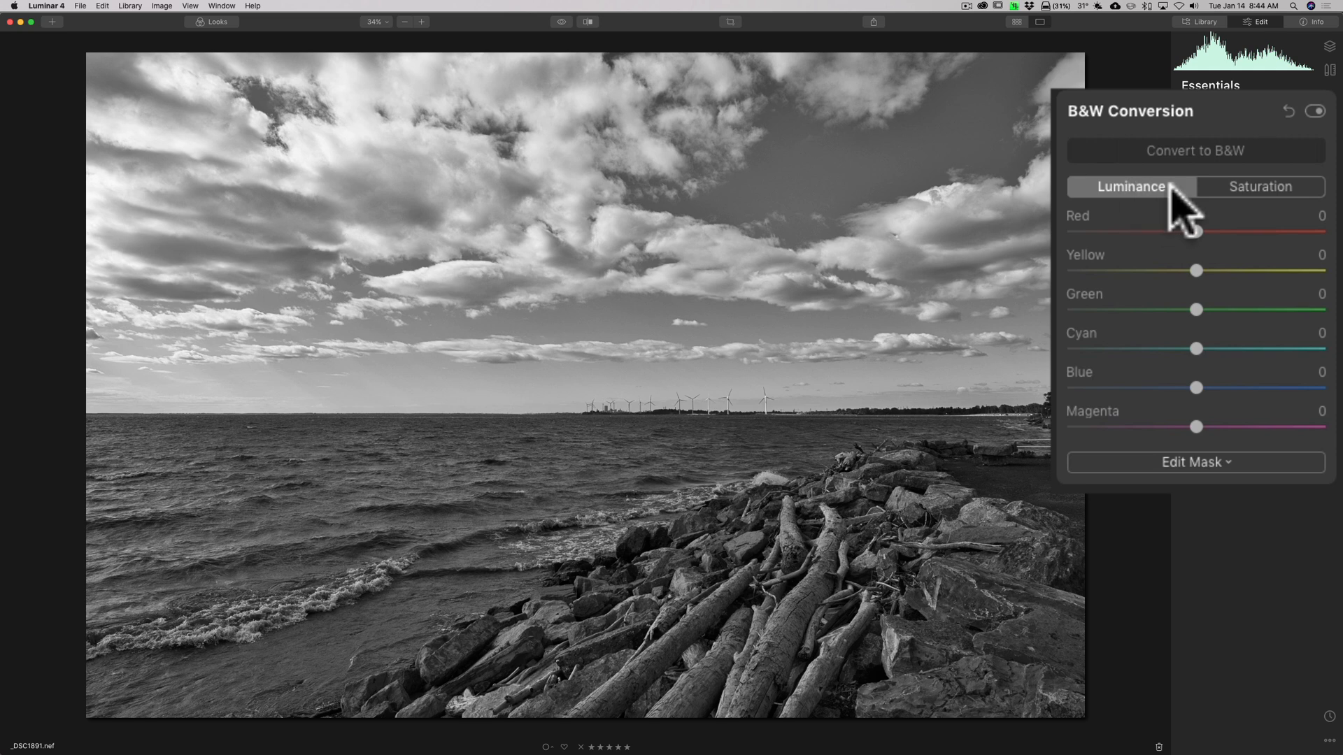
{"action": "mouse_move", "coordinate": [1260, 206]}
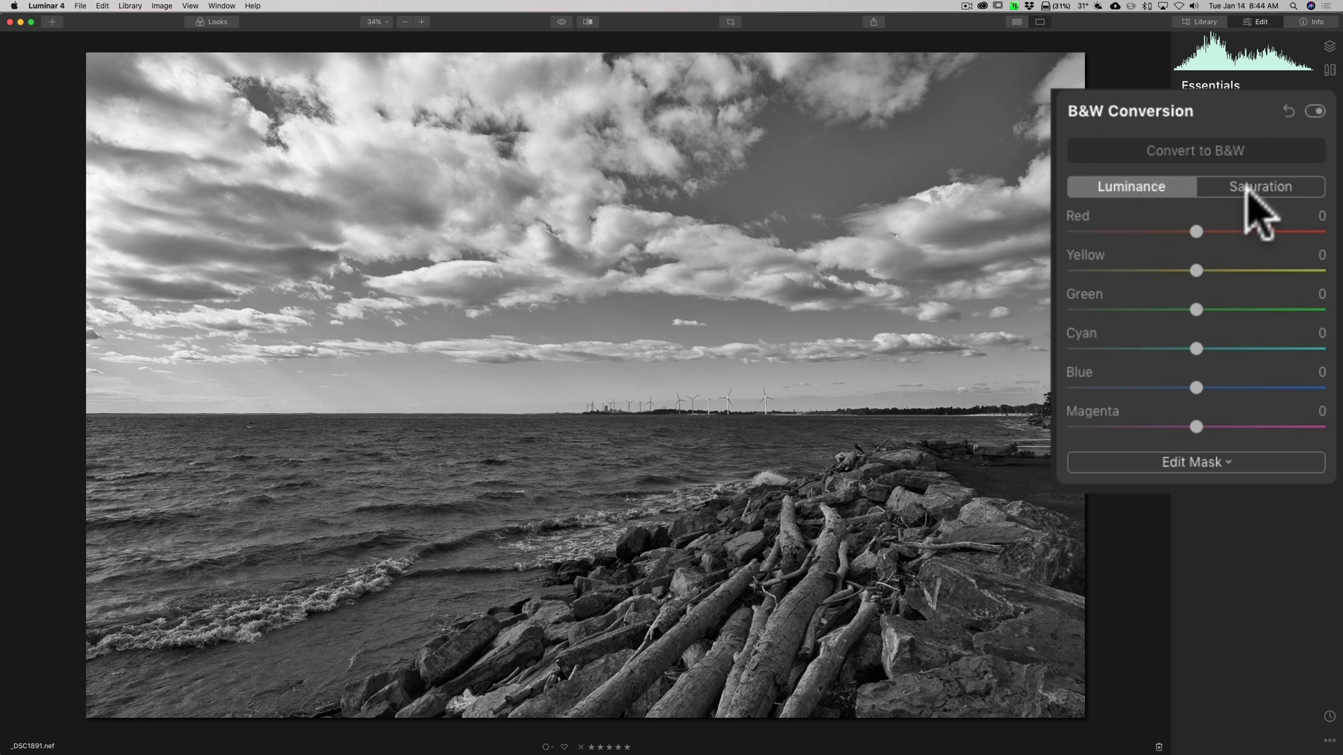
{"action": "left_click", "coordinate": [1261, 187]}
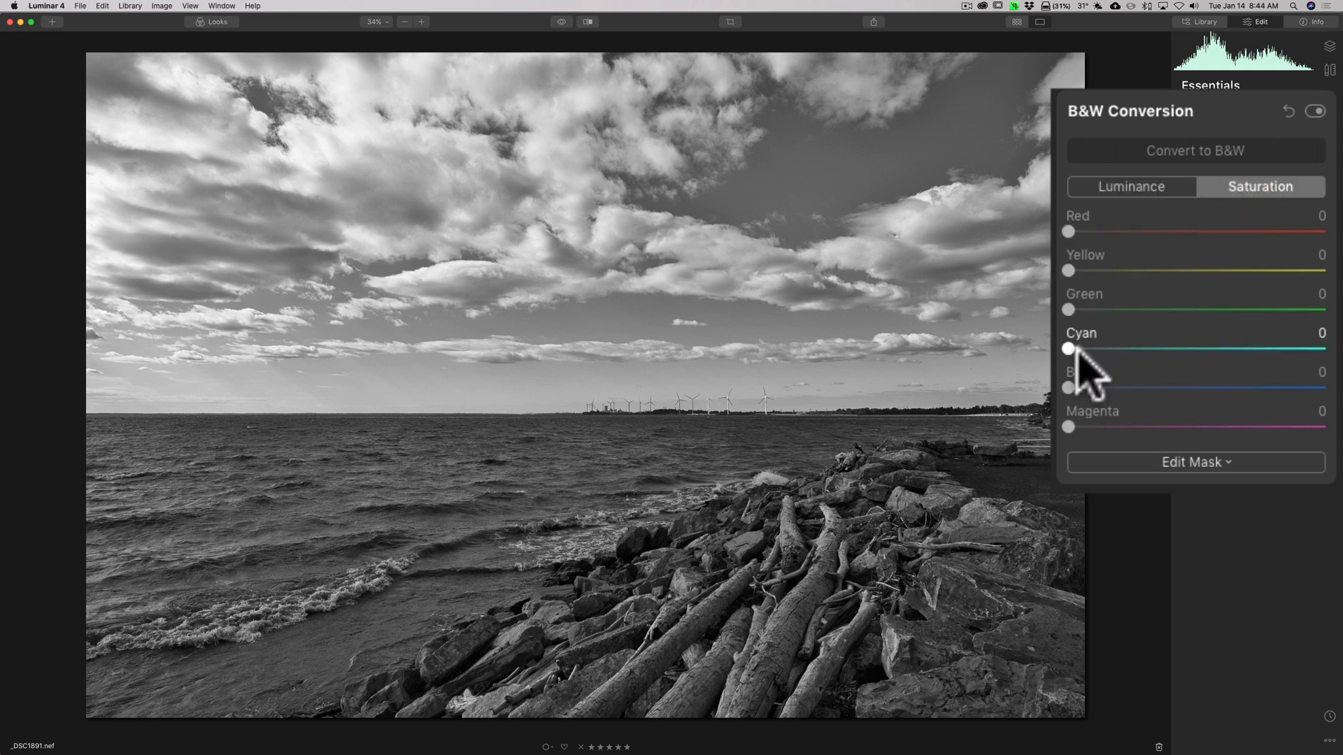
{"action": "left_click_drag", "start_coordinate": [1068, 388], "coordinate": [1208, 388]}
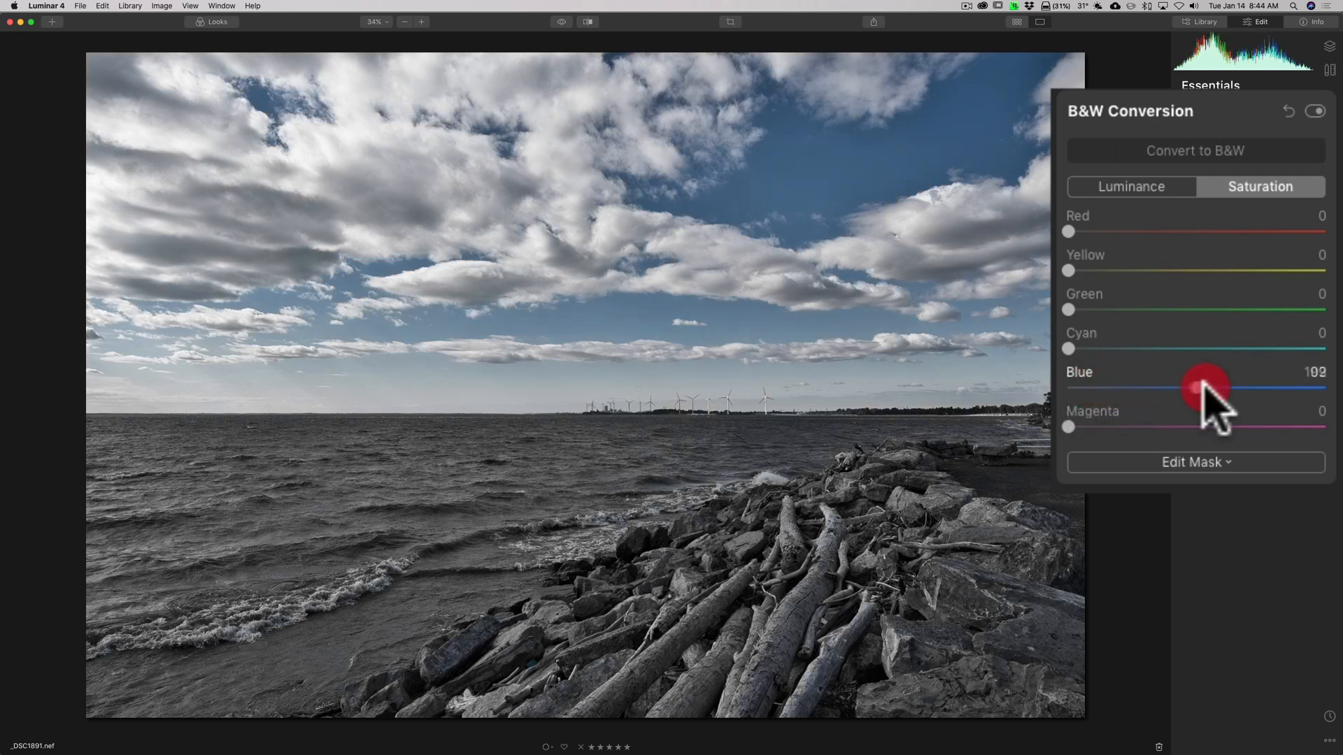
{"action": "left_click_drag", "start_coordinate": [1208, 386], "coordinate": [1302, 387]}
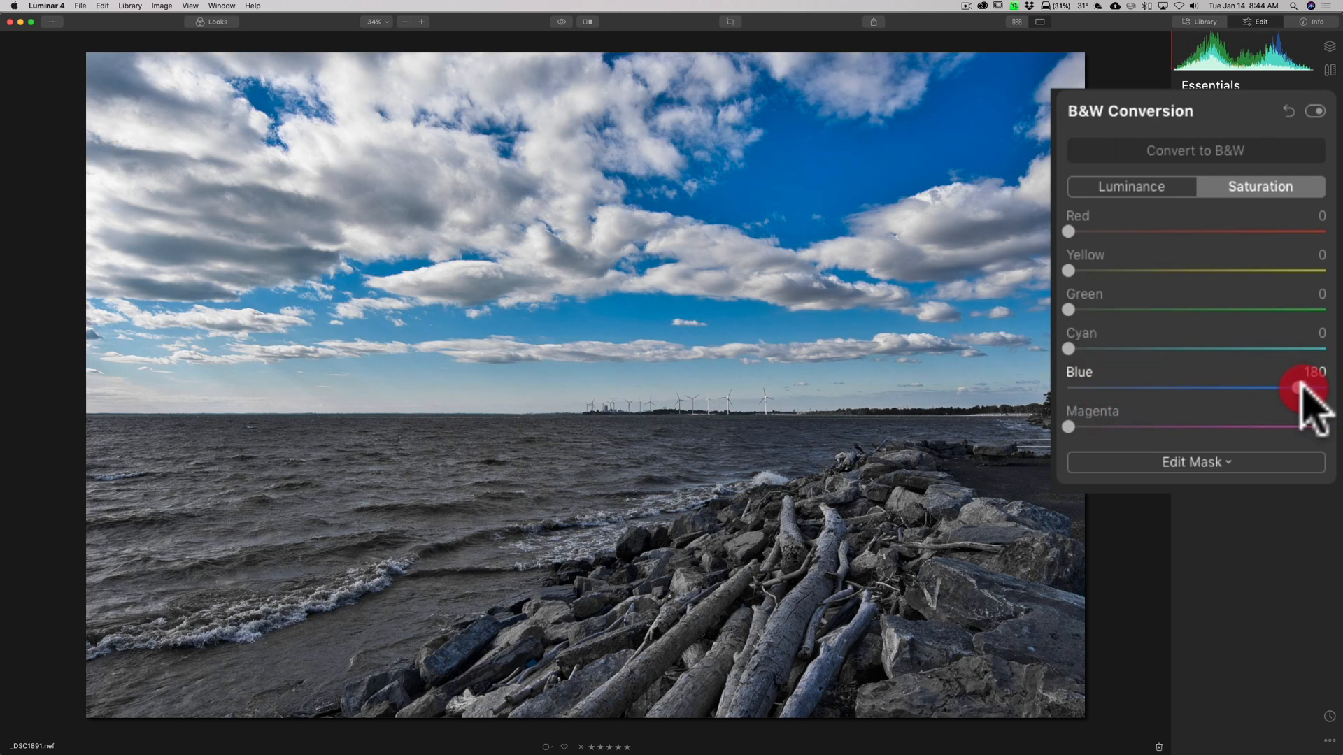
{"action": "left_click_drag", "start_coordinate": [1302, 387], "coordinate": [1148, 386]}
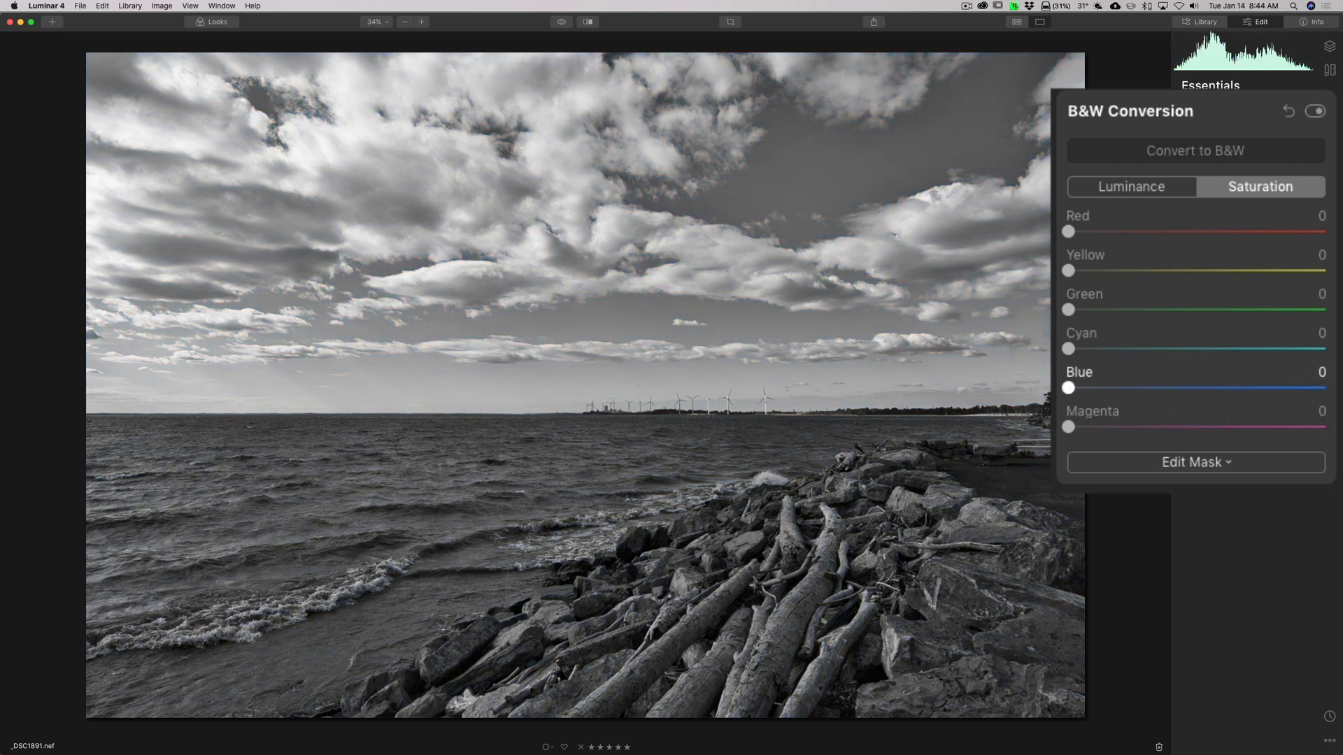
Set Blue luminance to -22 to darken the sky.
{"action": "left_click", "coordinate": [1131, 186]}
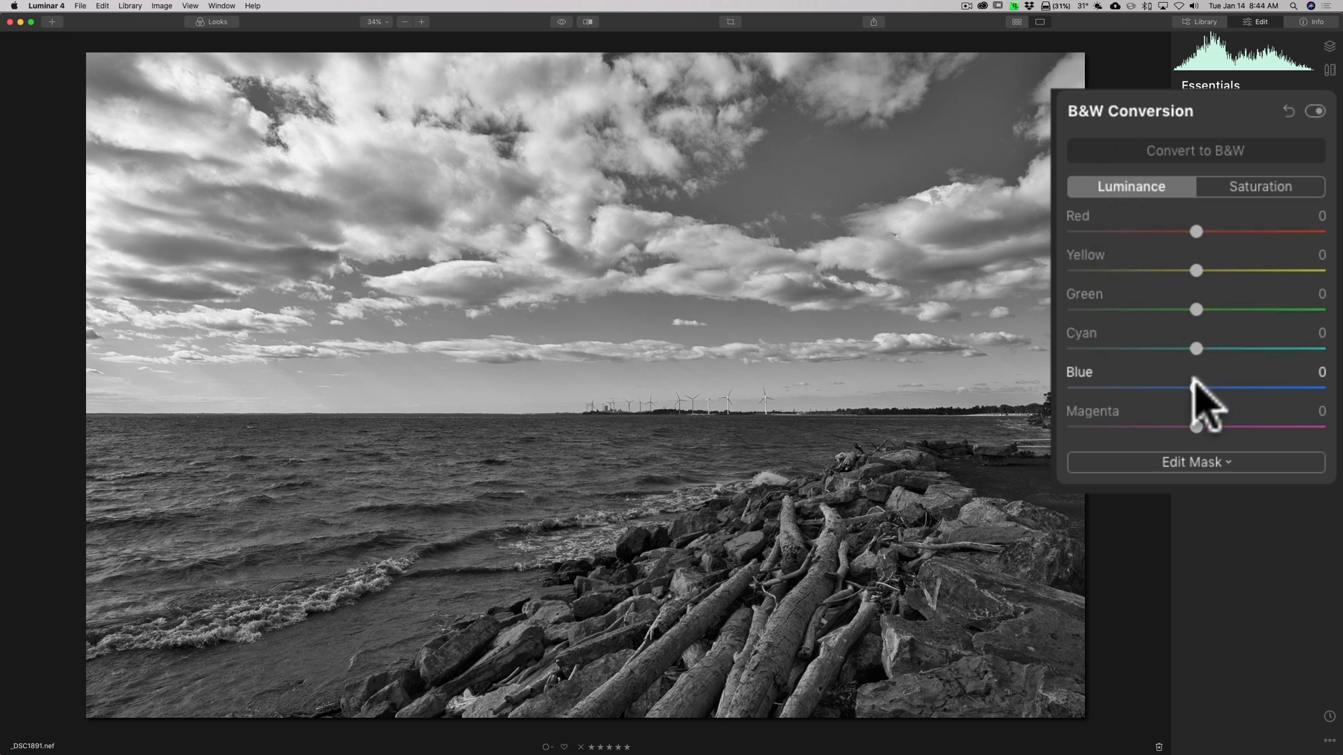
{"action": "mouse_move", "coordinate": [1199, 396]}
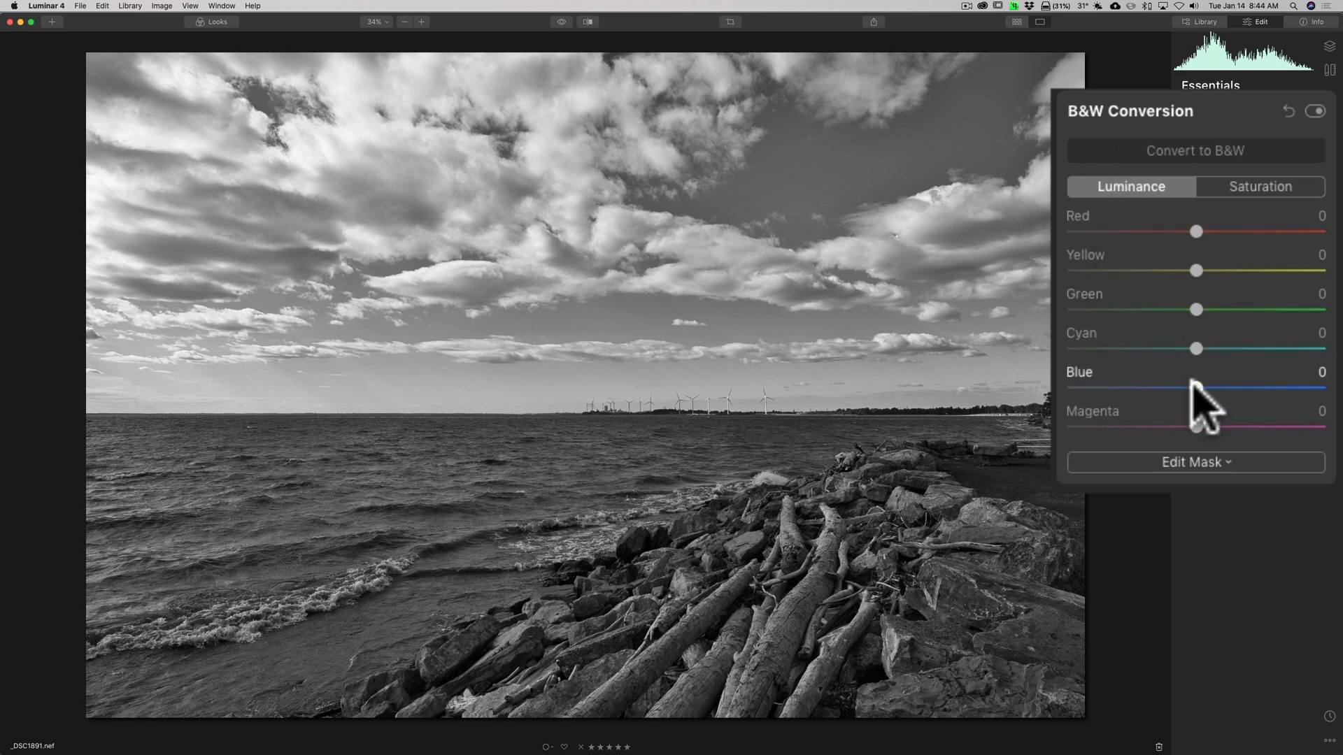
{"action": "left_click_drag", "start_coordinate": [1197, 387], "coordinate": [1272, 386]}
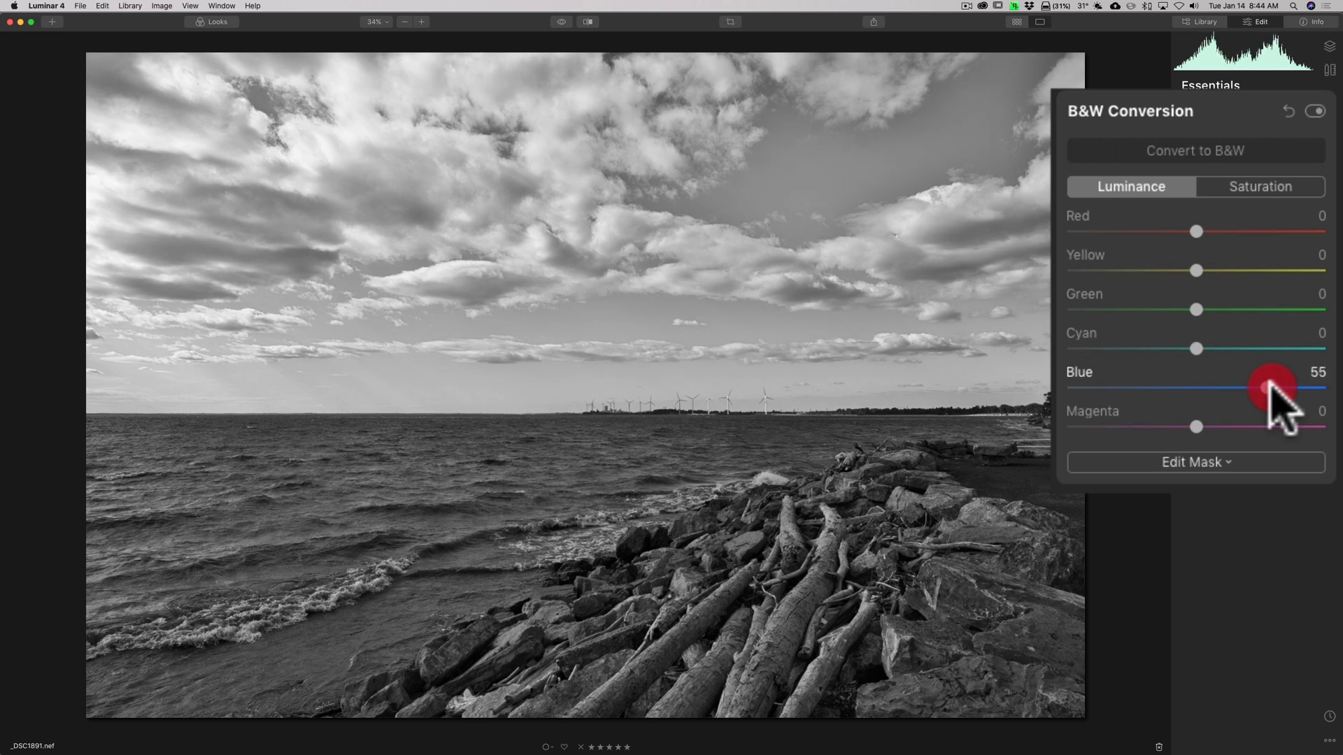
{"action": "left_click_drag", "start_coordinate": [1274, 387], "coordinate": [1210, 387]}
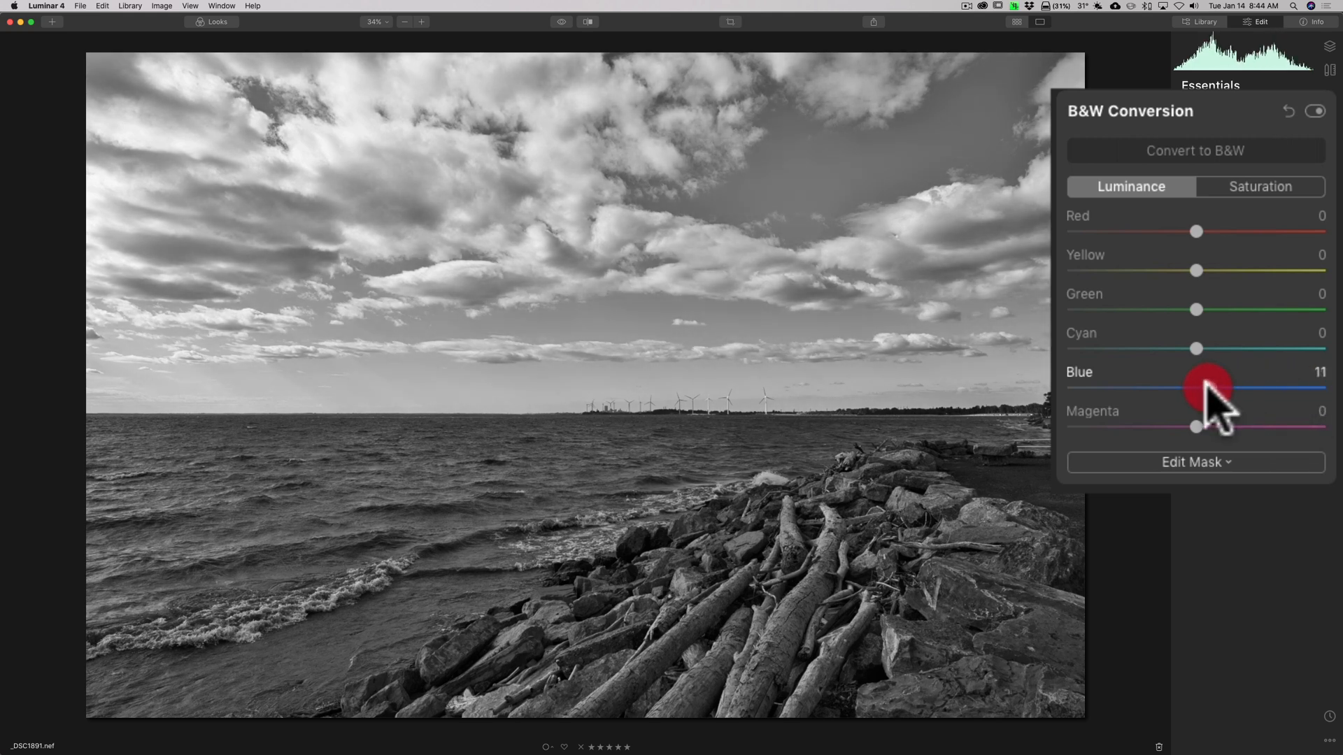
{"action": "left_click_drag", "start_coordinate": [1208, 385], "coordinate": [1156, 387]}
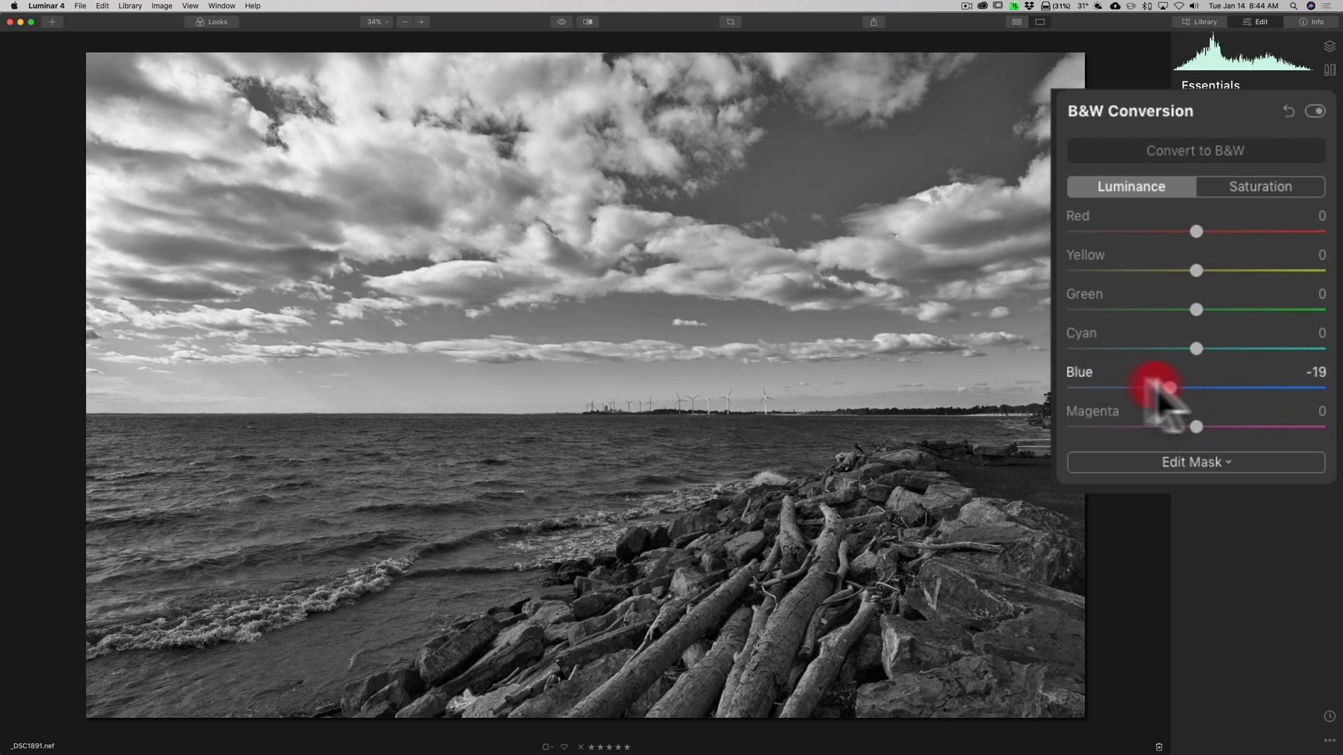
{"action": "left_click_drag", "start_coordinate": [1165, 387], "coordinate": [1144, 387]}
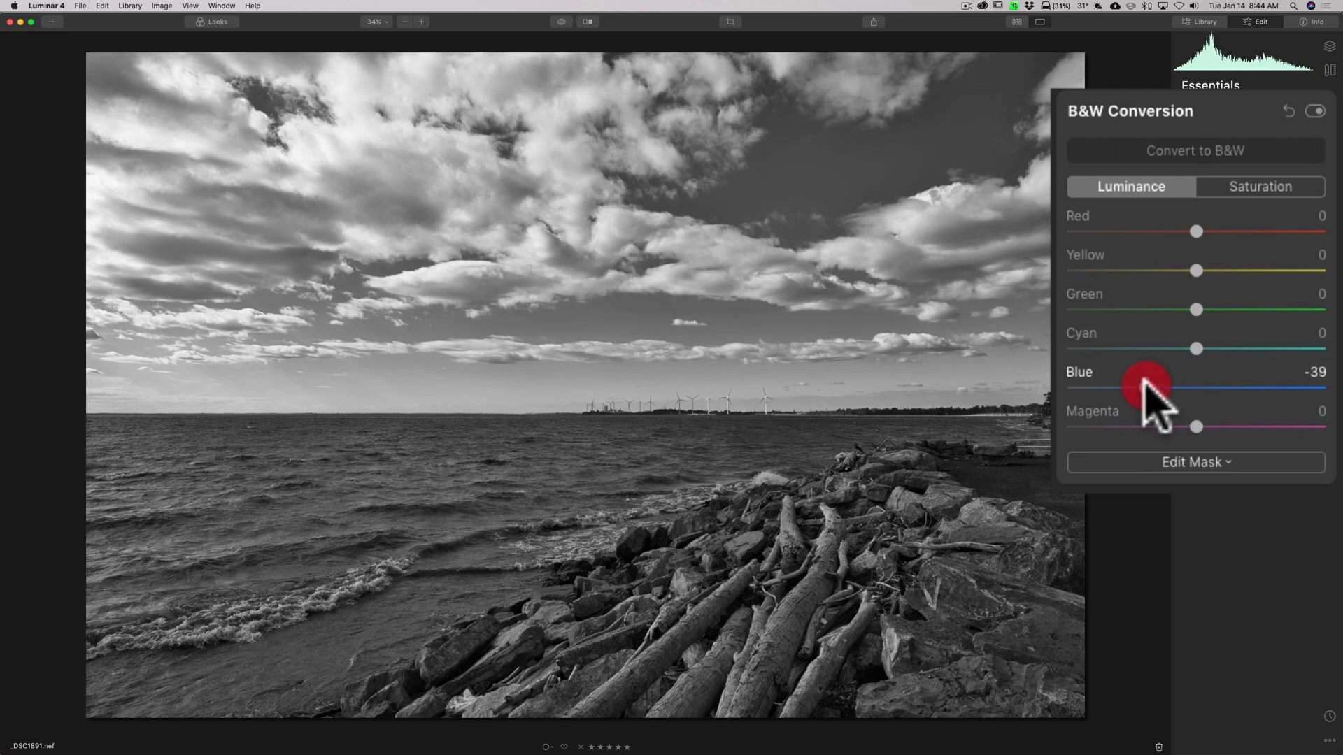
{"action": "left_click_drag", "start_coordinate": [1148, 389], "coordinate": [1174, 388]}
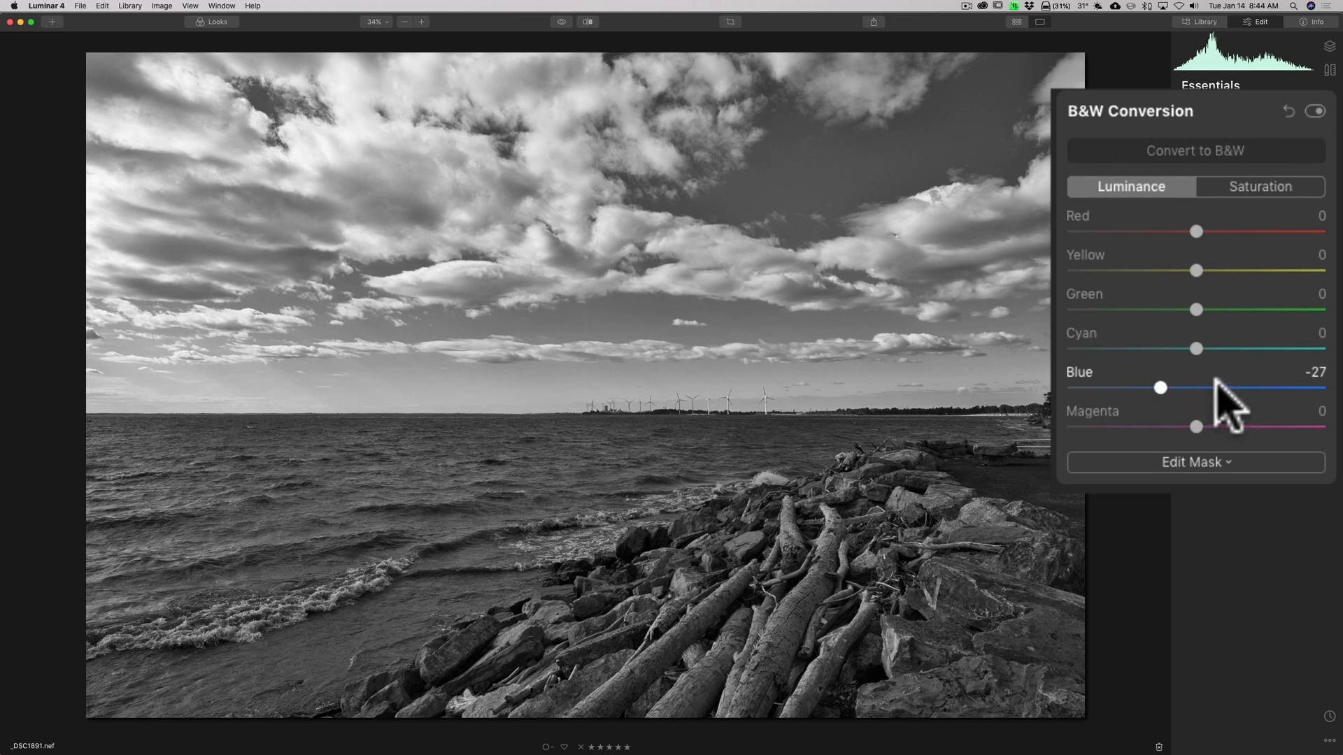
{"action": "left_click_drag", "start_coordinate": [1161, 387], "coordinate": [1175, 387]}
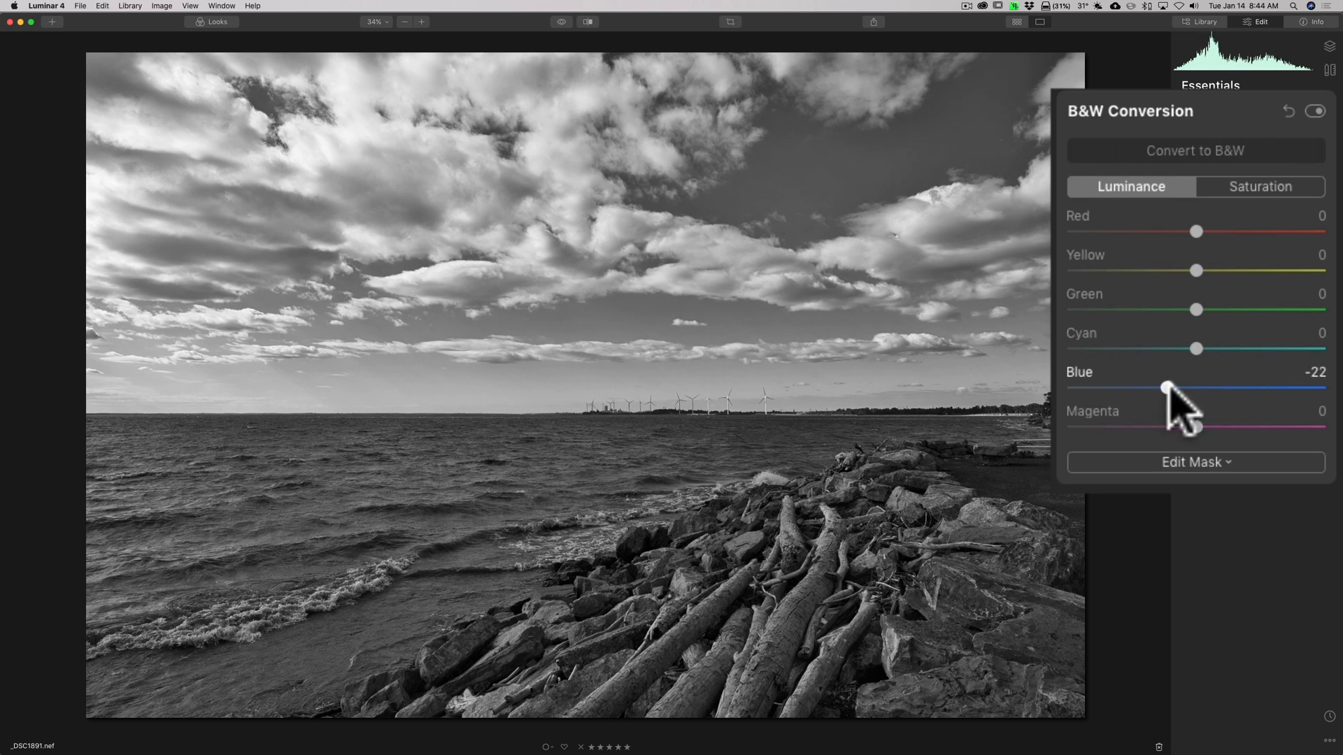
Test a brighter Red luminance, then return it to 0.
{"action": "left_click_drag", "start_coordinate": [1195, 231], "coordinate": [1285, 231]}
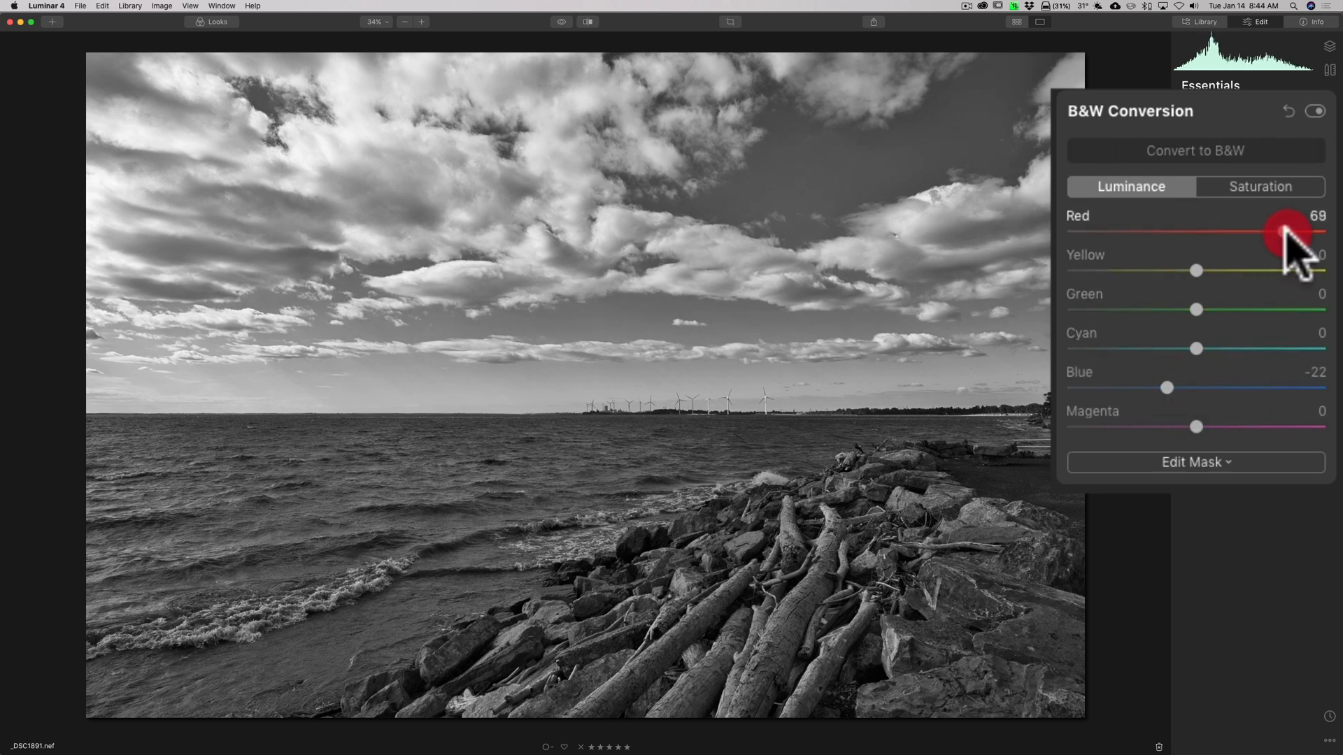
{"action": "left_click_drag", "start_coordinate": [1290, 232], "coordinate": [1324, 232]}
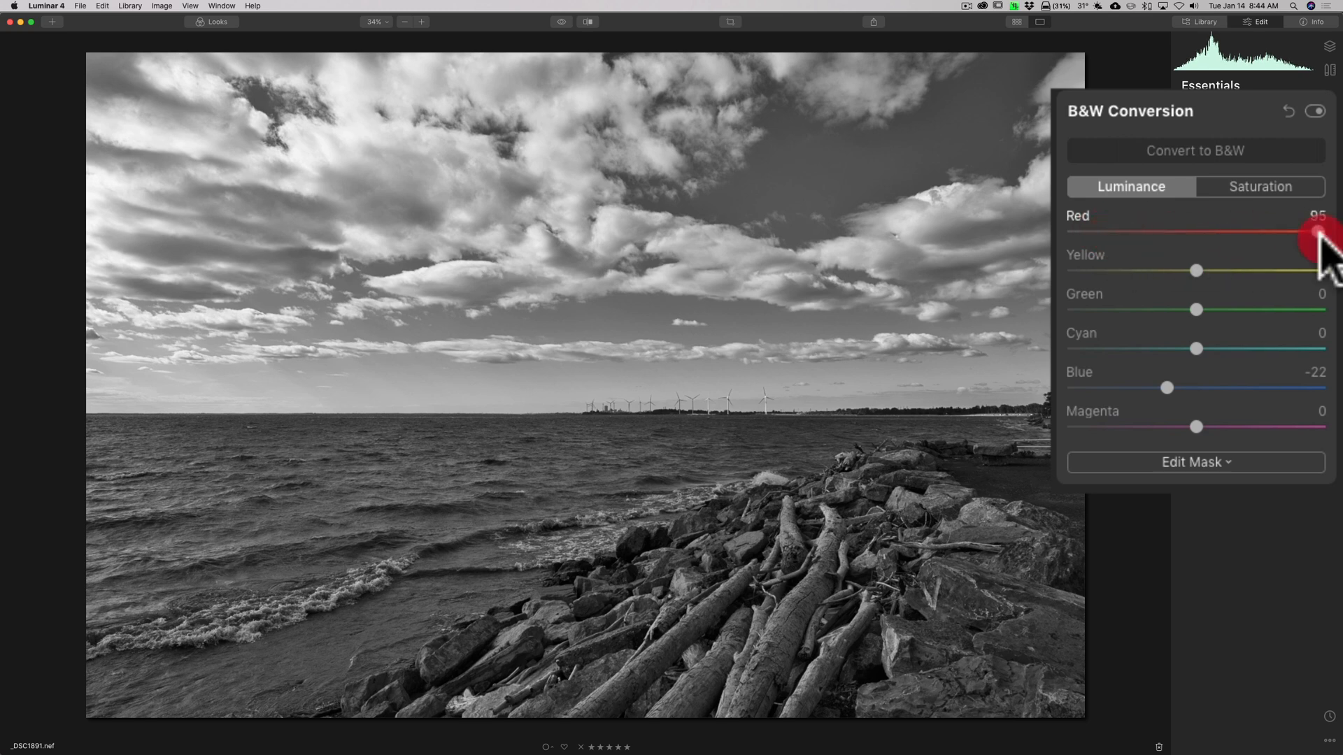
{"action": "left_click_drag", "start_coordinate": [1323, 232], "coordinate": [1197, 232]}
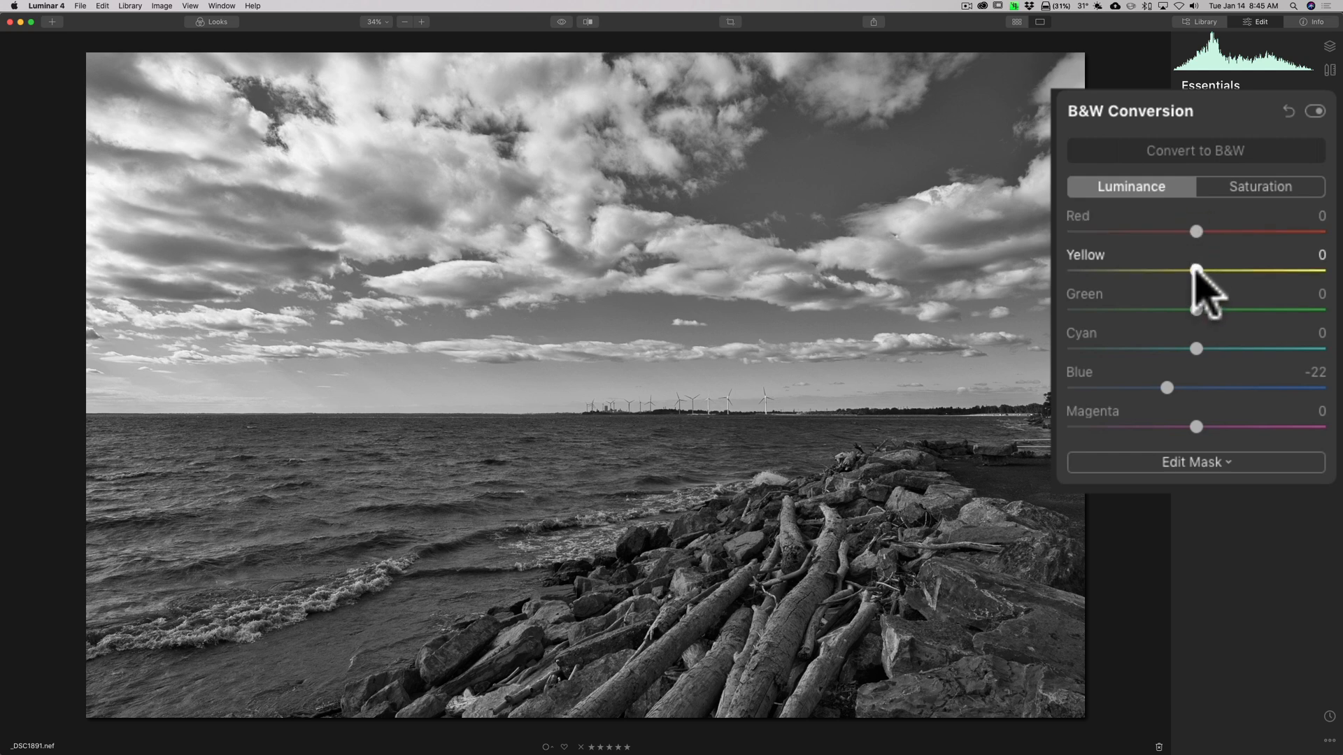
Try several Yellow luminance values, settling at 37.
{"action": "left_click_drag", "start_coordinate": [1197, 270], "coordinate": [1216, 271]}
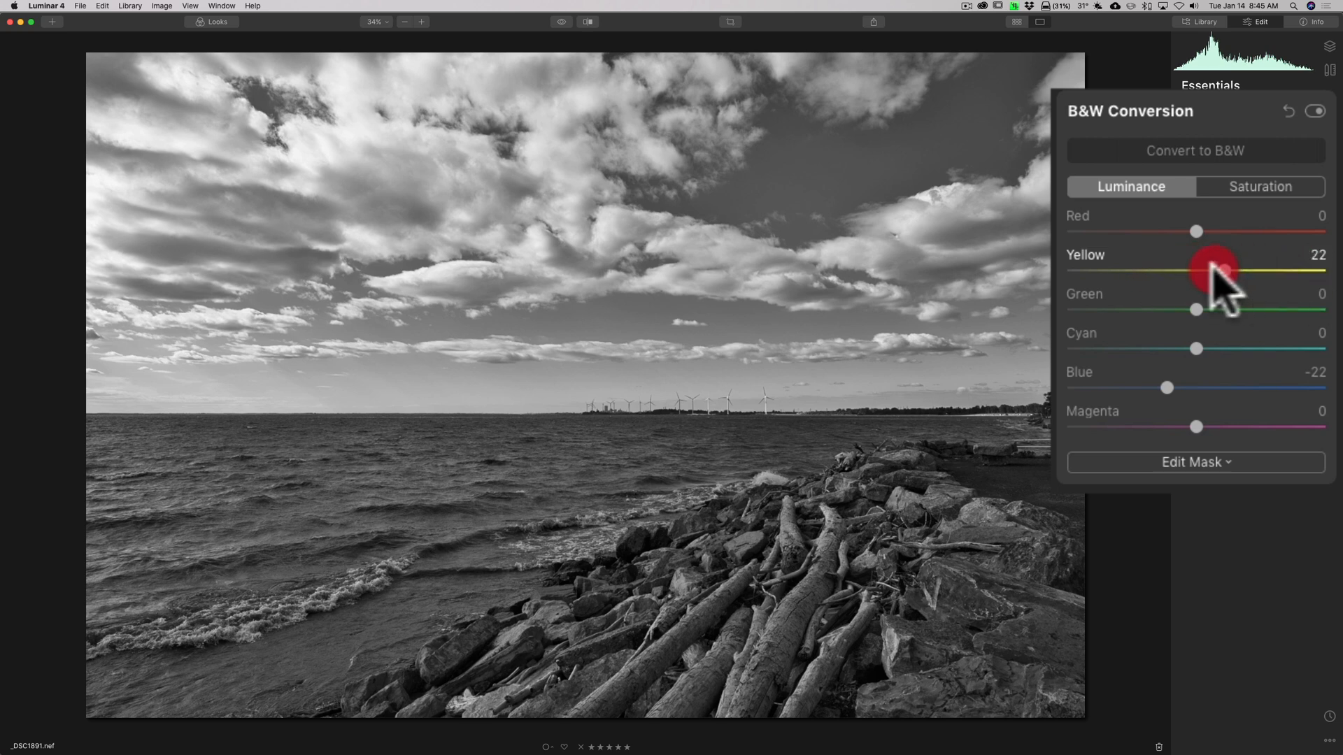
{"action": "left_click_drag", "start_coordinate": [1212, 270], "coordinate": [1193, 270]}
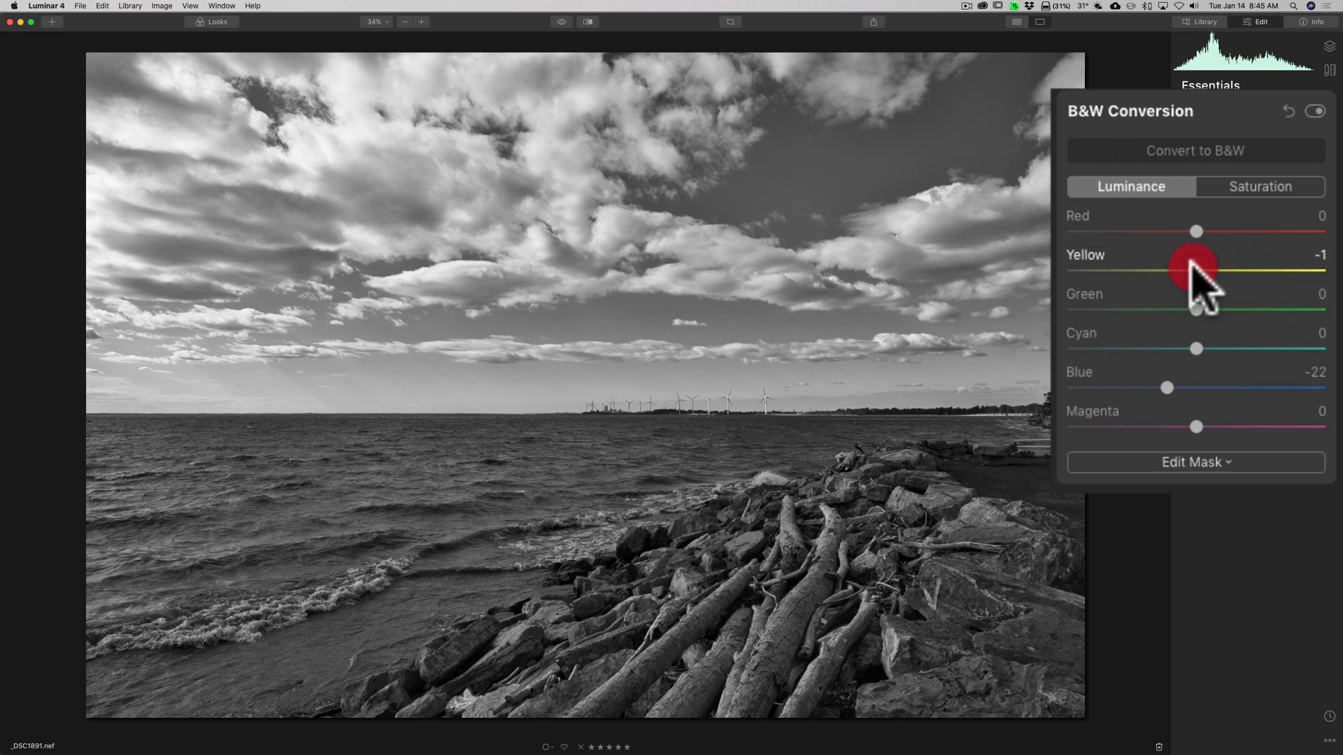
{"action": "left_click_drag", "start_coordinate": [1191, 271], "coordinate": [1197, 271]}
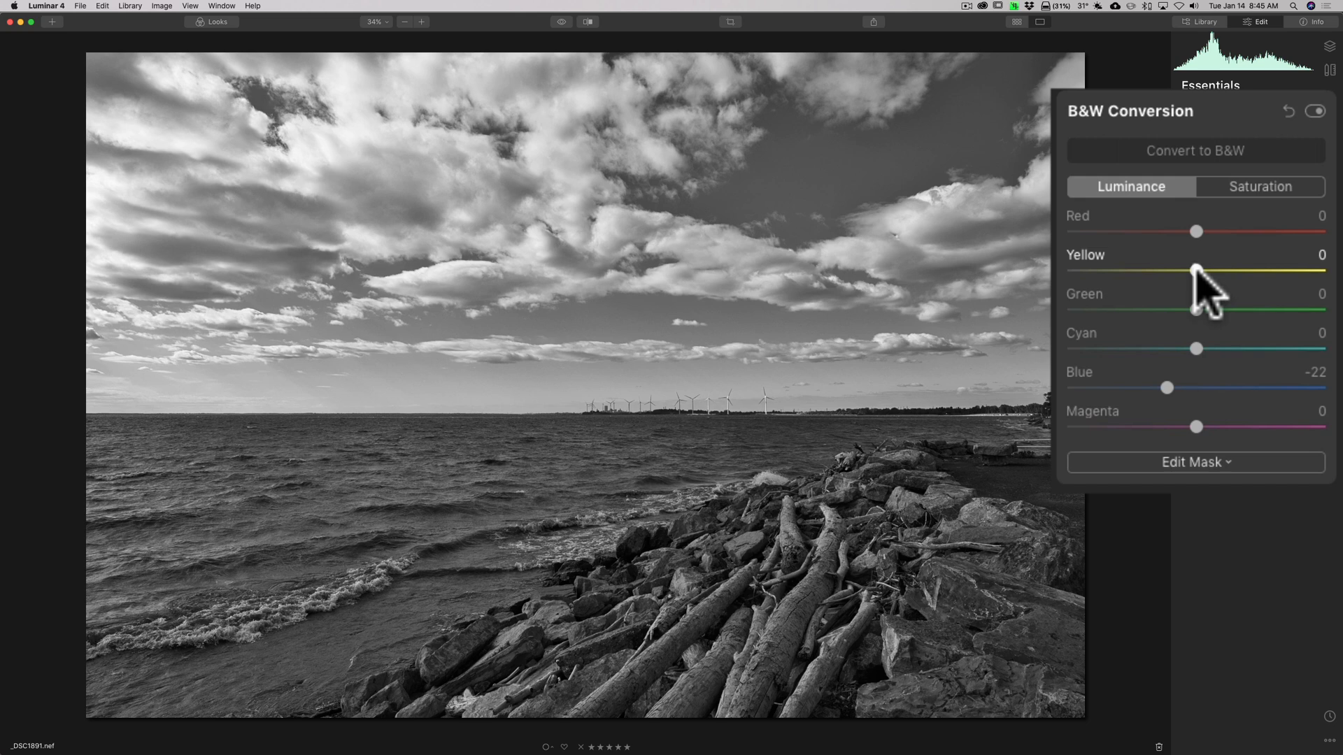
{"action": "left_click_drag", "start_coordinate": [1198, 271], "coordinate": [1236, 270]}
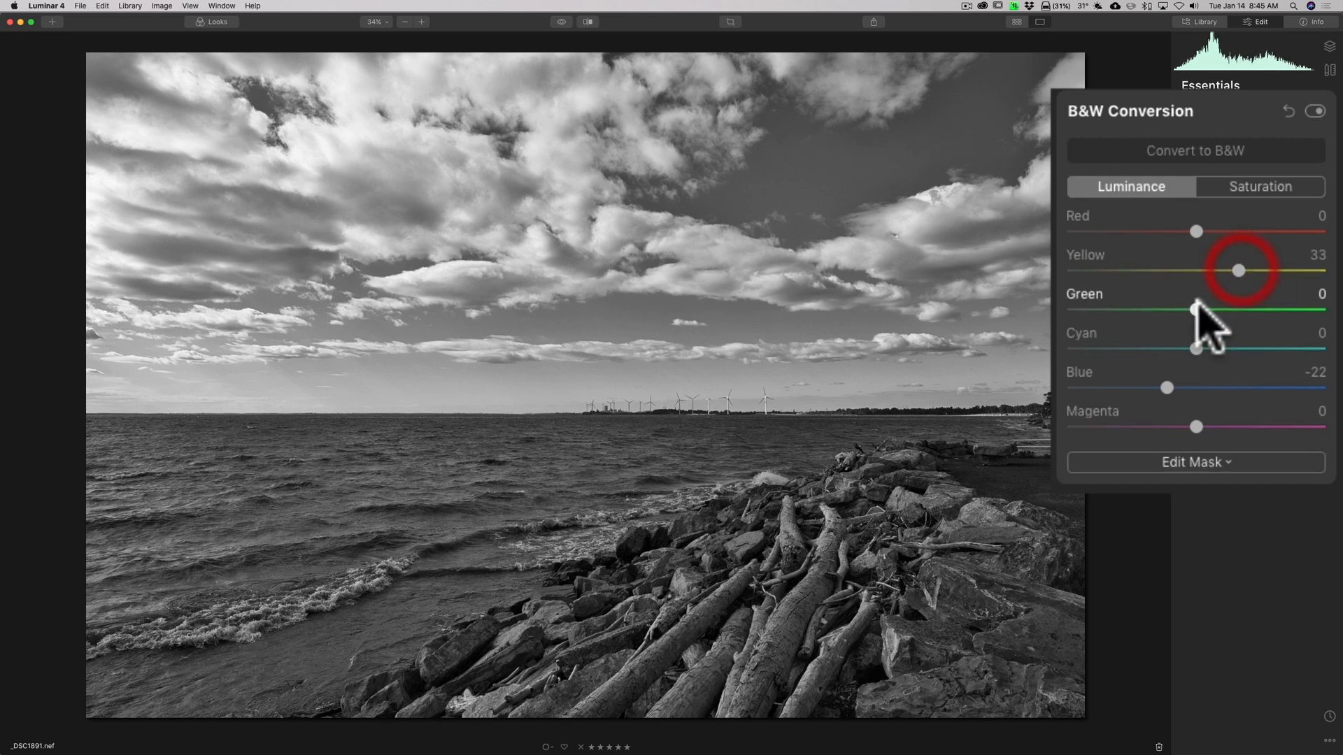
{"action": "left_click_drag", "start_coordinate": [1197, 309], "coordinate": [1173, 309]}
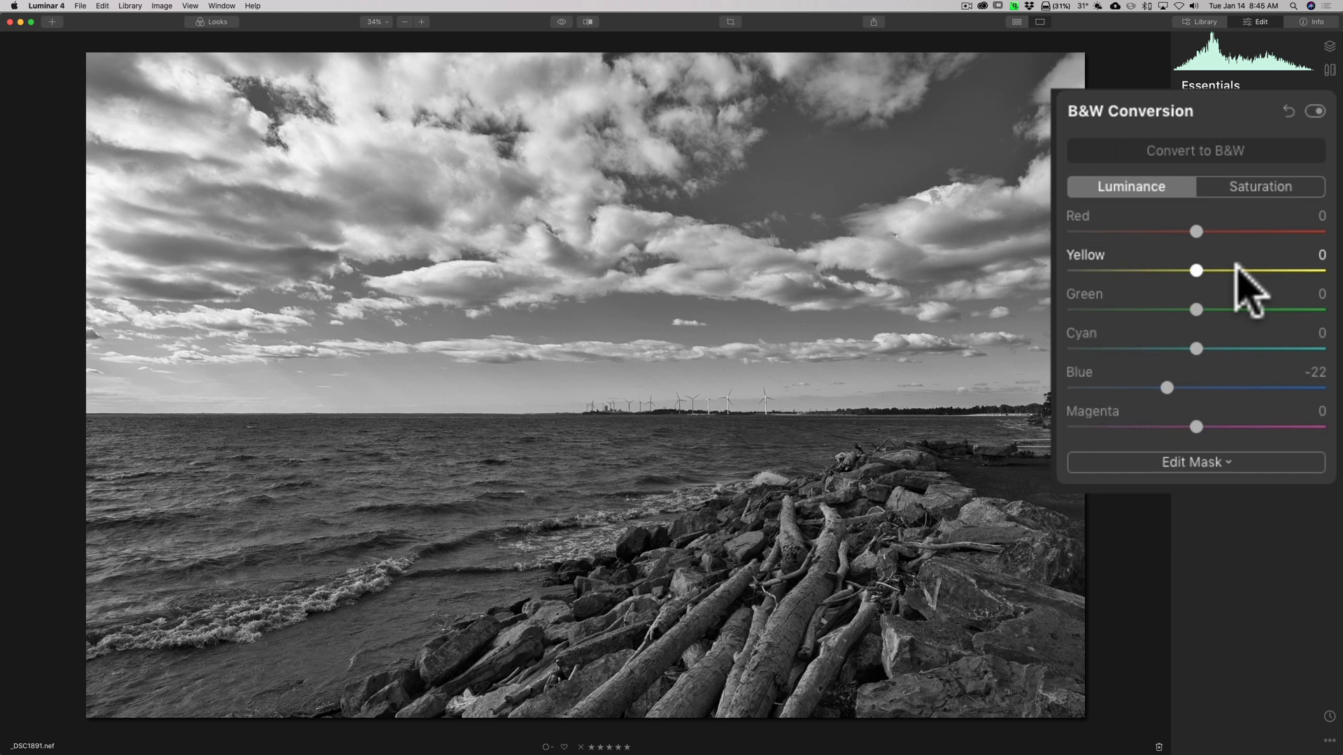
{"action": "left_click_drag", "start_coordinate": [1196, 270], "coordinate": [1251, 271]}
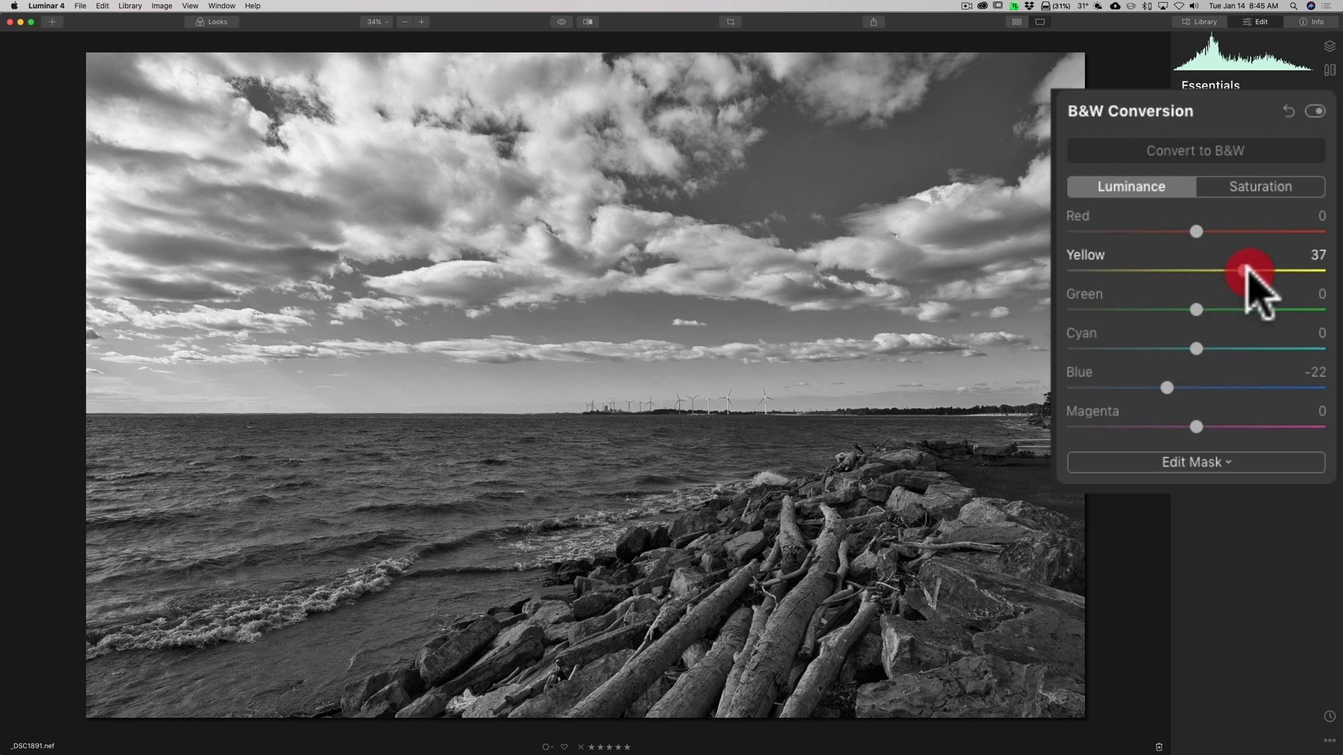
Set Green luminance to -40 and Cyan to -16, and reset Magenta to 0.
{"action": "left_click_drag", "start_coordinate": [1196, 309], "coordinate": [1145, 310]}
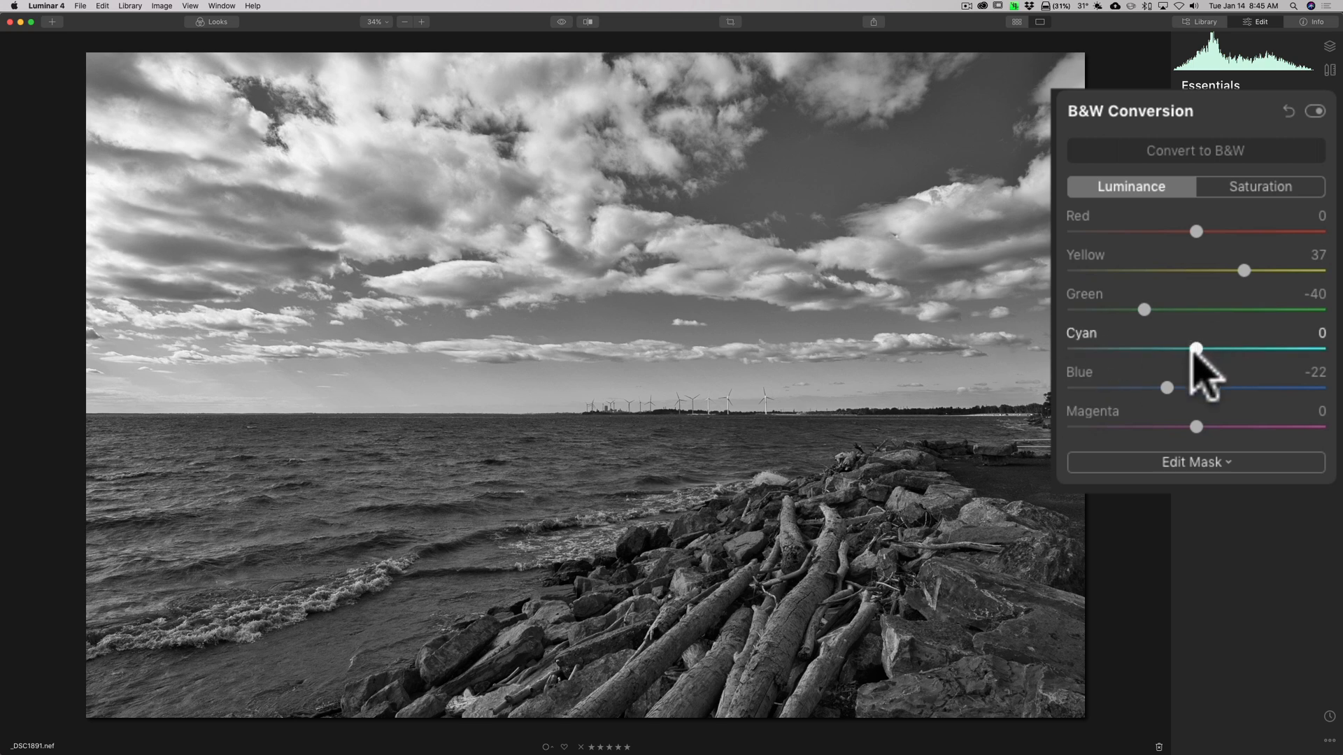
{"action": "left_click", "coordinate": [1197, 349]}
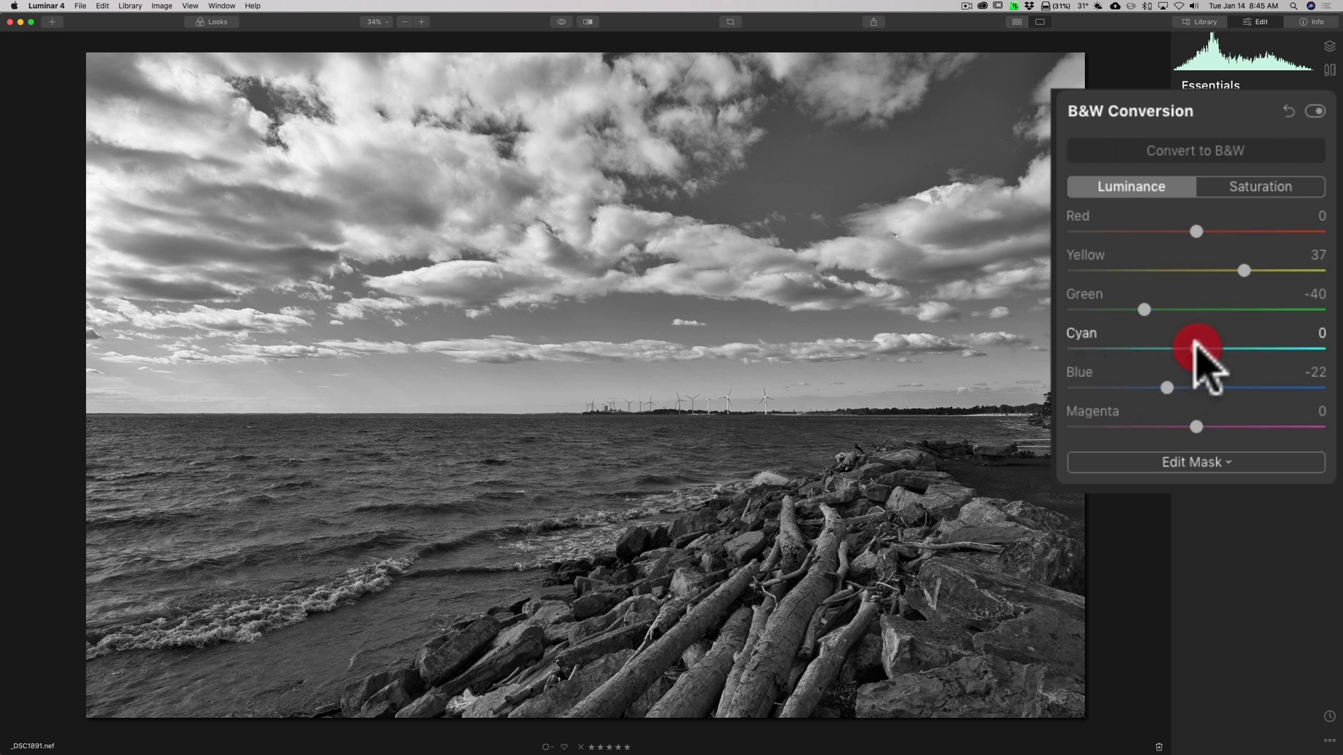
{"action": "left_click_drag", "start_coordinate": [1208, 348], "coordinate": [1155, 349]}
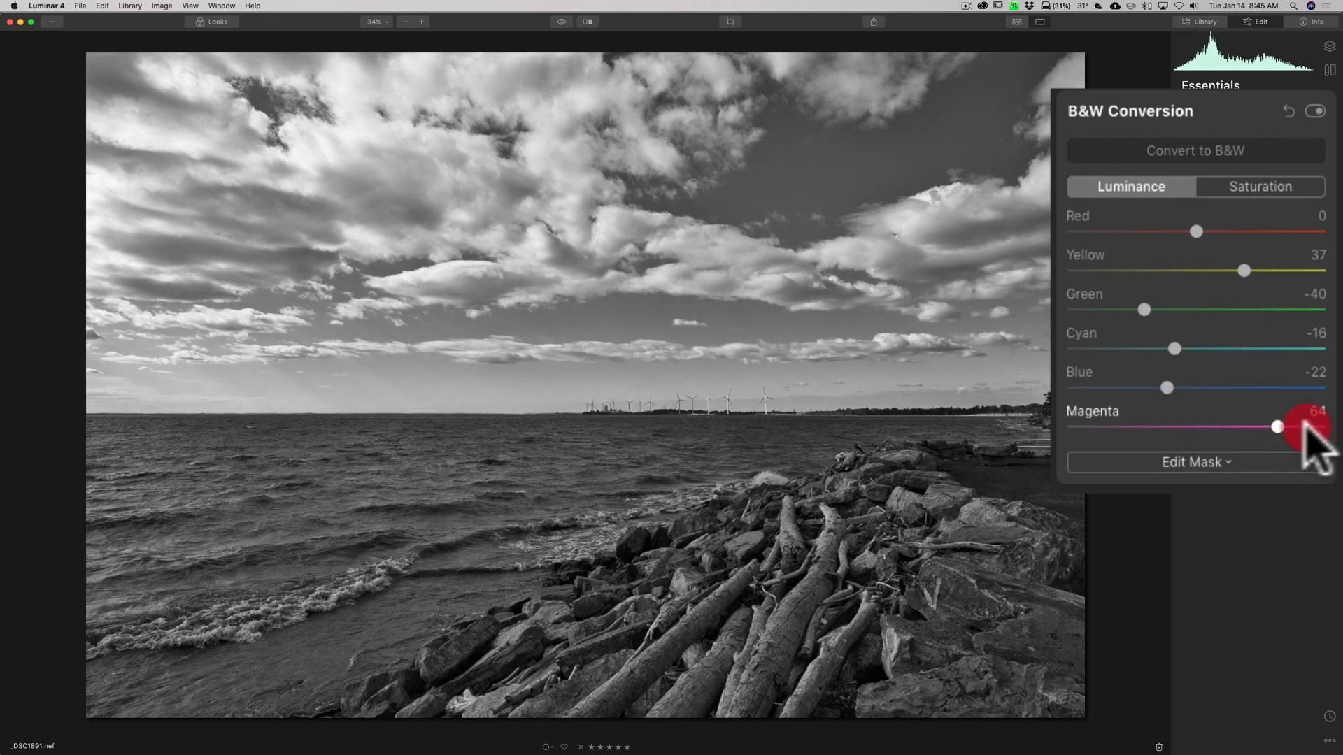
{"action": "left_click_drag", "start_coordinate": [1277, 427], "coordinate": [1197, 426]}
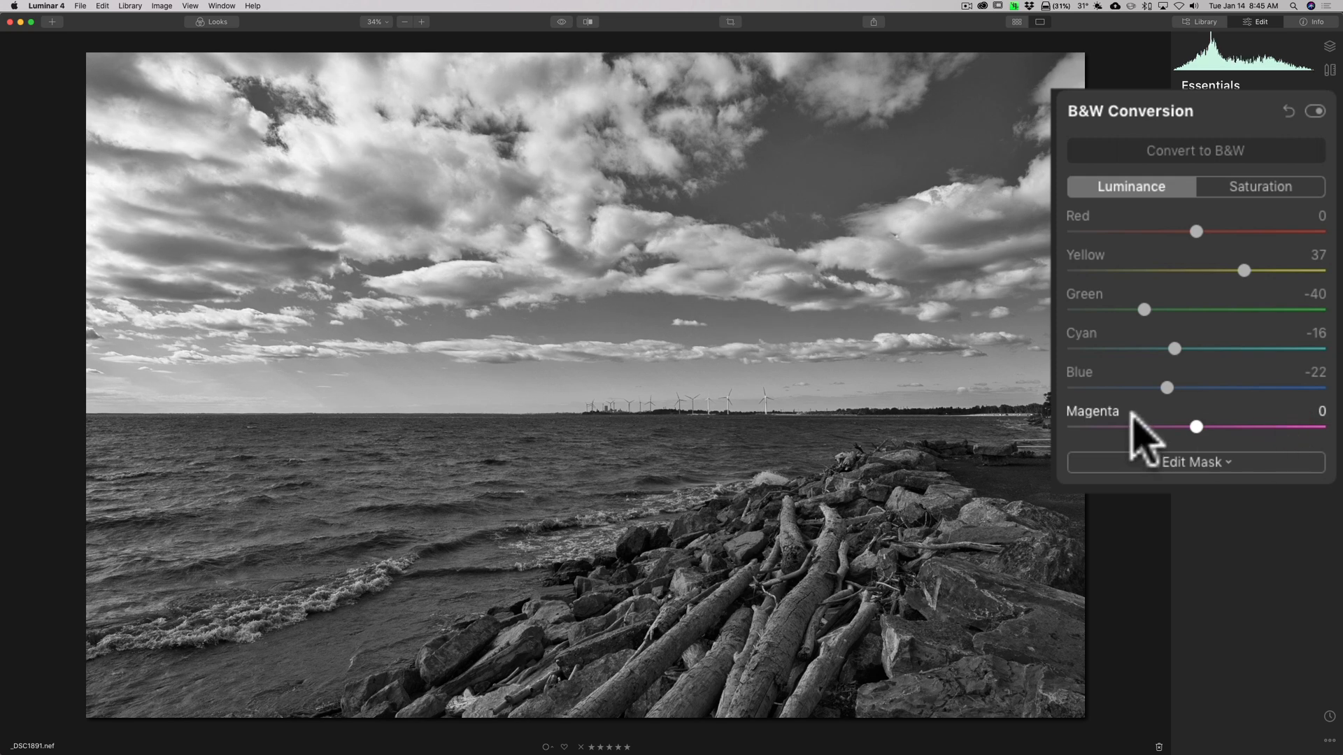
{"action": "mouse_move", "coordinate": [1206, 483]}
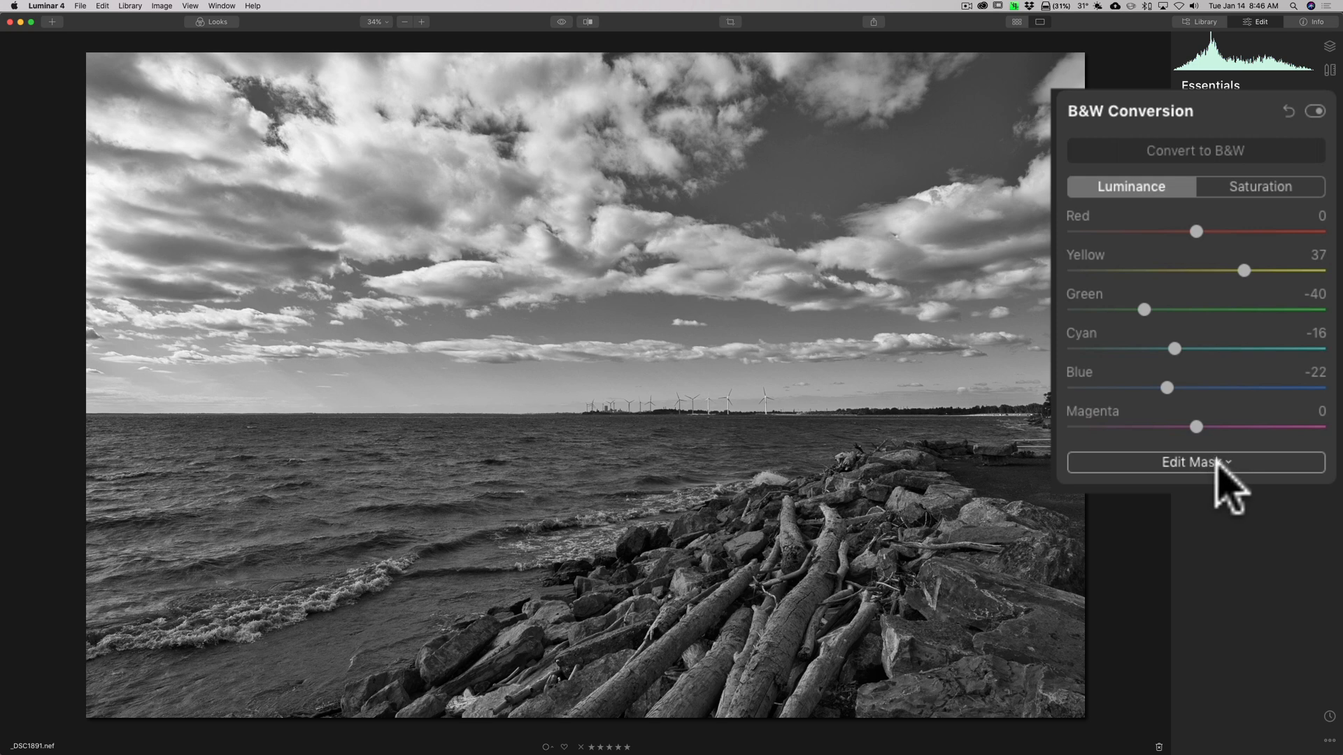
{"action": "mouse_move", "coordinate": [1218, 125]}
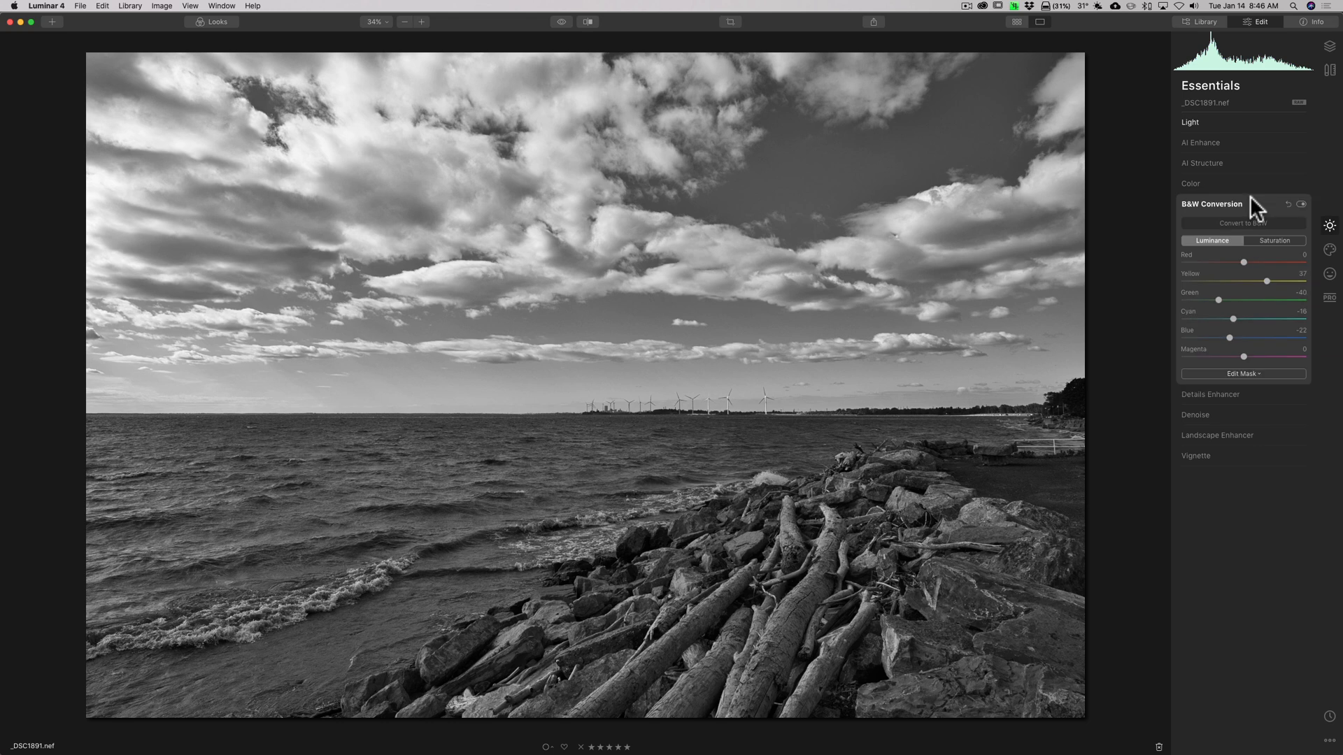
Collapse the B&W Conversion tool.
{"action": "left_click", "coordinate": [1211, 203]}
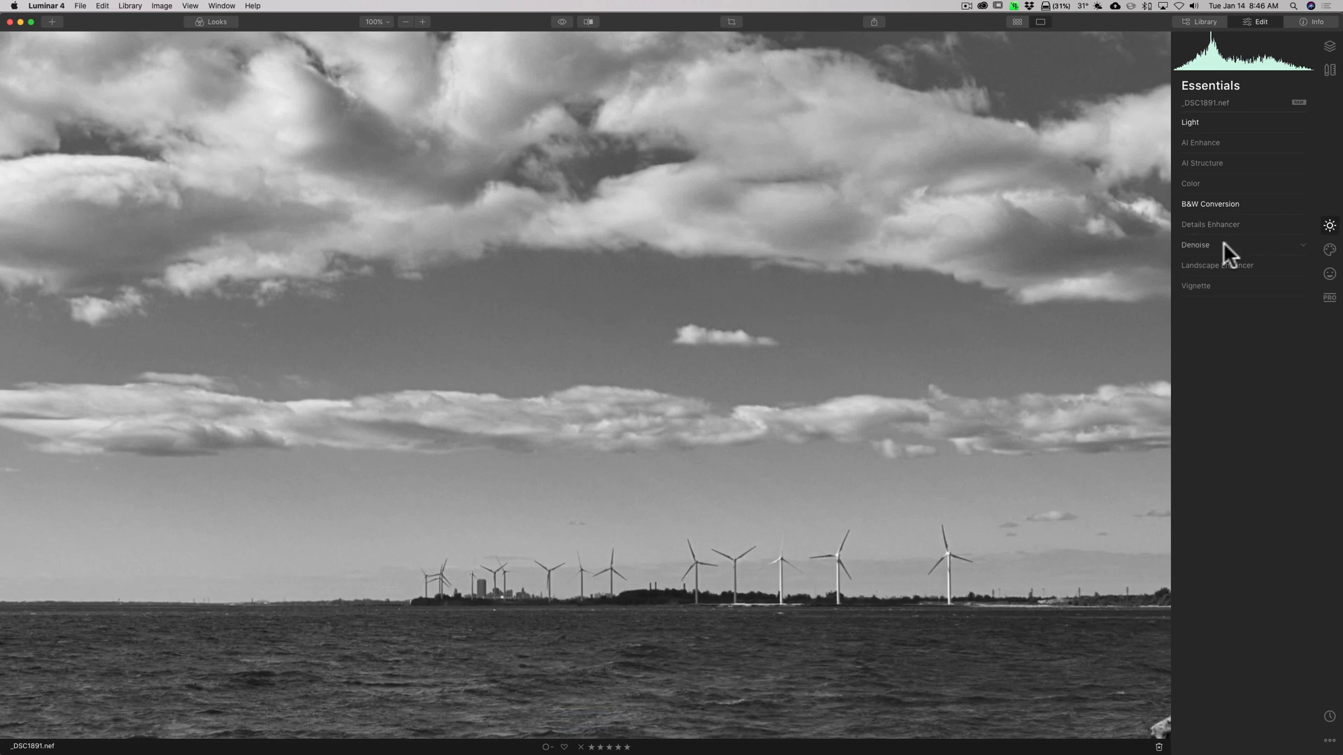
Open and enlarge Denoise, test Colour Denoise values and return it to 0.
{"action": "left_click", "coordinate": [1195, 245]}
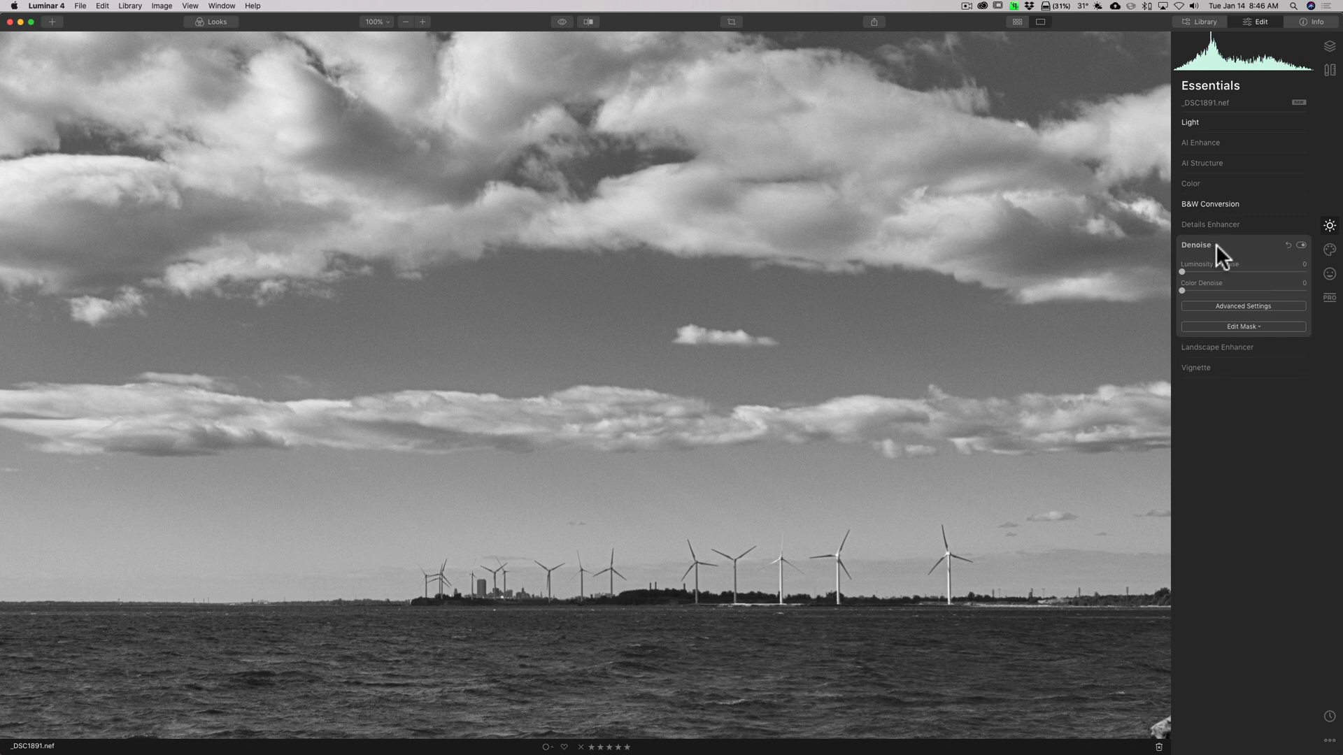
{"action": "left_click", "coordinate": [1243, 305]}
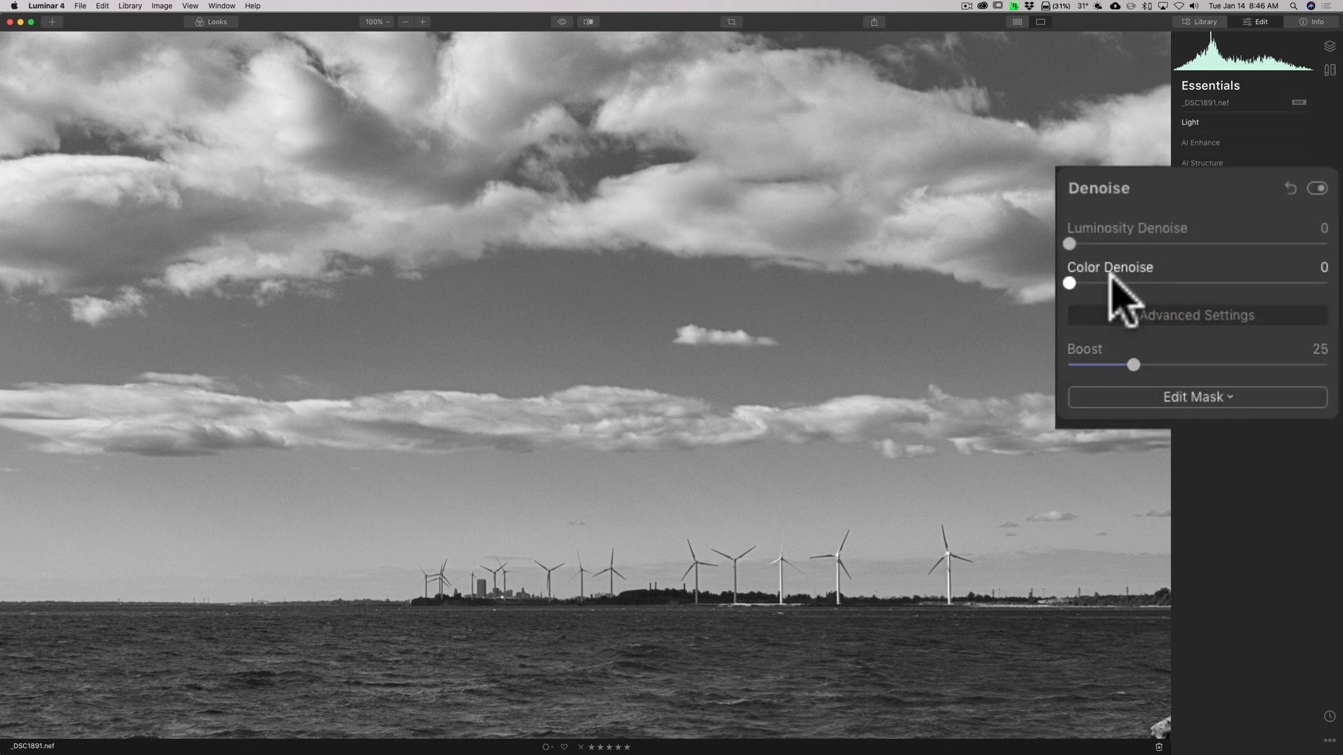
{"action": "mouse_move", "coordinate": [1080, 244]}
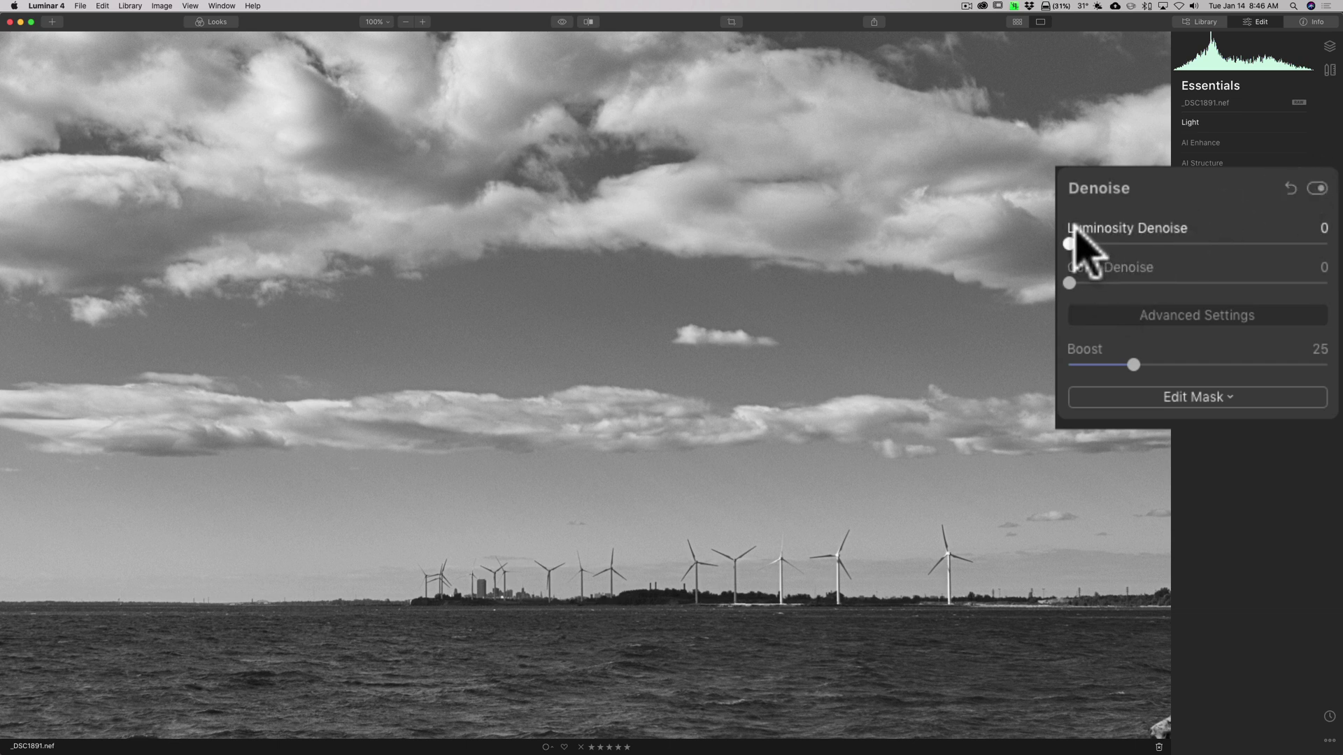
{"action": "mouse_move", "coordinate": [1074, 259]}
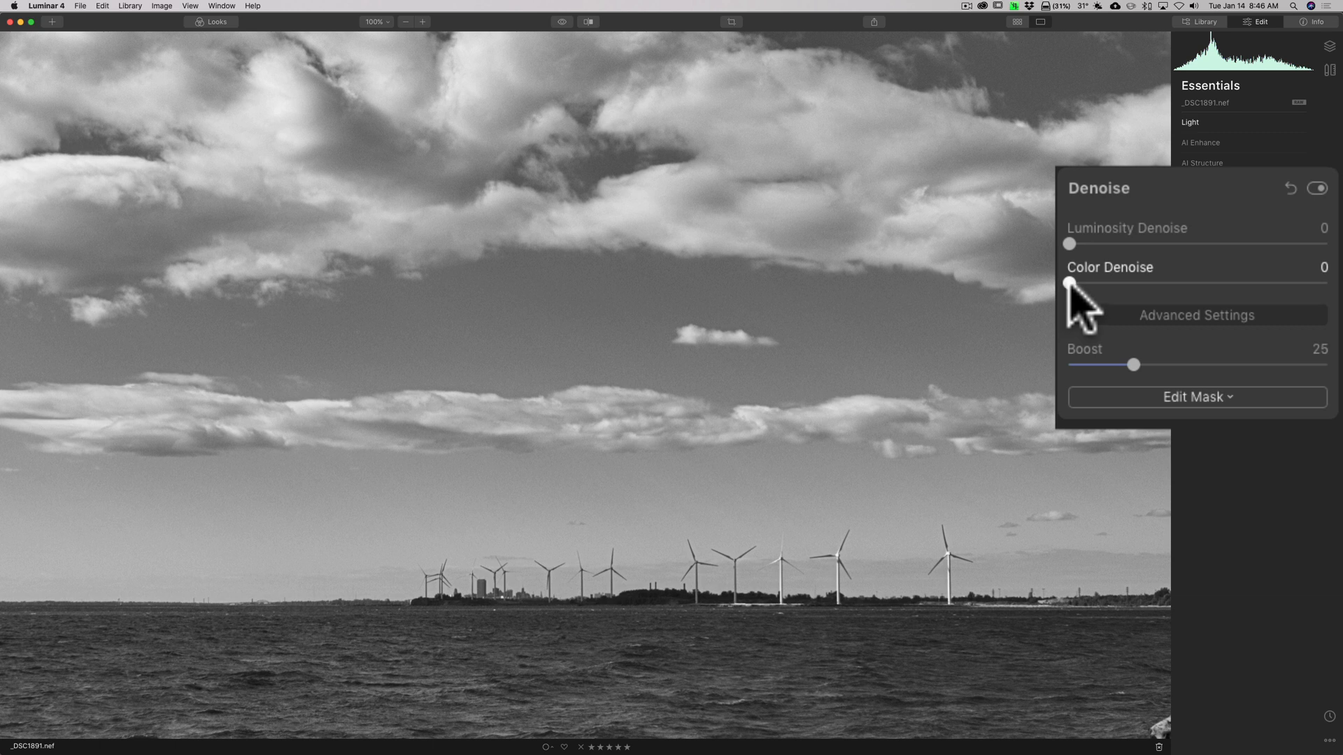
{"action": "left_click_drag", "start_coordinate": [1069, 282], "coordinate": [1165, 283]}
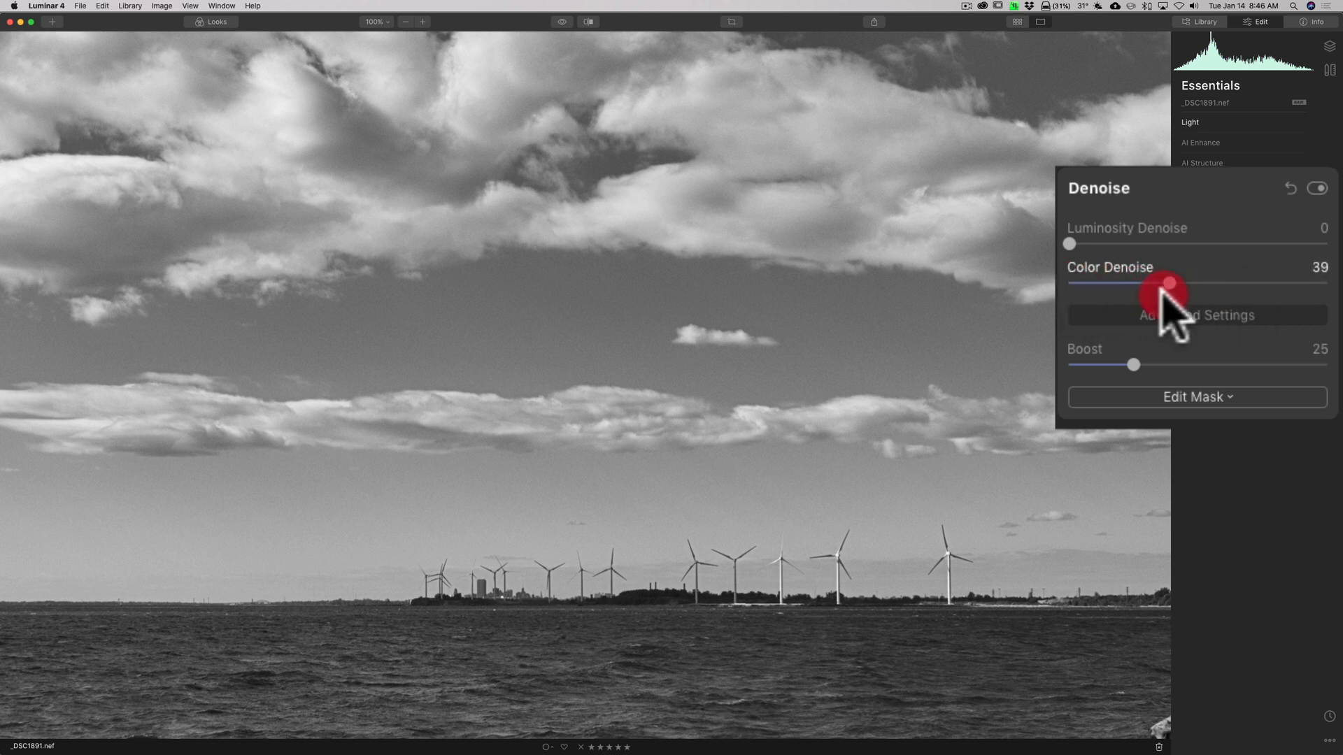
{"action": "left_click_drag", "start_coordinate": [1165, 284], "coordinate": [1320, 283]}
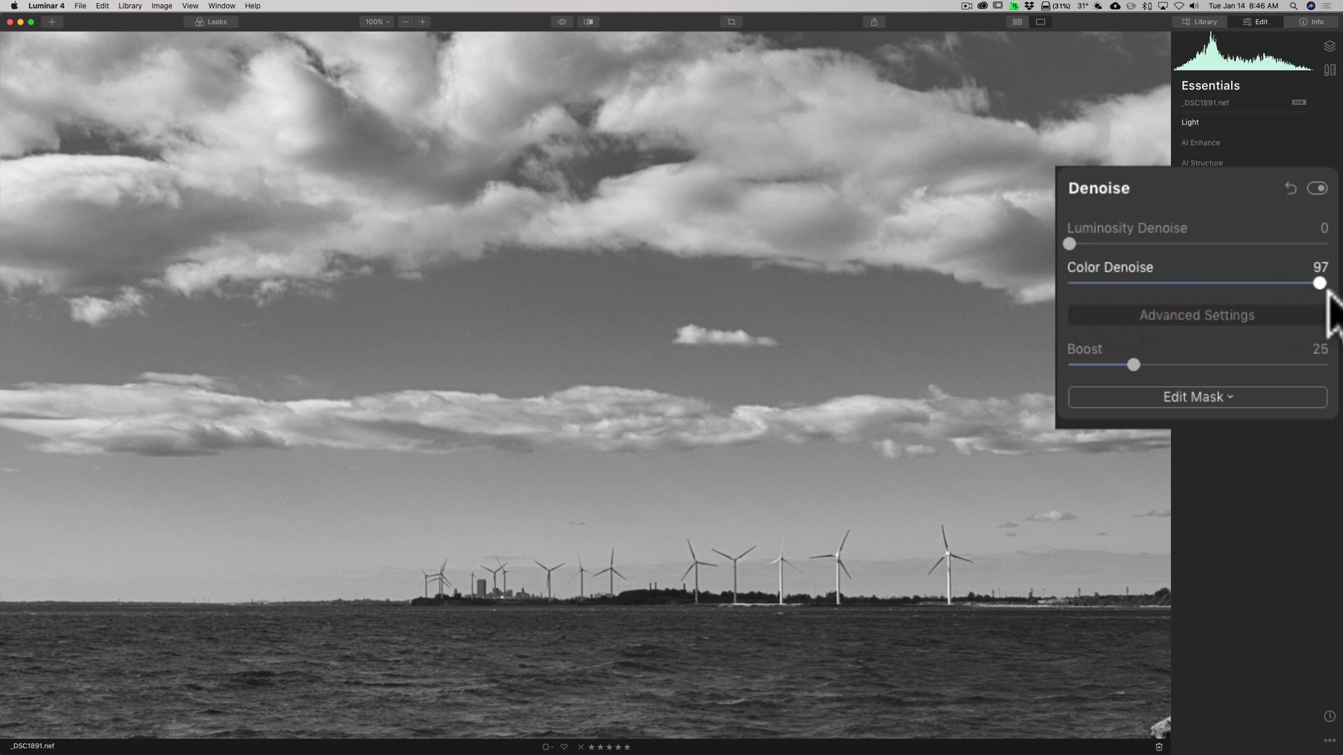
{"action": "left_click_drag", "start_coordinate": [1318, 282], "coordinate": [1070, 283]}
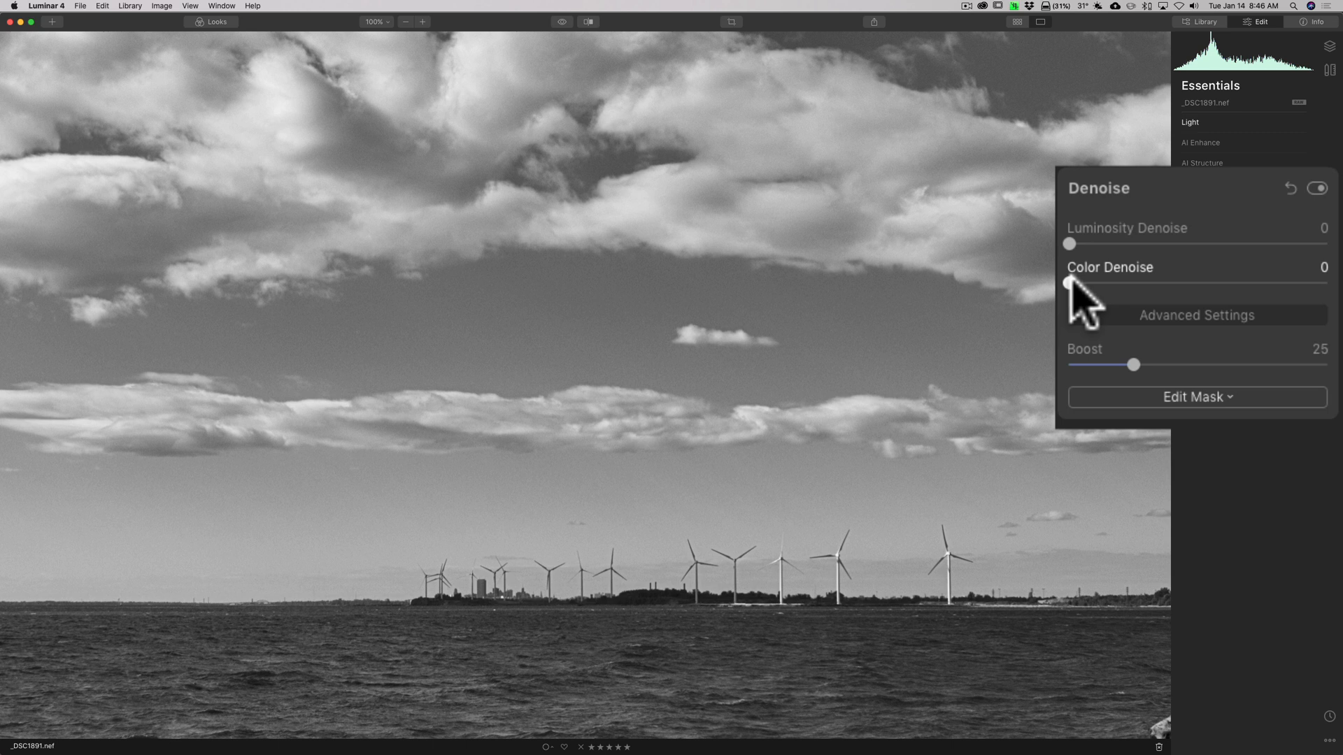
{"action": "left_click_drag", "start_coordinate": [1069, 283], "coordinate": [1152, 283]}
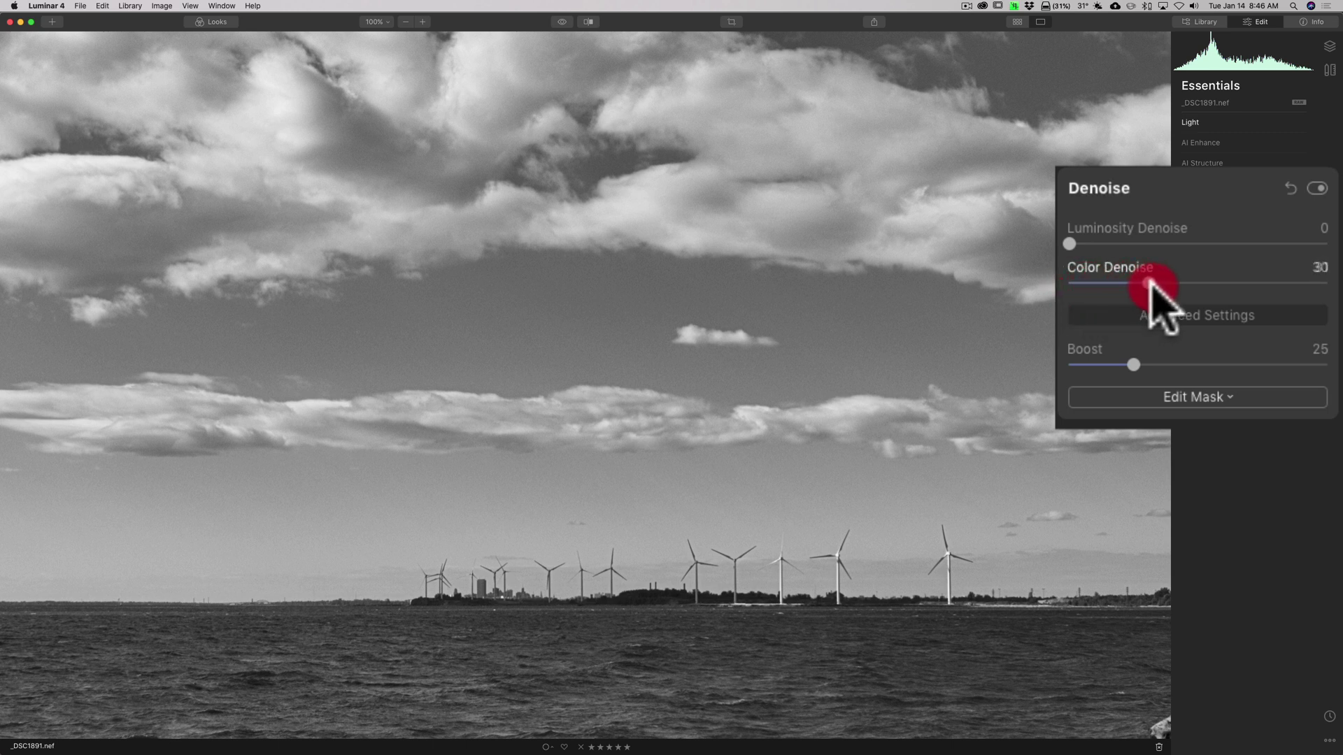
{"action": "left_click_drag", "start_coordinate": [1152, 283], "coordinate": [1096, 283]}
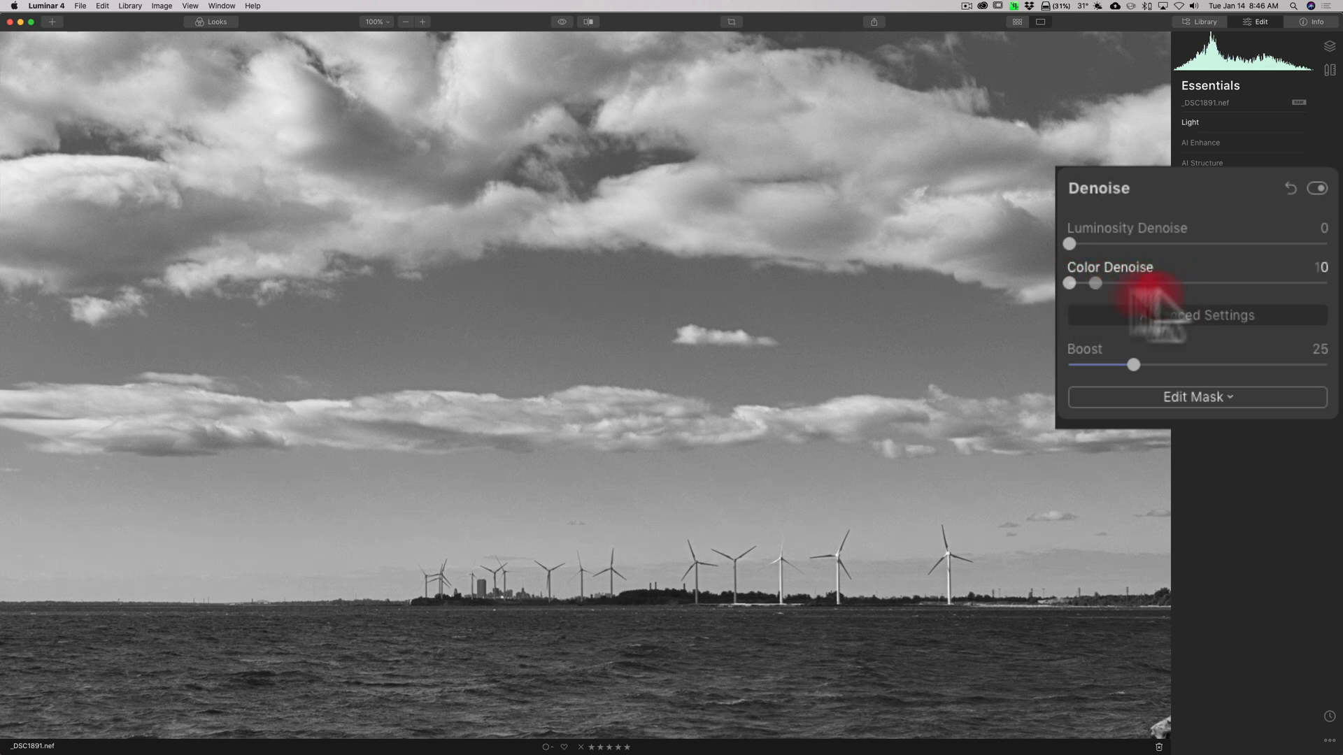
{"action": "left_click_drag", "start_coordinate": [1096, 283], "coordinate": [1068, 283]}
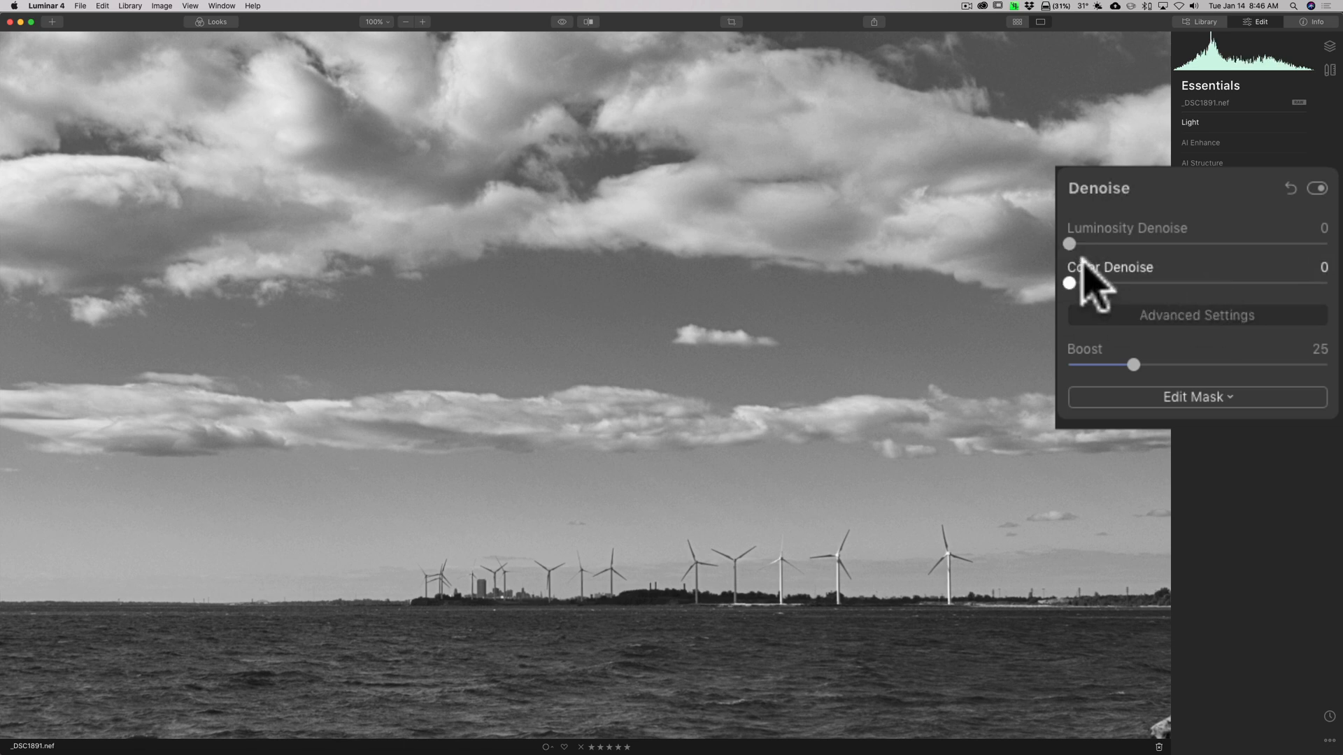
Sweep Luminosity Denoise up to 100 and back down, settling at 25.
{"action": "left_click_drag", "start_coordinate": [1068, 243], "coordinate": [1105, 243]}
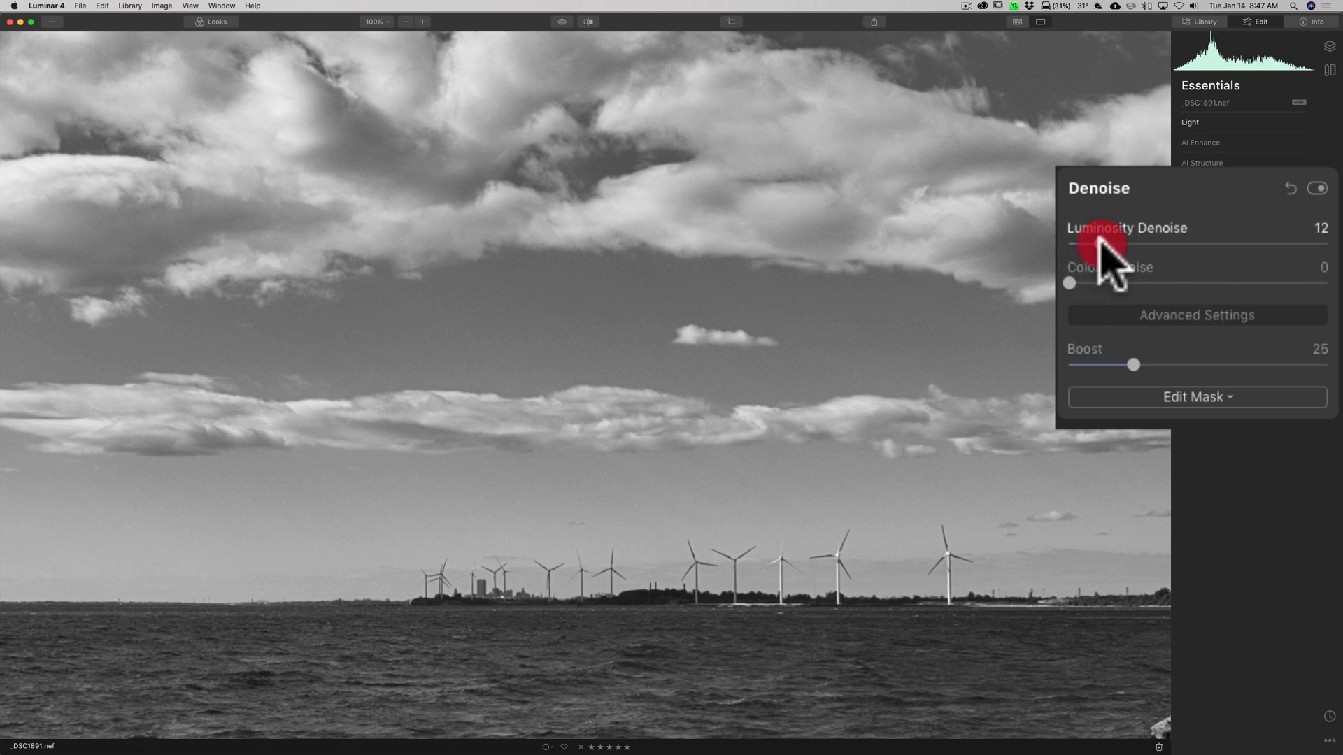
{"action": "left_click_drag", "start_coordinate": [1105, 241], "coordinate": [1182, 241]}
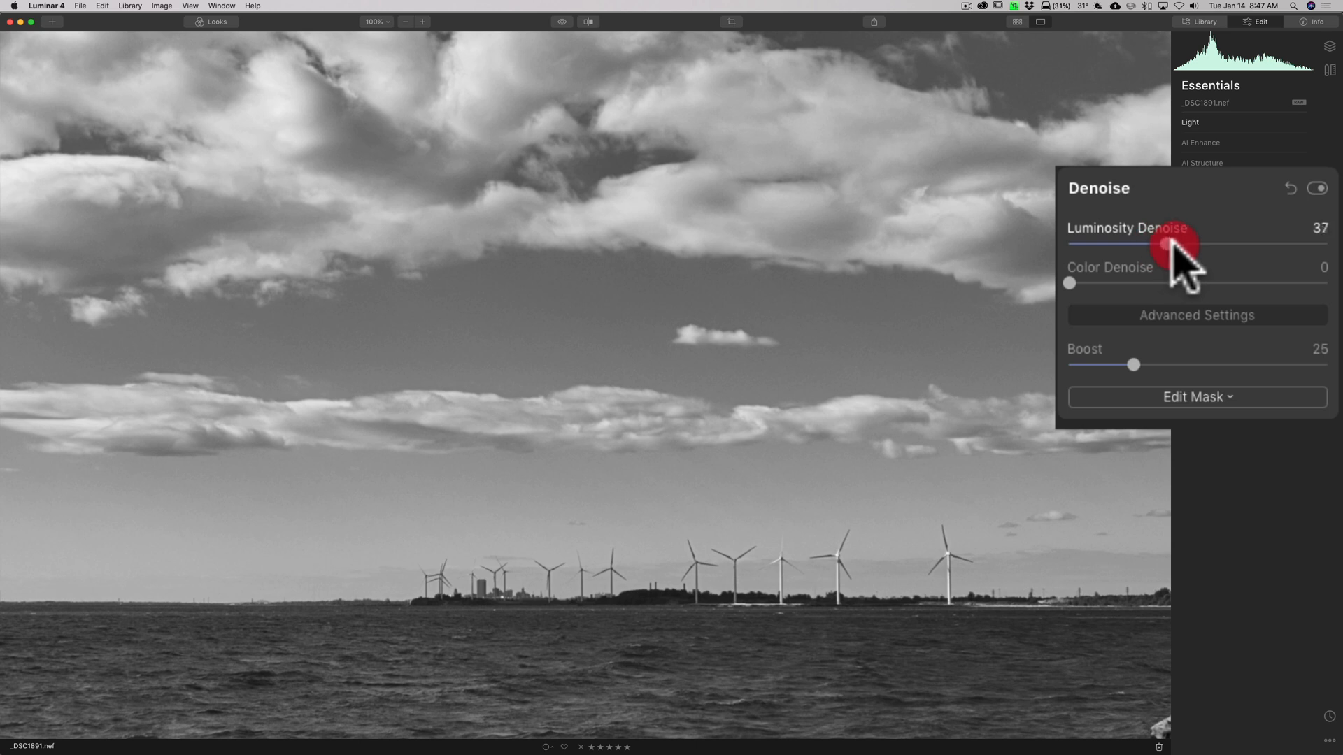
{"action": "left_click_drag", "start_coordinate": [1174, 243], "coordinate": [1326, 243]}
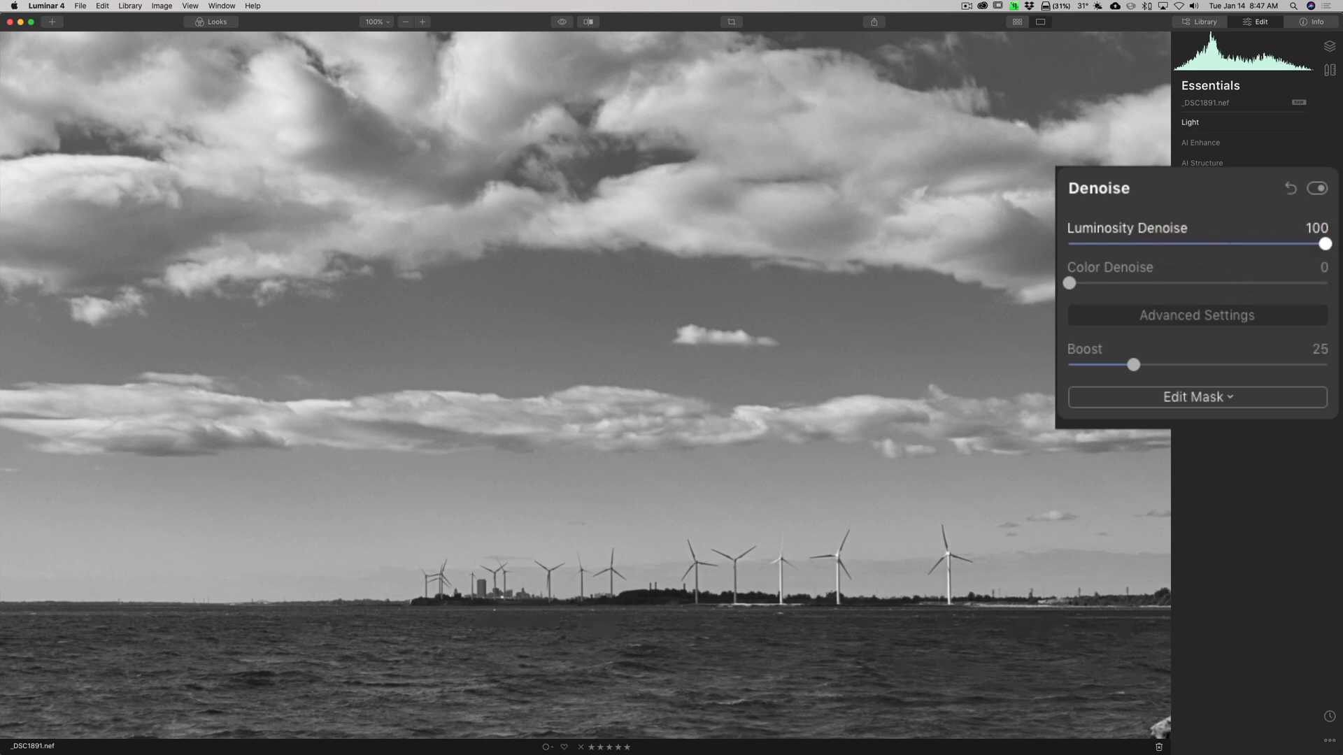
{"action": "left_click_drag", "start_coordinate": [1325, 244], "coordinate": [1194, 244]}
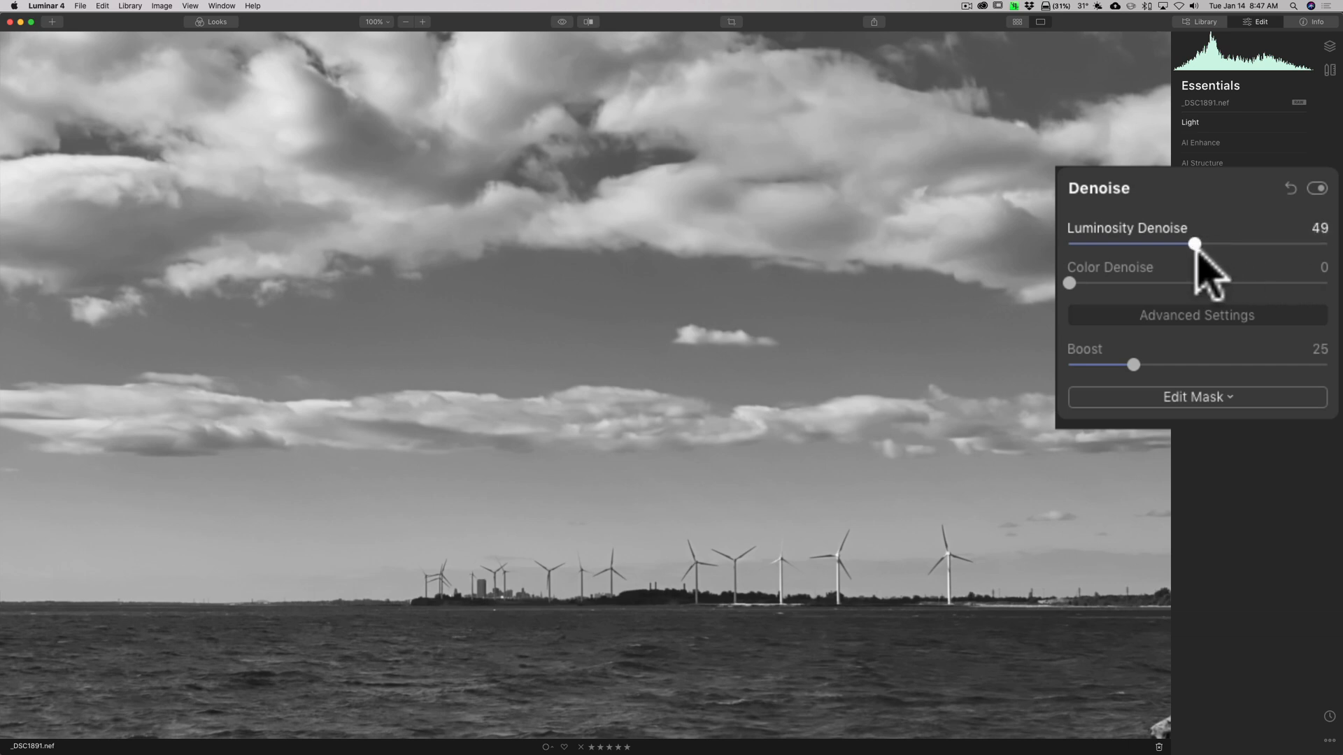
{"action": "left_click_drag", "start_coordinate": [1194, 244], "coordinate": [1198, 244]}
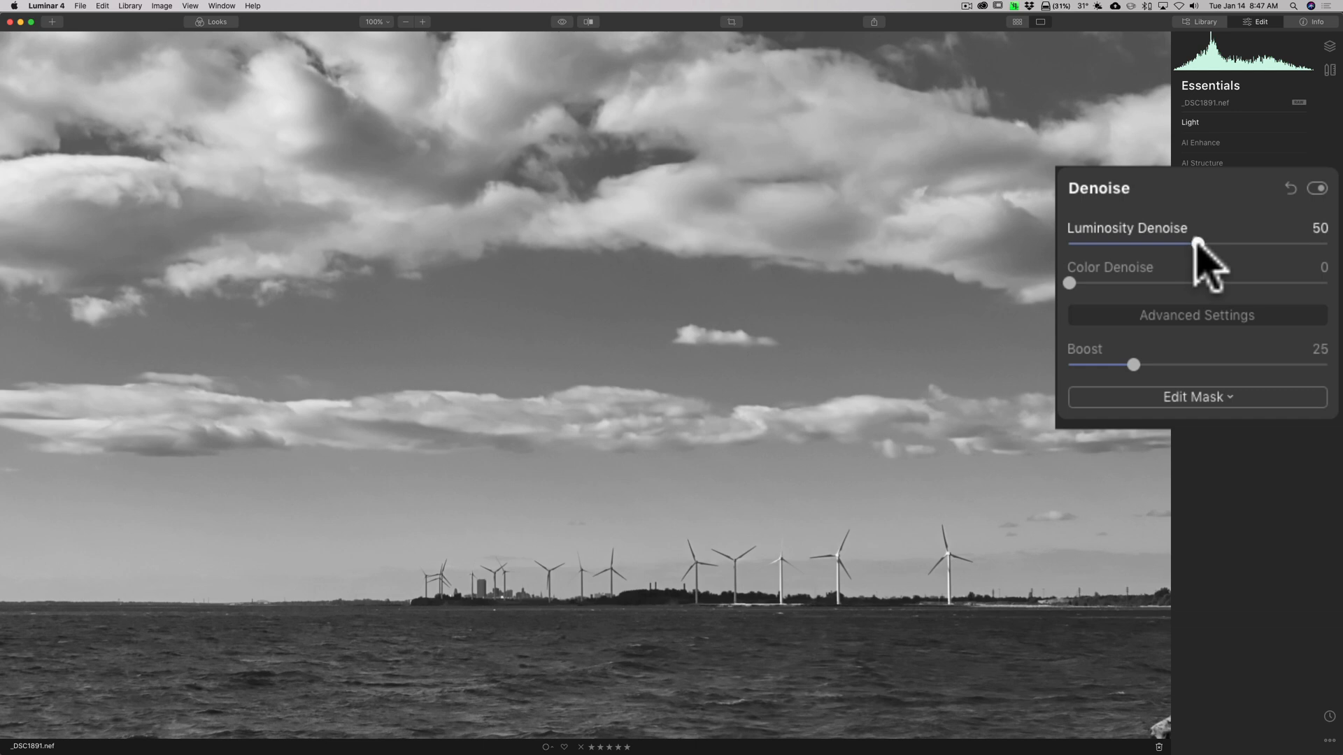
{"action": "left_click_drag", "start_coordinate": [1194, 244], "coordinate": [1174, 244]}
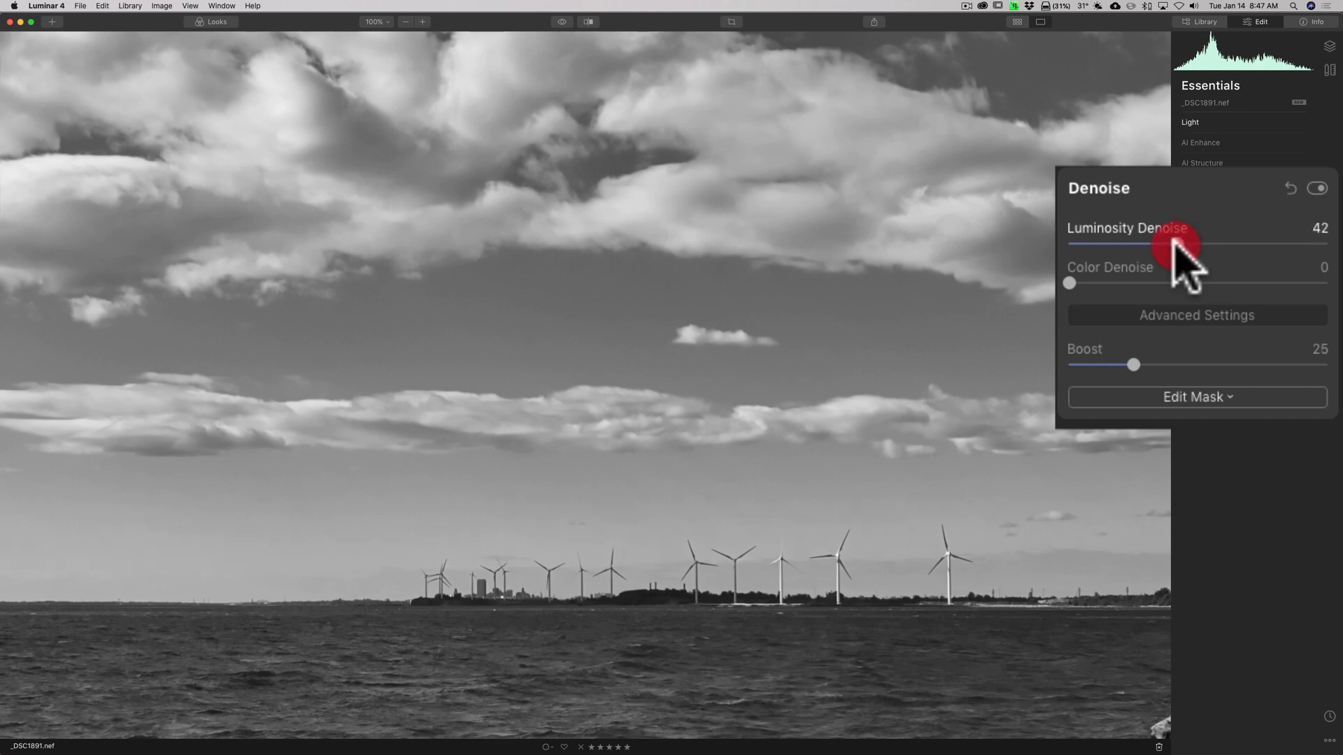
{"action": "left_click_drag", "start_coordinate": [1182, 243], "coordinate": [1176, 244]}
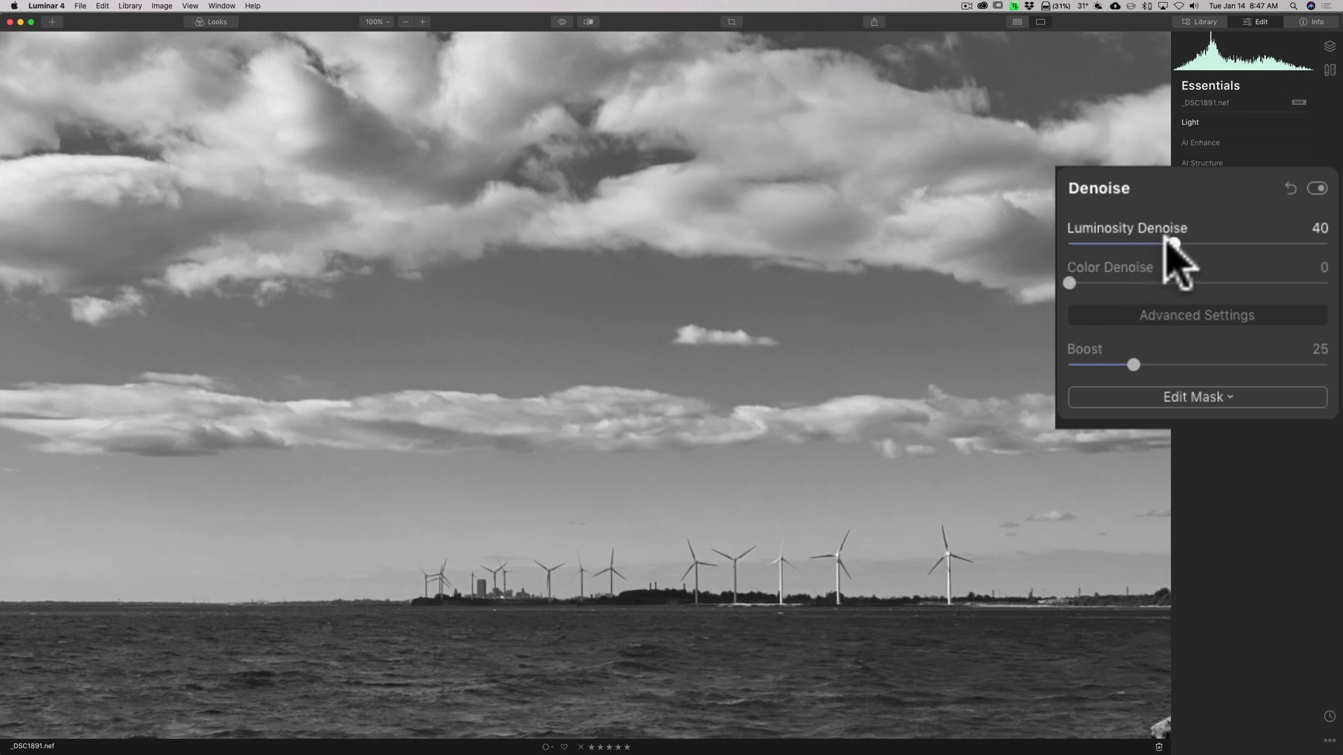
{"action": "left_click_drag", "start_coordinate": [1165, 246], "coordinate": [1157, 245]}
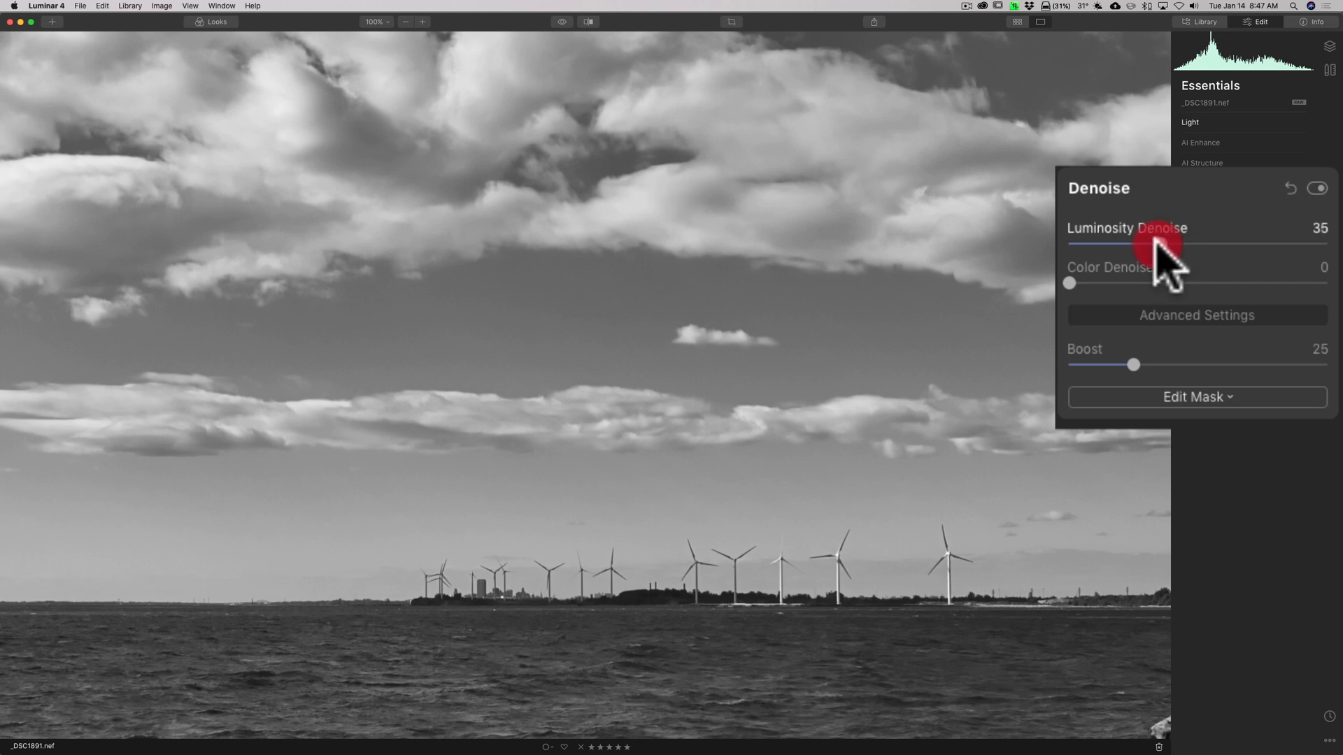
{"action": "left_click_drag", "start_coordinate": [1161, 244], "coordinate": [1148, 245]}
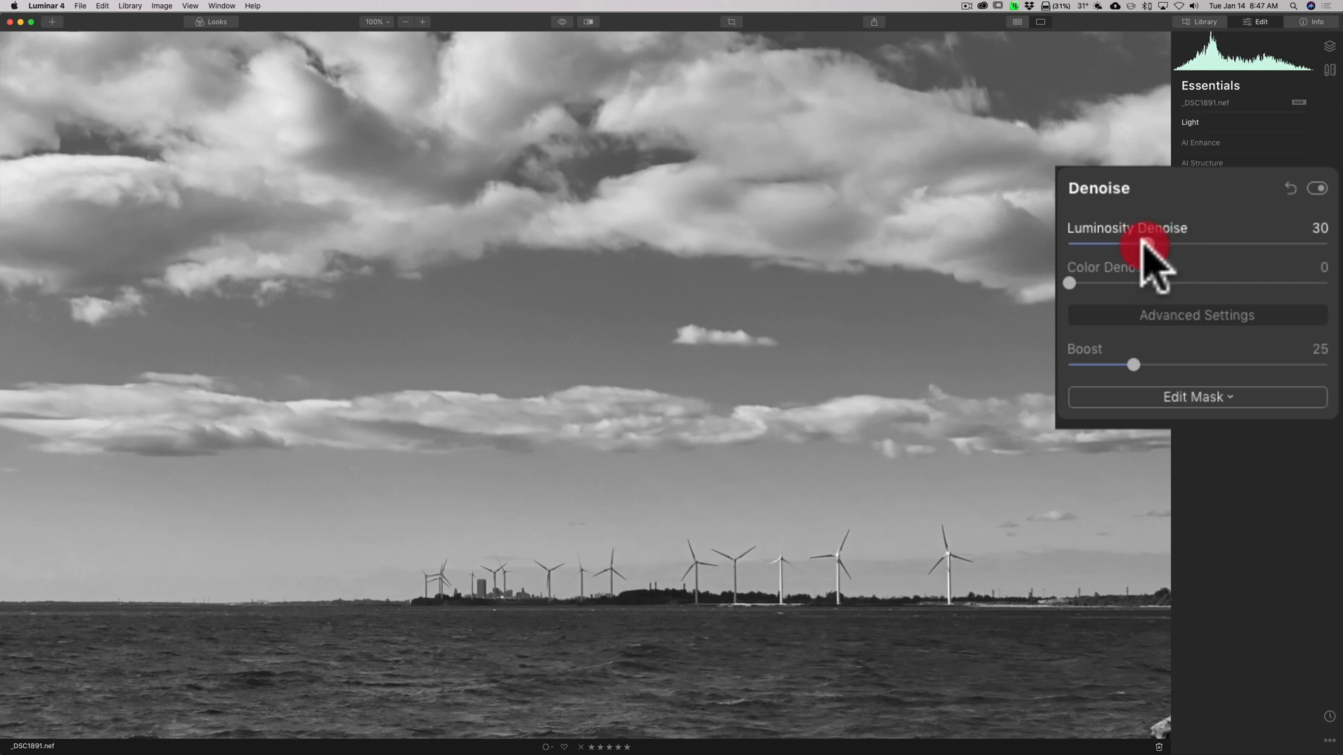
{"action": "mouse_move", "coordinate": [586, 328]}
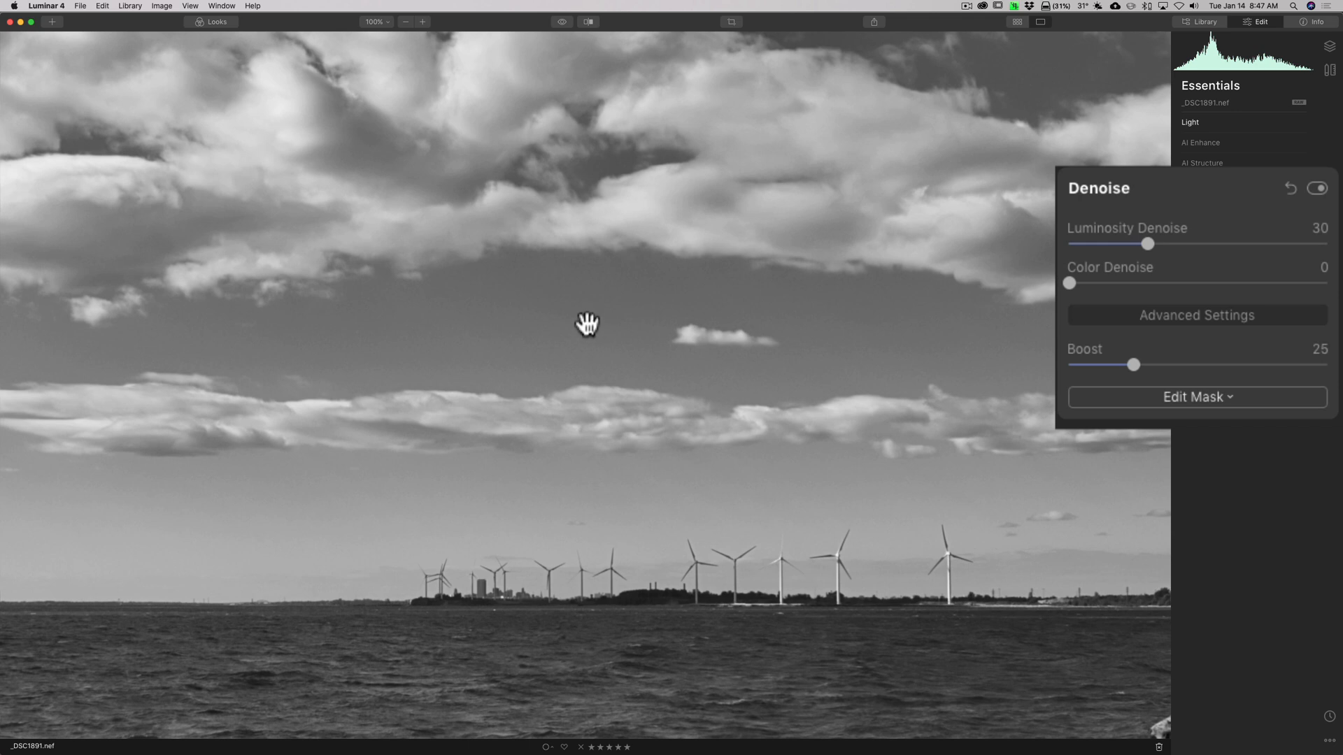
{"action": "mouse_move", "coordinate": [960, 338]}
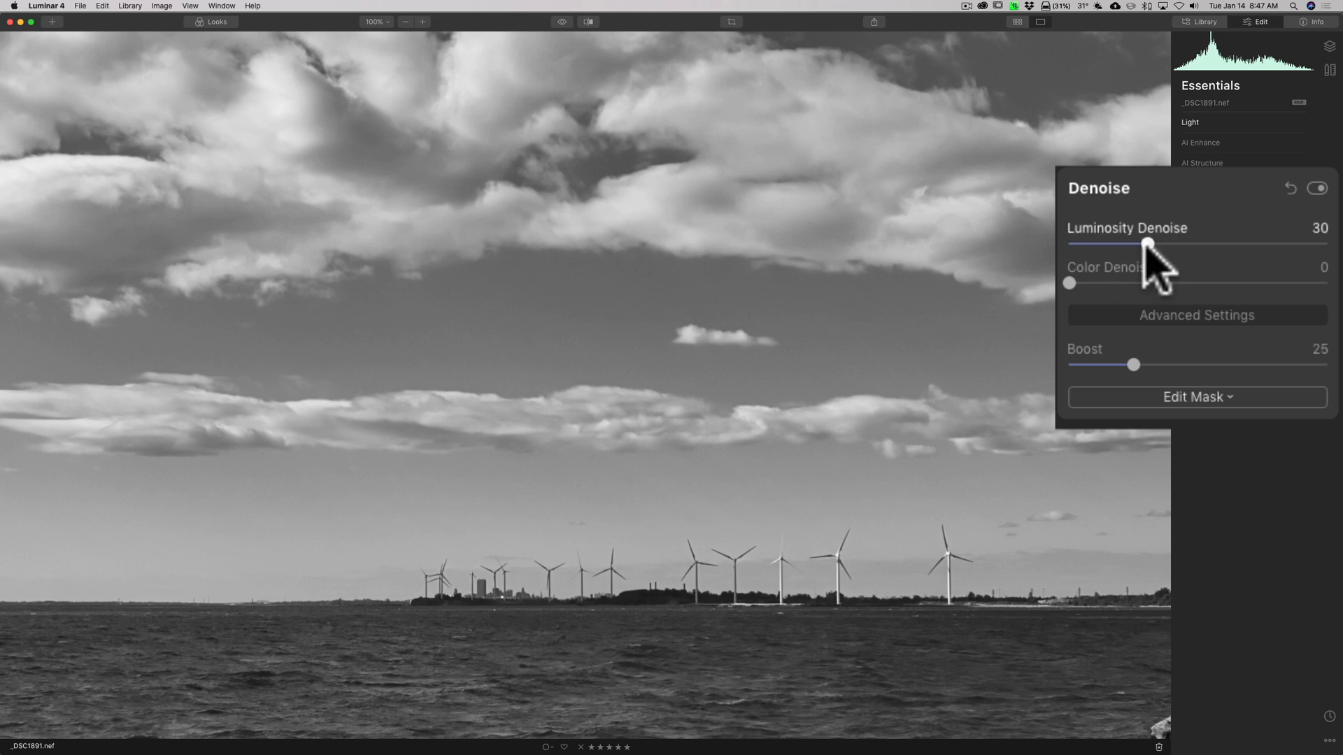
{"action": "left_click_drag", "start_coordinate": [1147, 244], "coordinate": [1139, 244]}
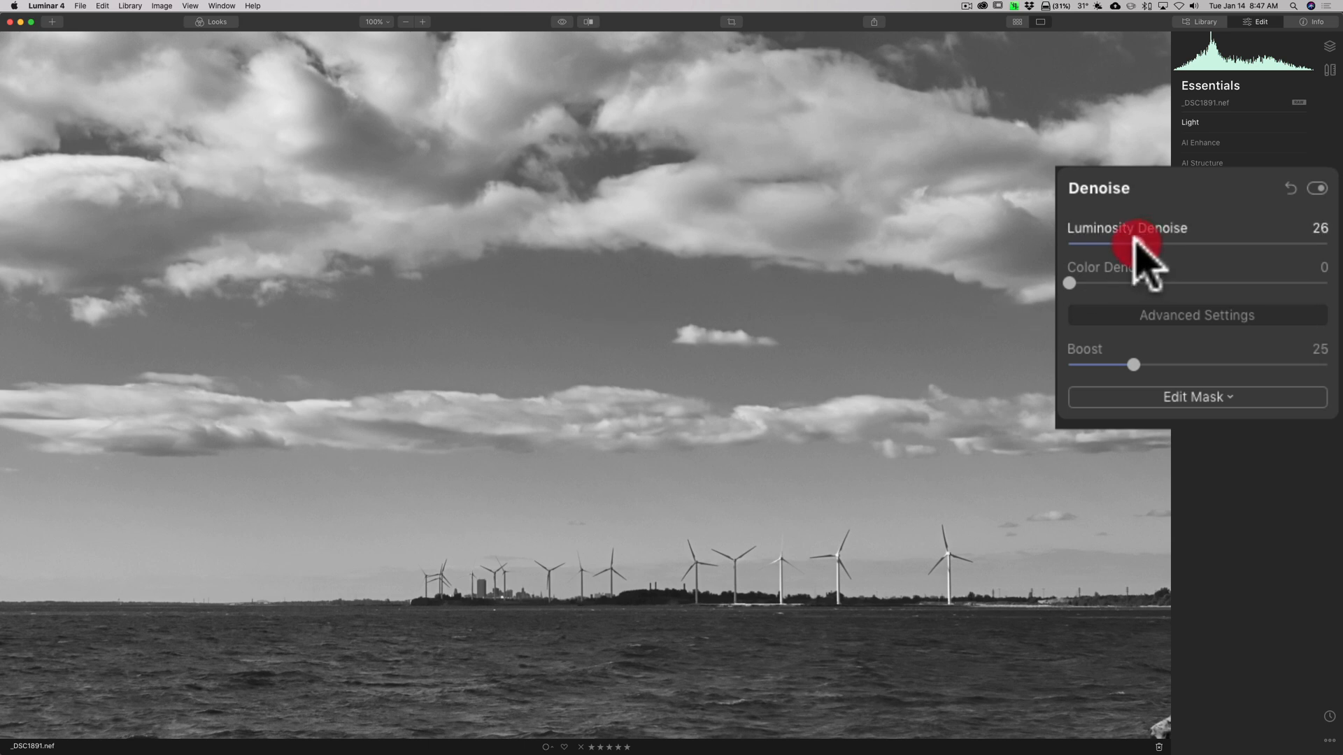
{"action": "left_click_drag", "start_coordinate": [1143, 244], "coordinate": [1139, 243]}
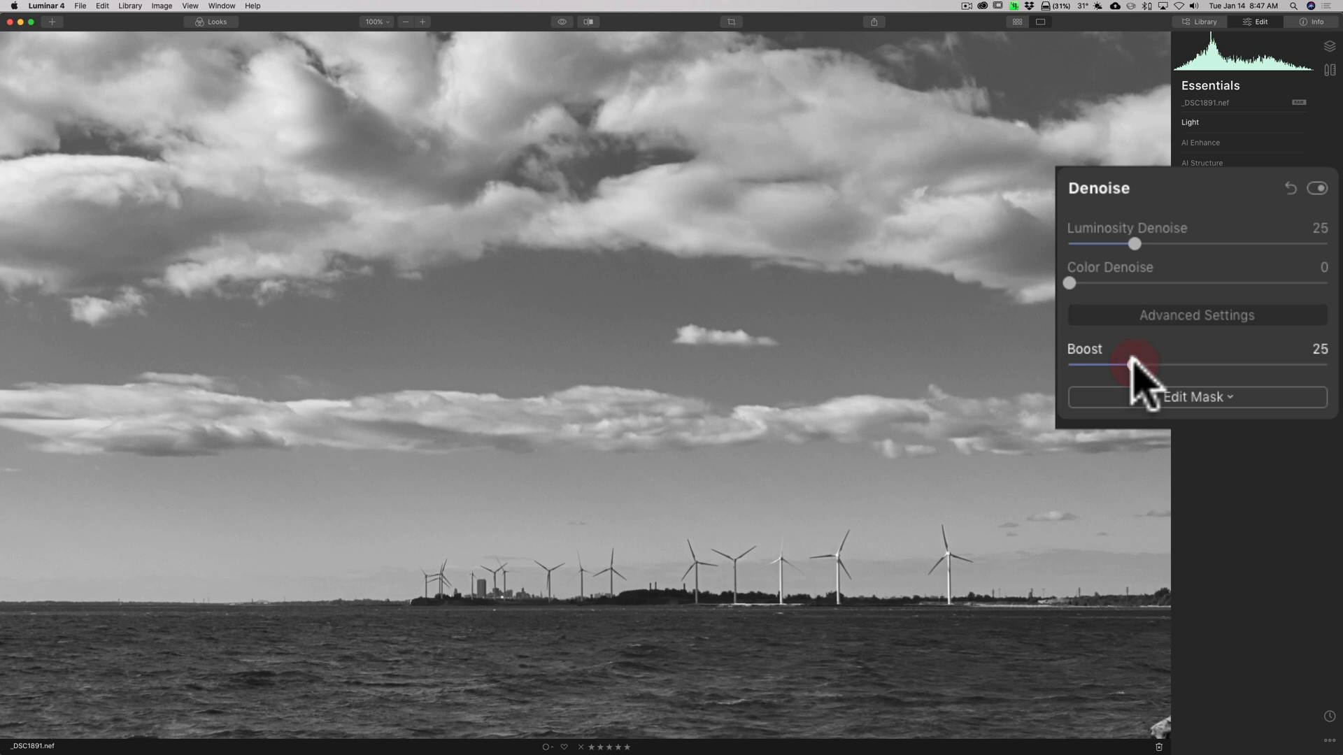
Raise the Denoise Boost slightly to about 29.
{"action": "left_click_drag", "start_coordinate": [1114, 364], "coordinate": [1144, 364]}
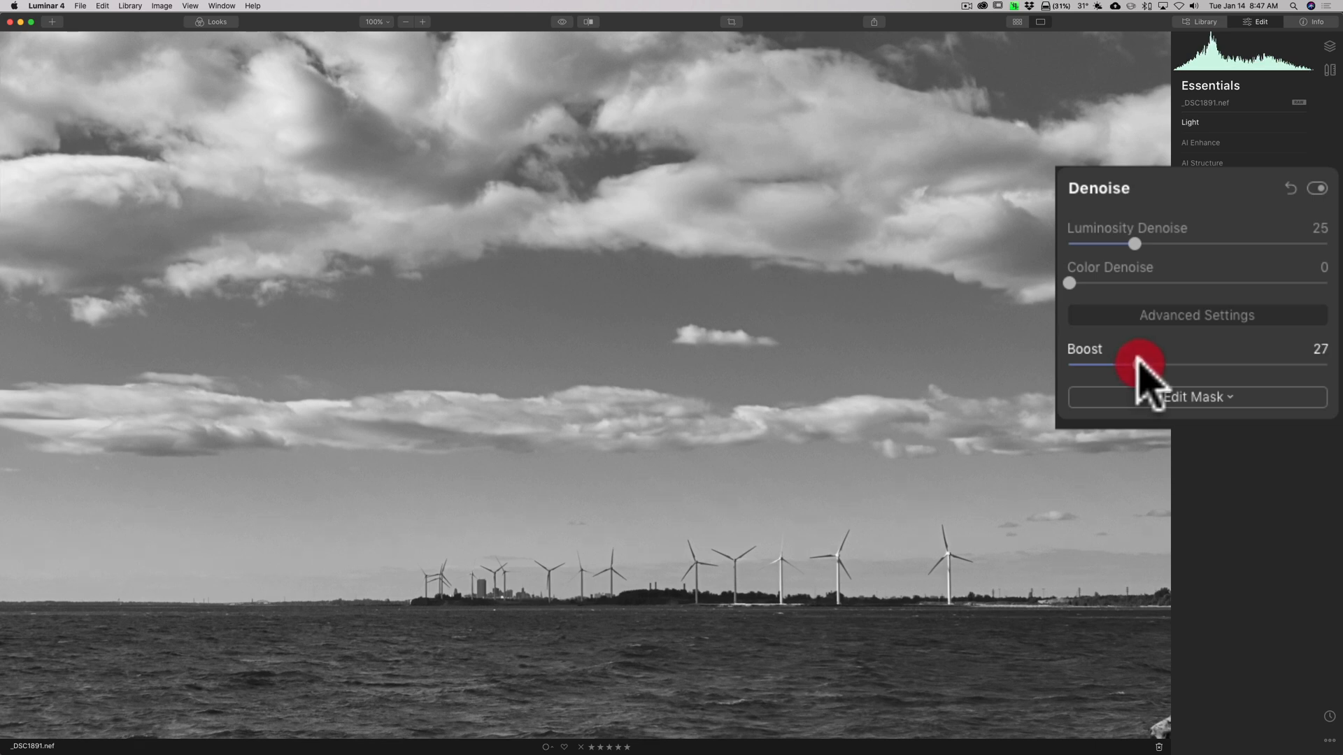
{"action": "left_click_drag", "start_coordinate": [1140, 363], "coordinate": [1148, 363]}
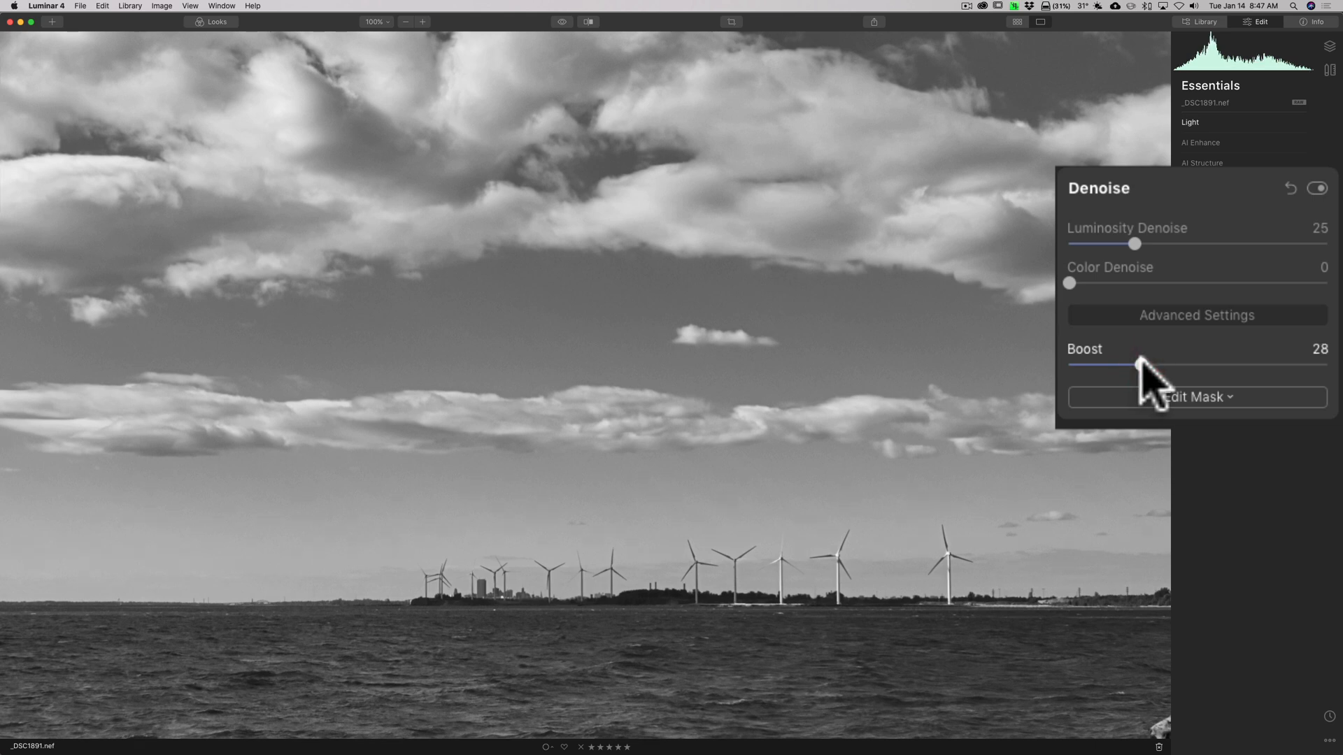
{"action": "left_click_drag", "start_coordinate": [1131, 364], "coordinate": [1139, 363]}
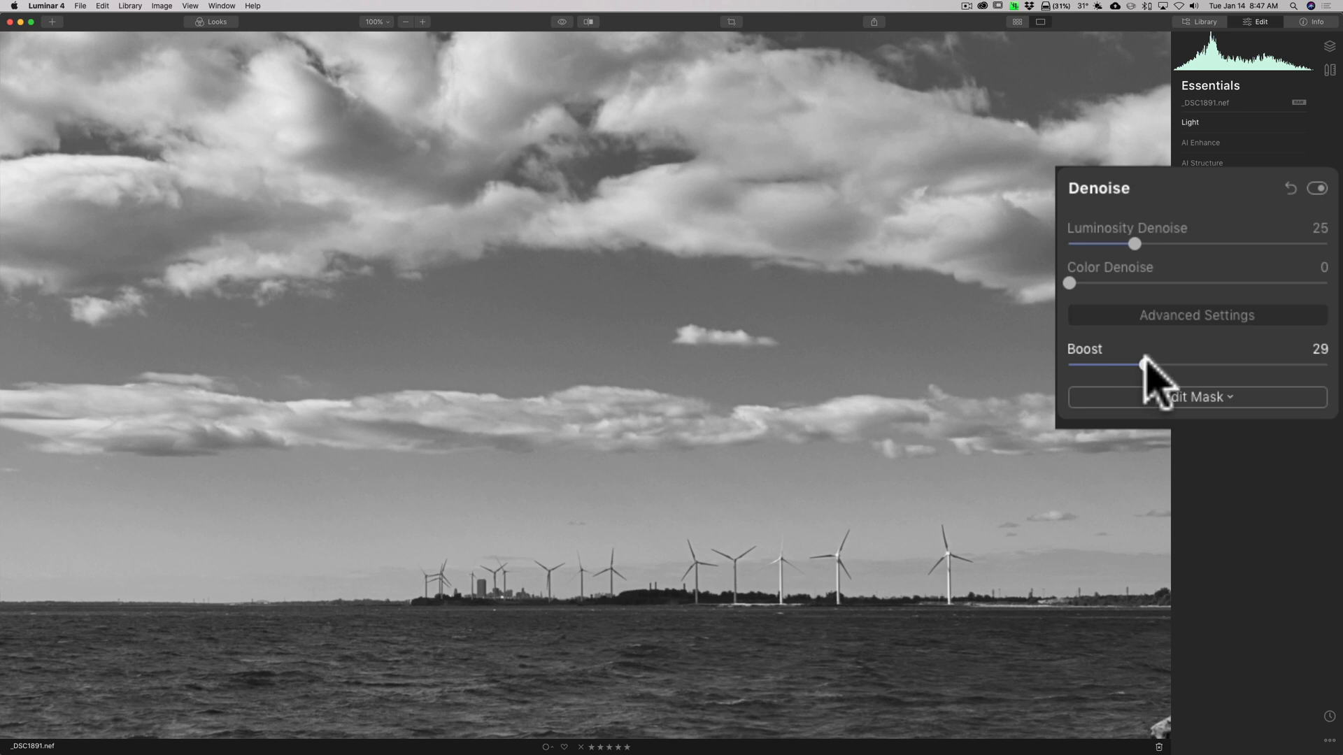
{"action": "left_click_drag", "start_coordinate": [1136, 364], "coordinate": [1143, 364]}
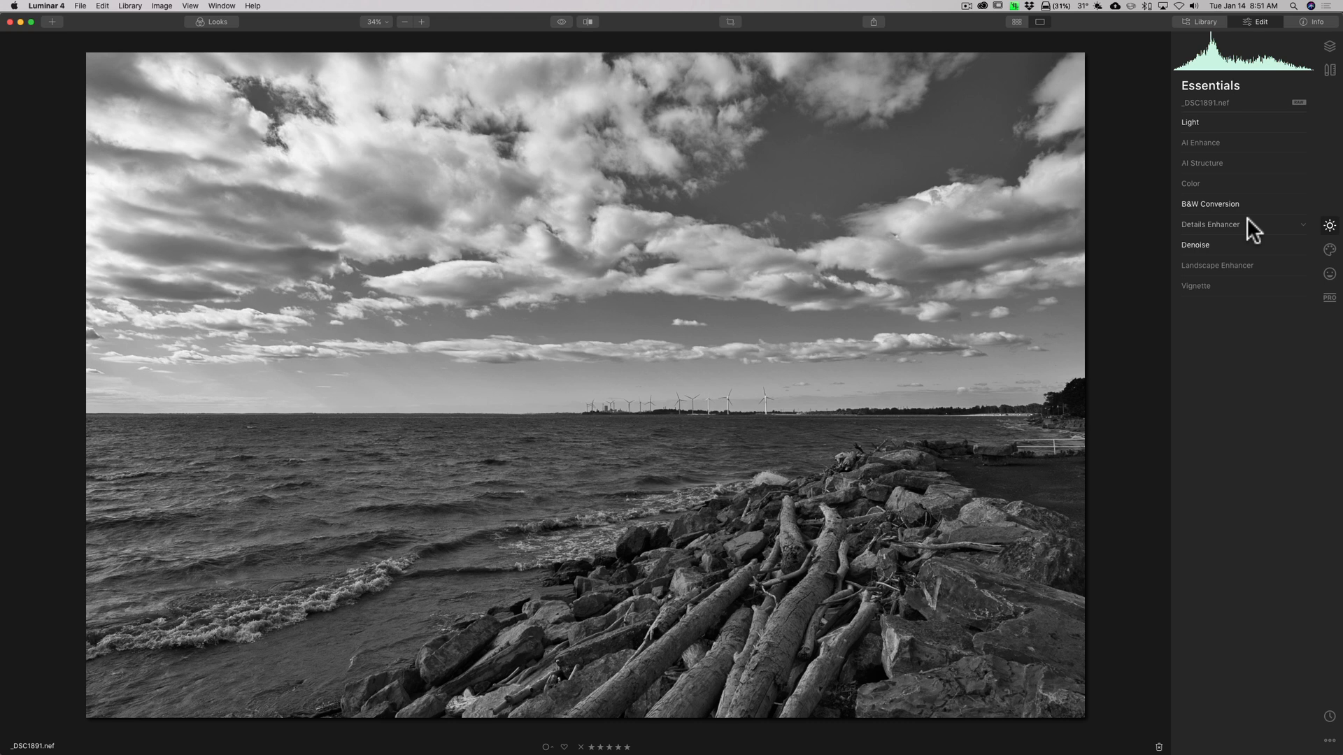
{"action": "left_click", "coordinate": [1210, 224]}
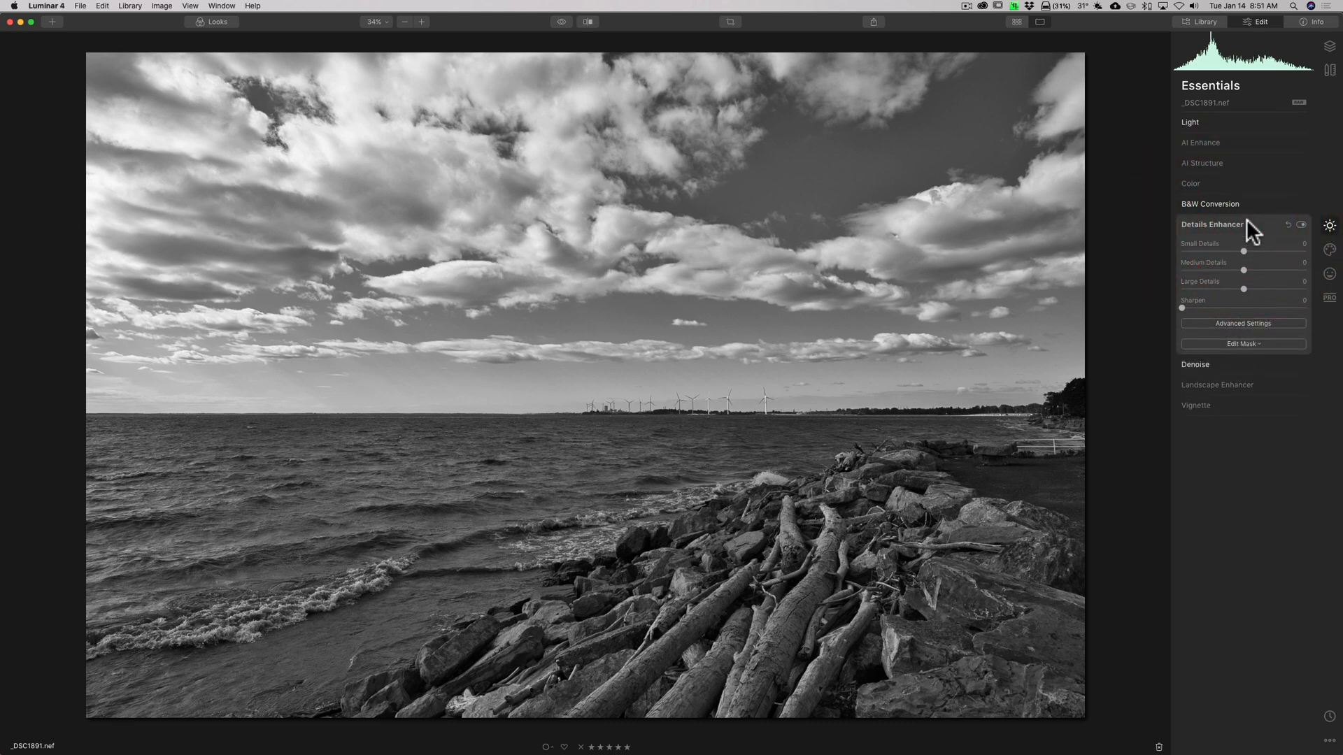
{"action": "left_click", "coordinate": [1212, 224]}
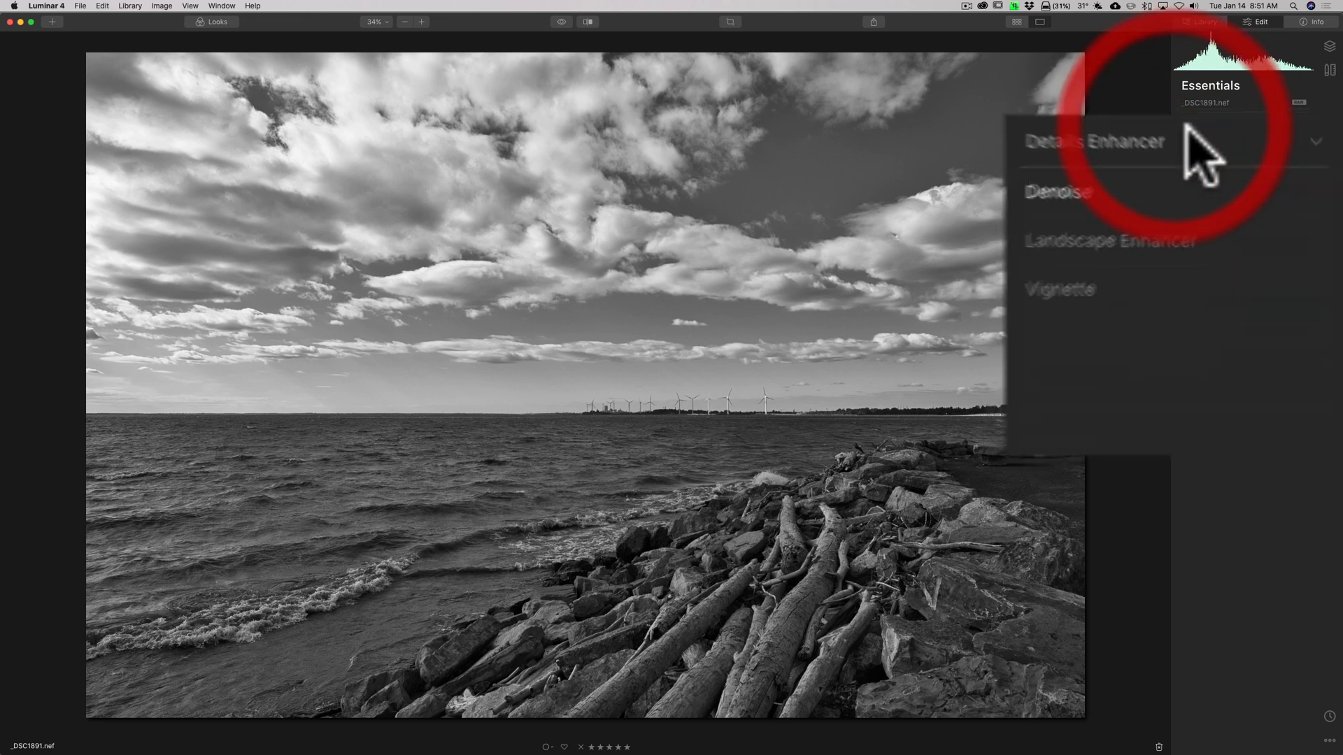
{"action": "left_click", "coordinate": [1094, 141]}
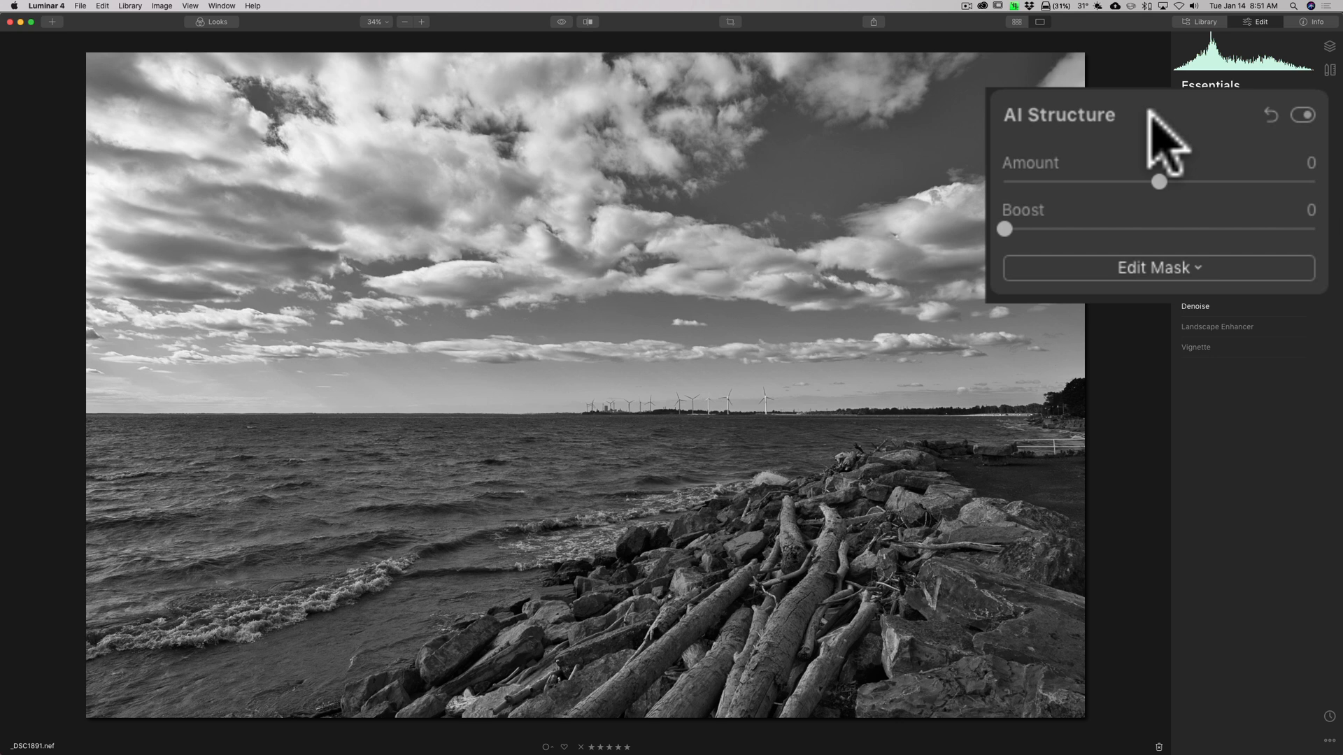
{"action": "mouse_move", "coordinate": [1157, 189]}
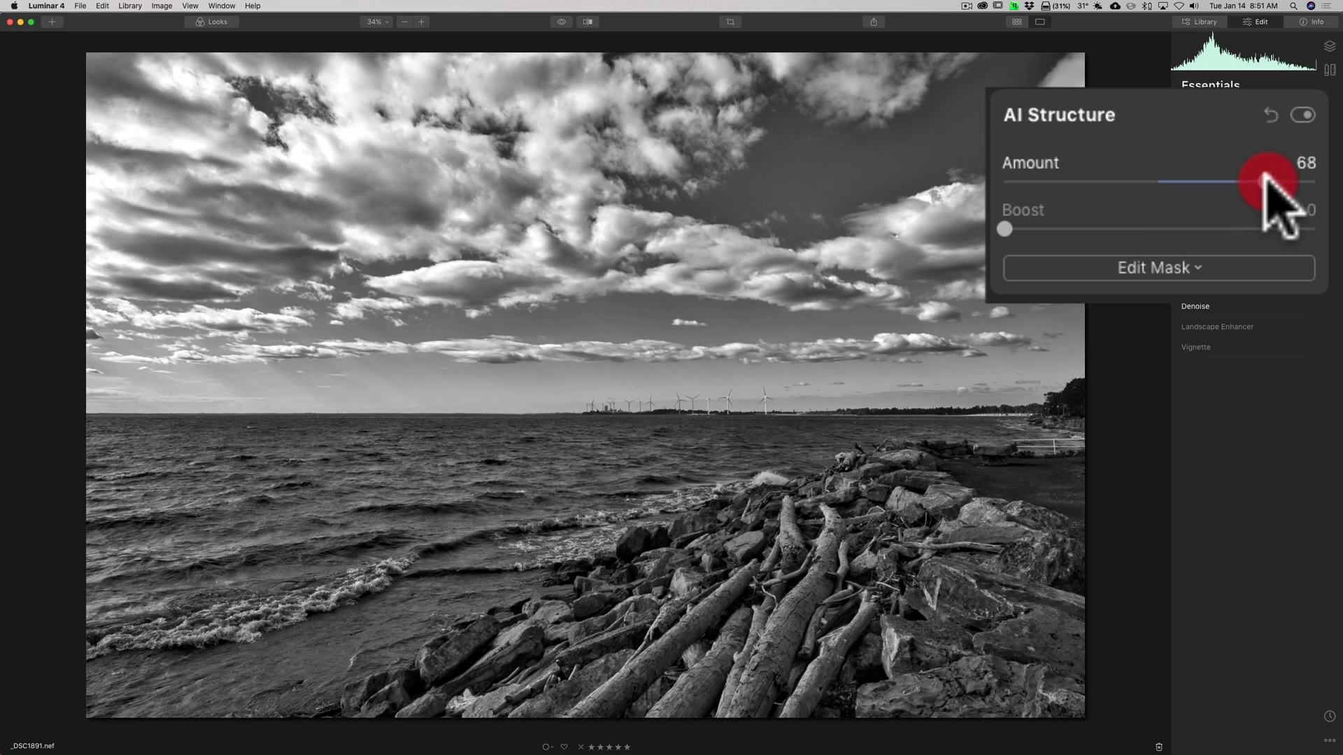
Sweep AI Structure Amount from minimum to about 69, settle at 6, and close it.
{"action": "left_click_drag", "start_coordinate": [1268, 182], "coordinate": [1302, 182]}
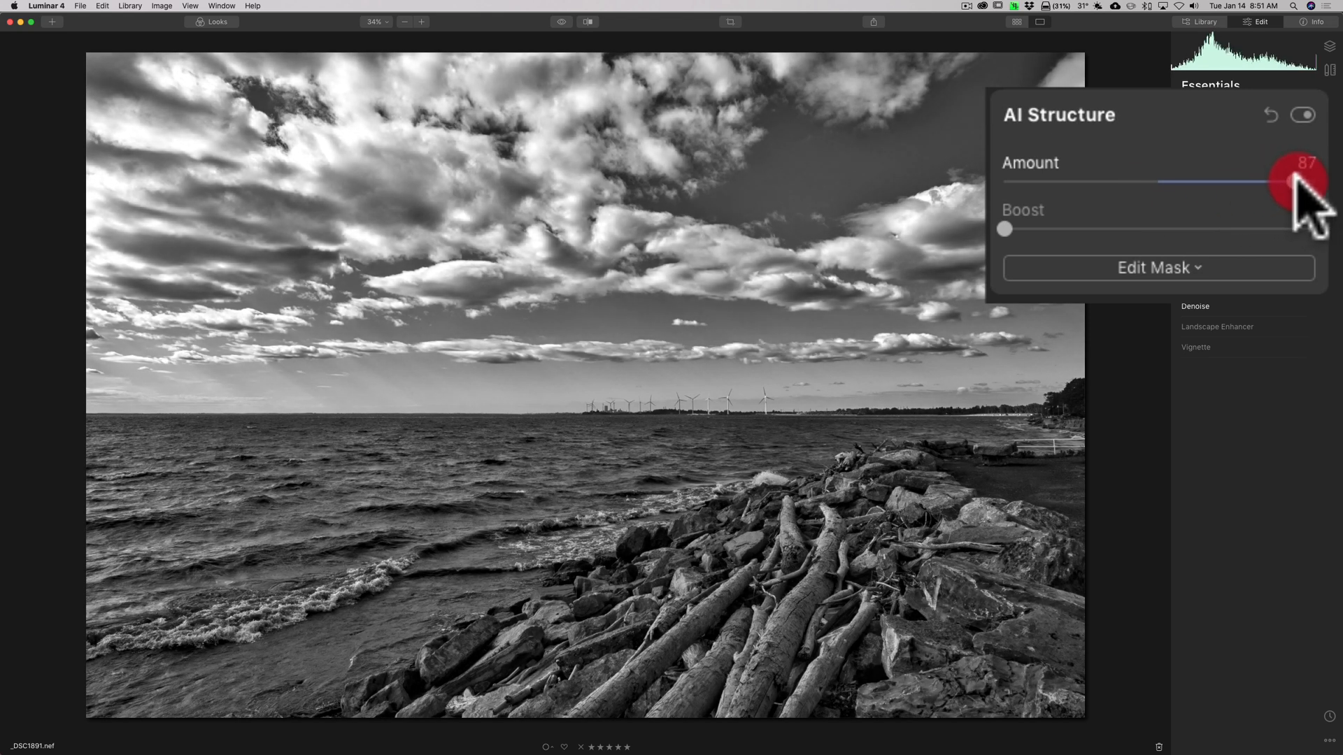
{"action": "left_click_drag", "start_coordinate": [1293, 180], "coordinate": [1267, 180]}
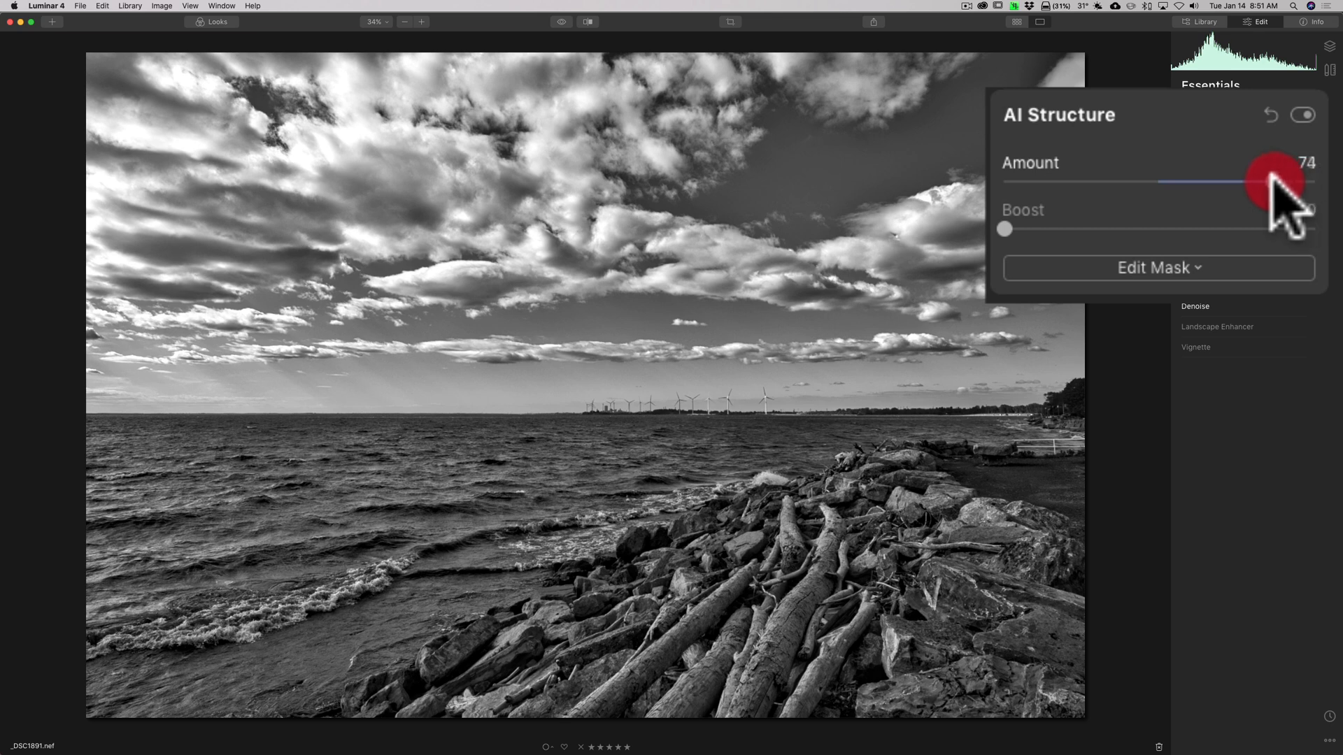
{"action": "left_click_drag", "start_coordinate": [1276, 182], "coordinate": [1110, 182]}
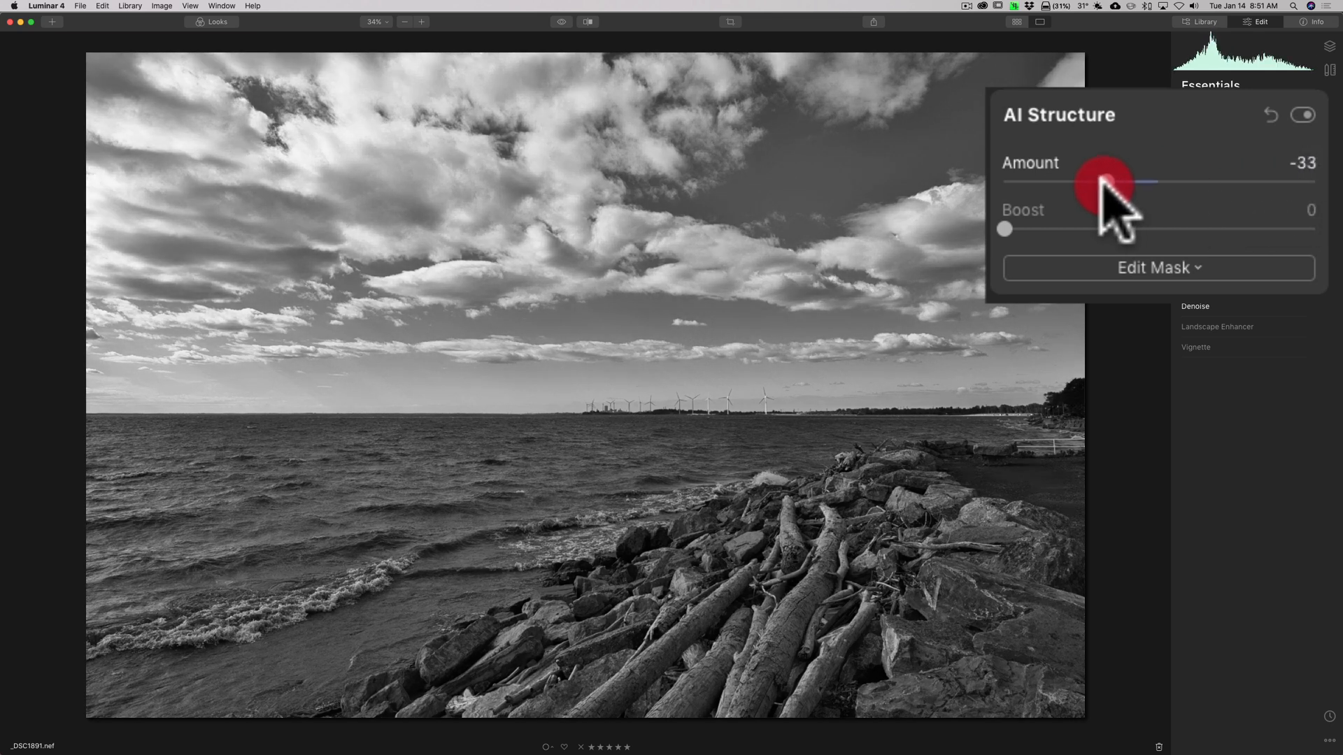
{"action": "left_click_drag", "start_coordinate": [1105, 181], "coordinate": [1049, 182]}
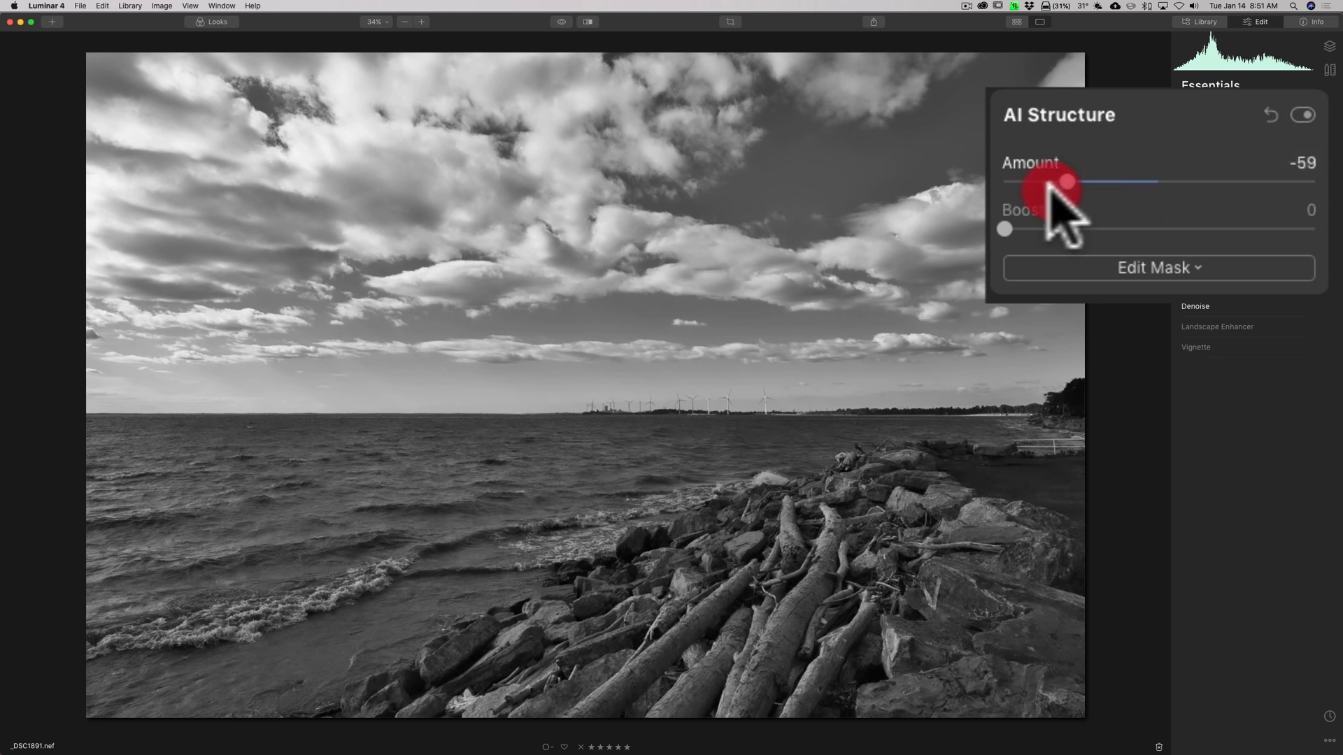
{"action": "left_click_drag", "start_coordinate": [1069, 181], "coordinate": [1027, 181]}
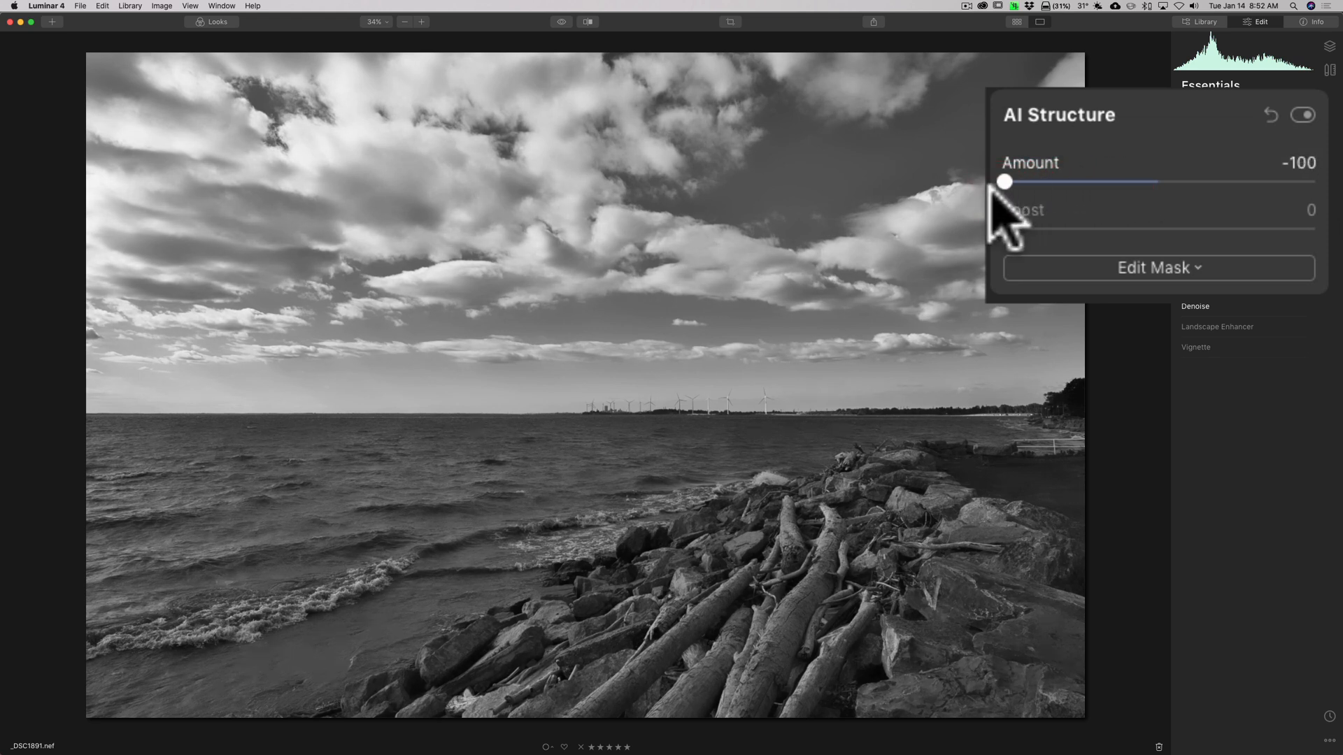
{"action": "left_click_drag", "start_coordinate": [1004, 180], "coordinate": [1152, 180]}
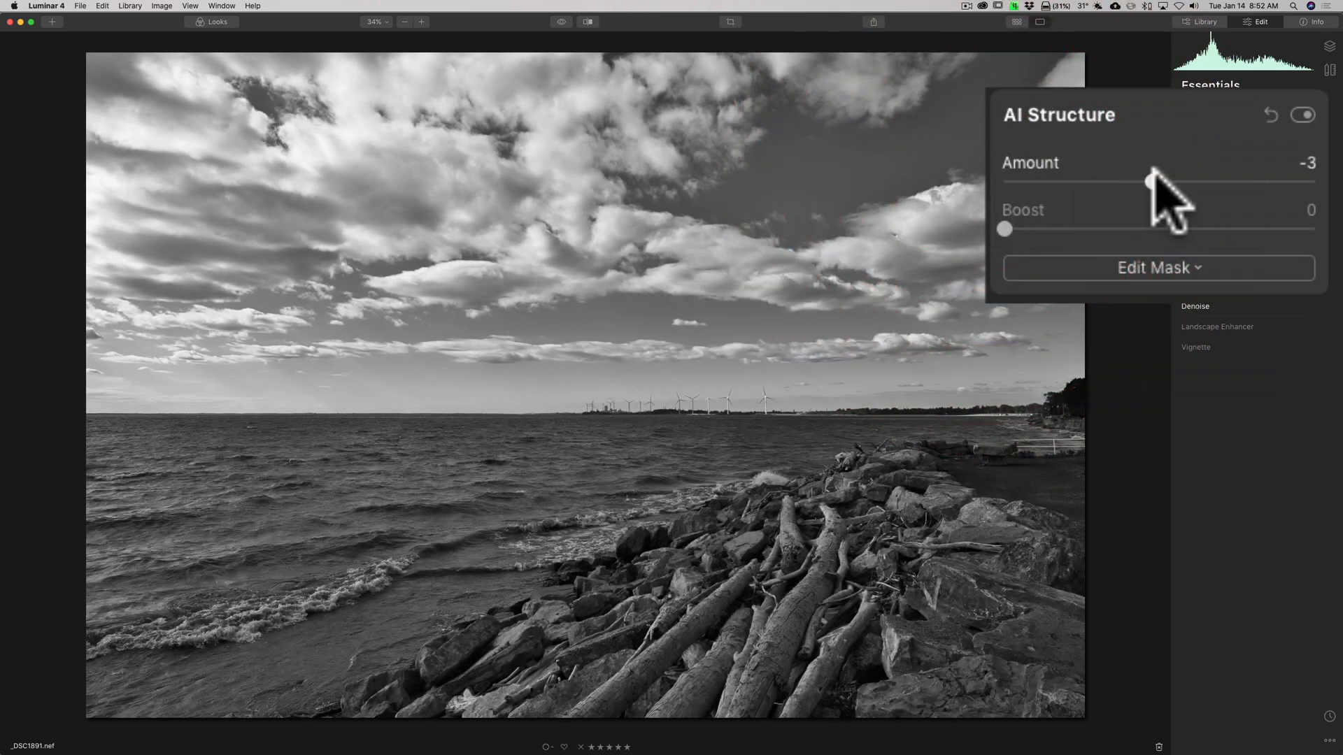
{"action": "left_click_drag", "start_coordinate": [1148, 181], "coordinate": [1237, 181]}
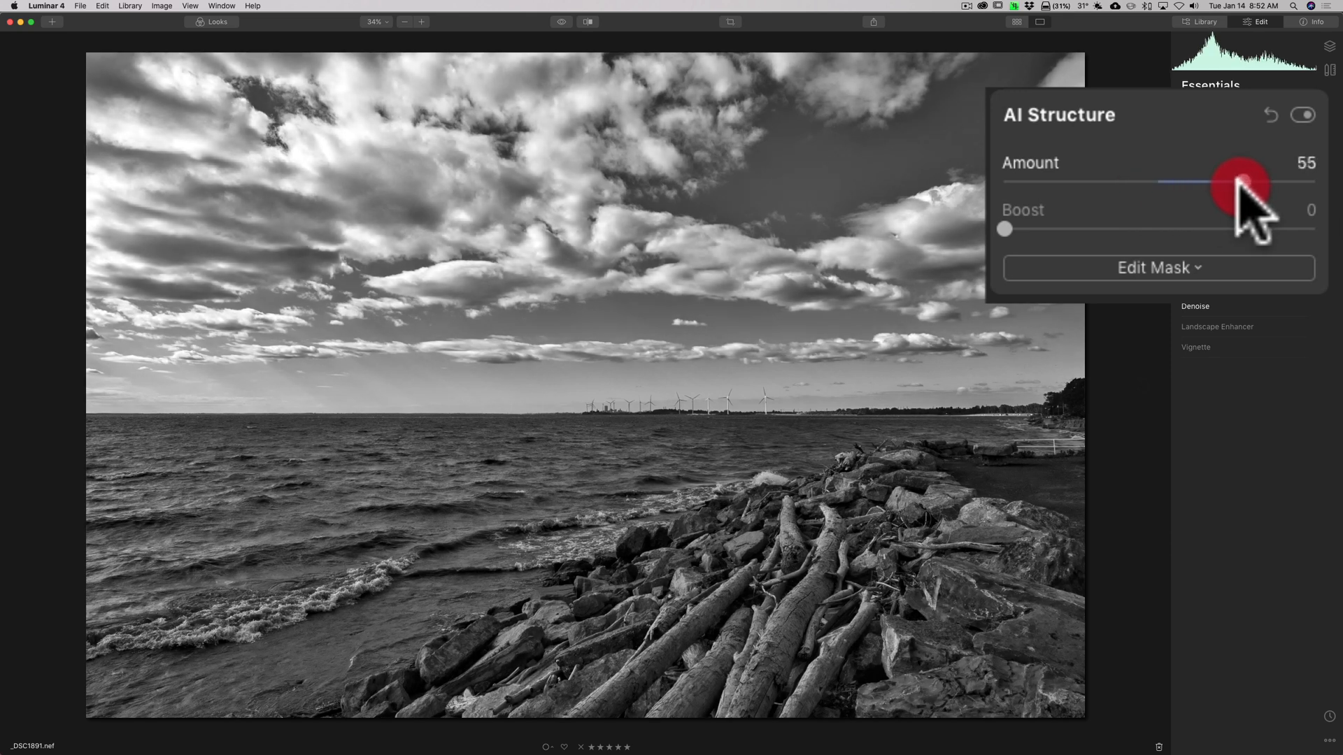
{"action": "left_click_drag", "start_coordinate": [1239, 182], "coordinate": [1270, 182]}
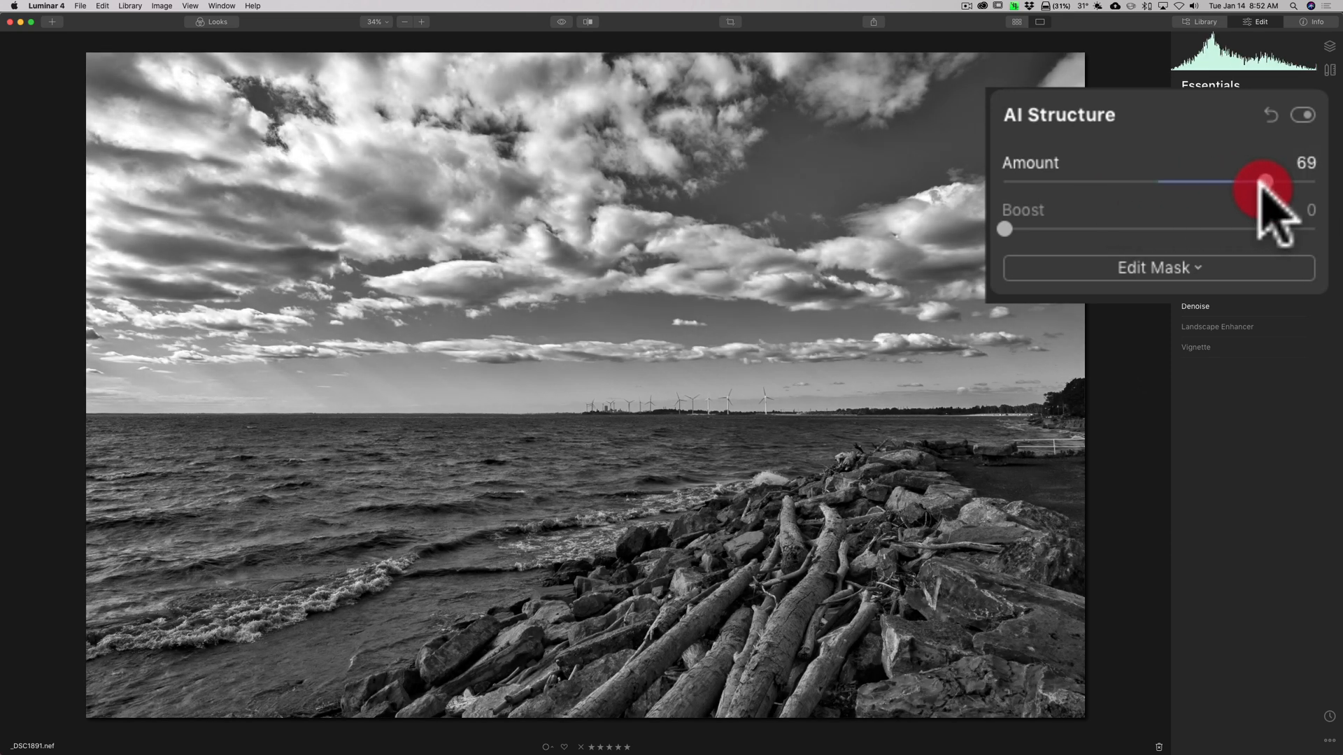
{"action": "left_click_drag", "start_coordinate": [1267, 182], "coordinate": [1190, 183]}
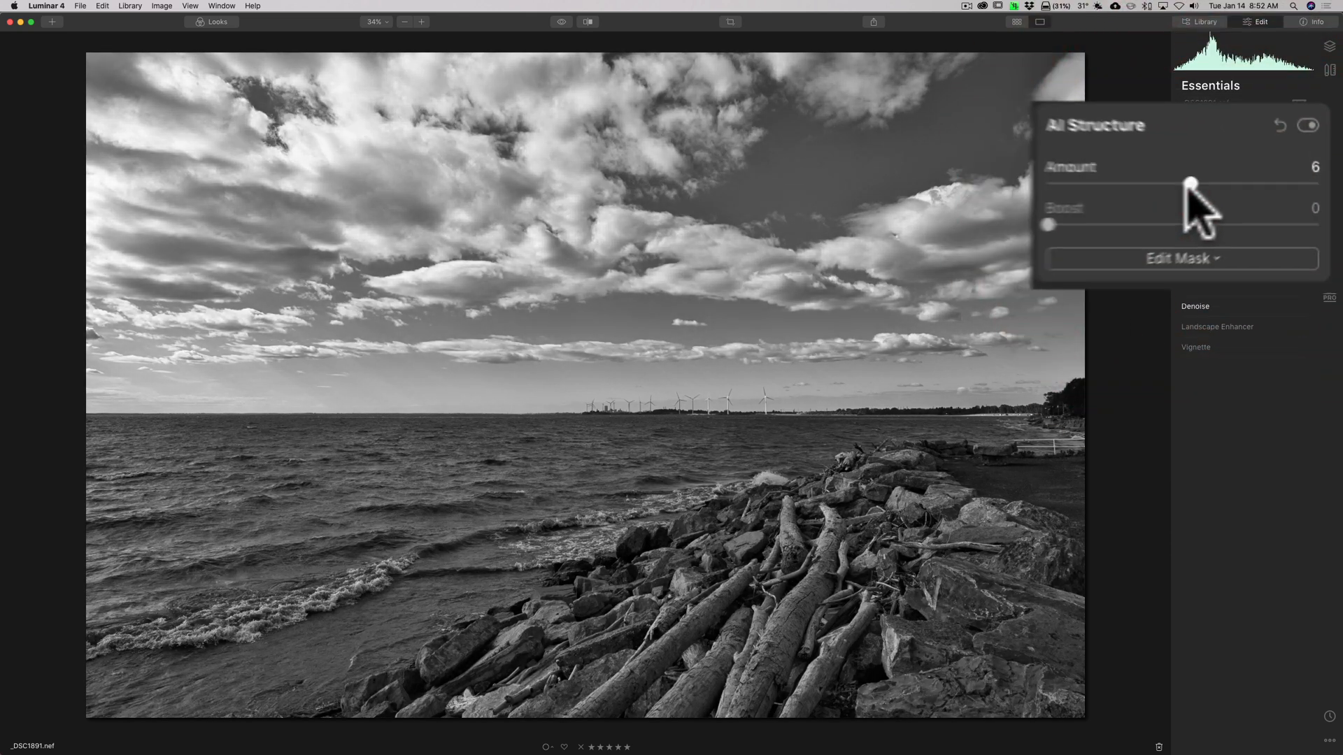
{"action": "left_click", "coordinate": [1210, 164]}
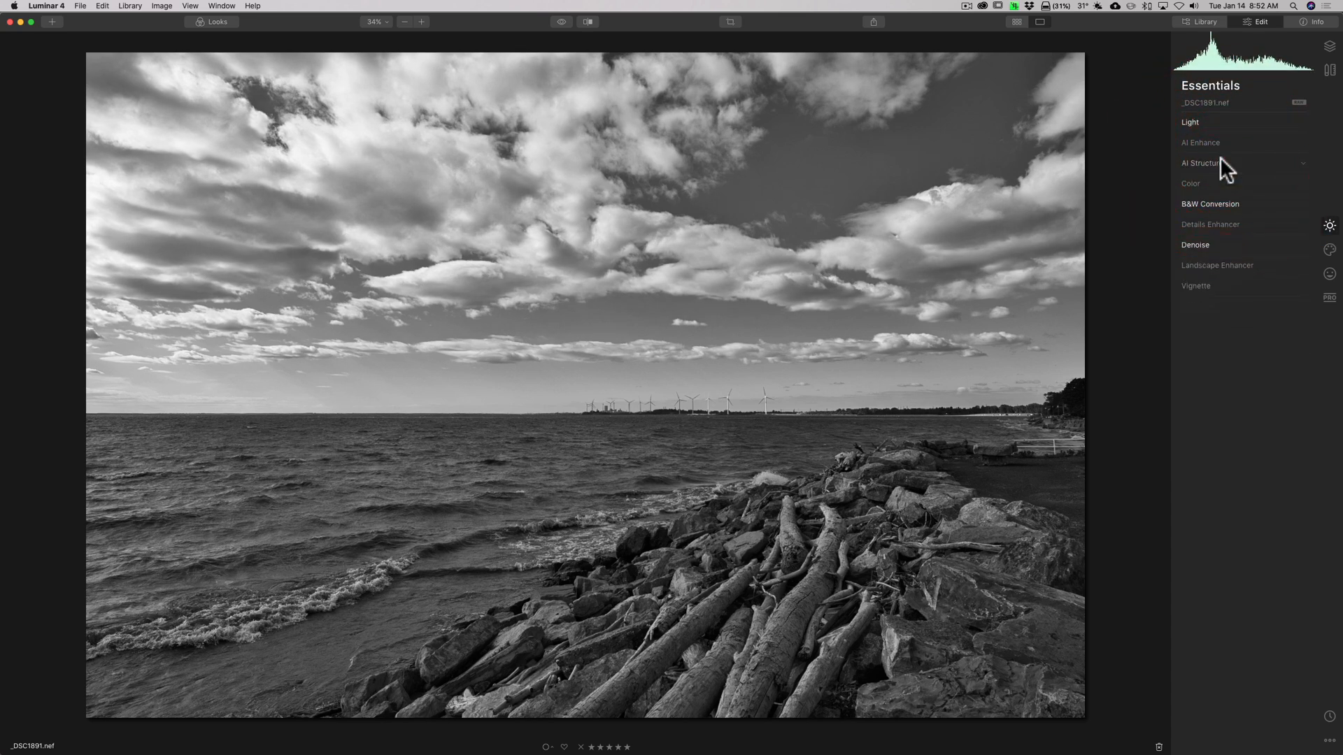
{"action": "mouse_move", "coordinate": [1242, 170]}
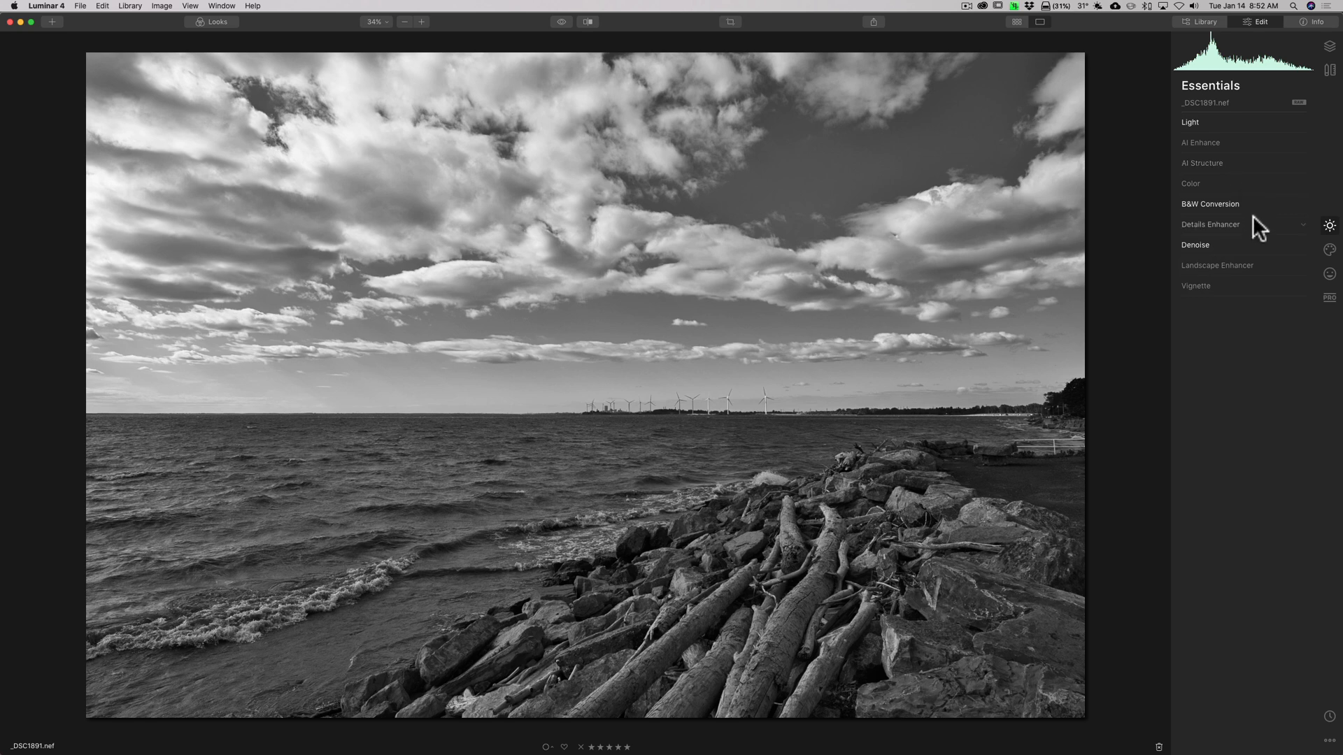
Open Details Enhancer and test extreme Large and Small Details values, returning both to zero.
{"action": "left_click", "coordinate": [1210, 225]}
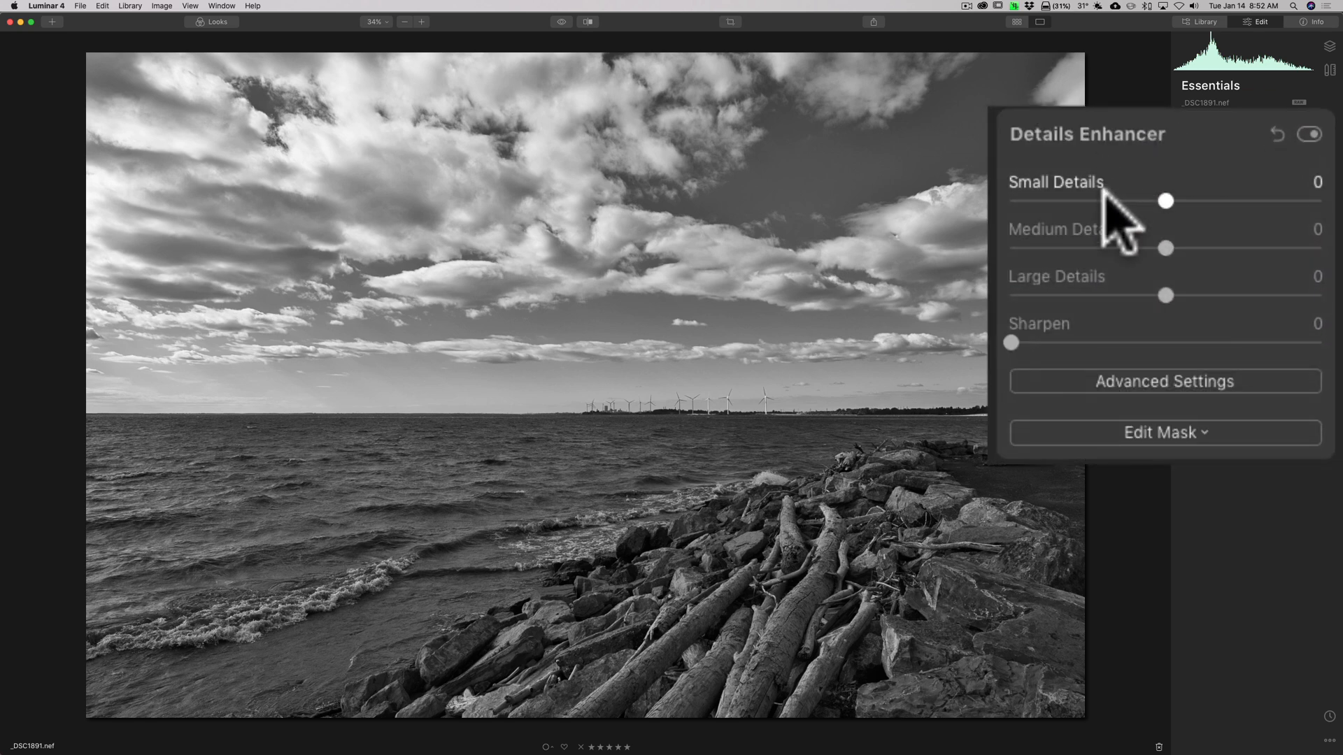
{"action": "mouse_move", "coordinate": [1105, 308]}
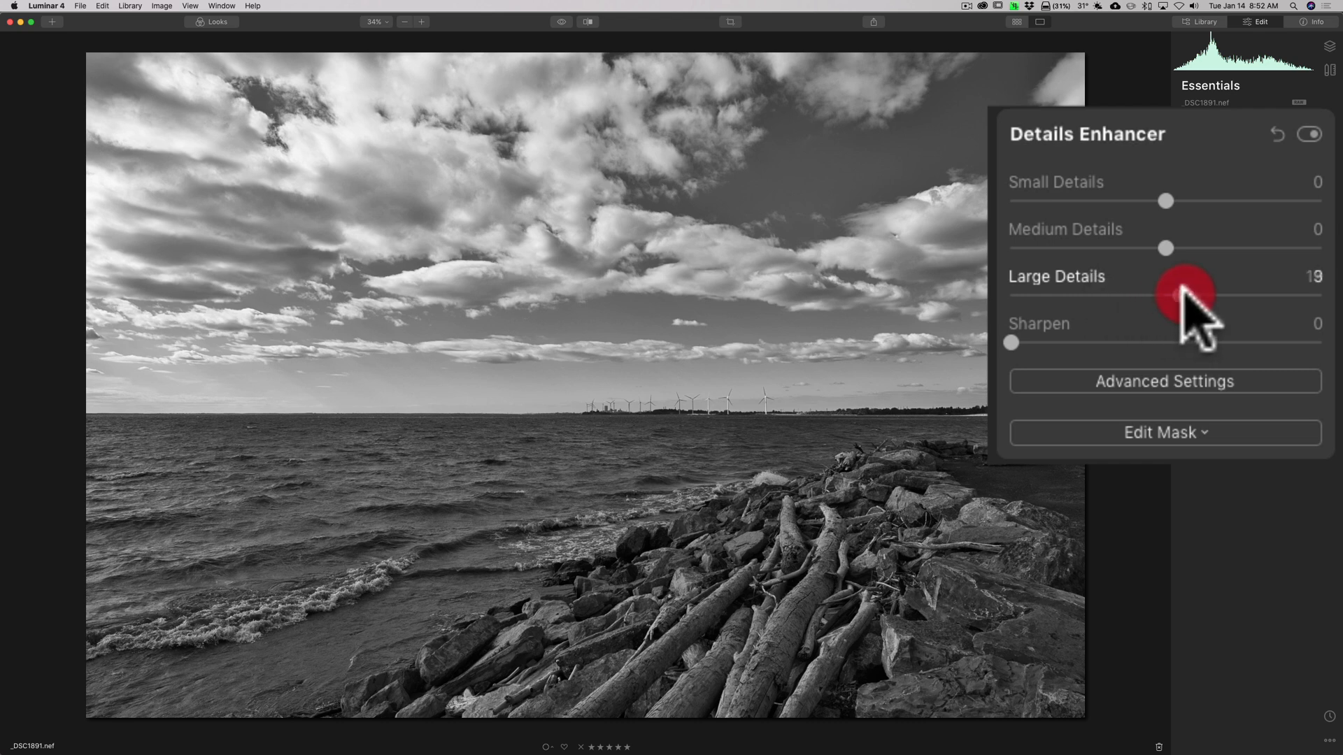
{"action": "left_click_drag", "start_coordinate": [1187, 296], "coordinate": [1246, 295]}
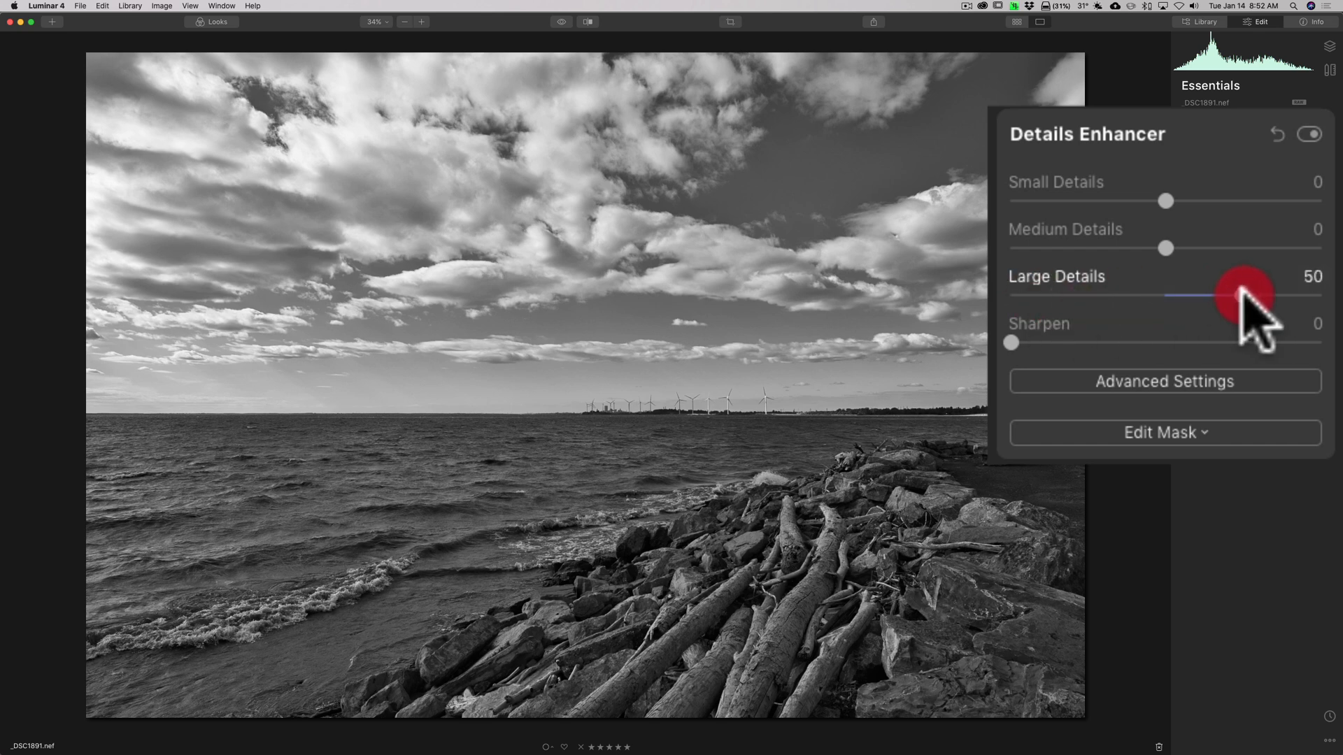
{"action": "left_click_drag", "start_coordinate": [1225, 295], "coordinate": [1217, 295]}
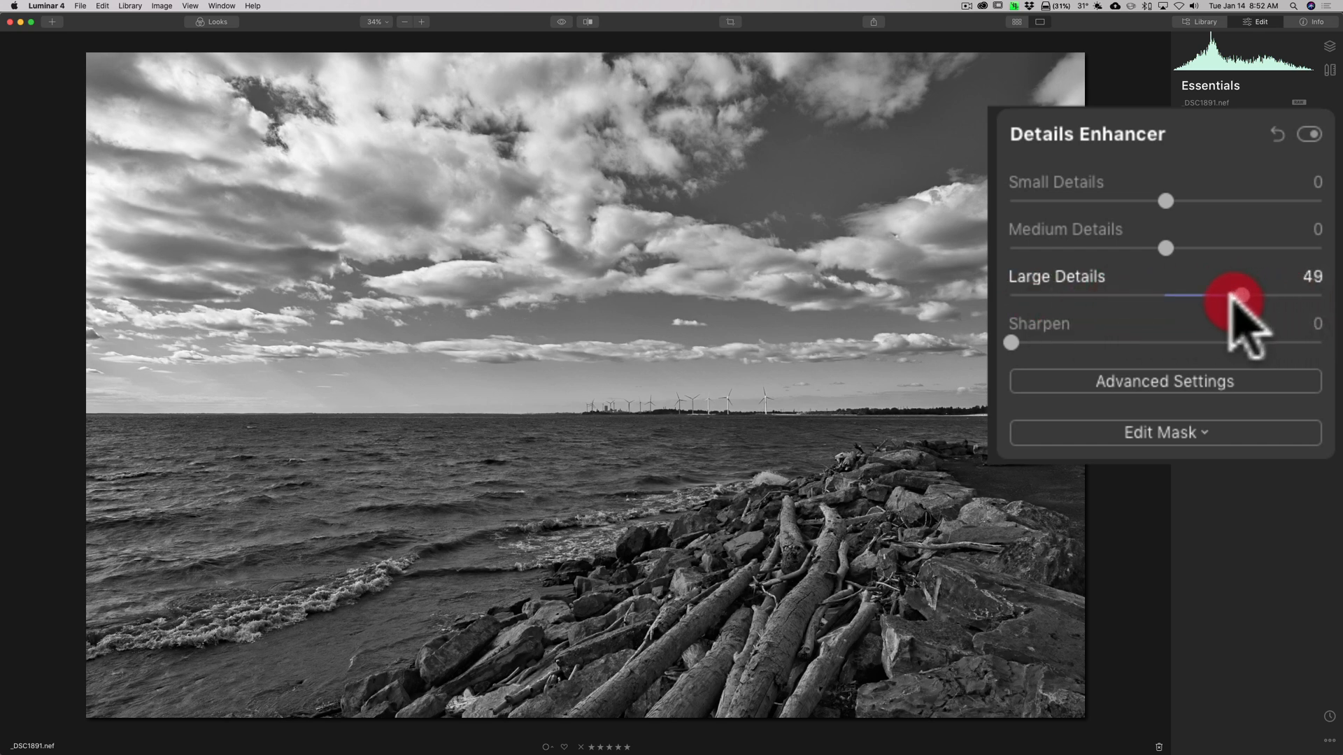
{"action": "left_click_drag", "start_coordinate": [1229, 295], "coordinate": [1296, 295]}
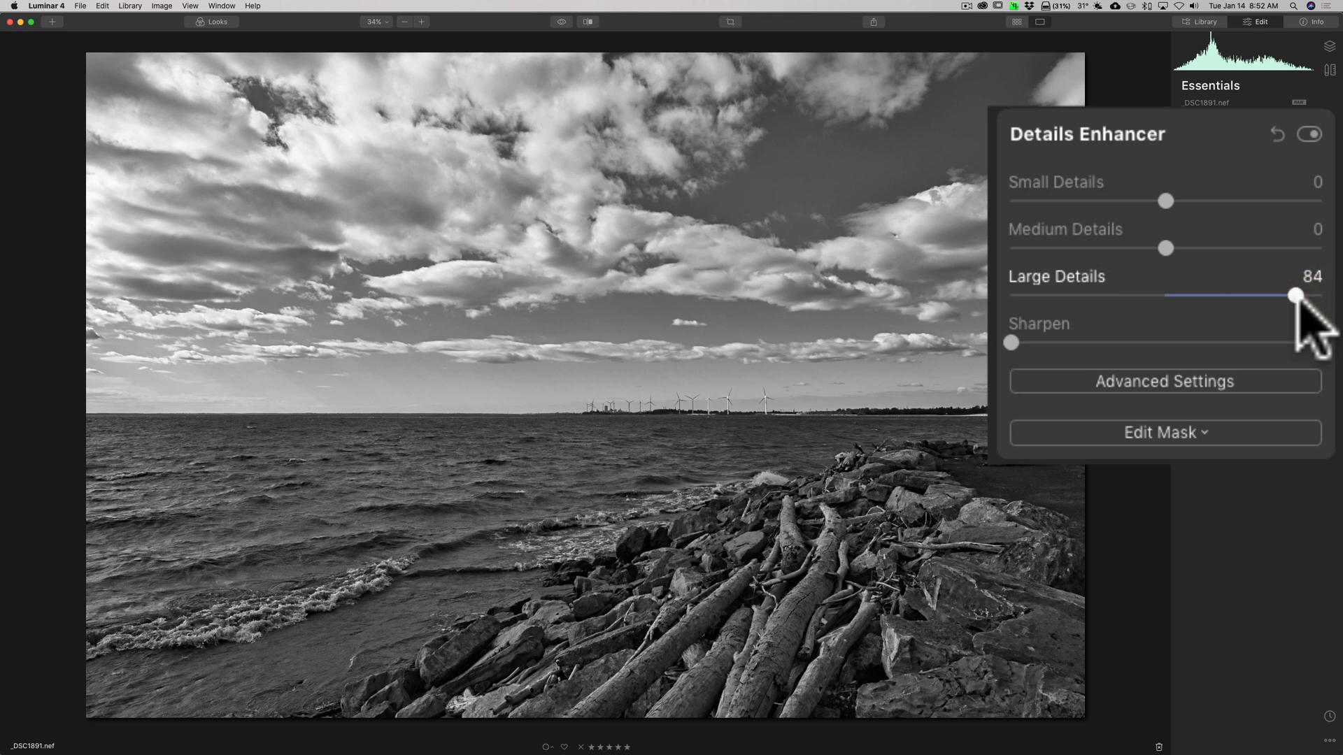
{"action": "left_click_drag", "start_coordinate": [1294, 294], "coordinate": [1267, 295]}
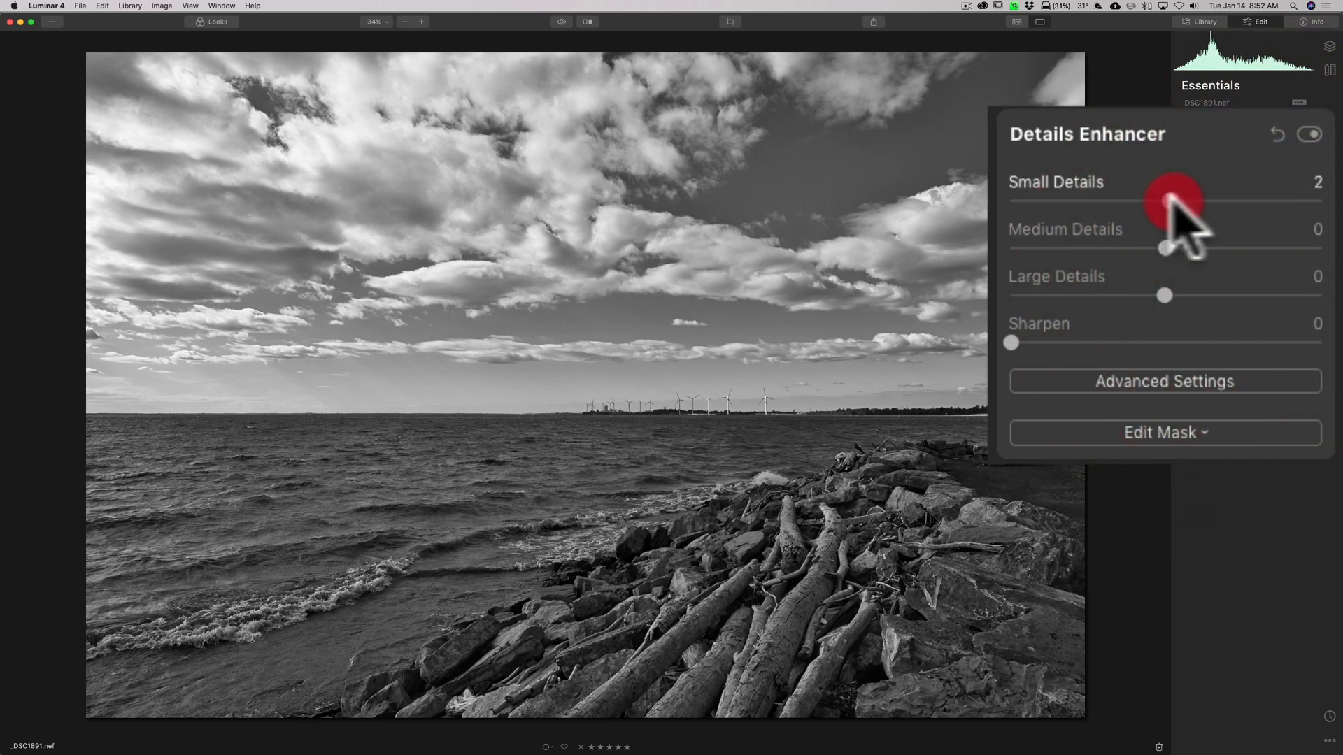
{"action": "left_click_drag", "start_coordinate": [1174, 201], "coordinate": [1321, 201]}
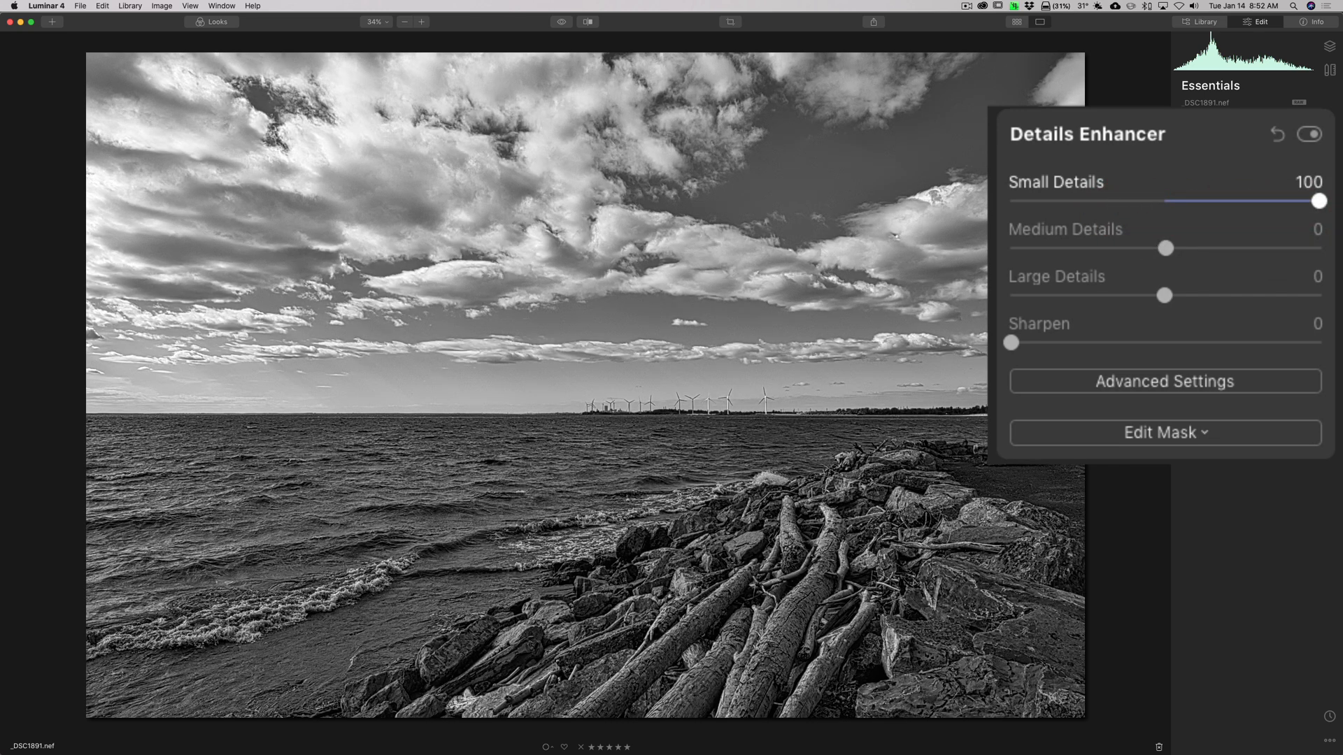
{"action": "left_click_drag", "start_coordinate": [1318, 202], "coordinate": [1122, 201]}
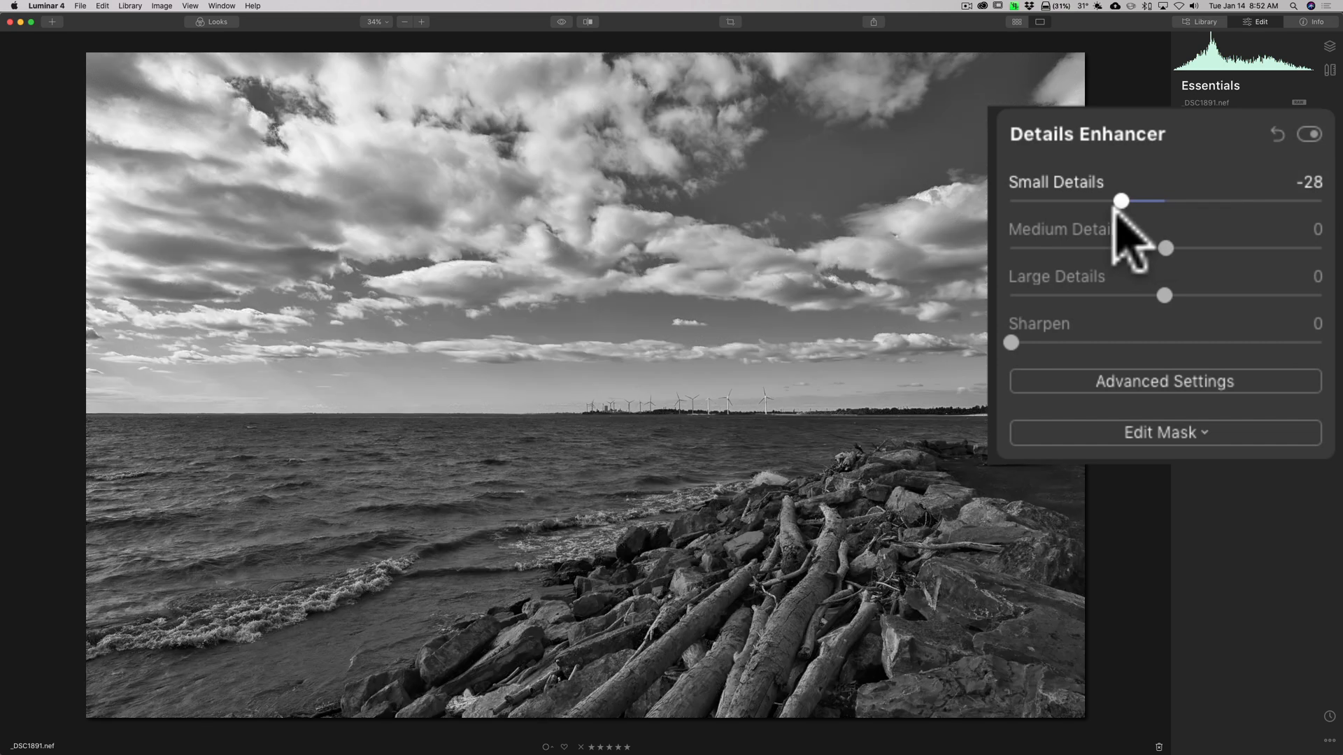
{"action": "left_click_drag", "start_coordinate": [1122, 201], "coordinate": [1174, 202]}
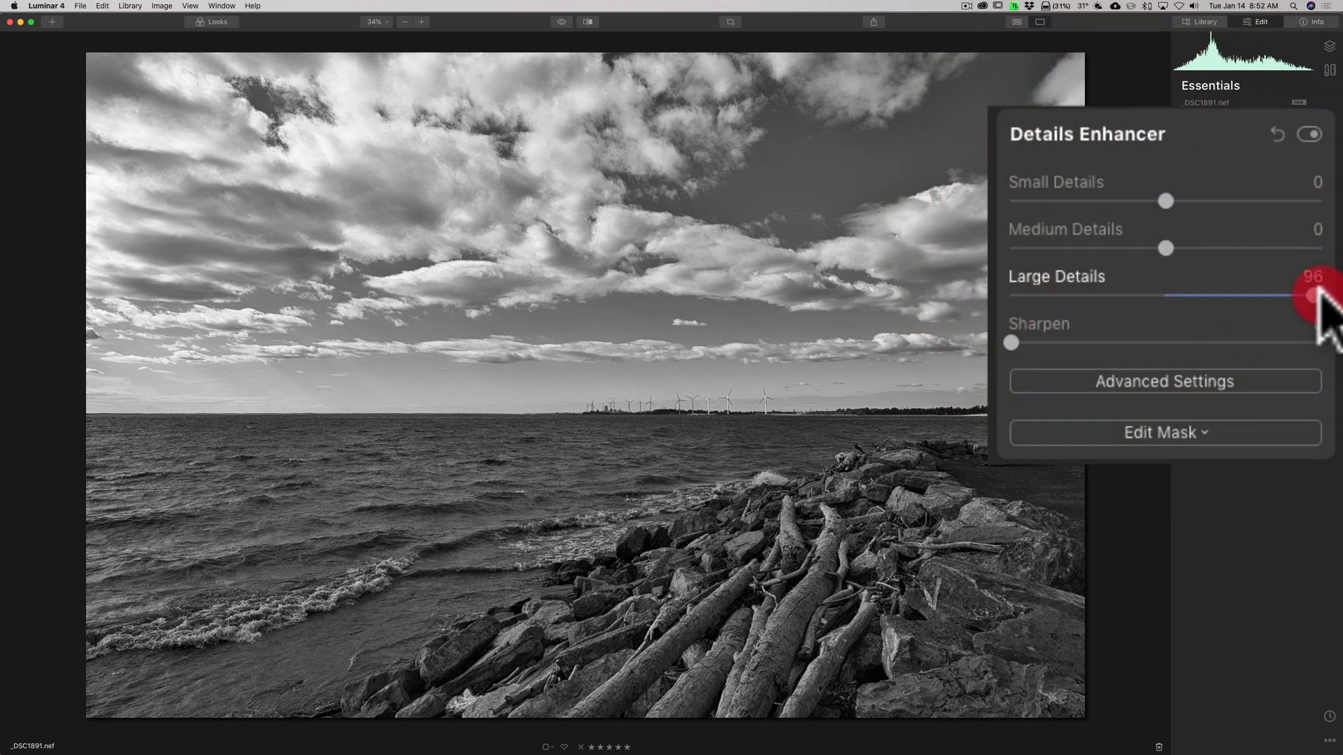
Set Large Details to 26, Medium Details to 10 and Small Details to 6.
{"action": "left_click_drag", "start_coordinate": [1319, 295], "coordinate": [1247, 295]}
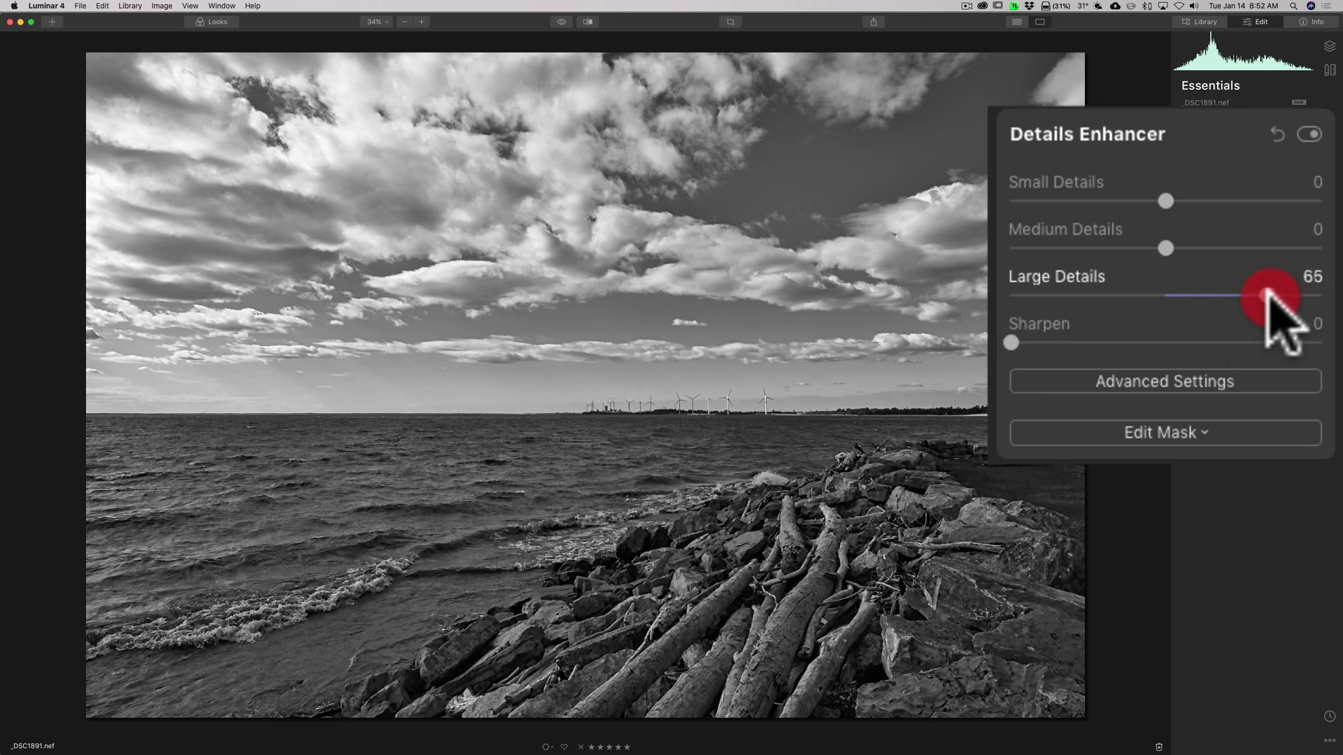
{"action": "left_click_drag", "start_coordinate": [1273, 295], "coordinate": [1186, 295]}
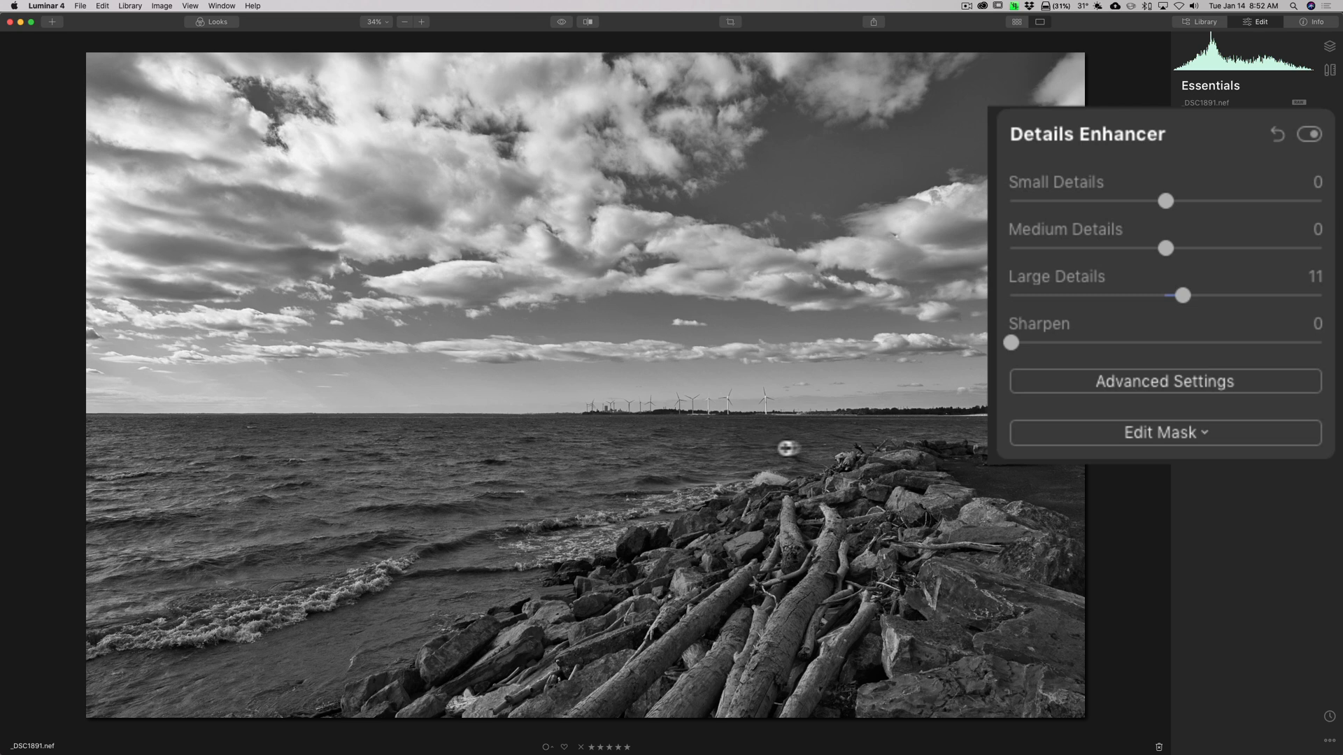
{"action": "left_click_drag", "start_coordinate": [1185, 294], "coordinate": [1203, 295]}
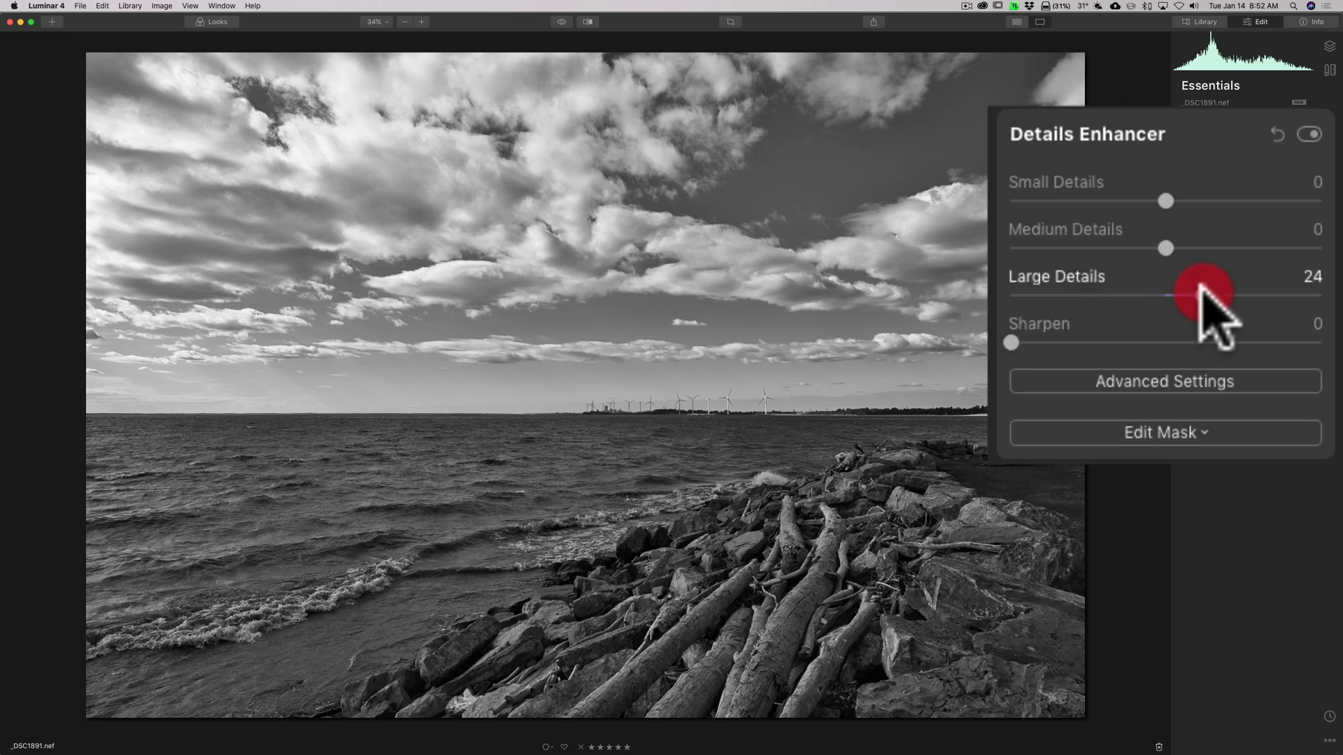
{"action": "left_click_drag", "start_coordinate": [1208, 295], "coordinate": [1199, 295]}
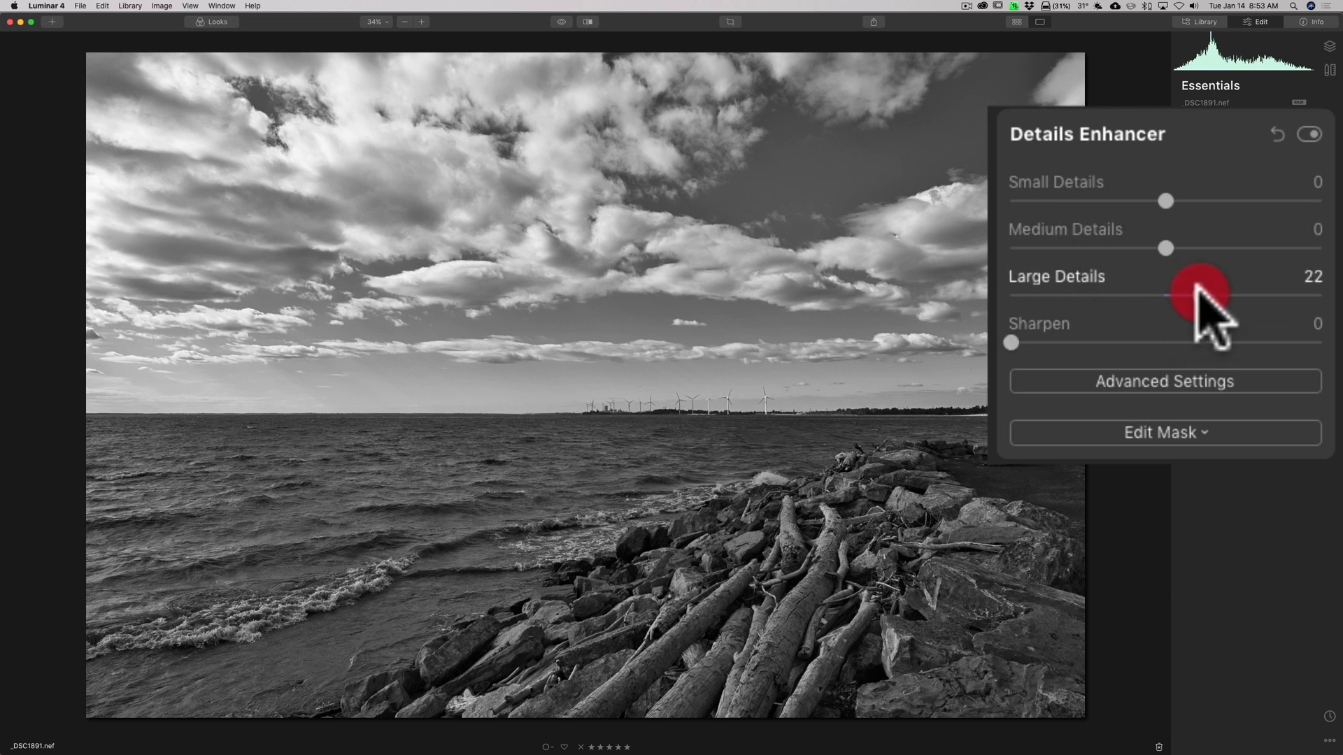
{"action": "left_click_drag", "start_coordinate": [1199, 295], "coordinate": [1216, 296]}
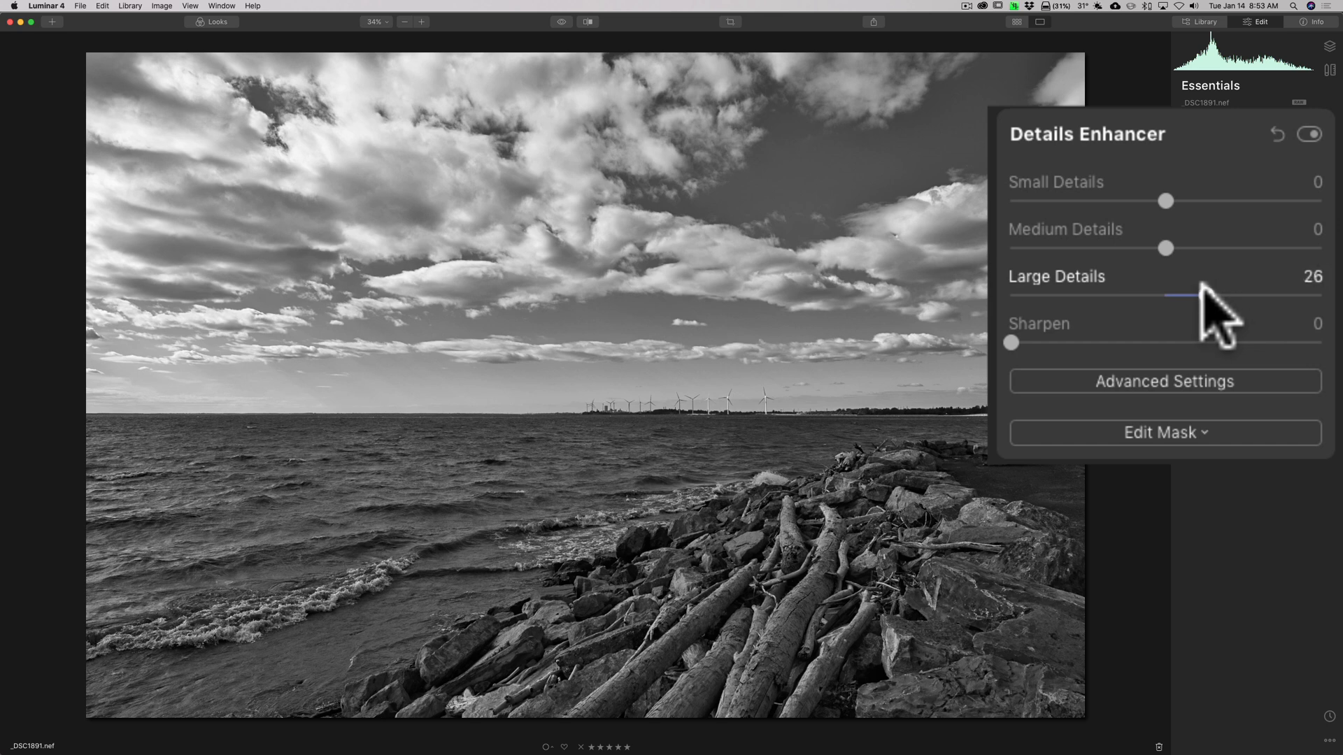
{"action": "left_click_drag", "start_coordinate": [1164, 248], "coordinate": [1191, 248]}
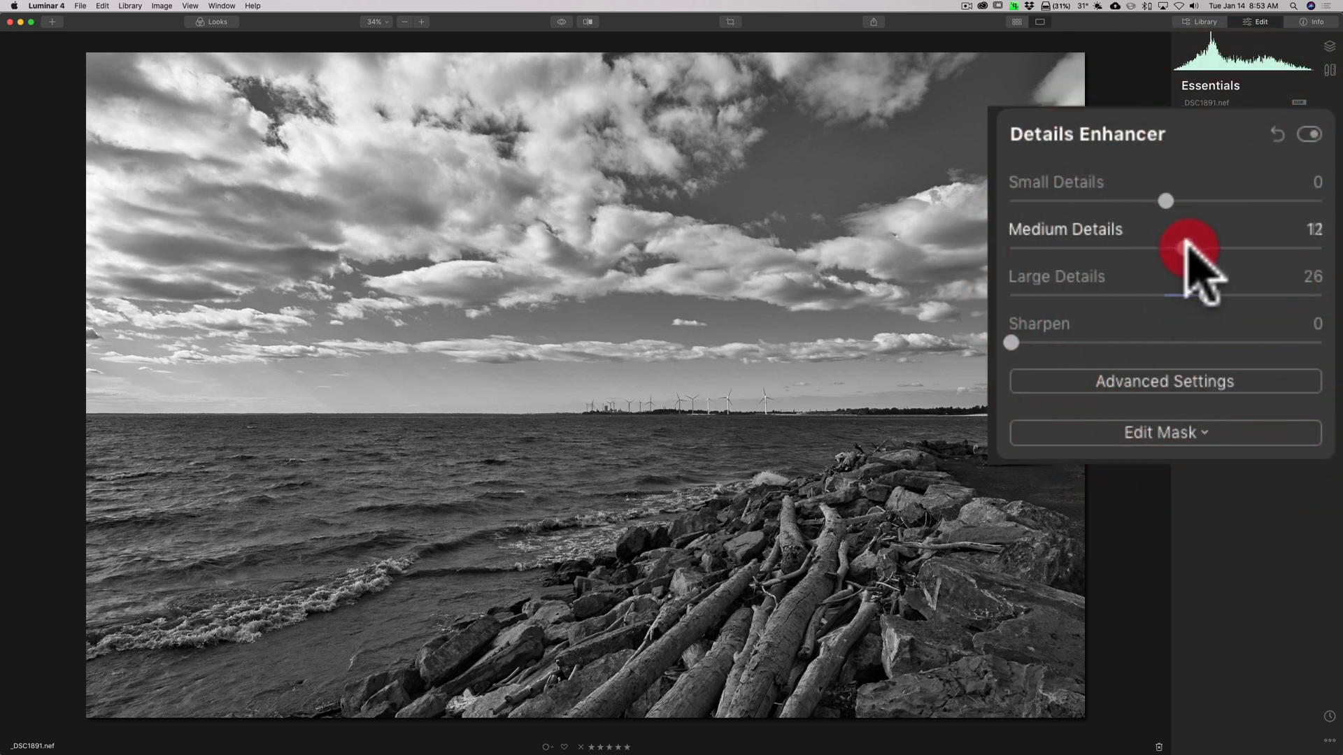
{"action": "left_click_drag", "start_coordinate": [1182, 249], "coordinate": [1194, 248]}
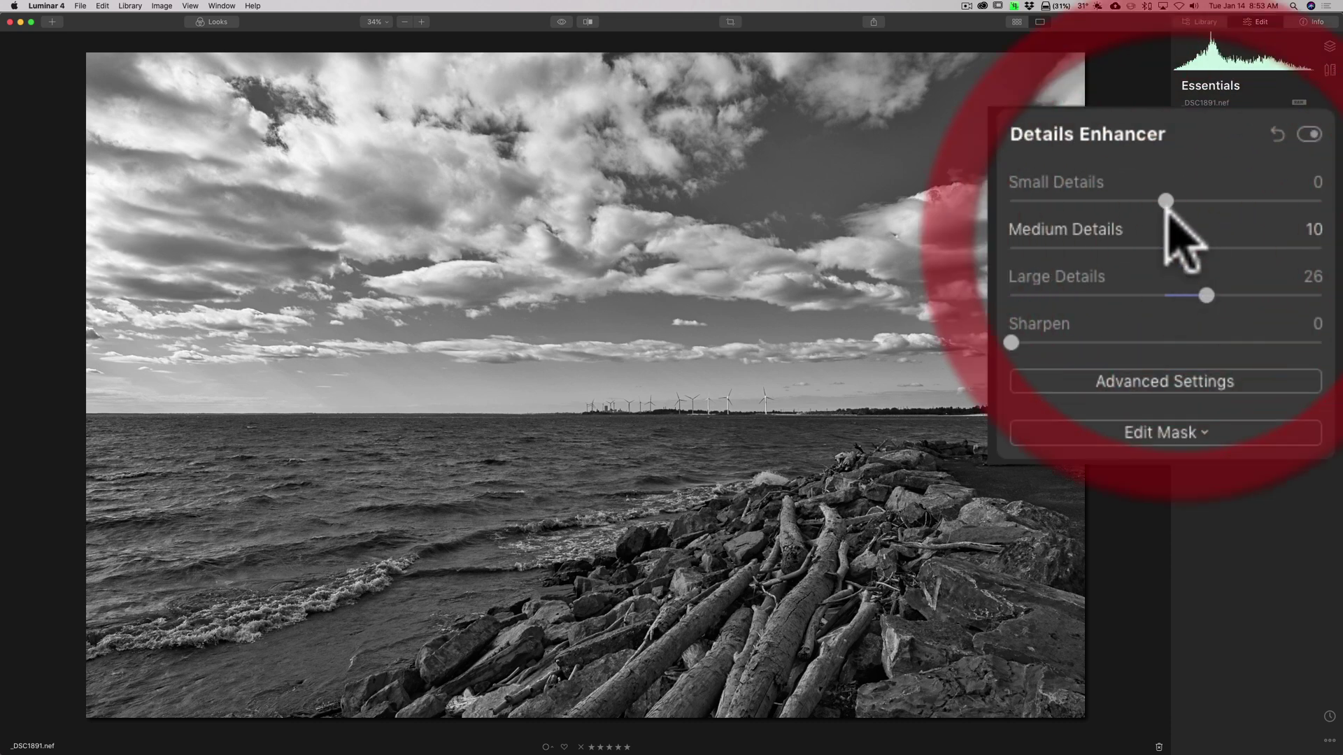
{"action": "left_click_drag", "start_coordinate": [1168, 201], "coordinate": [1180, 201]}
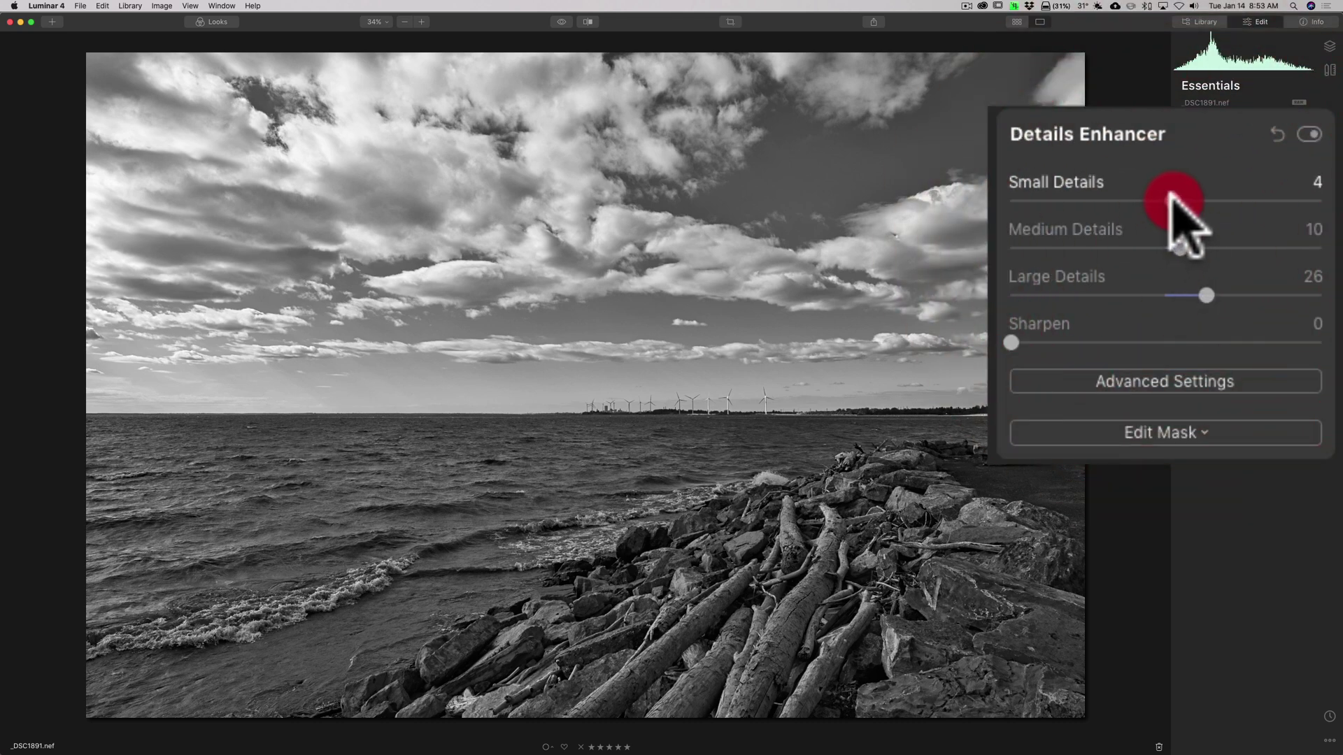
{"action": "left_click_drag", "start_coordinate": [1148, 199], "coordinate": [1178, 199]}
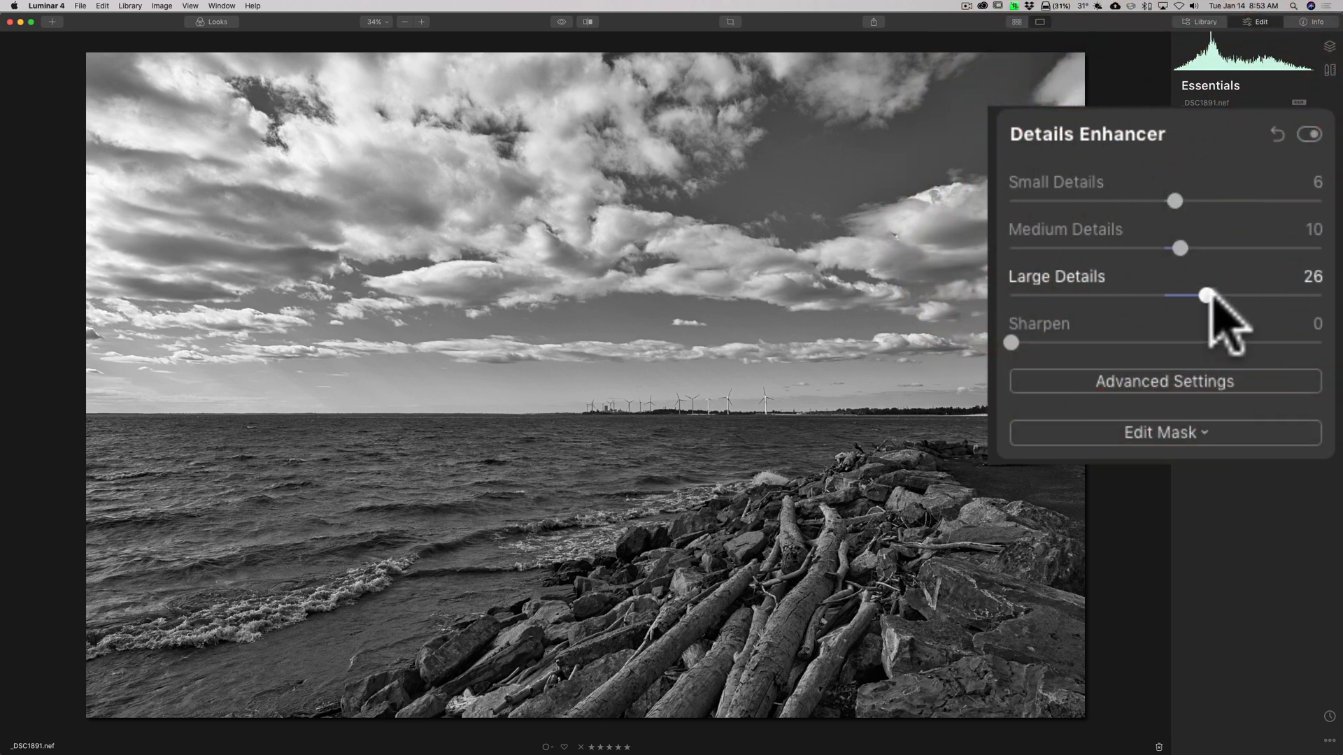
{"action": "mouse_move", "coordinate": [1176, 220]}
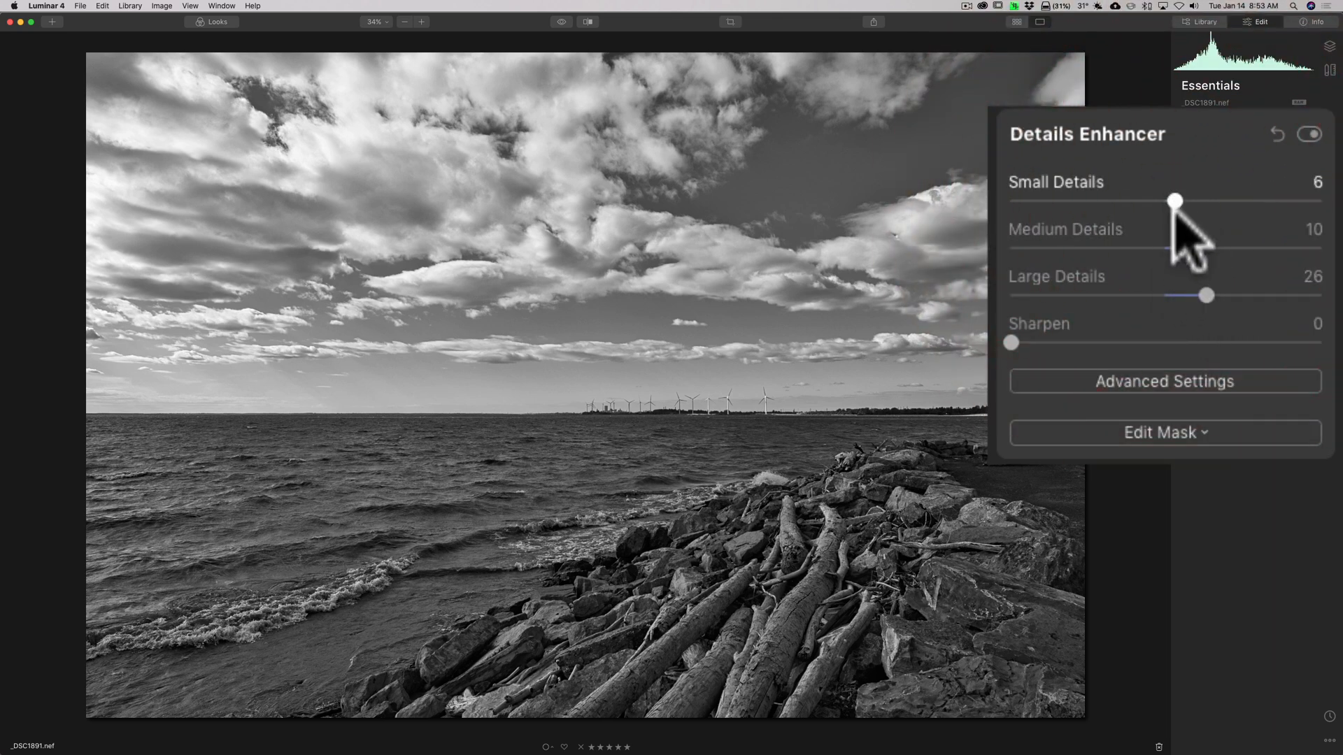
{"action": "left_click", "coordinate": [1180, 249]}
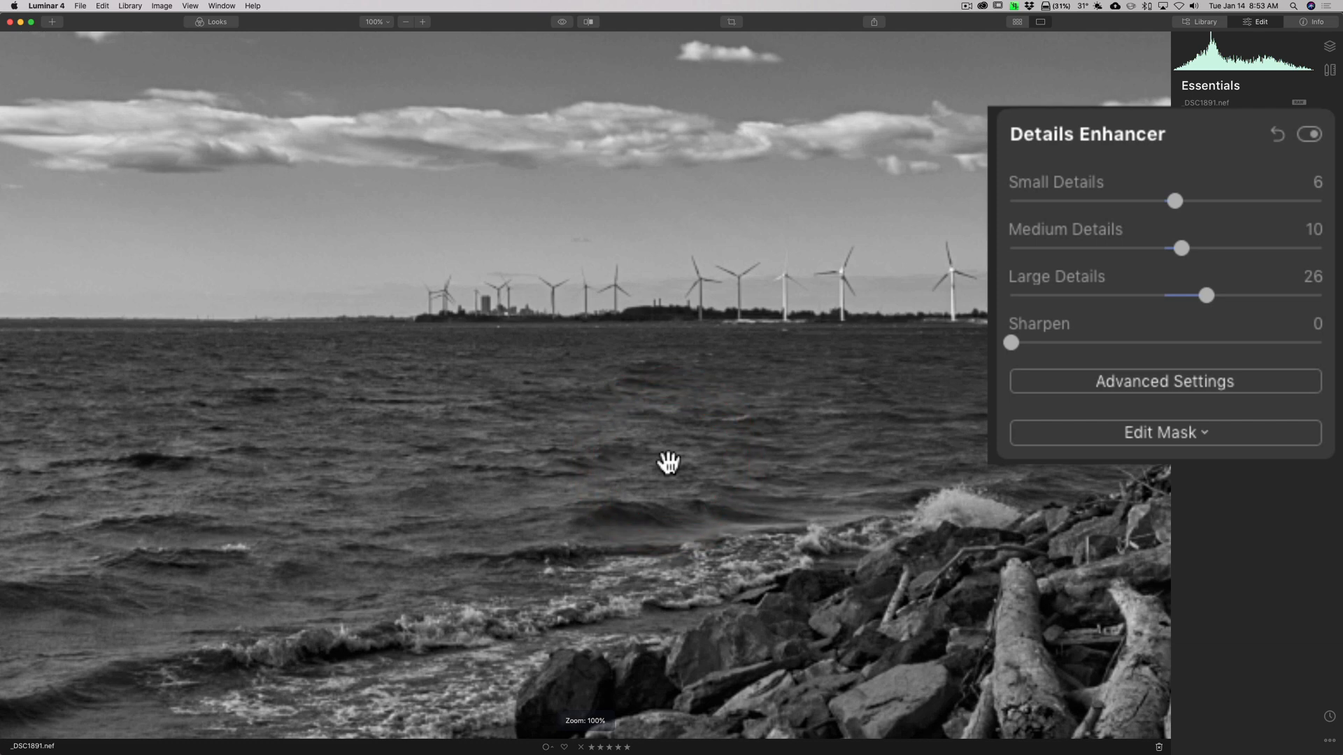
Pan over the rocks at 100%, set Sharpen to 21, then fit the photo.
{"action": "left_click_drag", "start_coordinate": [668, 463], "coordinate": [973, 382]}
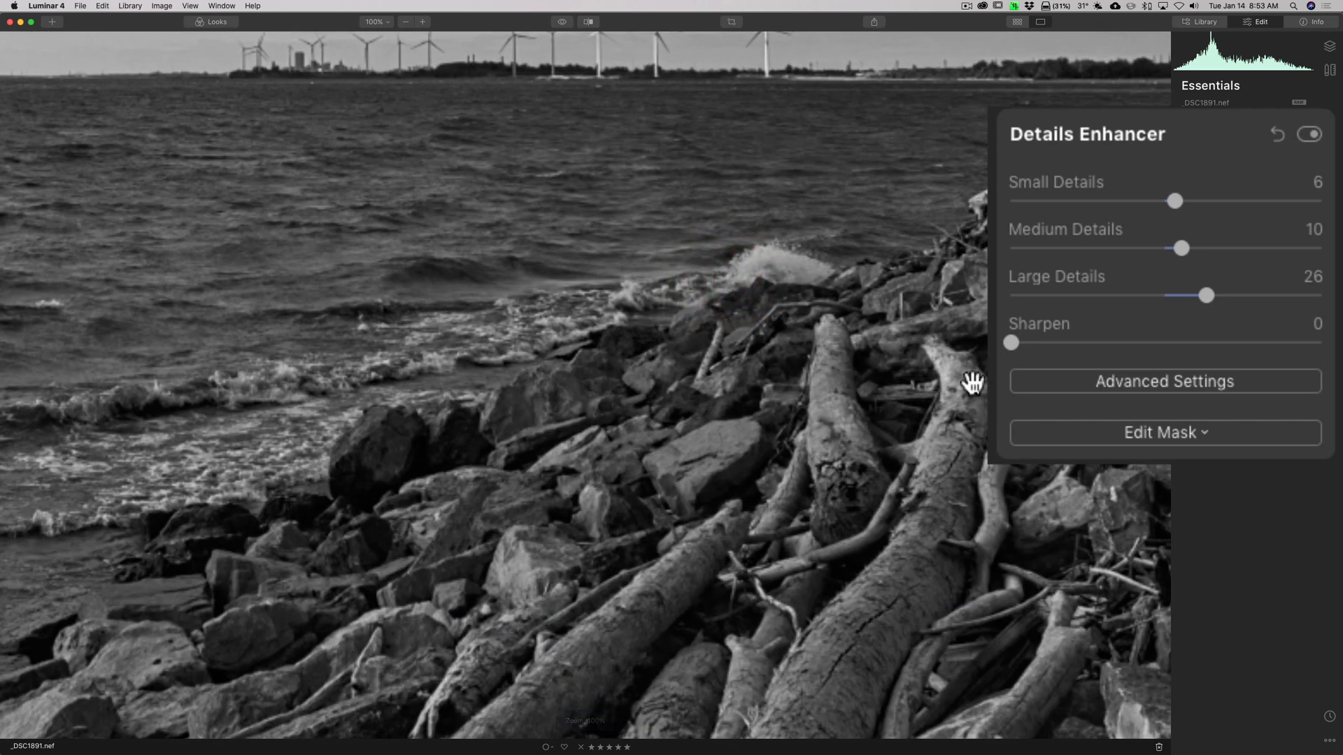
{"action": "mouse_move", "coordinate": [1016, 380]}
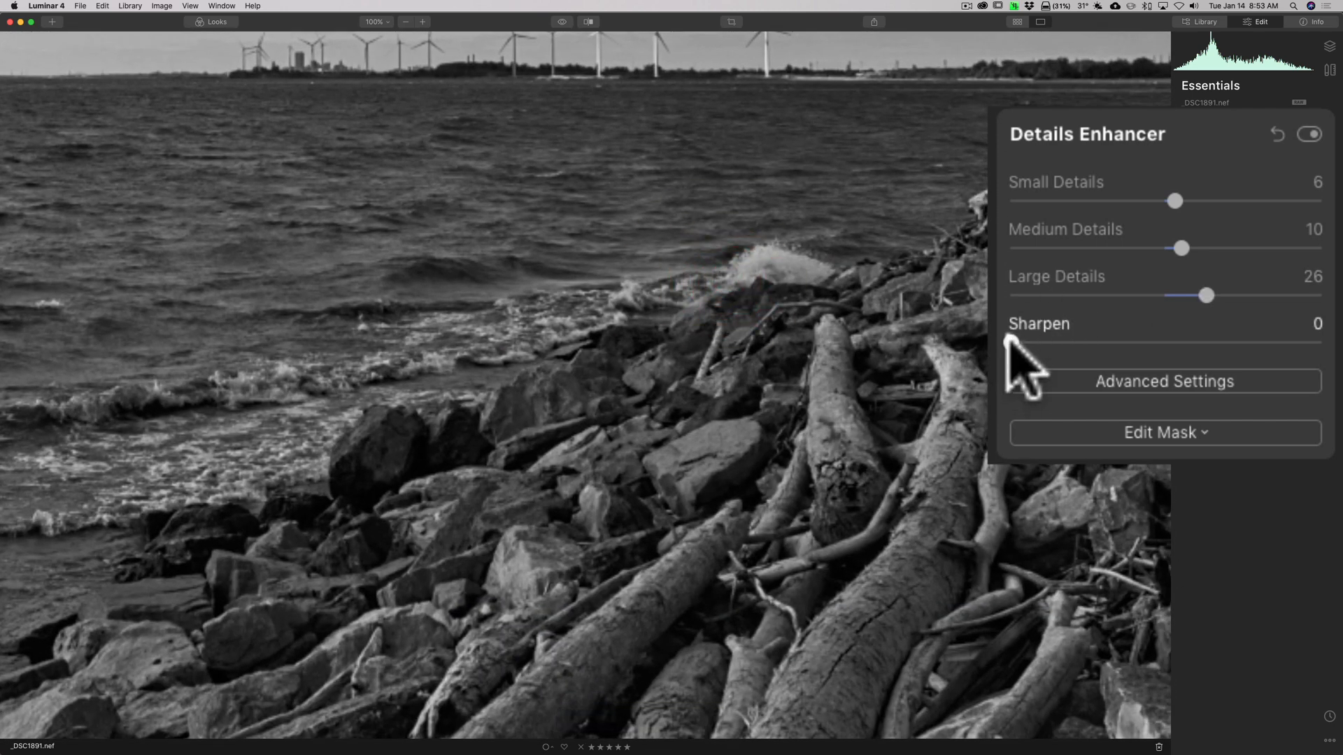
{"action": "left_click_drag", "start_coordinate": [1011, 343], "coordinate": [1078, 343]}
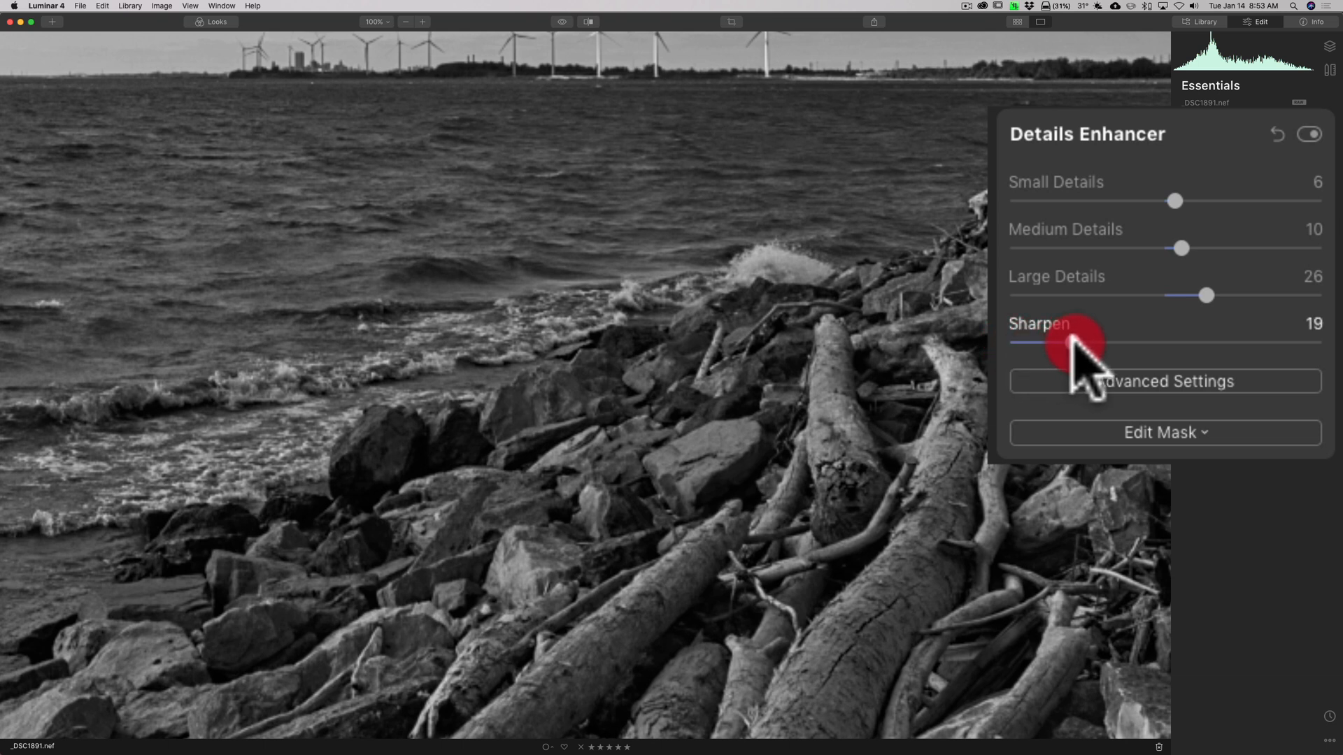
{"action": "left_click_drag", "start_coordinate": [1071, 342], "coordinate": [1077, 342]}
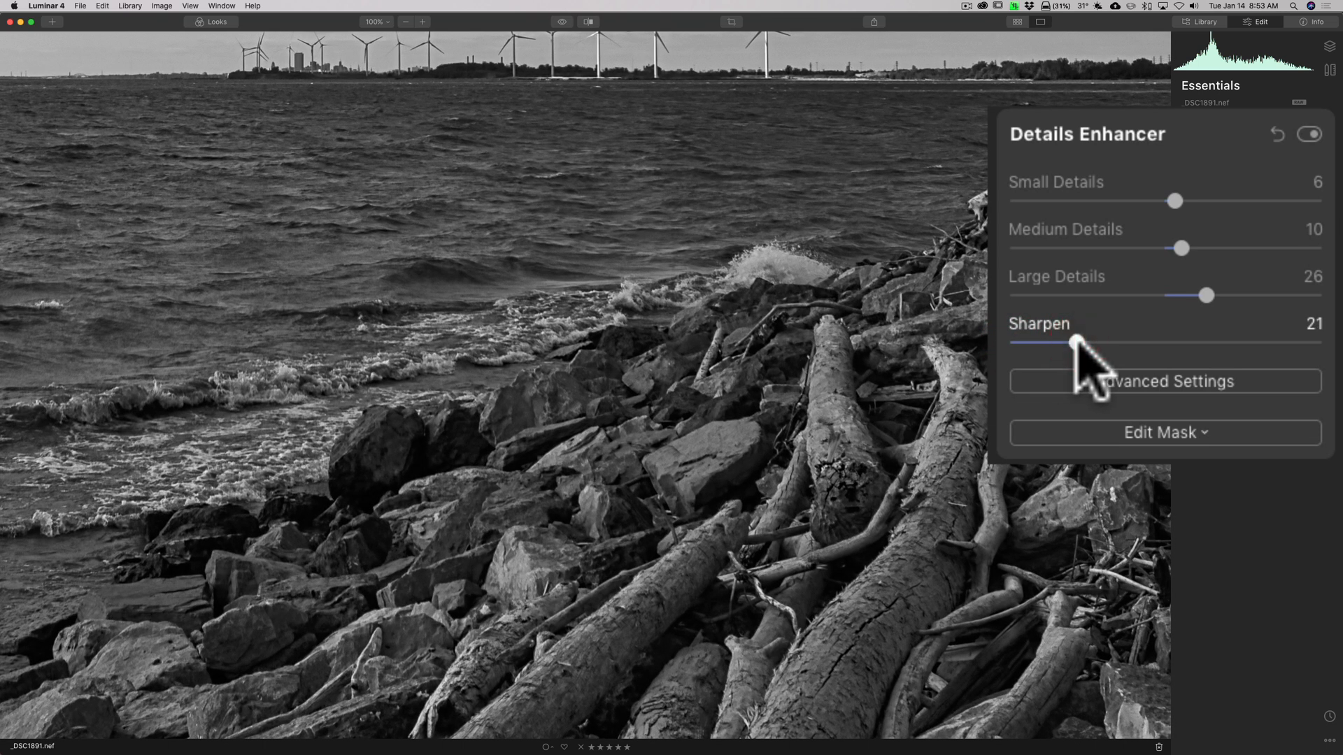
{"action": "left_click", "coordinate": [1077, 347]}
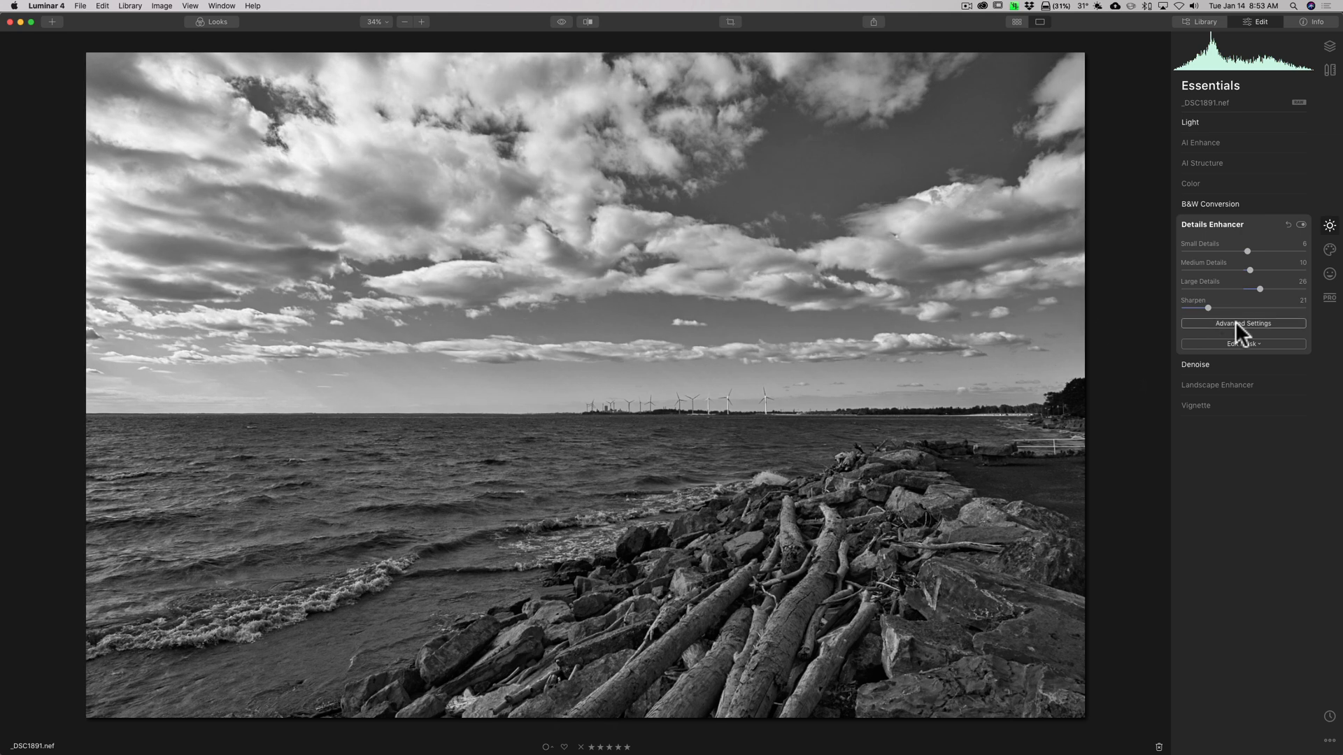
Show advanced Details Enhancer options and test Details Protection at 47 and higher, then reset it to 0.
{"action": "left_click", "coordinate": [1243, 323]}
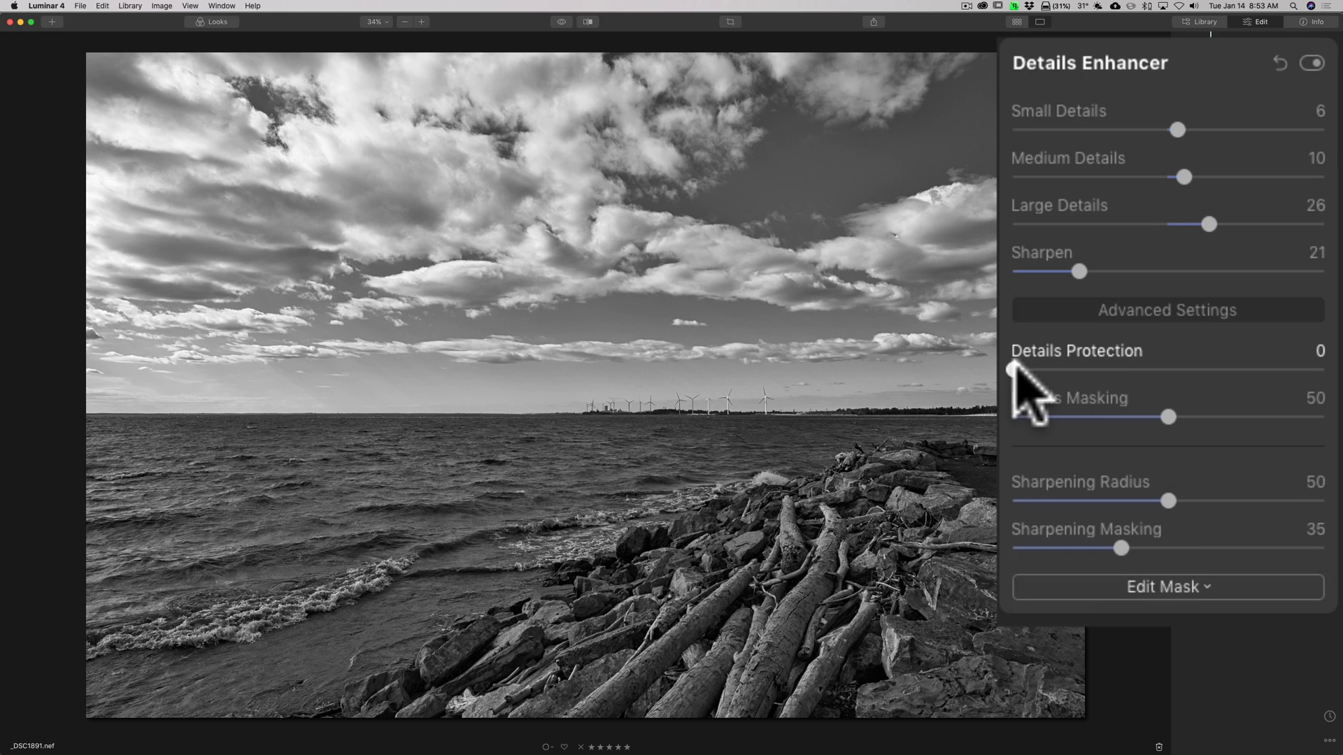
{"action": "left_click_drag", "start_coordinate": [1015, 370], "coordinate": [1152, 370]}
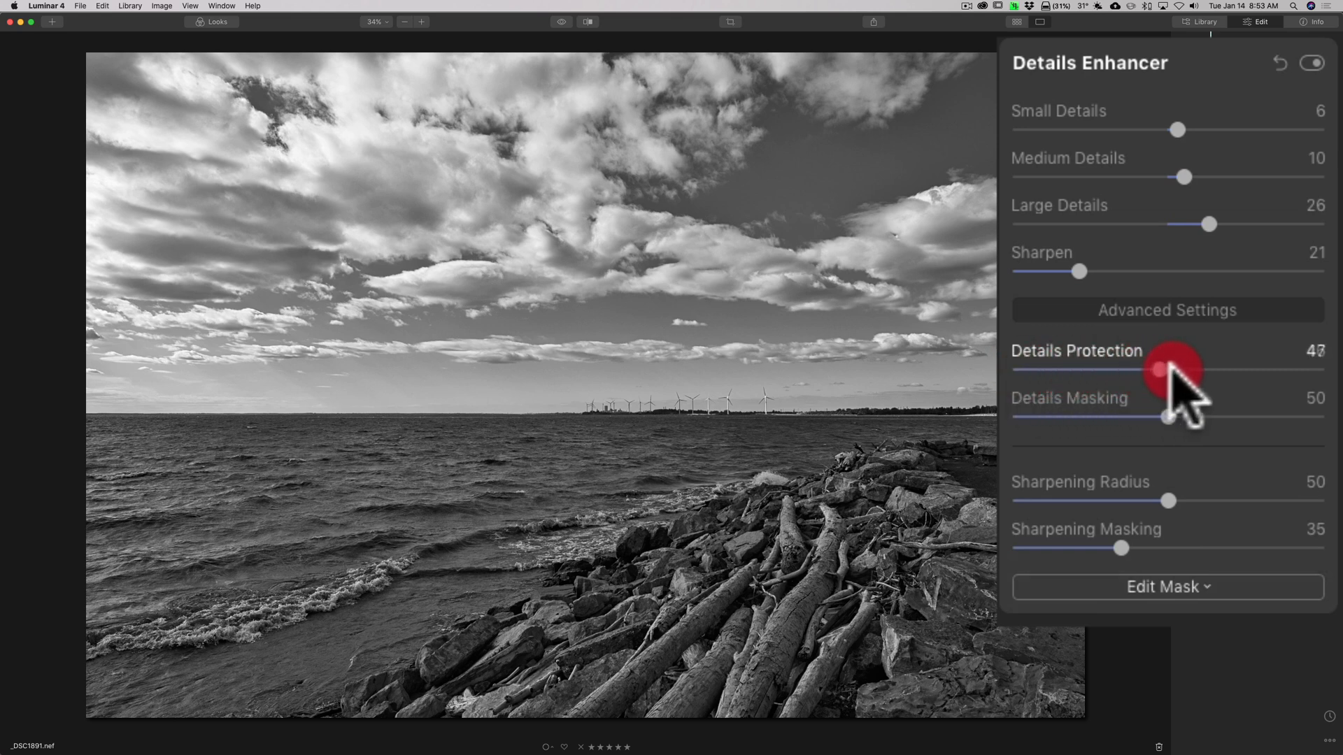
{"action": "left_click_drag", "start_coordinate": [1163, 370], "coordinate": [1276, 370]}
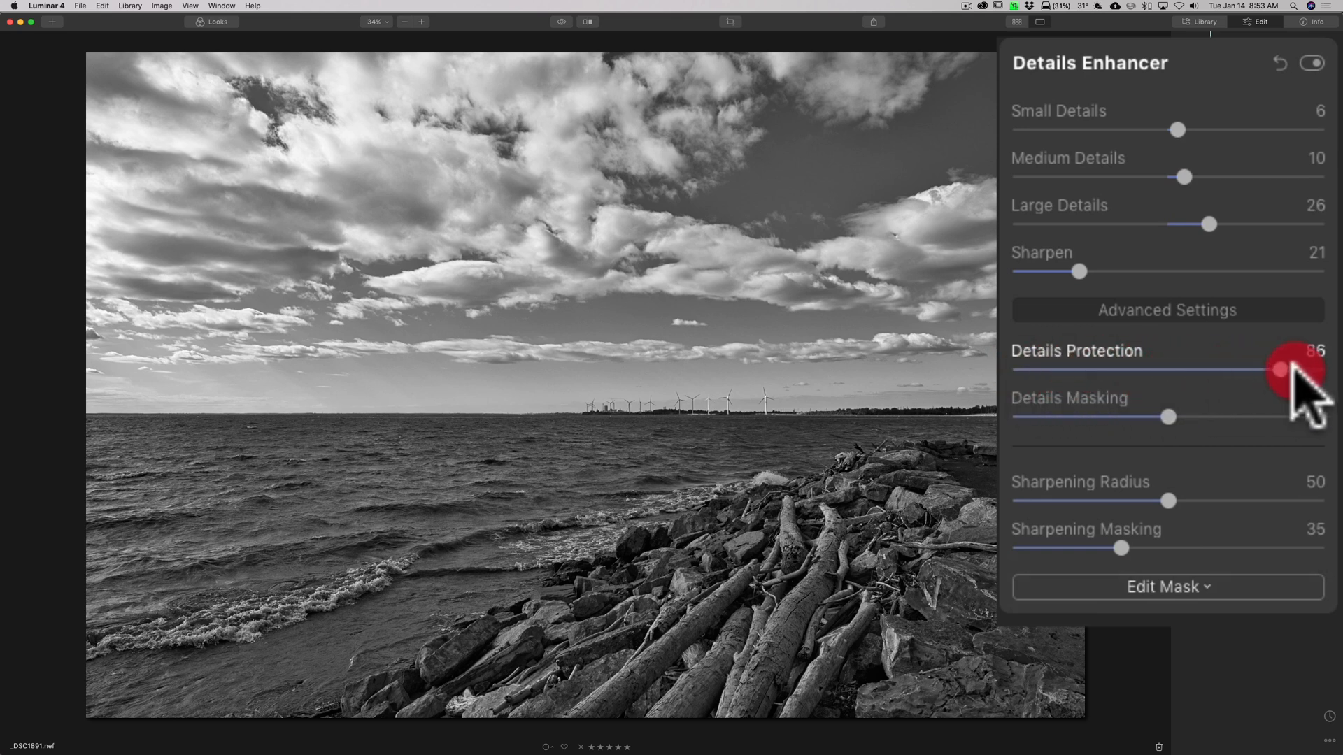
{"action": "left_click_drag", "start_coordinate": [1270, 370], "coordinate": [1010, 370]}
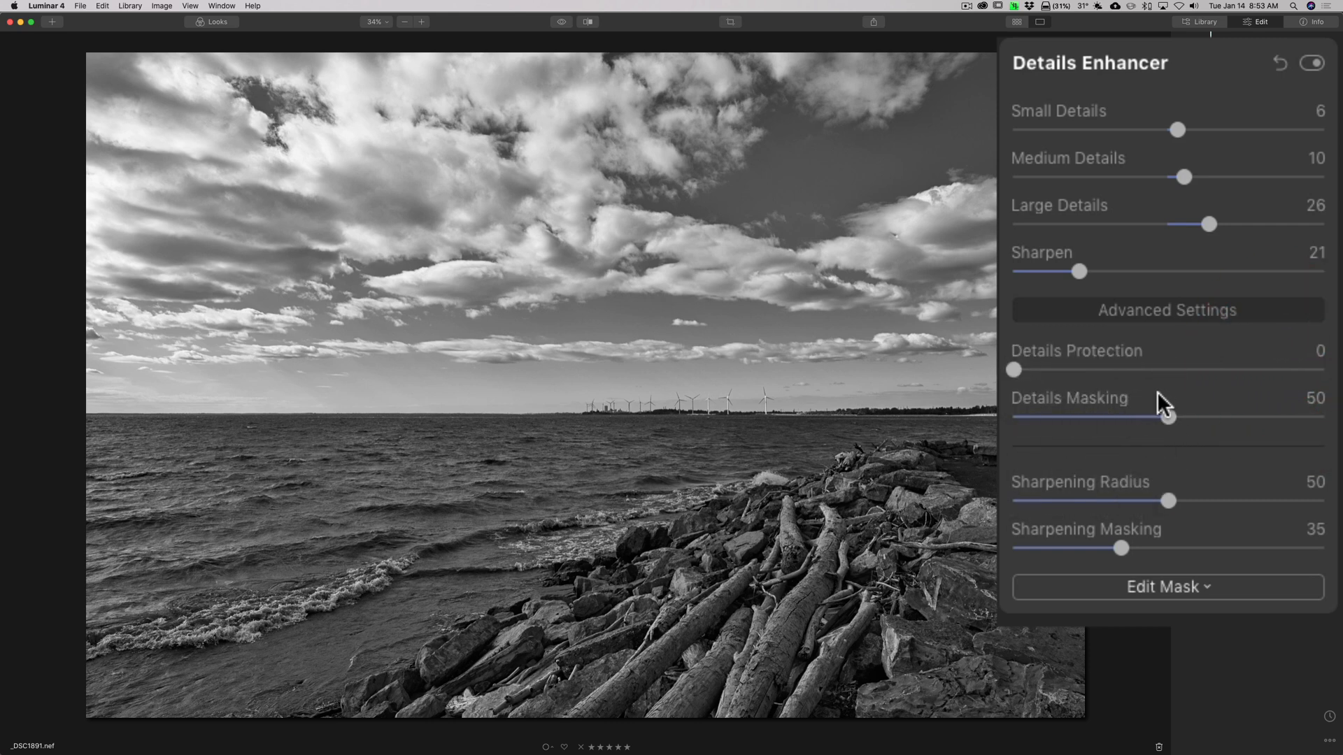
{"action": "mouse_move", "coordinate": [1171, 439]}
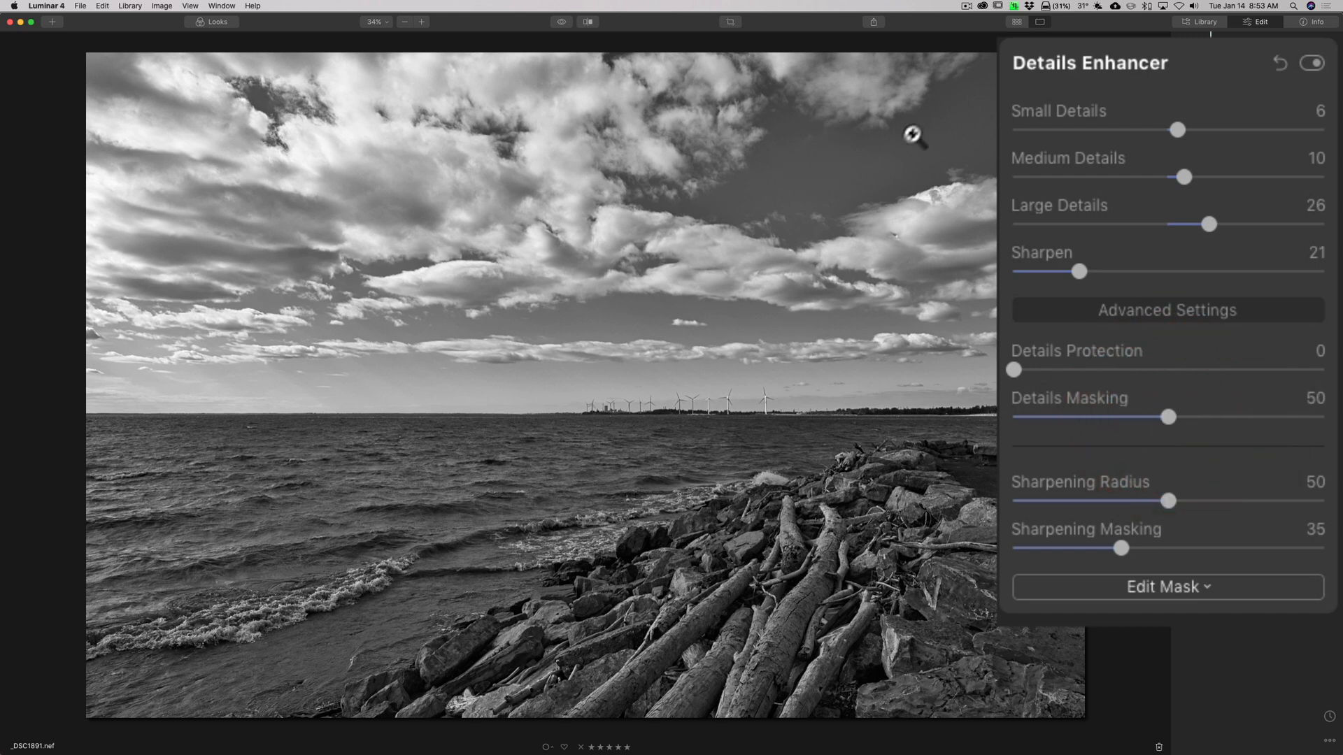
{"action": "mouse_move", "coordinate": [691, 337]}
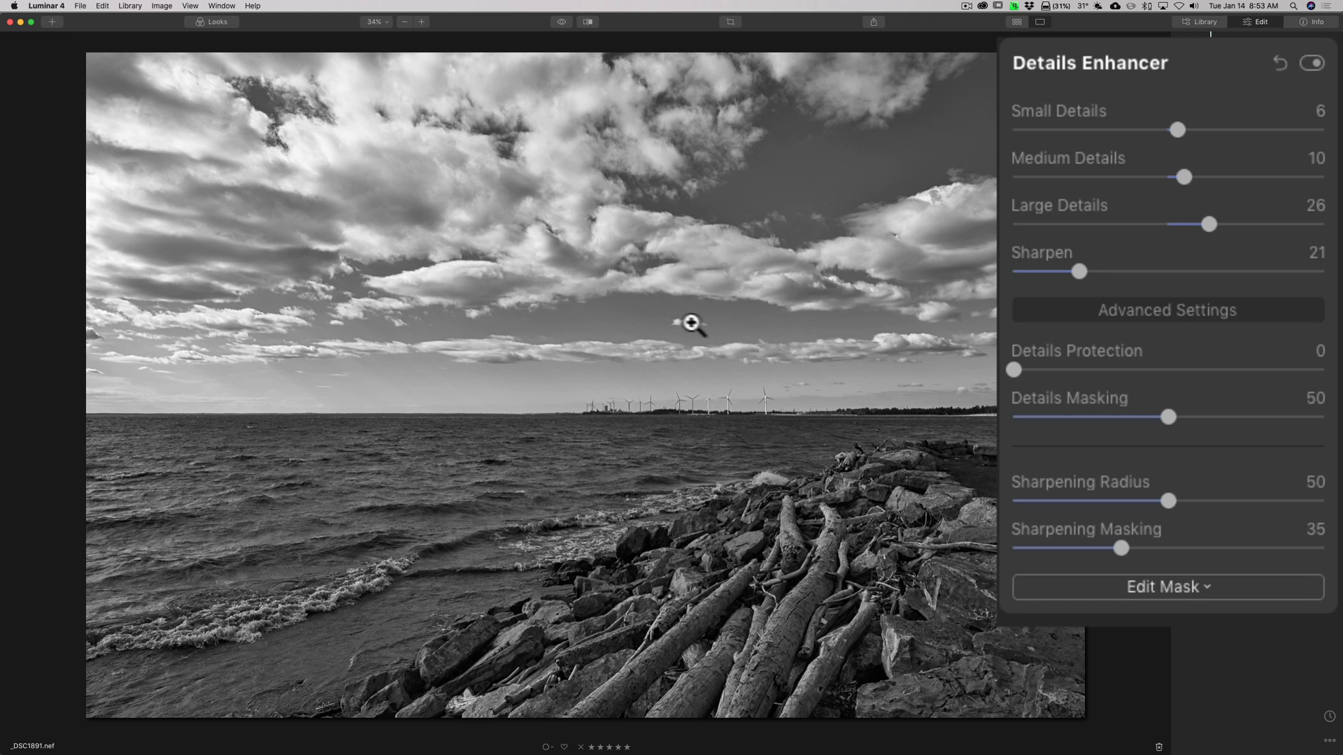
{"action": "mouse_move", "coordinate": [919, 177]}
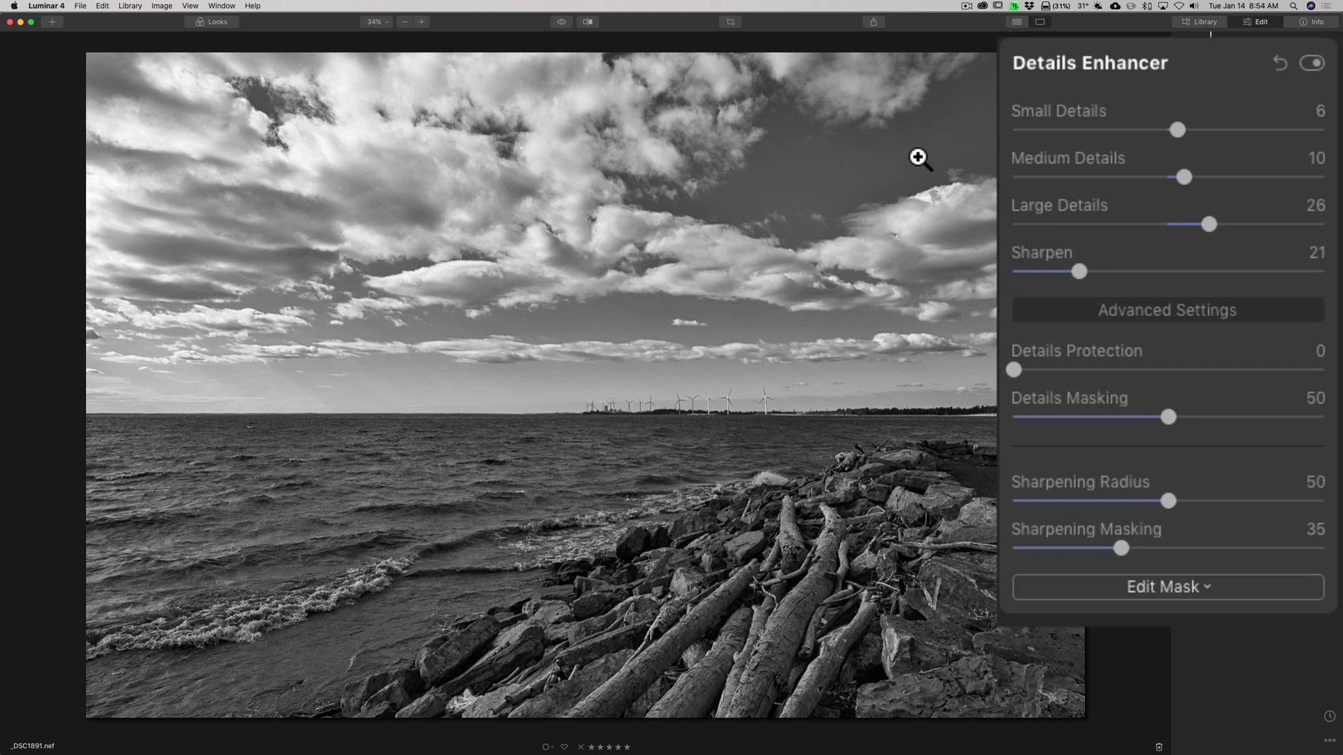
{"action": "mouse_move", "coordinate": [1168, 500]}
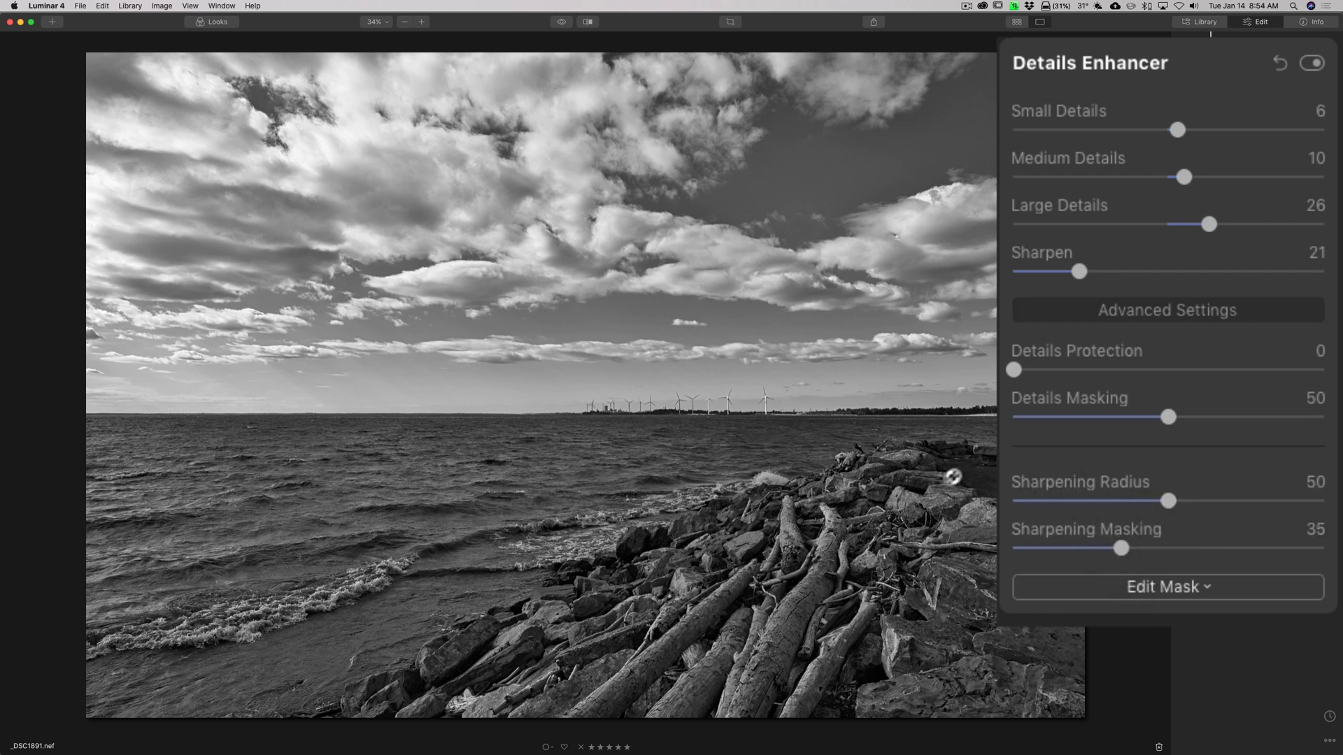
{"action": "mouse_move", "coordinate": [856, 526]}
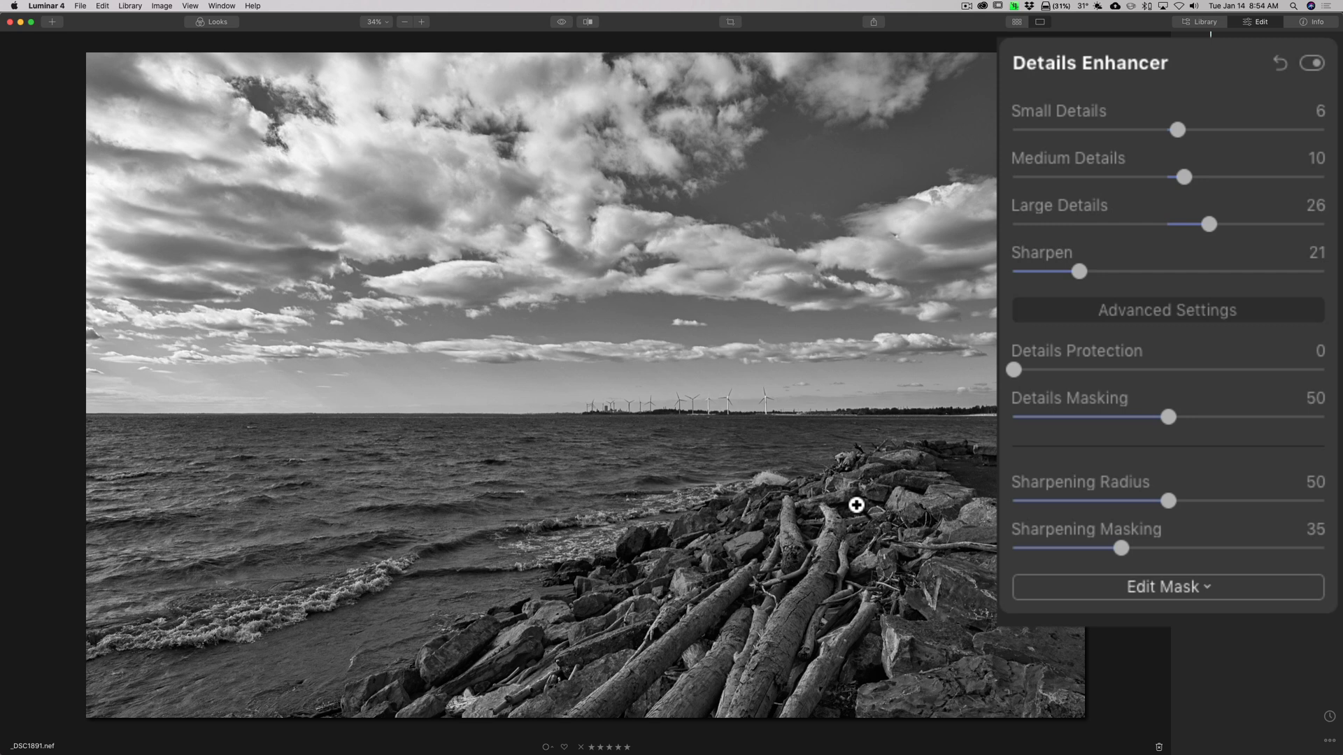
{"action": "mouse_move", "coordinate": [1163, 567]}
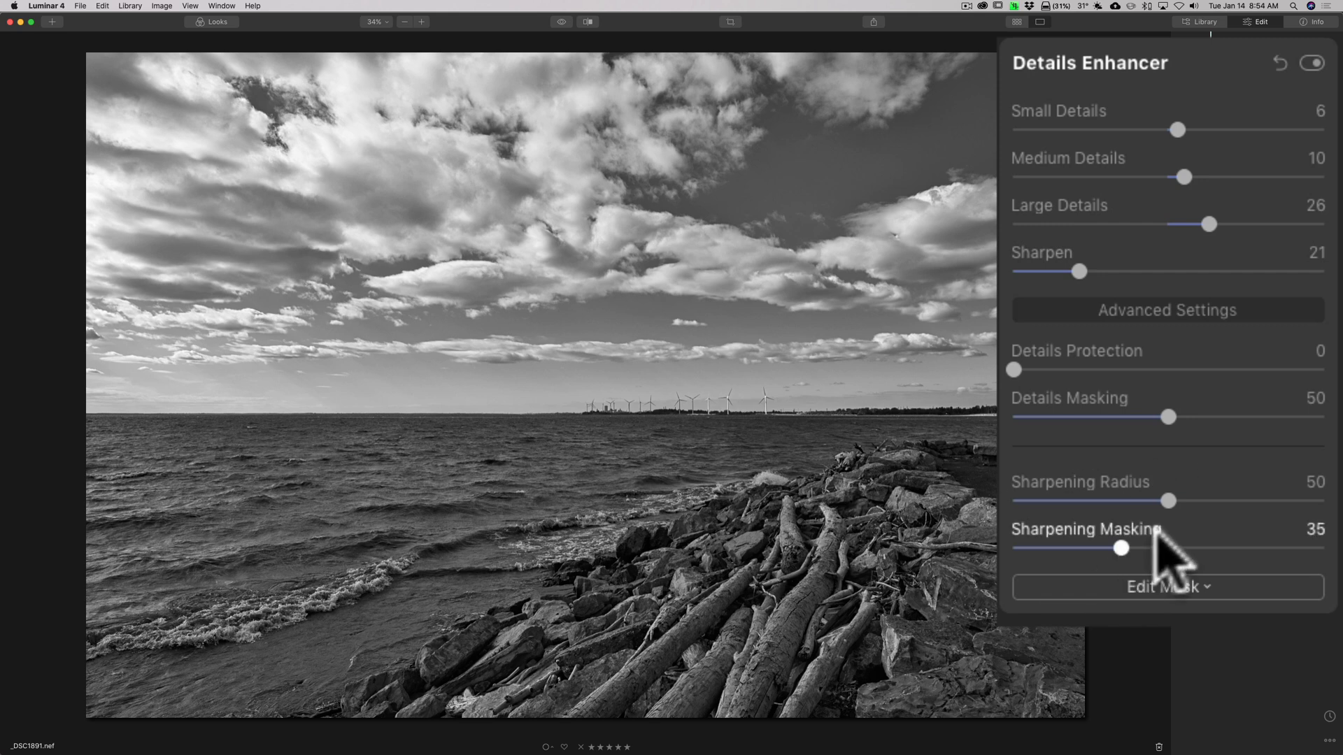
{"action": "left_click_drag", "start_coordinate": [1171, 500], "coordinate": [1122, 500]}
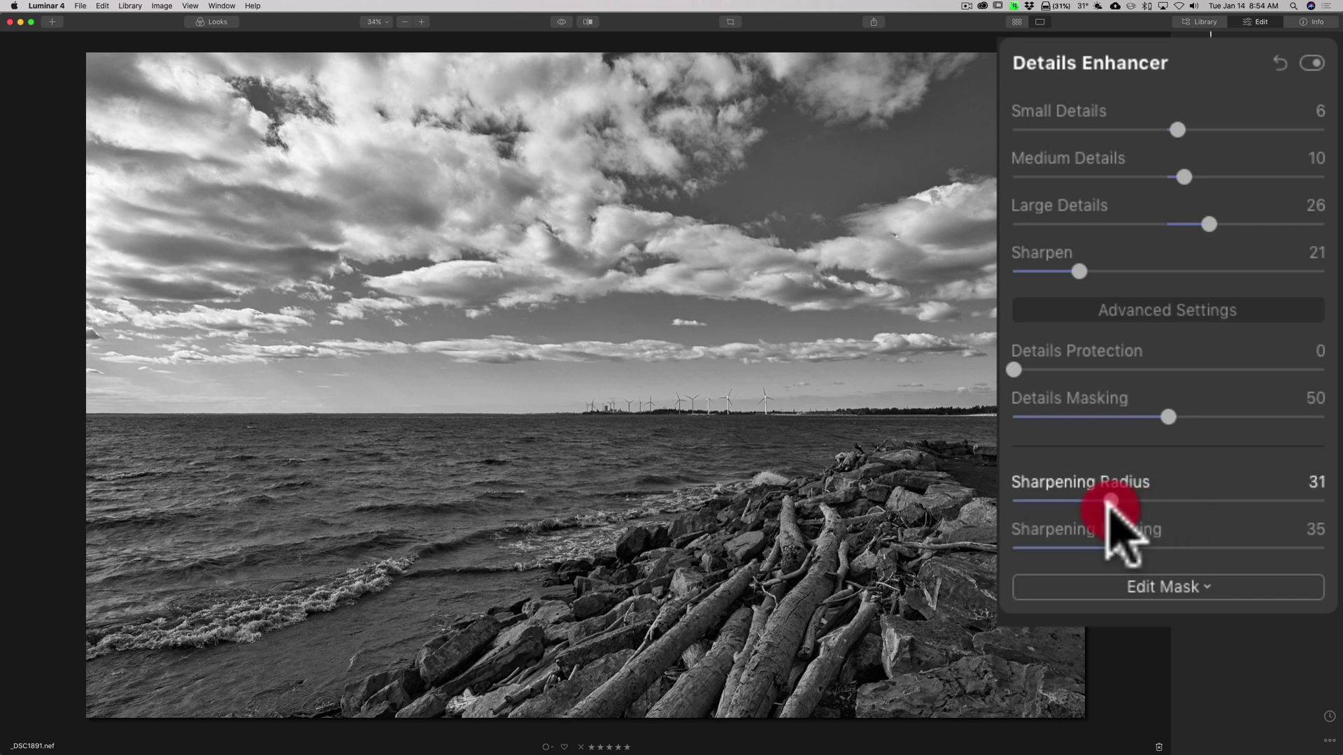
{"action": "left_click_drag", "start_coordinate": [1113, 499], "coordinate": [1100, 499]}
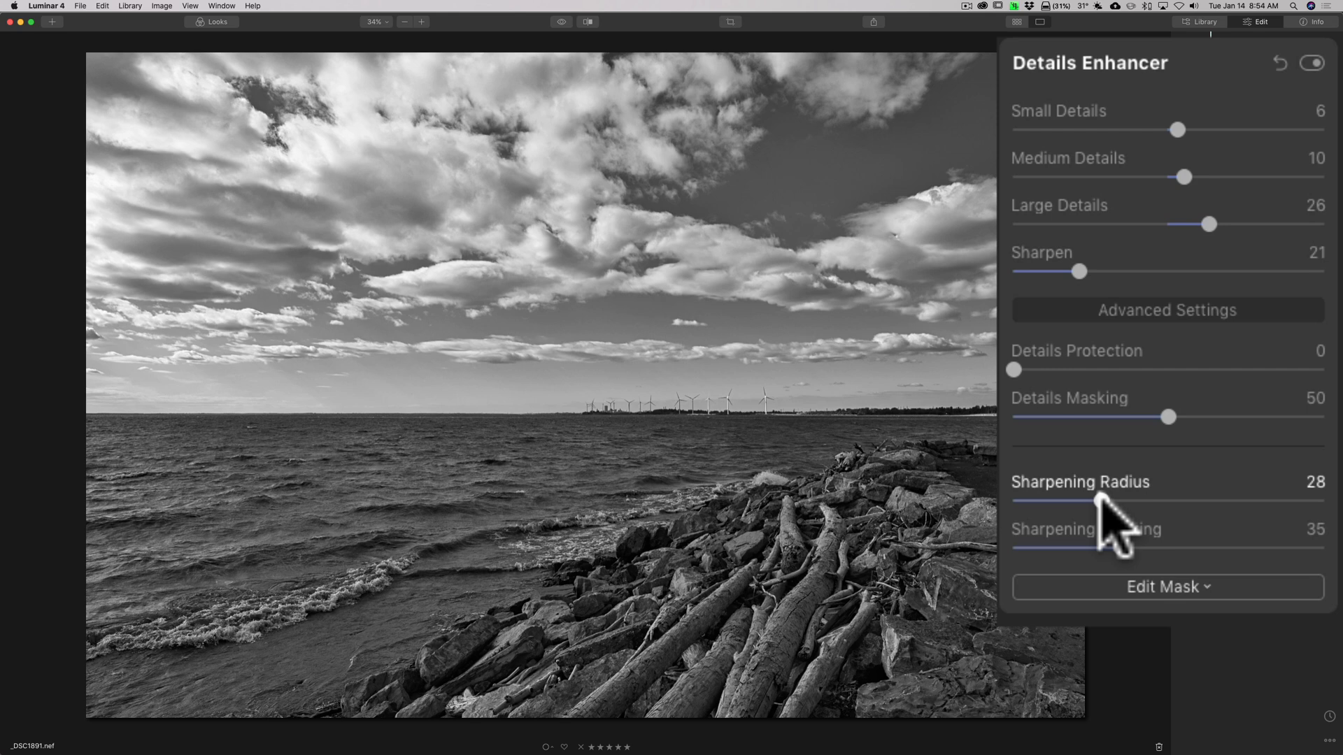
{"action": "left_click_drag", "start_coordinate": [1104, 500], "coordinate": [1170, 500]}
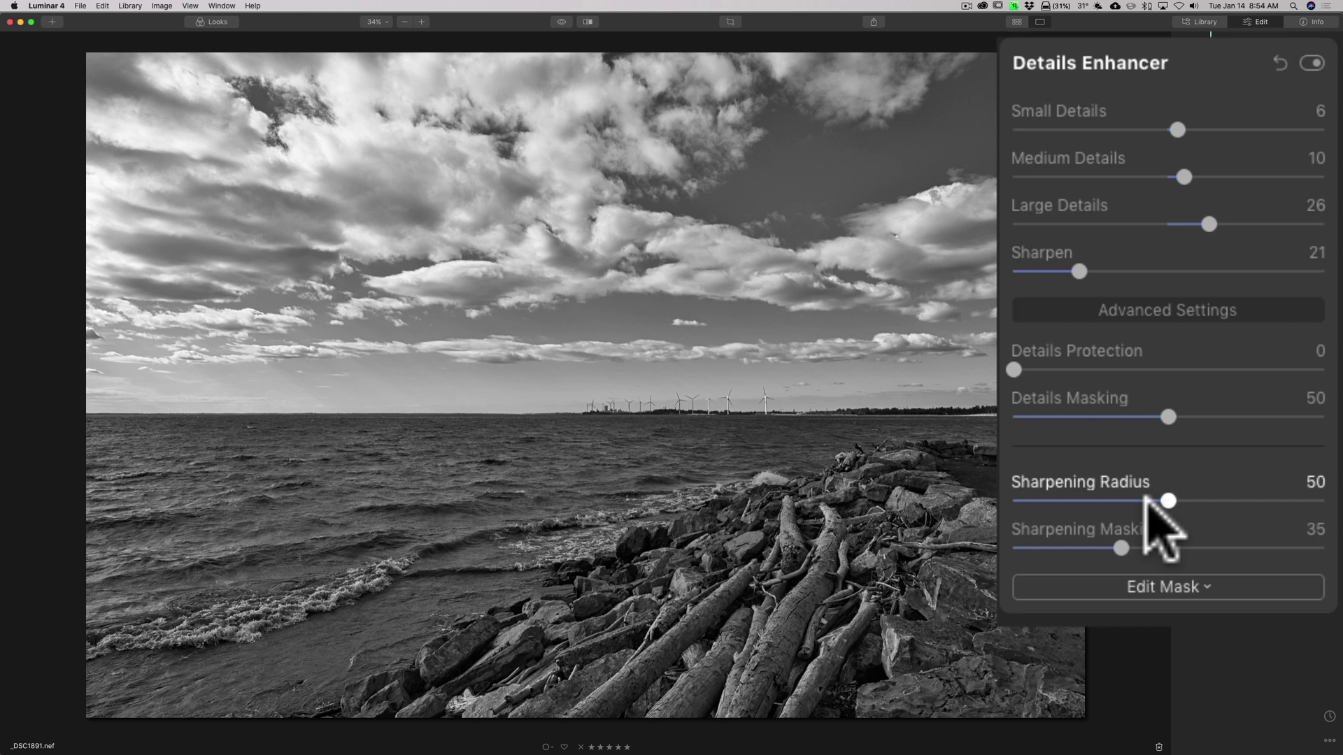
{"action": "mouse_move", "coordinate": [1113, 508]}
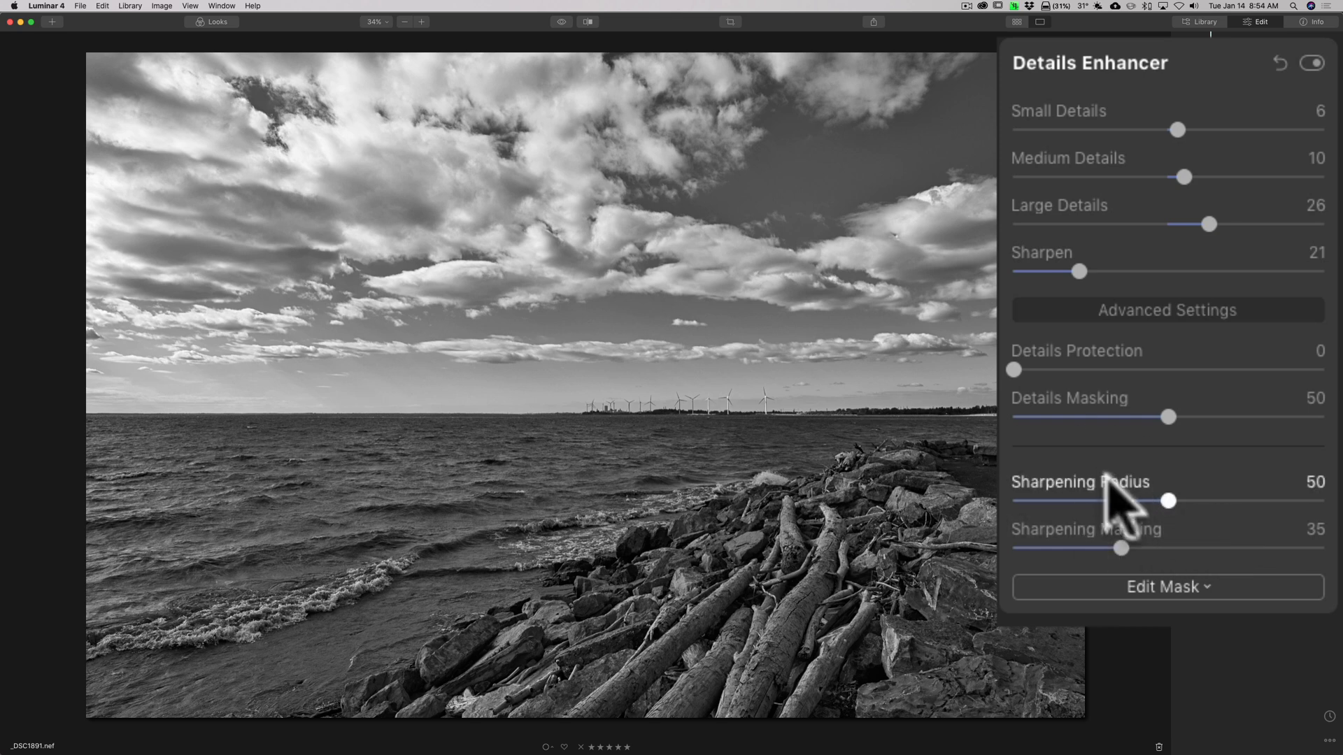
{"action": "mouse_move", "coordinate": [826, 365]}
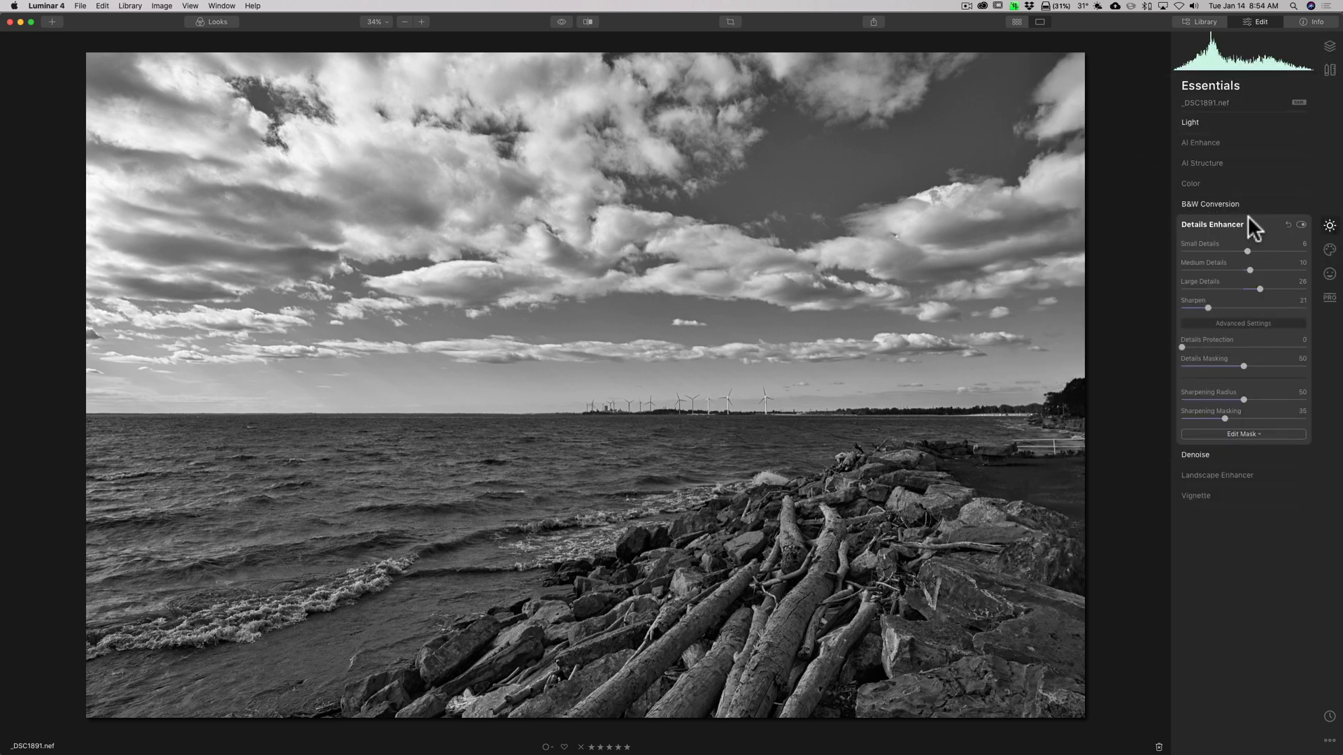
Collapse Details Enhancer, then test Landscape Enhancer's Dehaze and Golden Hour, resetting both to 0.
{"action": "left_click", "coordinate": [1212, 225]}
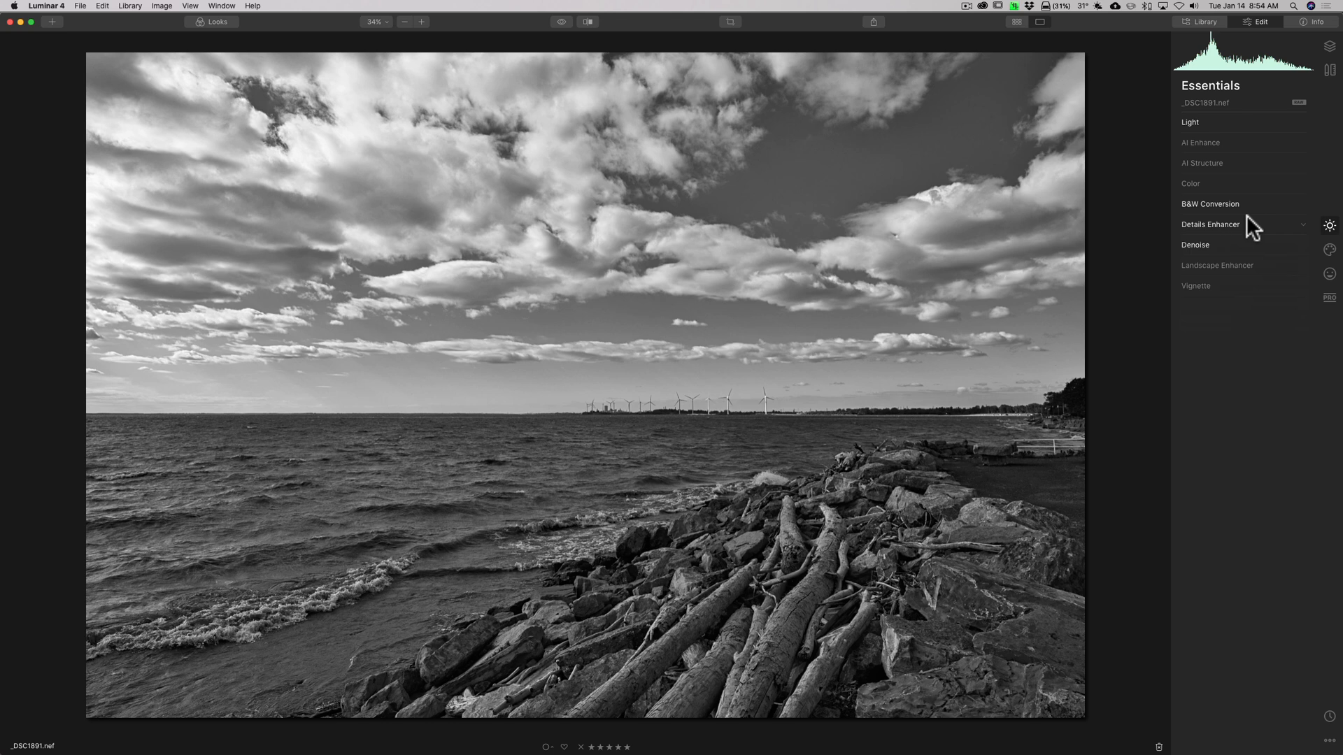
{"action": "left_click", "coordinate": [1217, 265]}
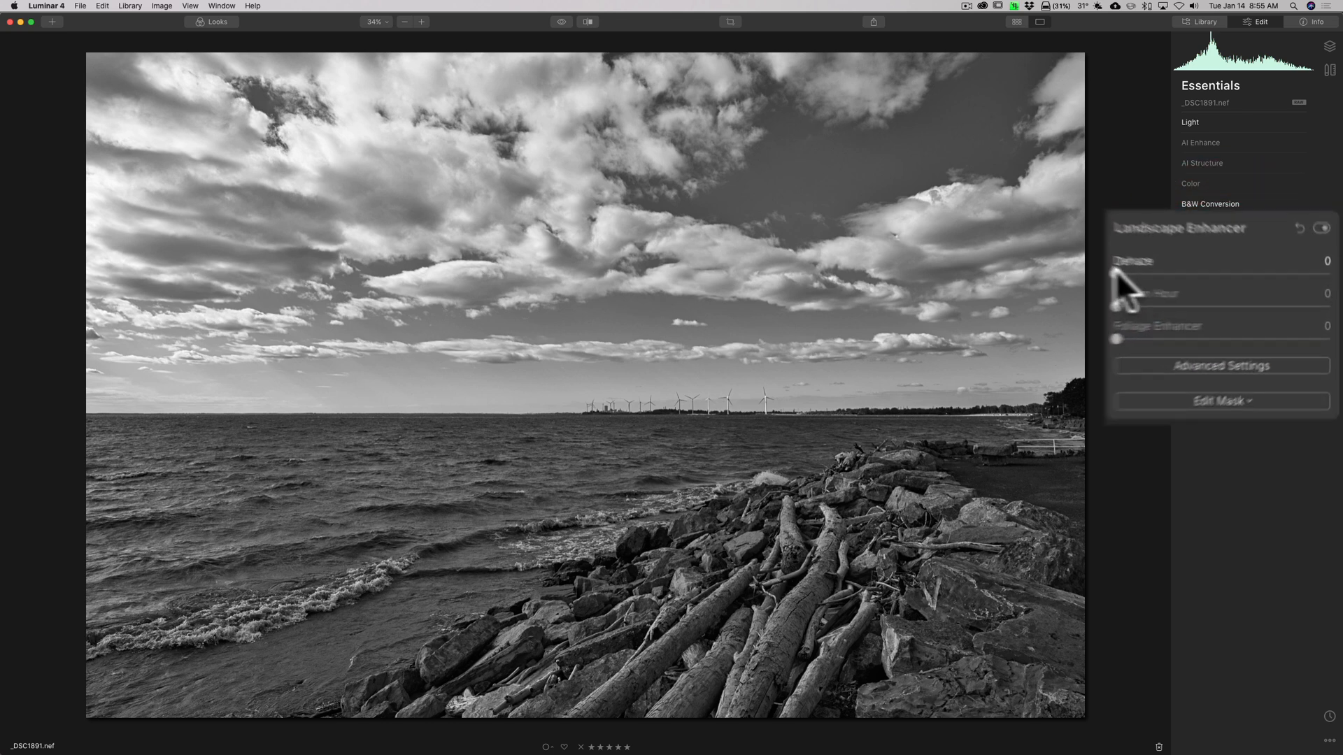
{"action": "left_click_drag", "start_coordinate": [1117, 255], "coordinate": [1173, 254]}
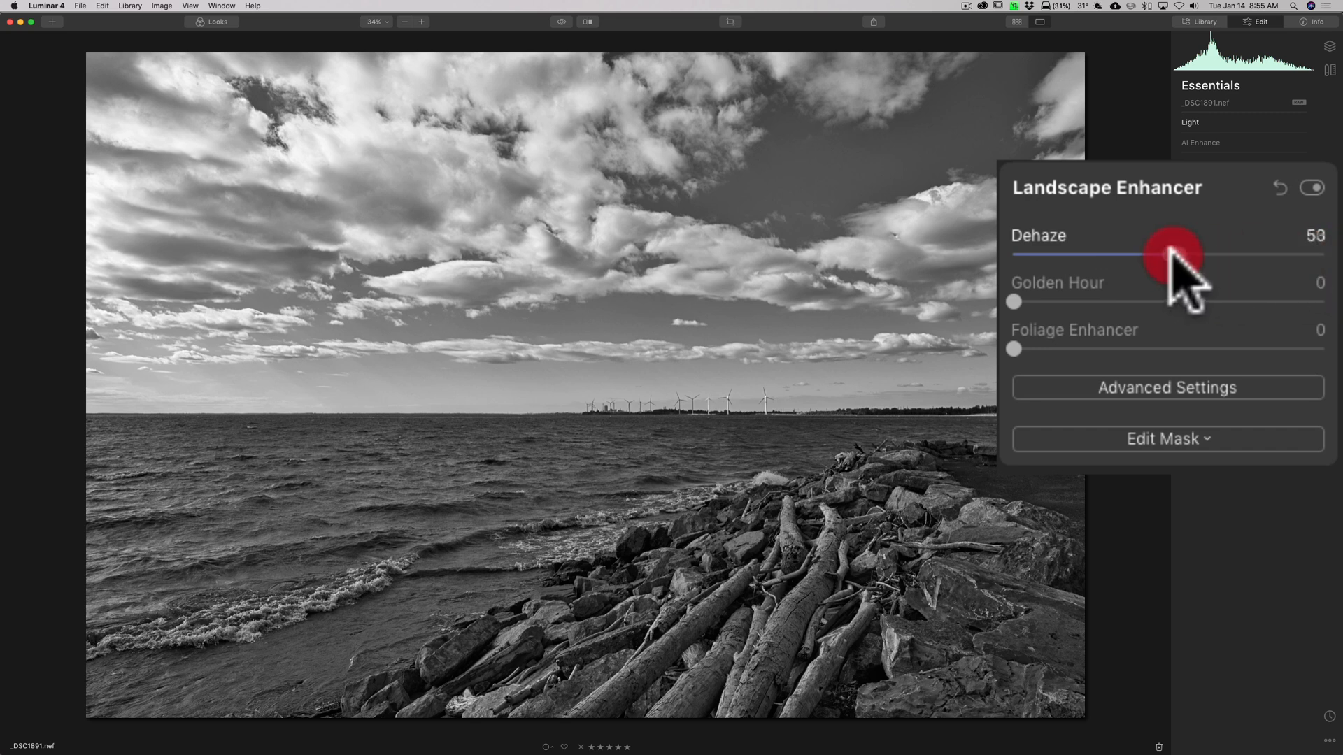
{"action": "left_click_drag", "start_coordinate": [1174, 253], "coordinate": [1013, 253]}
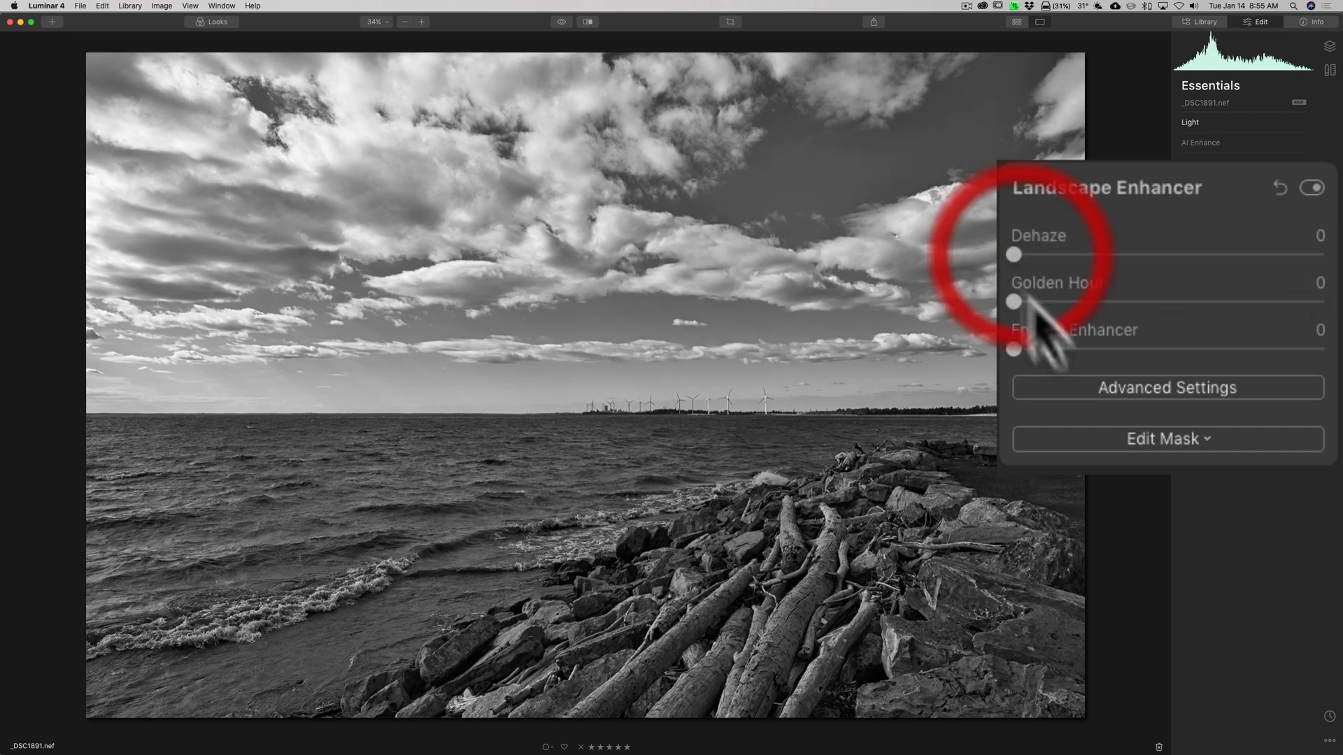
{"action": "left_click_drag", "start_coordinate": [1014, 302], "coordinate": [1240, 301]}
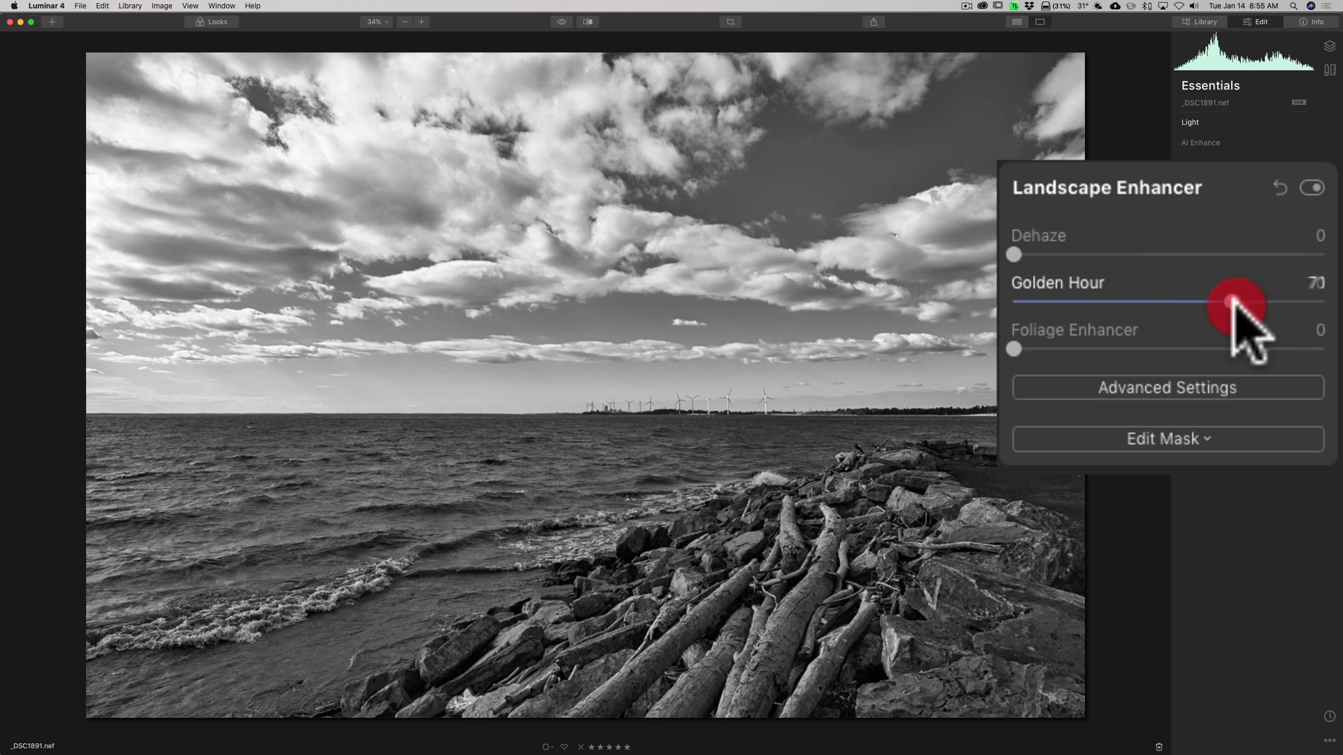
{"action": "left_click_drag", "start_coordinate": [1237, 302], "coordinate": [1225, 301]}
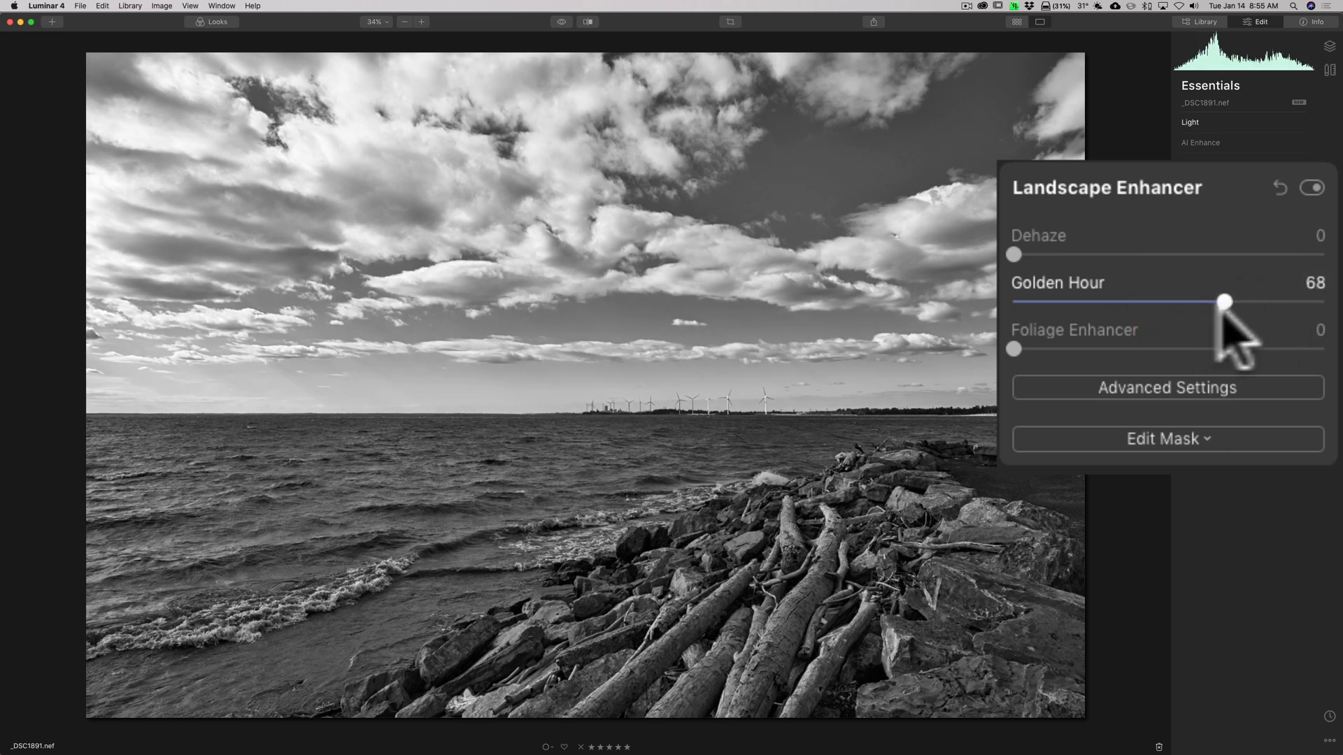
{"action": "left_click_drag", "start_coordinate": [1225, 301], "coordinate": [1012, 302]}
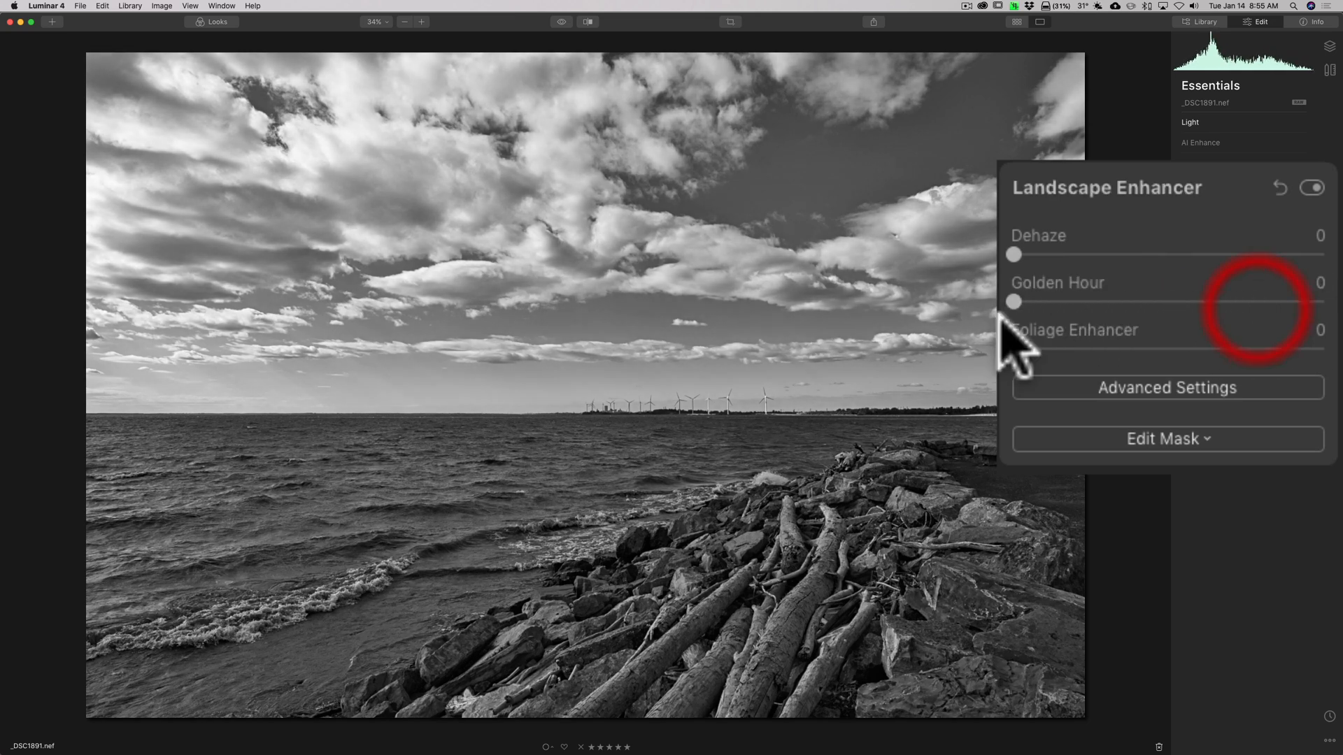
Adjust another Landscape Enhancer slider and reveal its Advanced Settings.
{"action": "left_click_drag", "start_coordinate": [1014, 350], "coordinate": [1071, 349]}
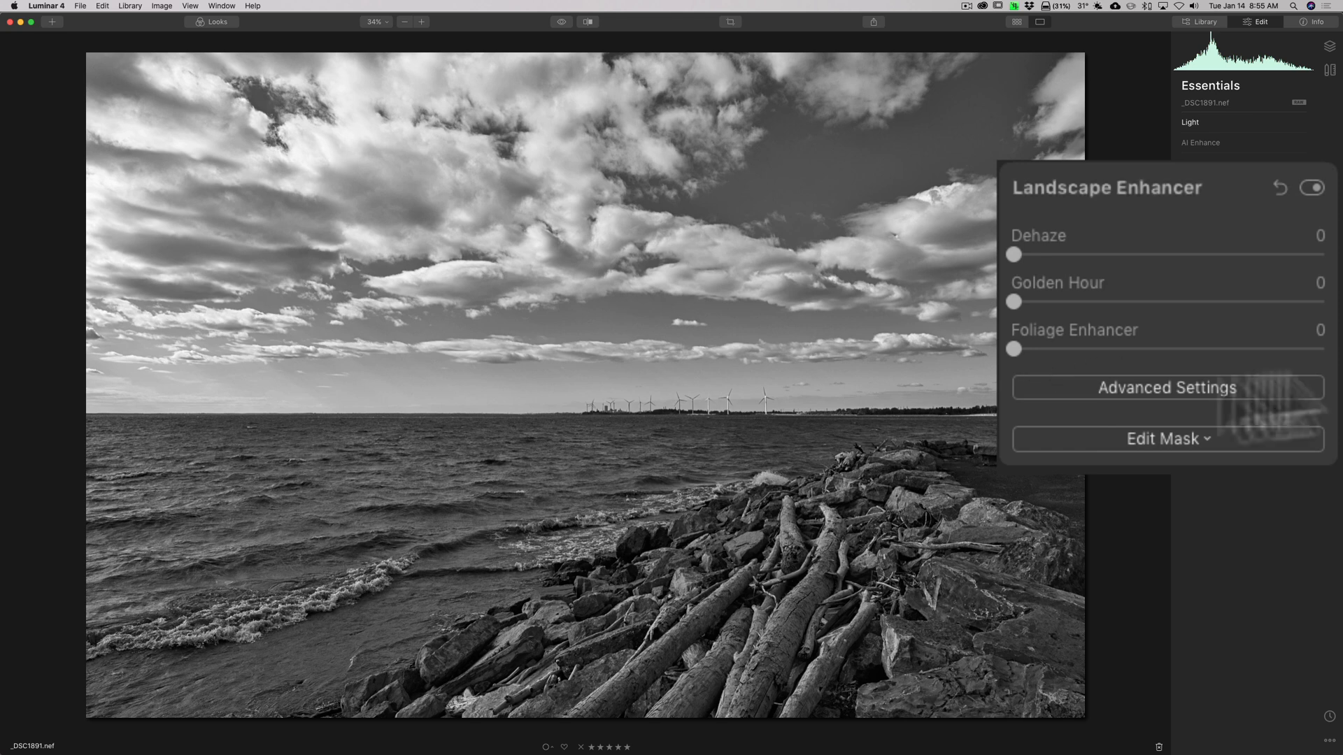
{"action": "mouse_move", "coordinate": [1017, 373]}
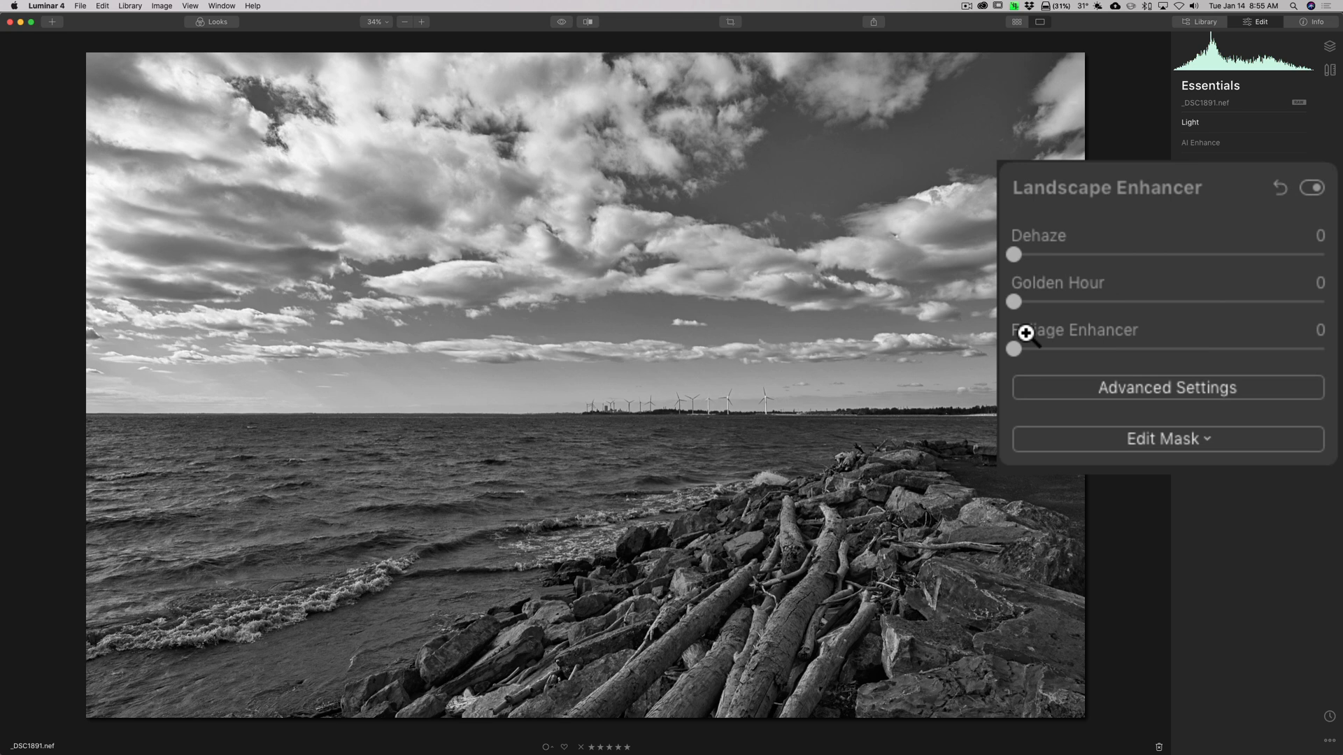
{"action": "mouse_move", "coordinate": [987, 379]}
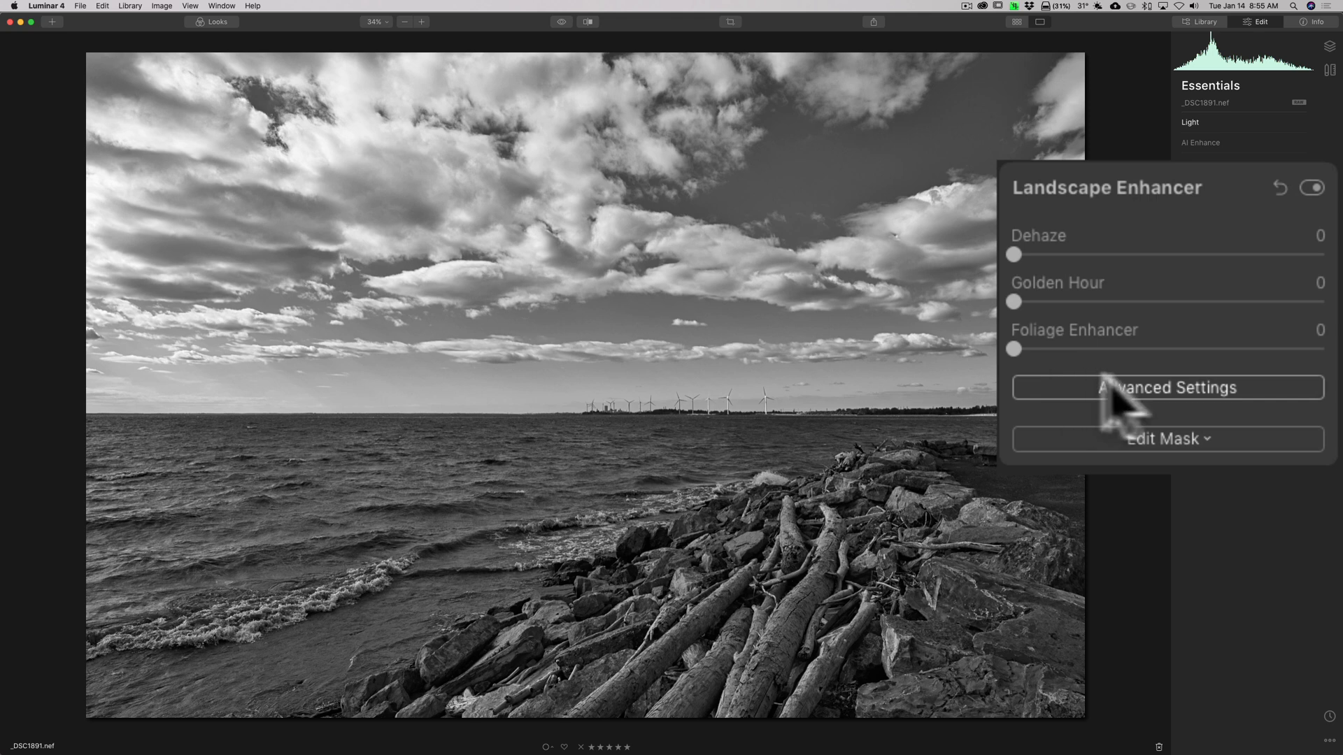
{"action": "left_click", "coordinate": [1168, 387]}
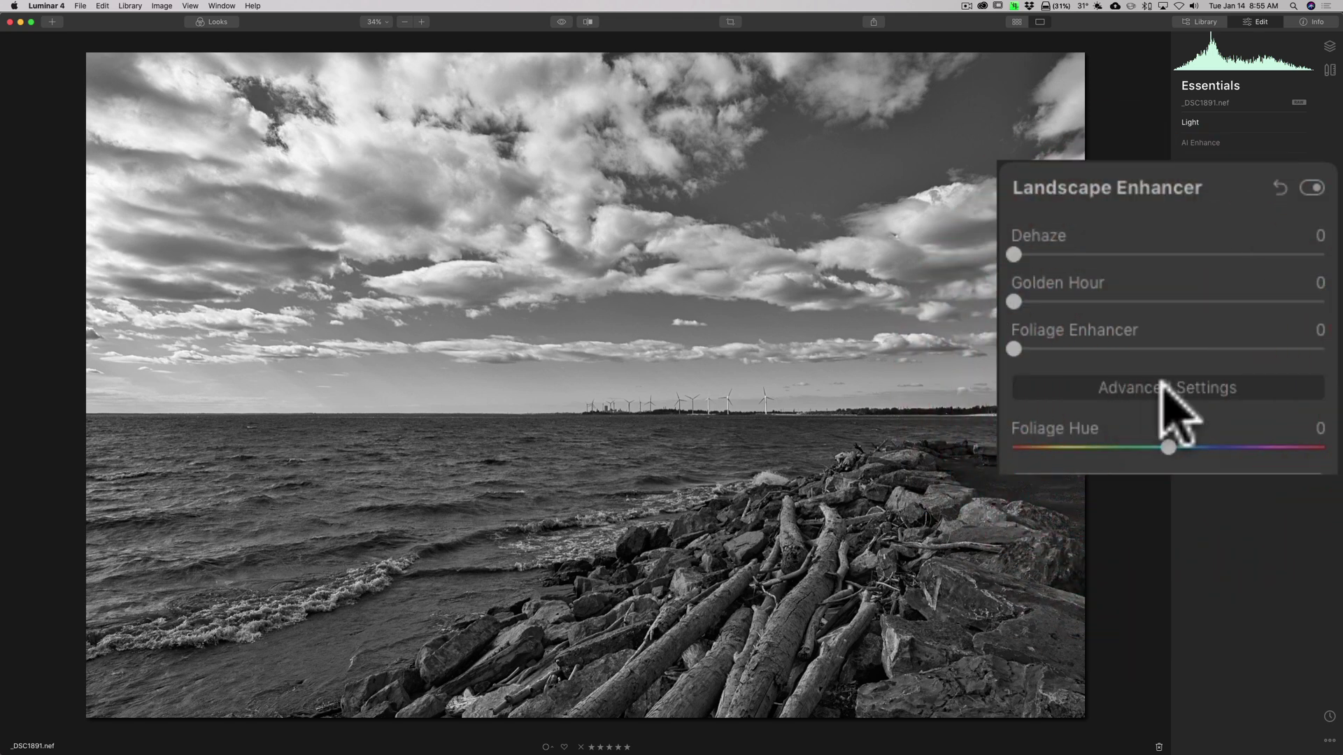
{"action": "mouse_move", "coordinate": [1194, 411]}
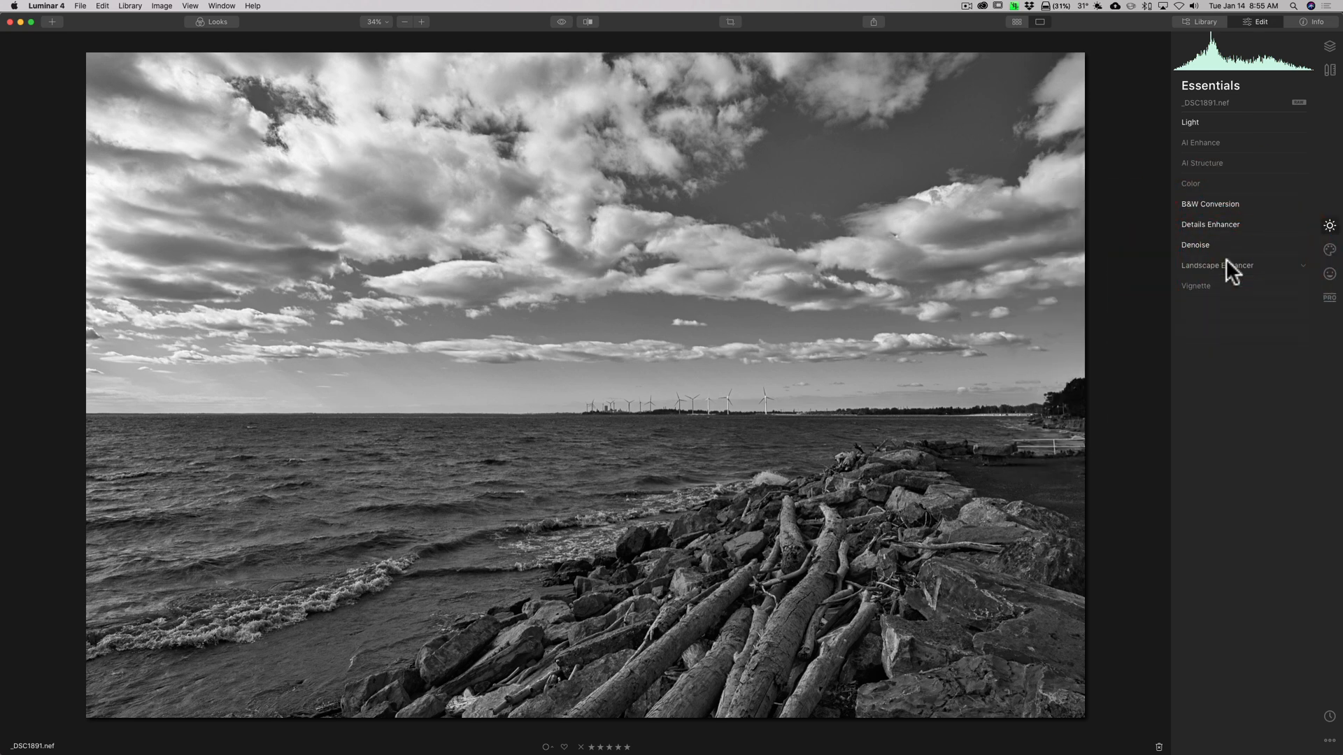
{"action": "left_click", "coordinate": [1196, 285]}
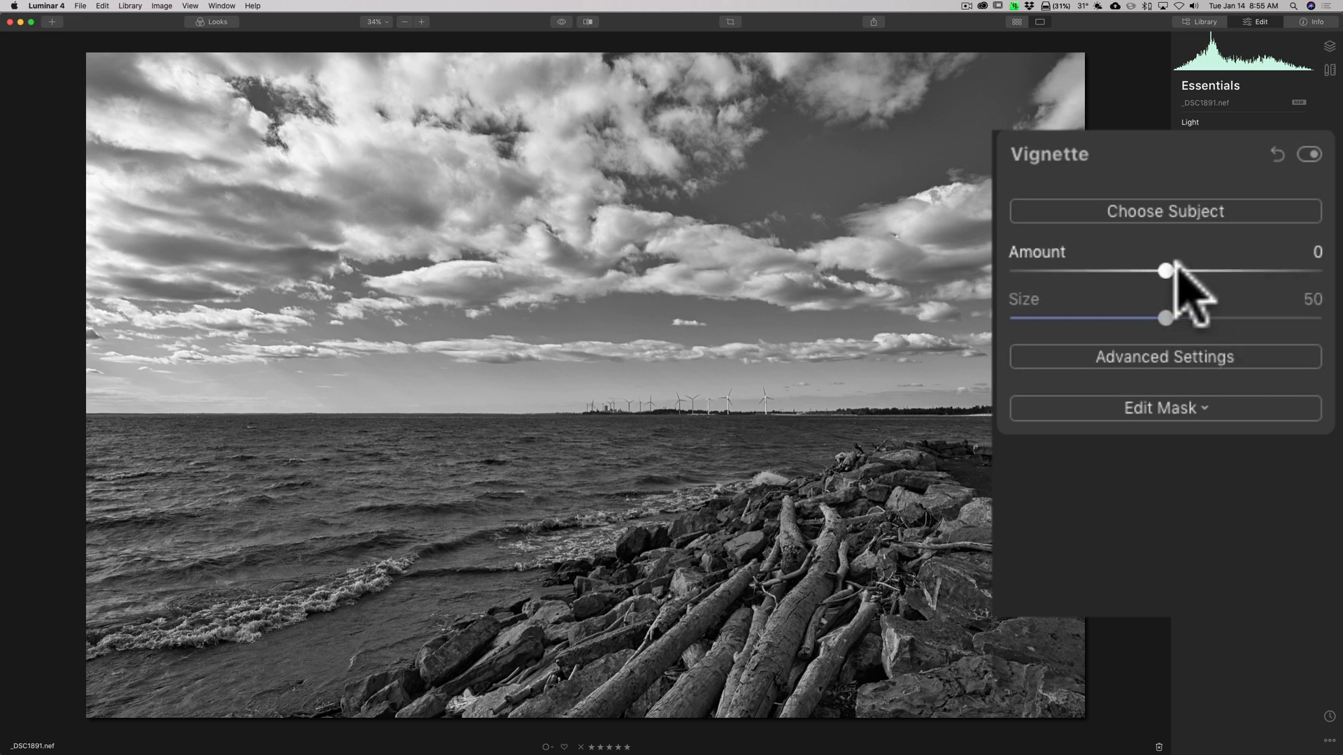
Darken the photo edges with the vignette, settling Amount at -26 and leaving Size at 50.
{"action": "left_click_drag", "start_coordinate": [1161, 271], "coordinate": [1105, 271]}
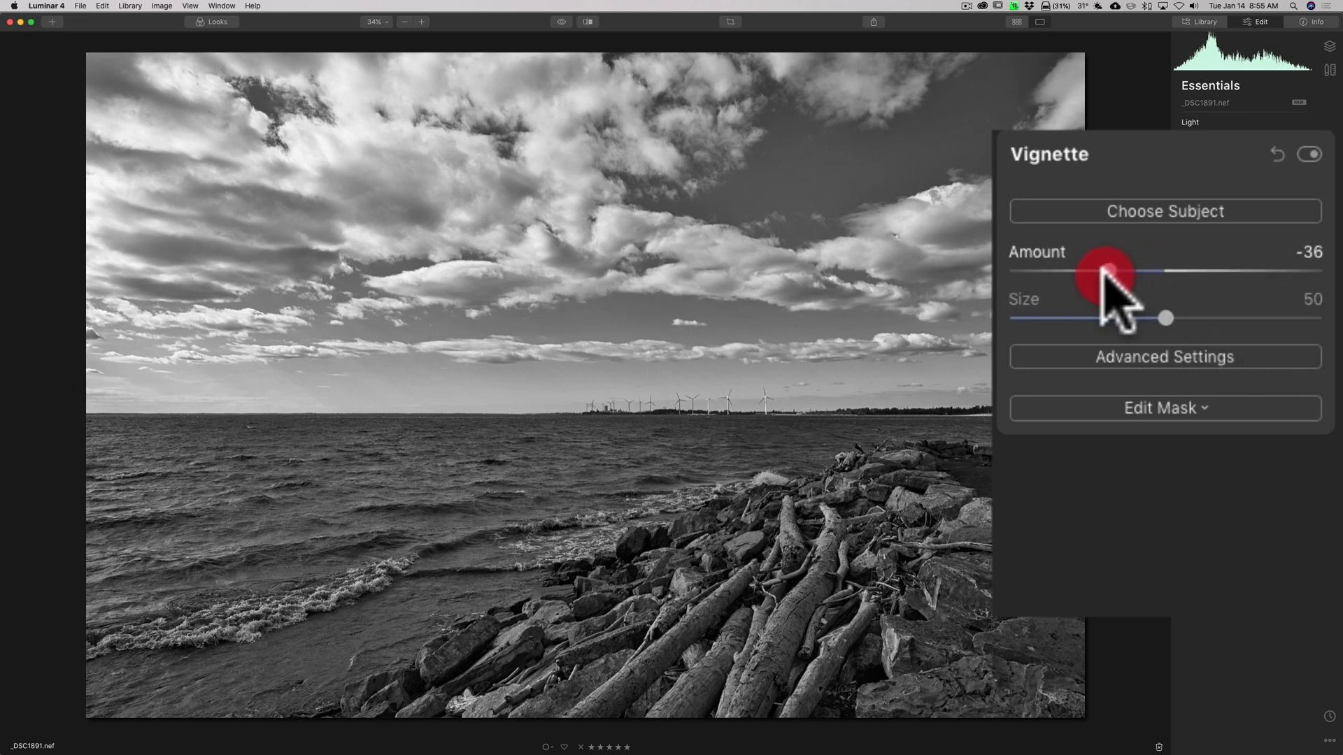
{"action": "left_click_drag", "start_coordinate": [1105, 270], "coordinate": [1069, 271]}
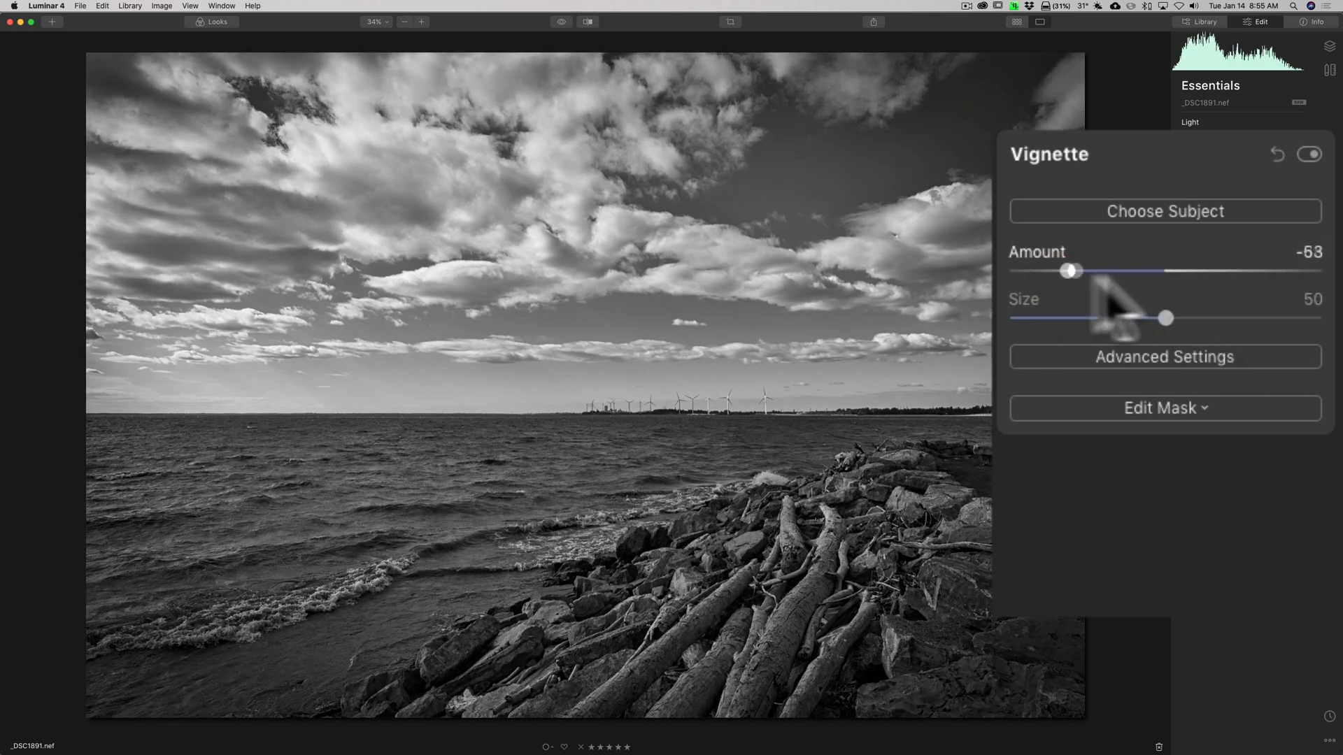
{"action": "left_click_drag", "start_coordinate": [1070, 271], "coordinate": [1110, 271]}
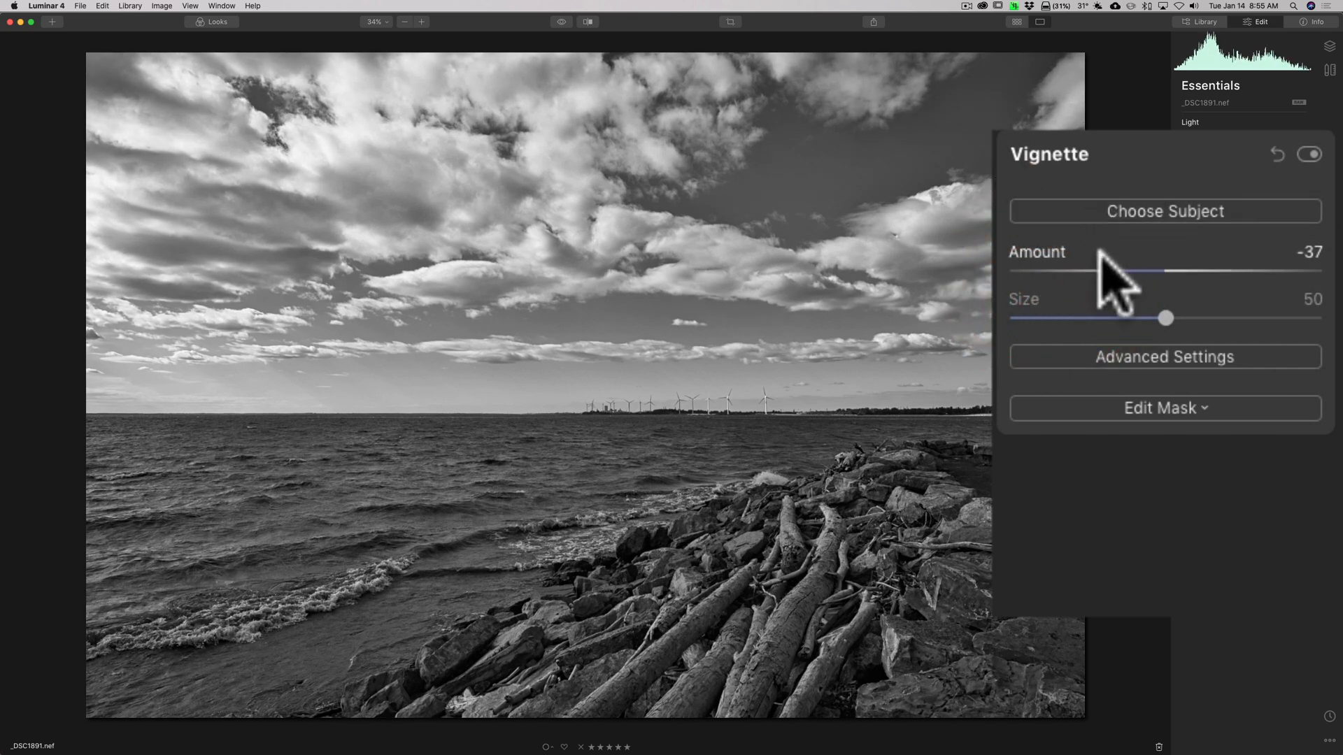
{"action": "left_click_drag", "start_coordinate": [1096, 271], "coordinate": [1124, 271]}
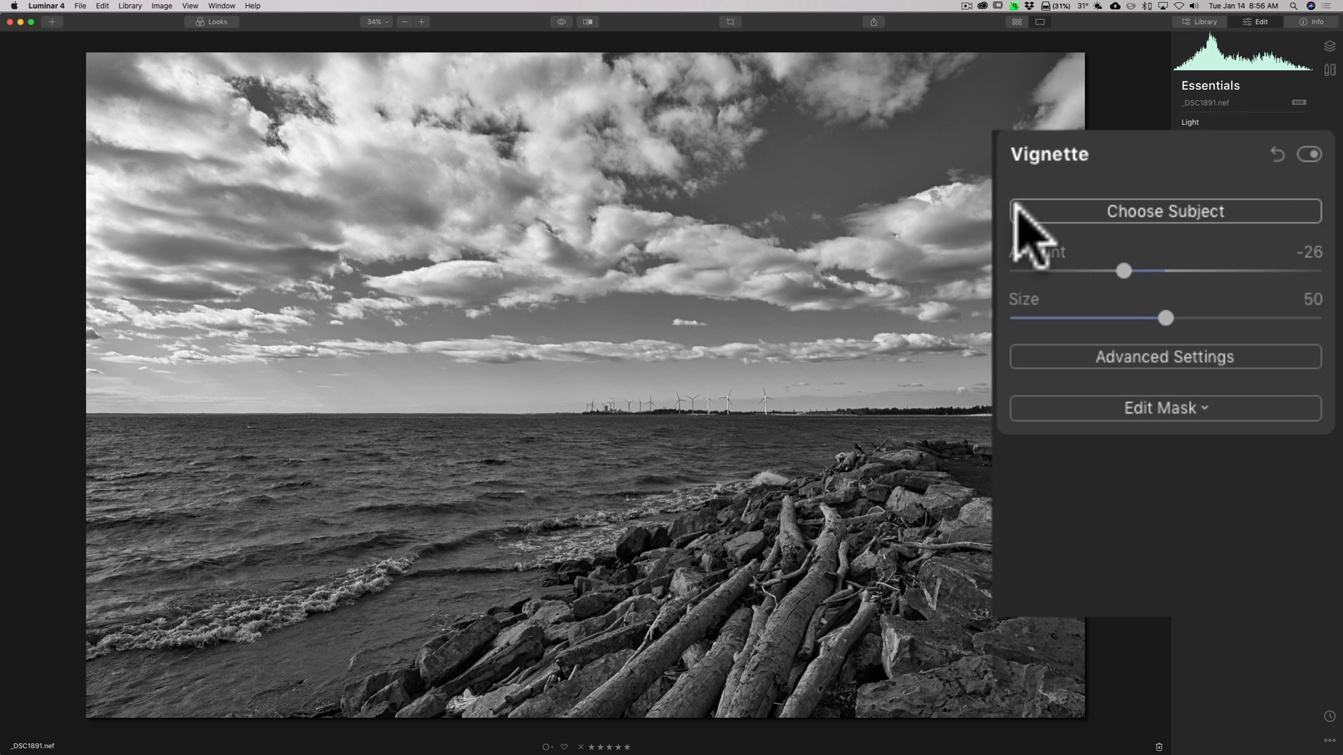
{"action": "mouse_move", "coordinate": [499, 520]}
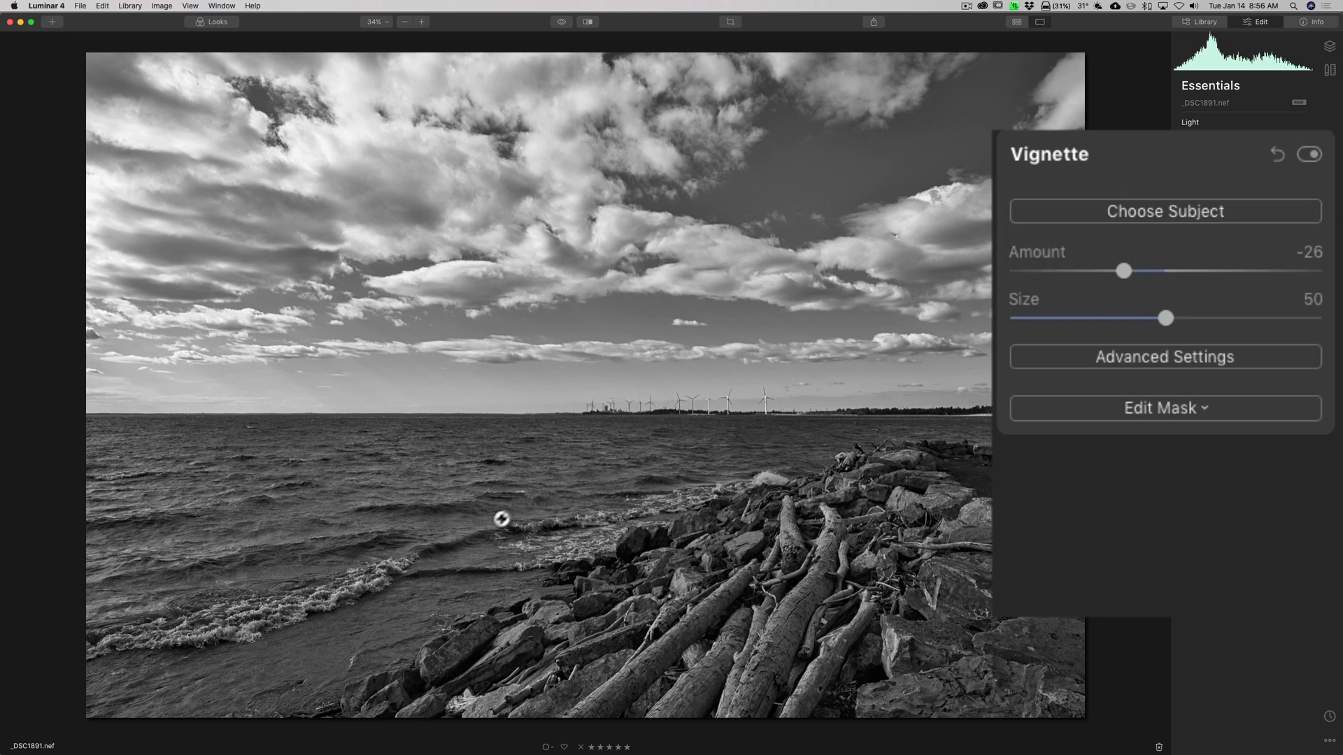
{"action": "mouse_move", "coordinate": [681, 451]}
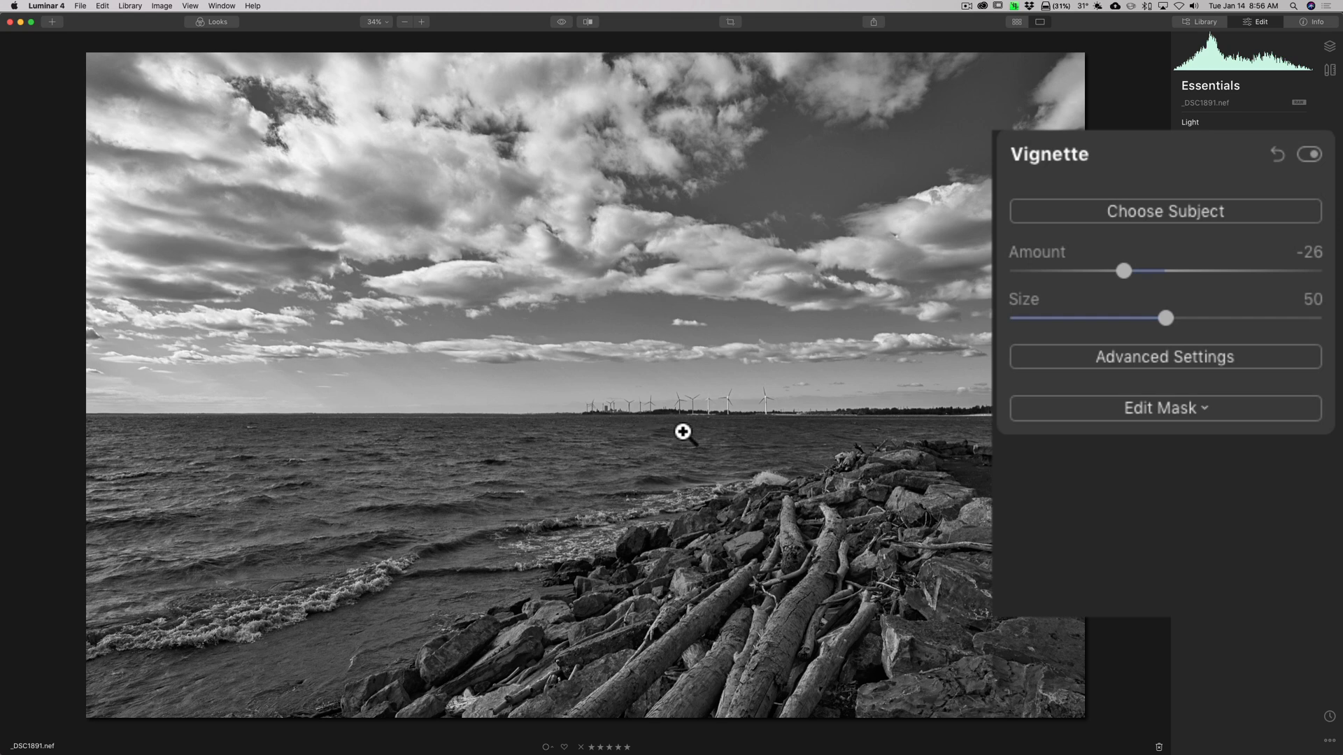
{"action": "mouse_move", "coordinate": [681, 450]}
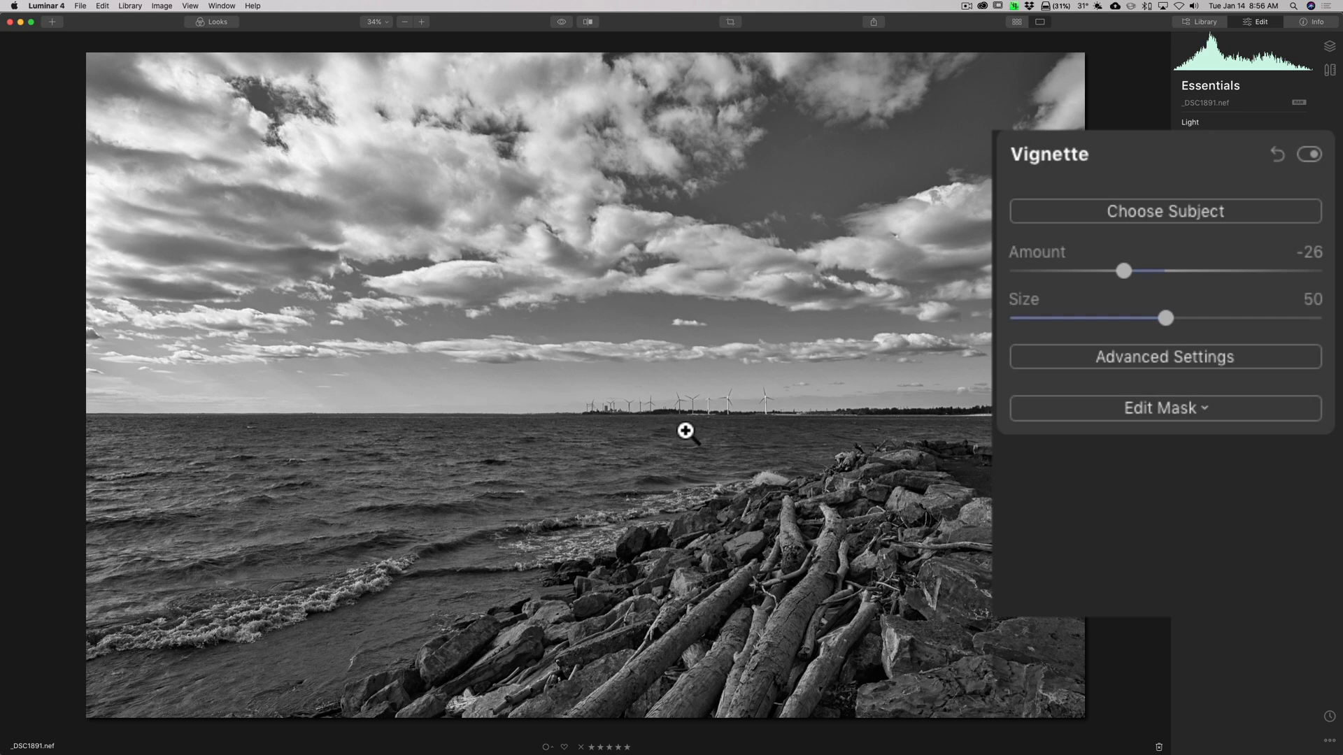
{"action": "mouse_move", "coordinate": [894, 104]}
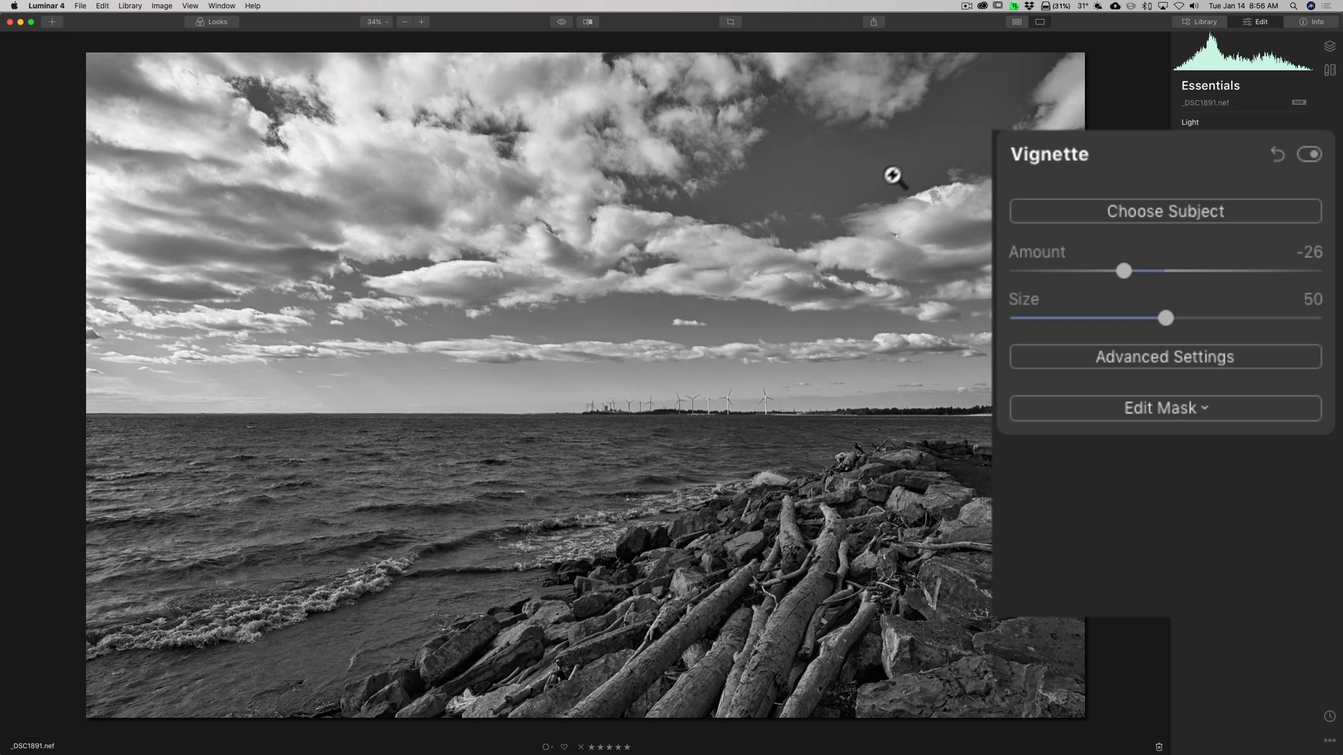
{"action": "mouse_move", "coordinate": [829, 208]}
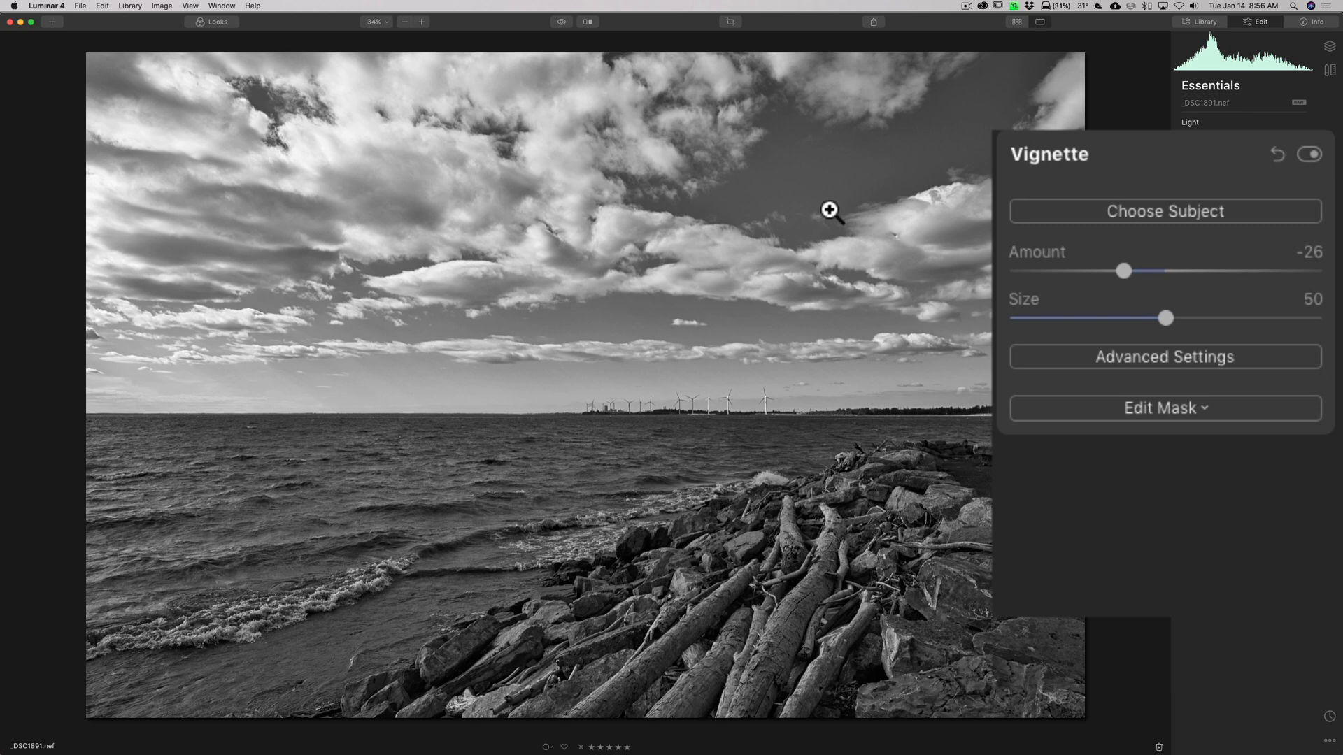
{"action": "mouse_move", "coordinate": [823, 255]}
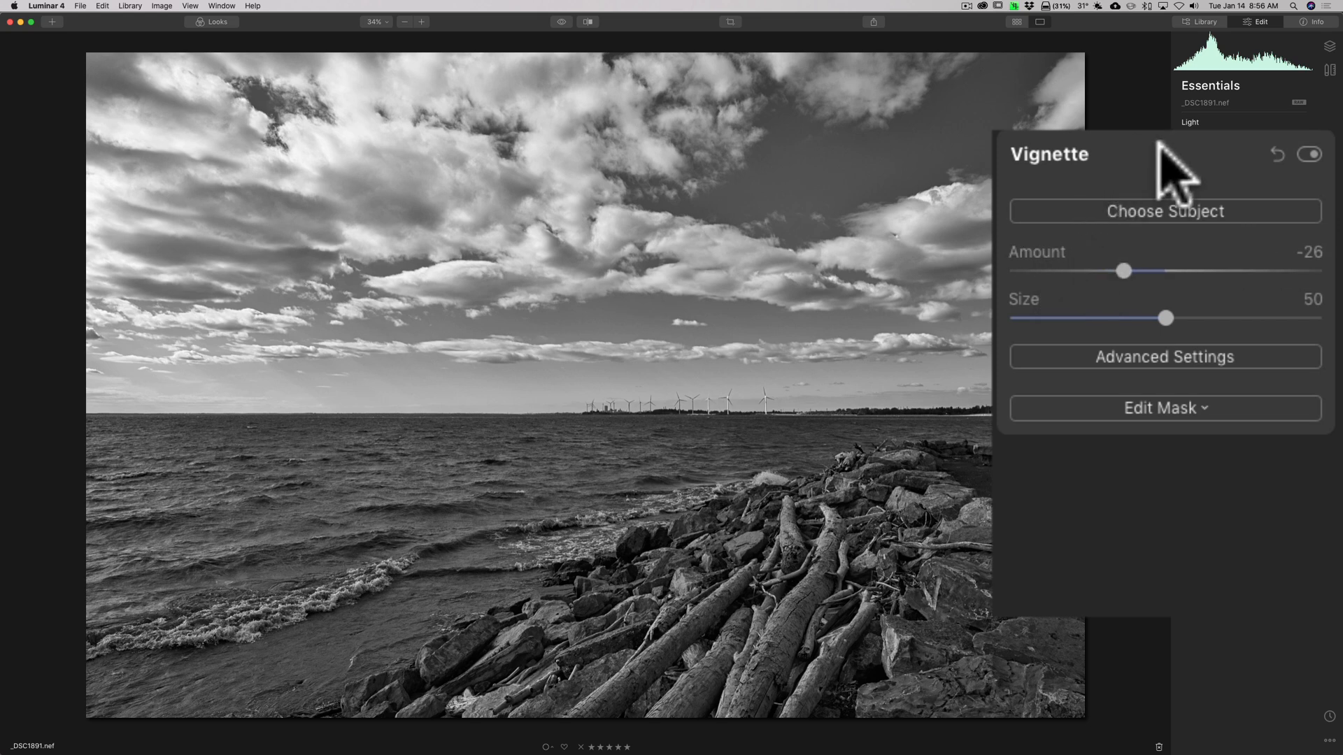
{"action": "mouse_move", "coordinate": [1123, 291]}
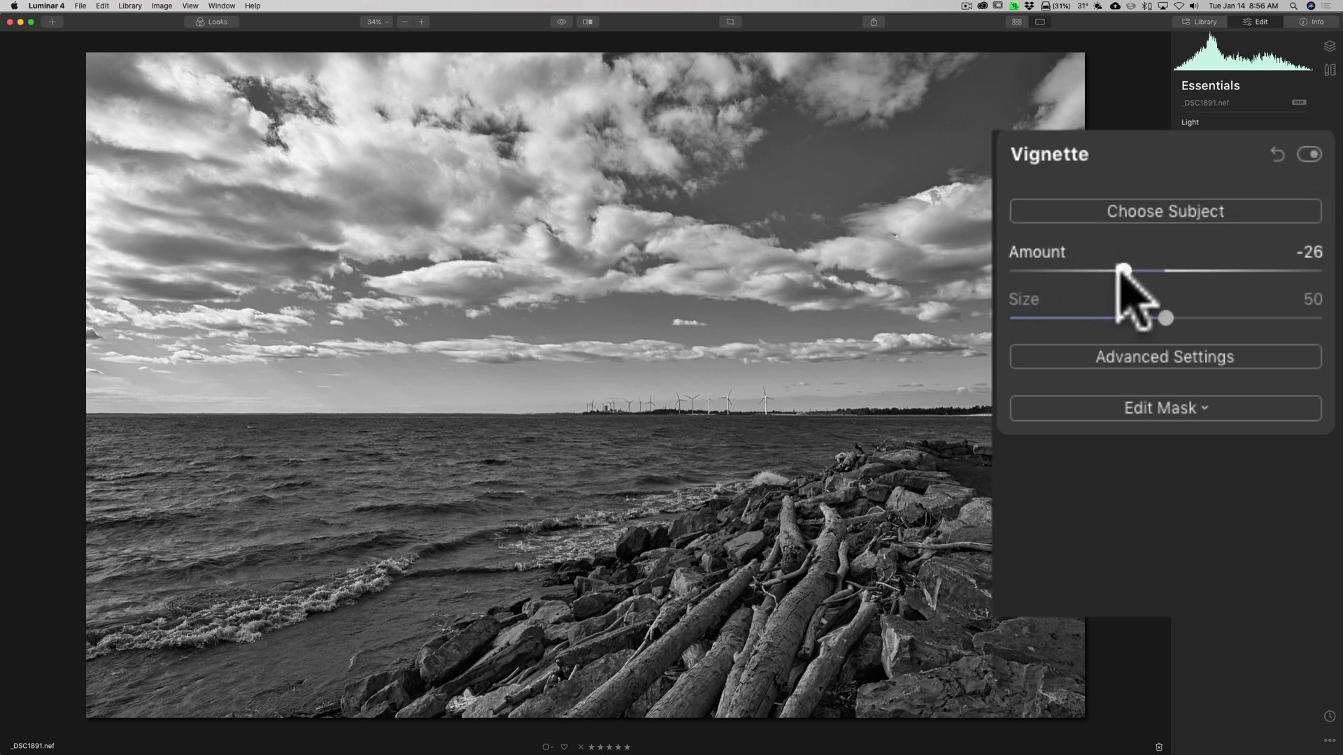
{"action": "mouse_move", "coordinate": [1167, 335]}
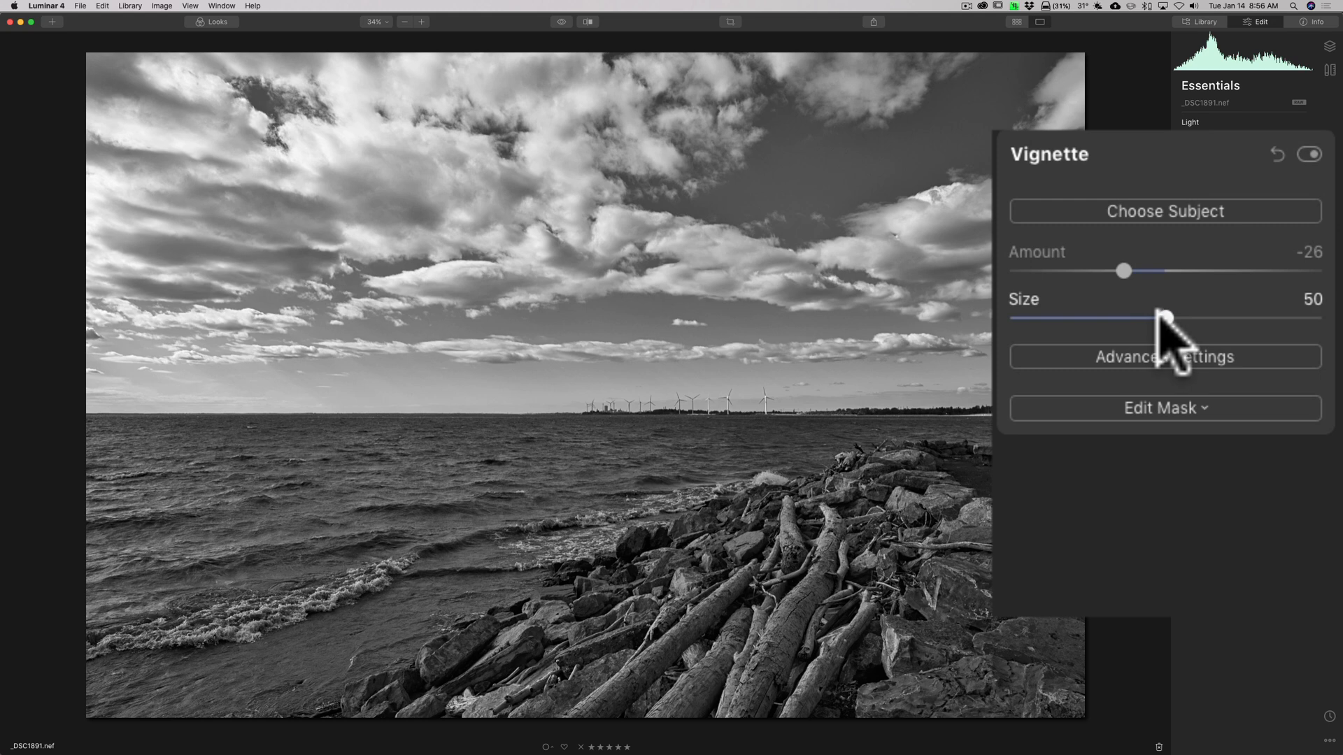
Keep vignette Size at 50 and set Inner Light to 27 in Advanced Settings.
{"action": "left_click_drag", "start_coordinate": [1168, 319], "coordinate": [1159, 319]}
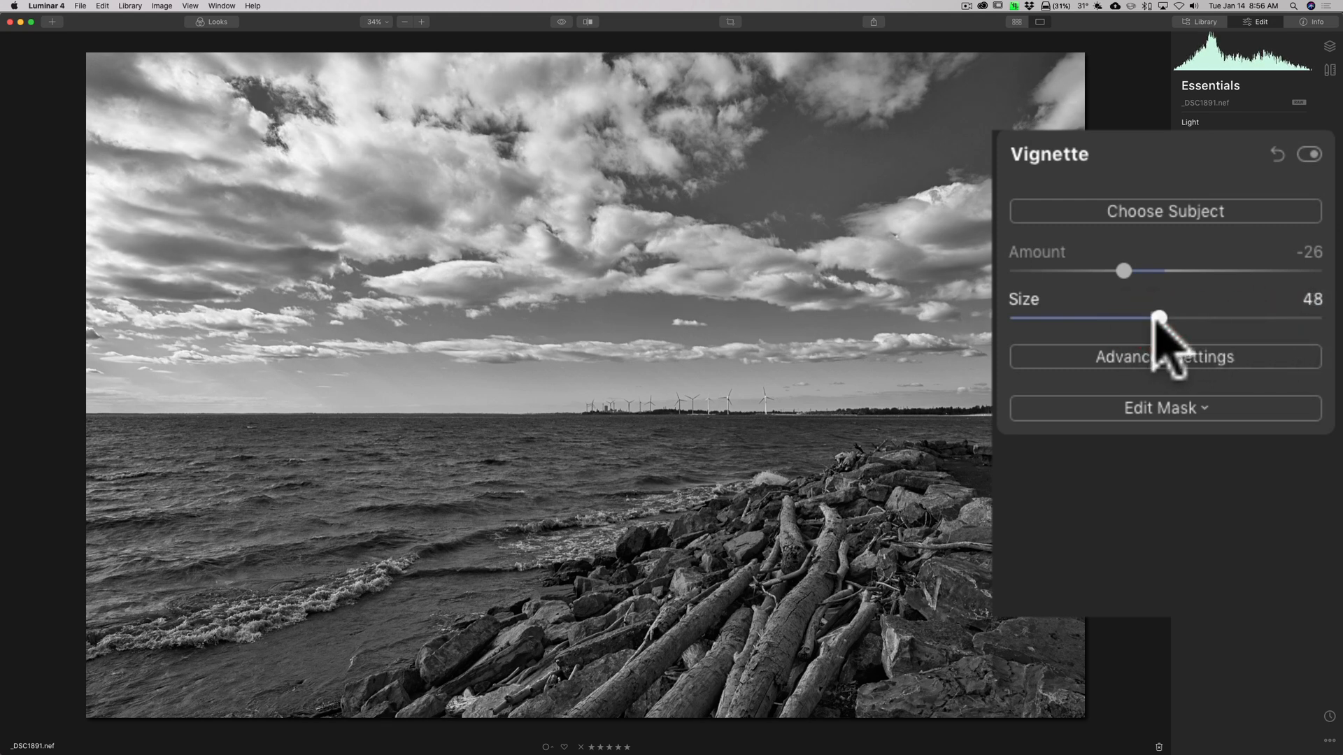
{"action": "left_click_drag", "start_coordinate": [1159, 316], "coordinate": [1167, 317]}
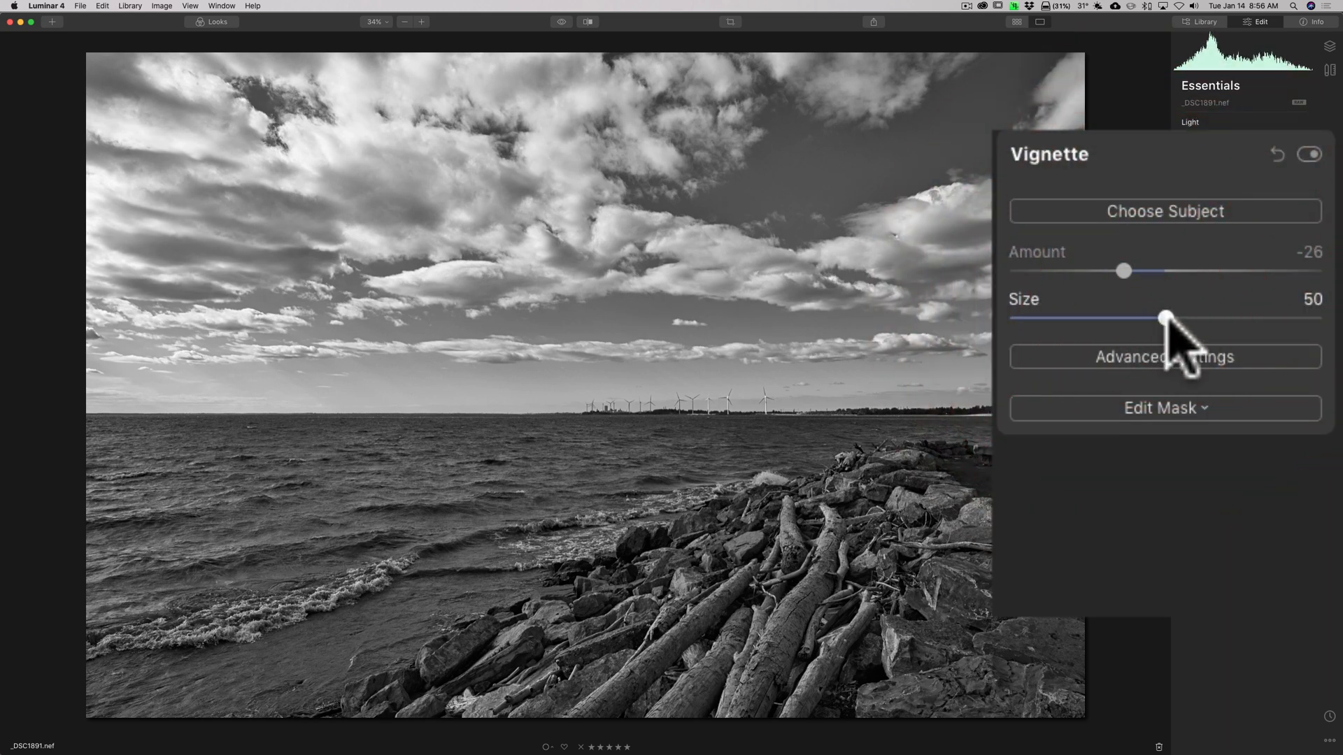
{"action": "left_click", "coordinate": [1166, 356]}
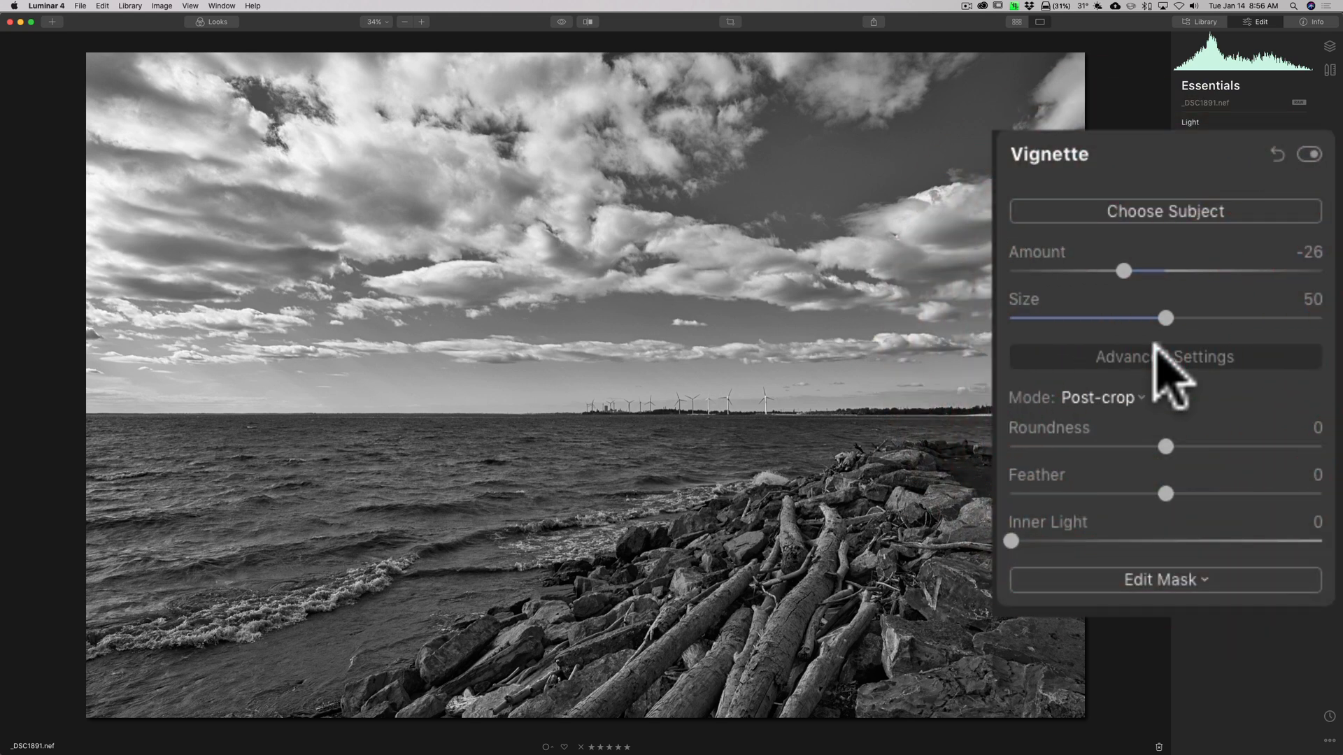
{"action": "left_click", "coordinate": [1016, 557]}
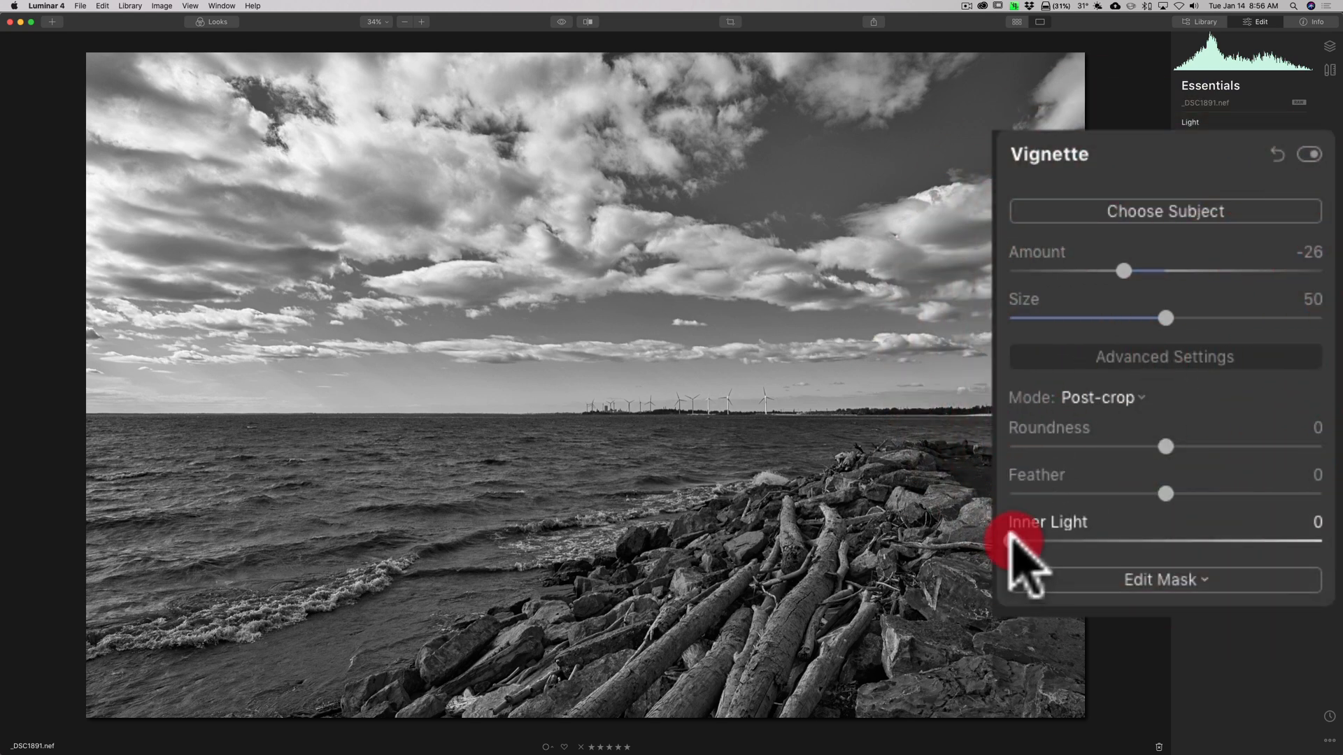
{"action": "left_click_drag", "start_coordinate": [1011, 541], "coordinate": [1087, 541]}
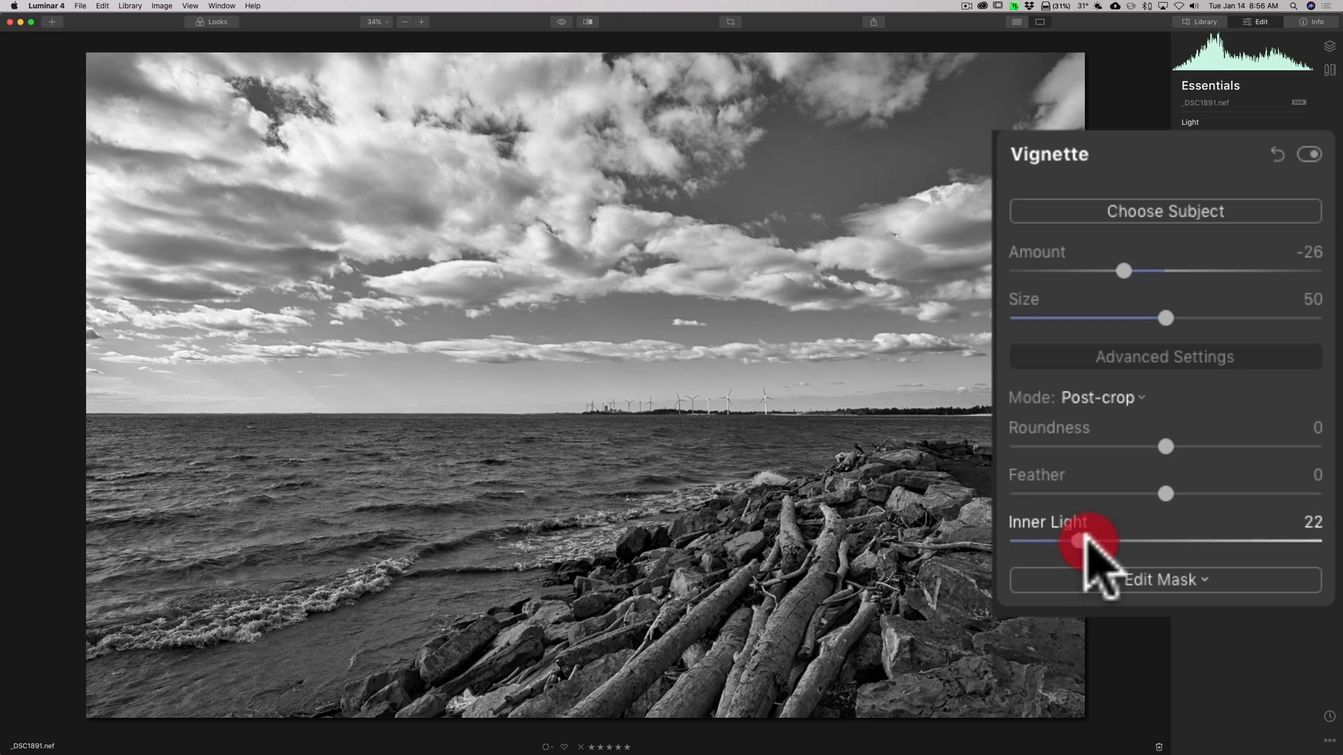
{"action": "left_click_drag", "start_coordinate": [1082, 541], "coordinate": [1099, 540]}
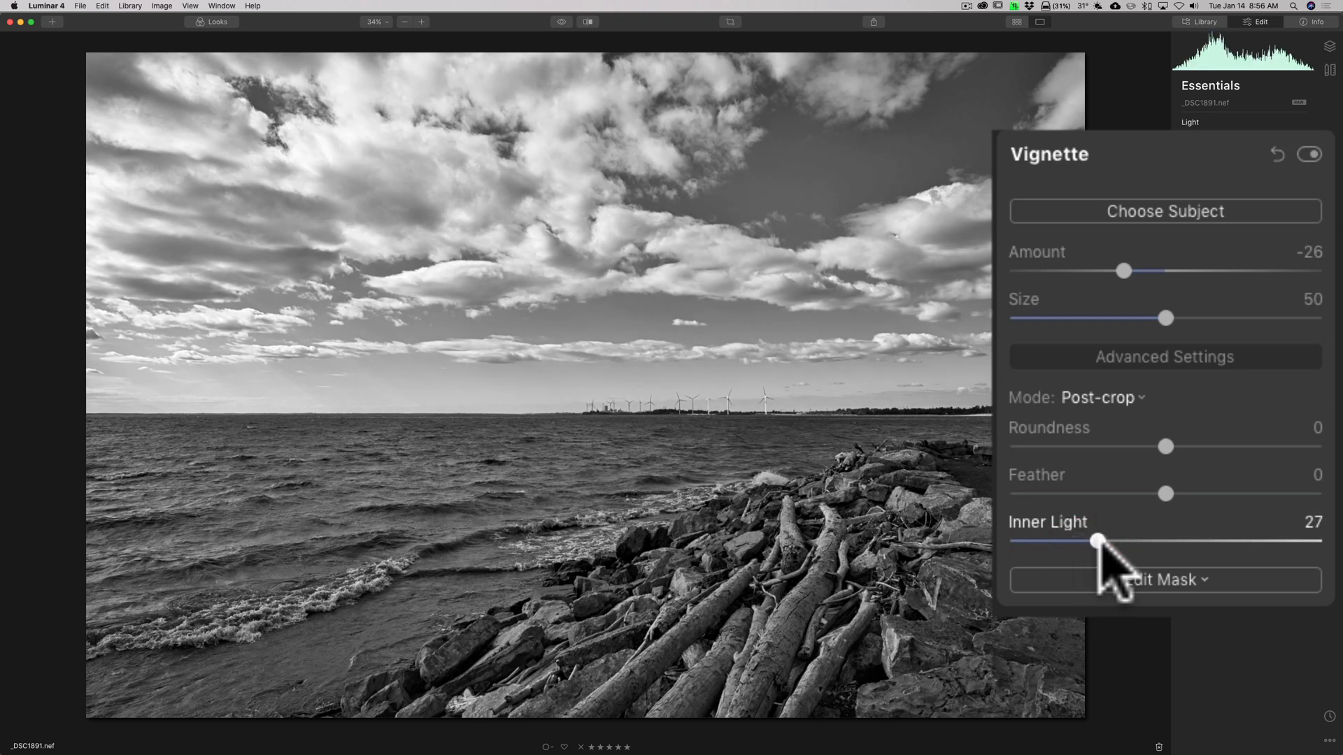
{"action": "mouse_move", "coordinate": [1109, 155]}
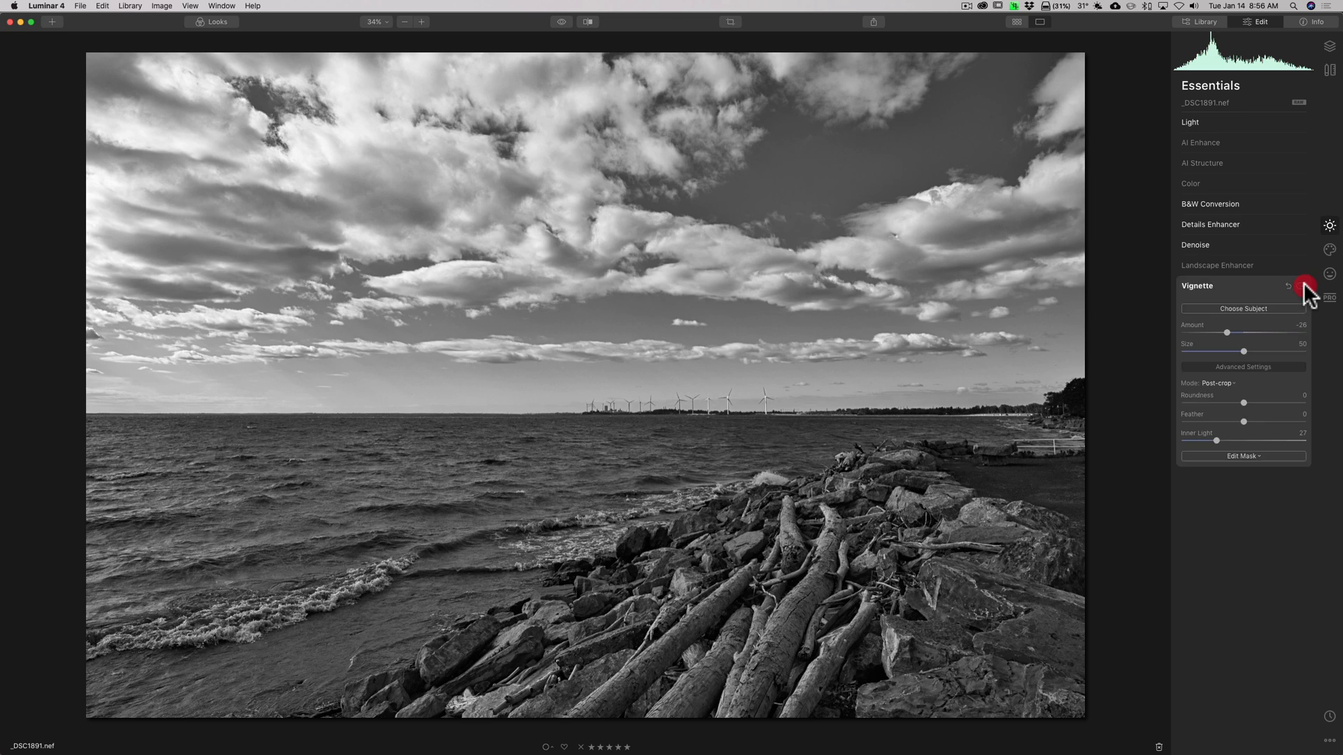
Toggle the vignette off and on to compare, then collapse its settings.
{"action": "left_click", "coordinate": [1306, 286]}
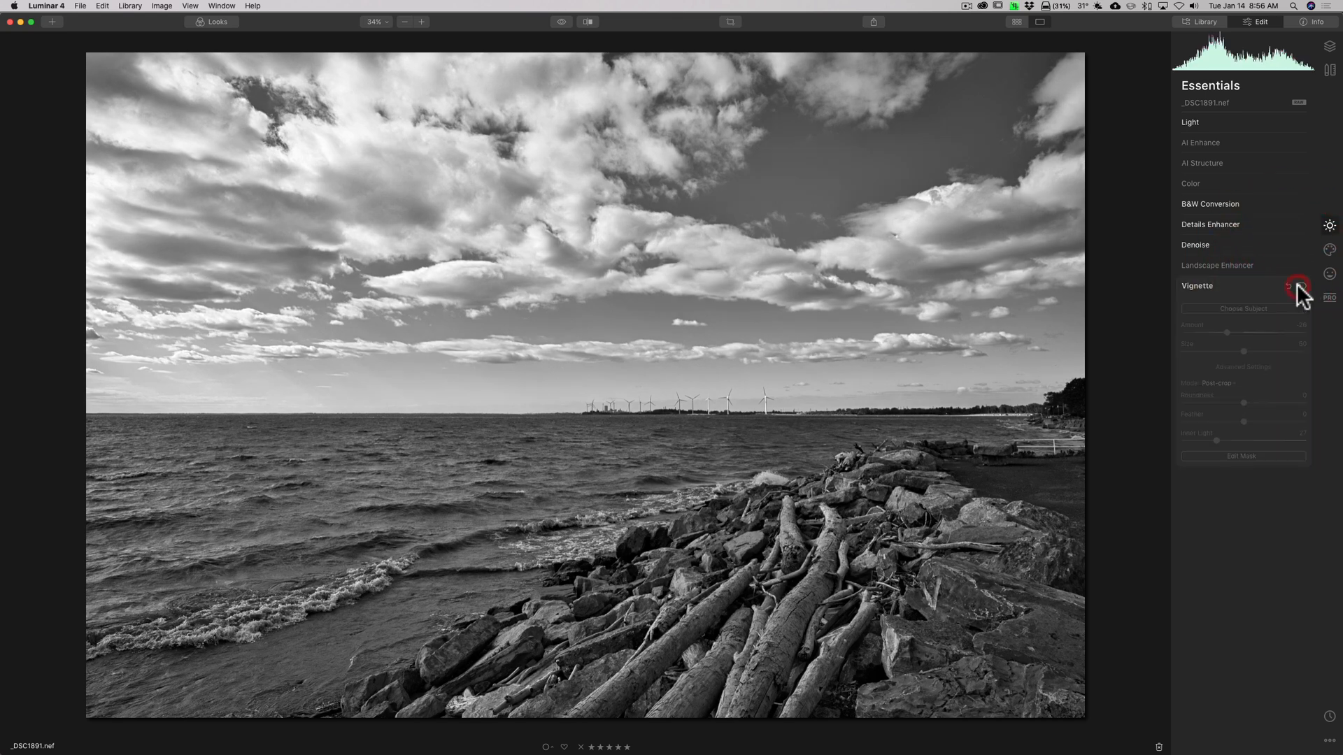
{"action": "left_click", "coordinate": [1303, 286]}
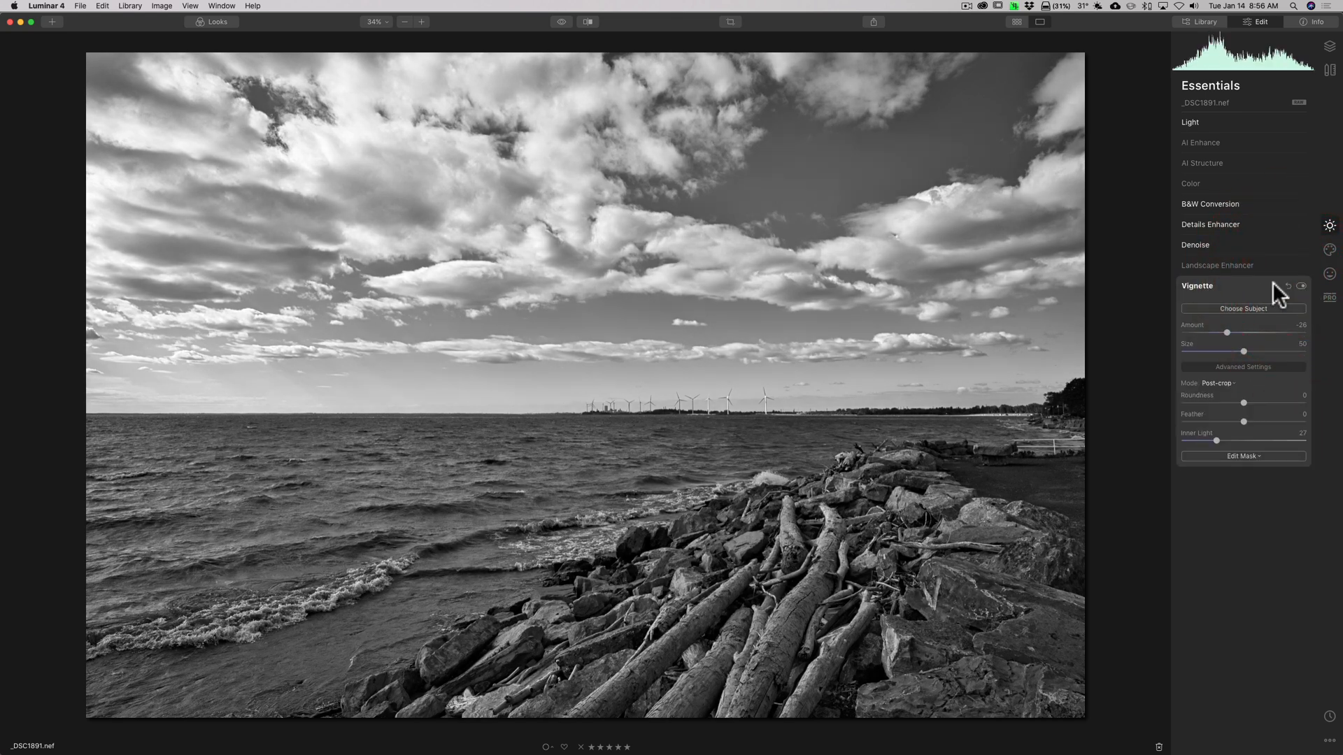
{"action": "left_click", "coordinate": [1197, 285]}
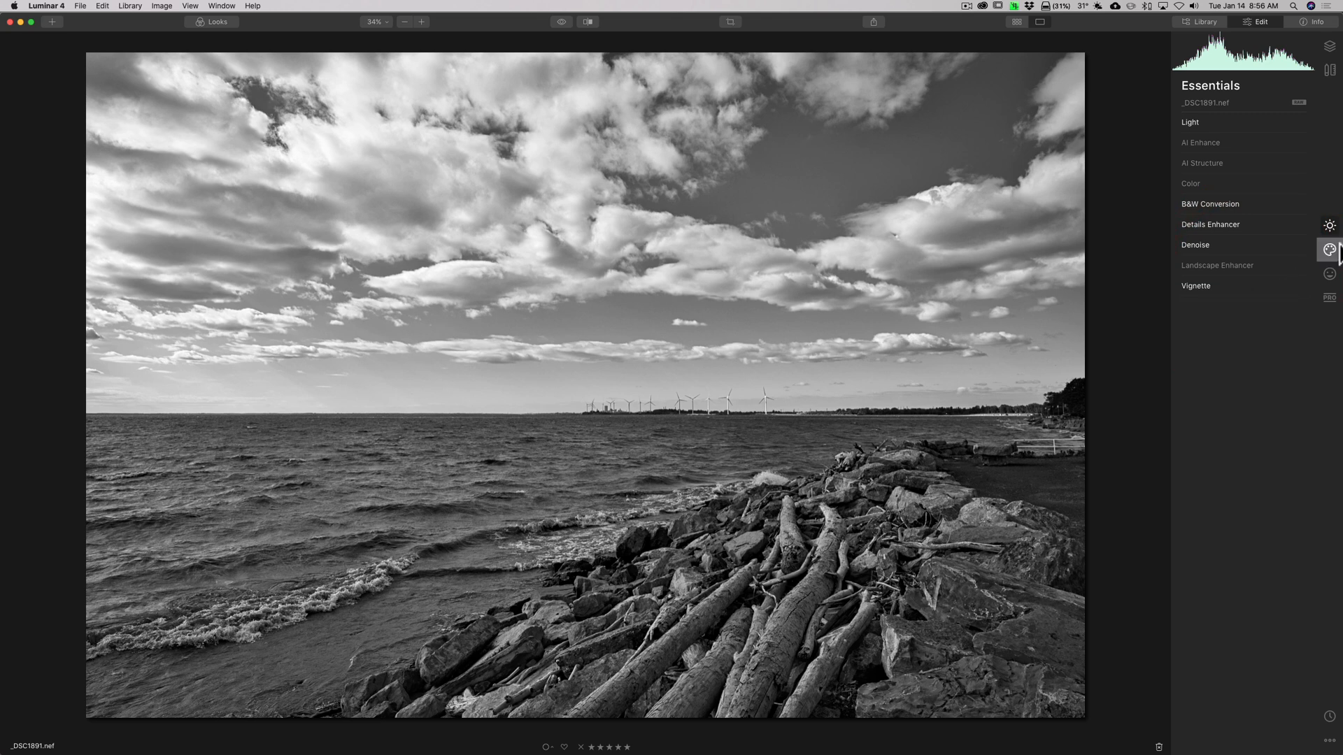
In the Creative tools, try the Dramatic effect amount, then reset it to 0.
{"action": "left_click", "coordinate": [1329, 246]}
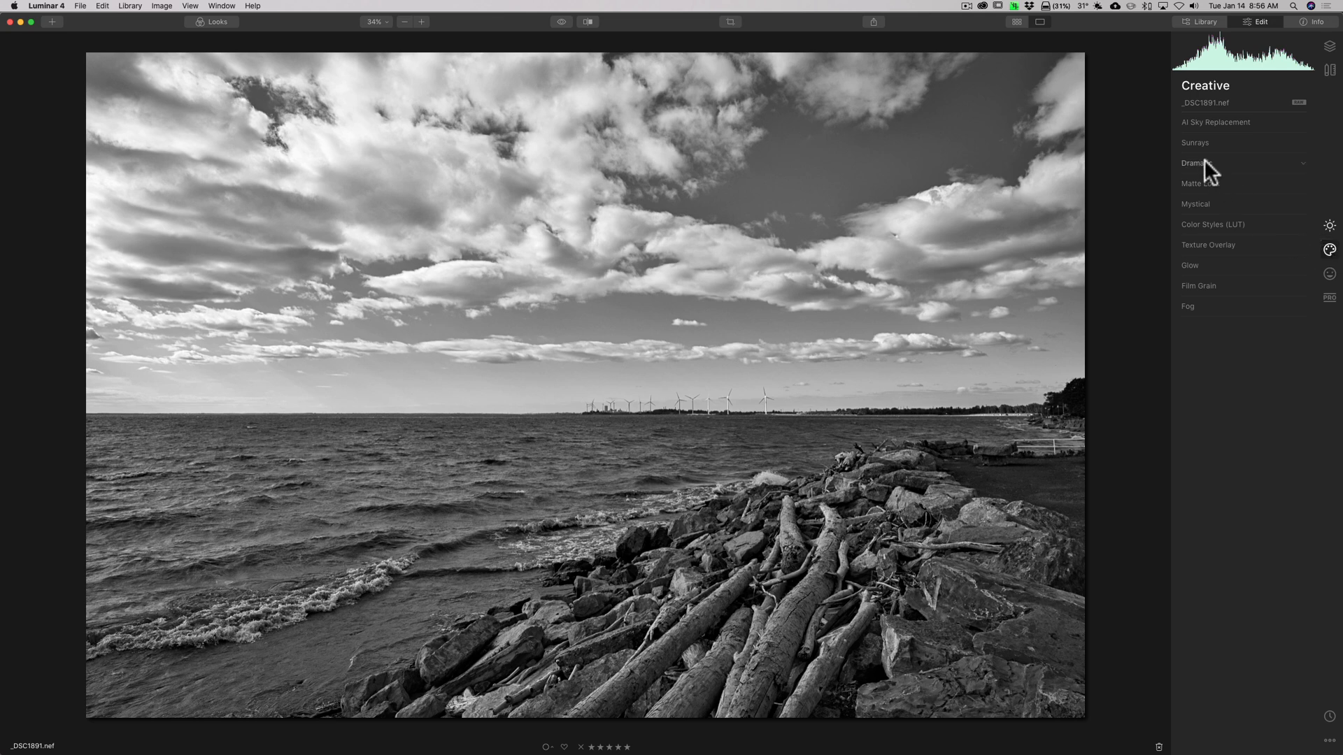
{"action": "left_click", "coordinate": [1198, 163]}
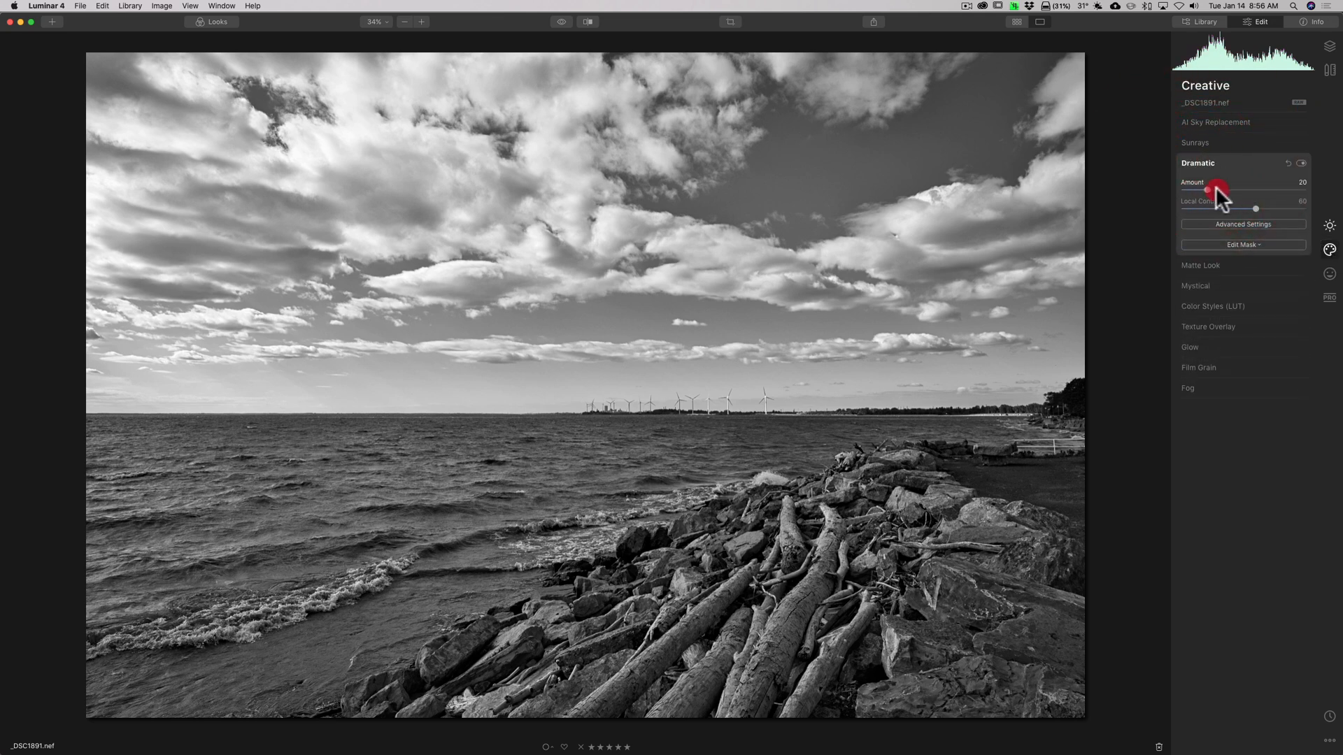
{"action": "left_click_drag", "start_coordinate": [1208, 190], "coordinate": [1232, 190]}
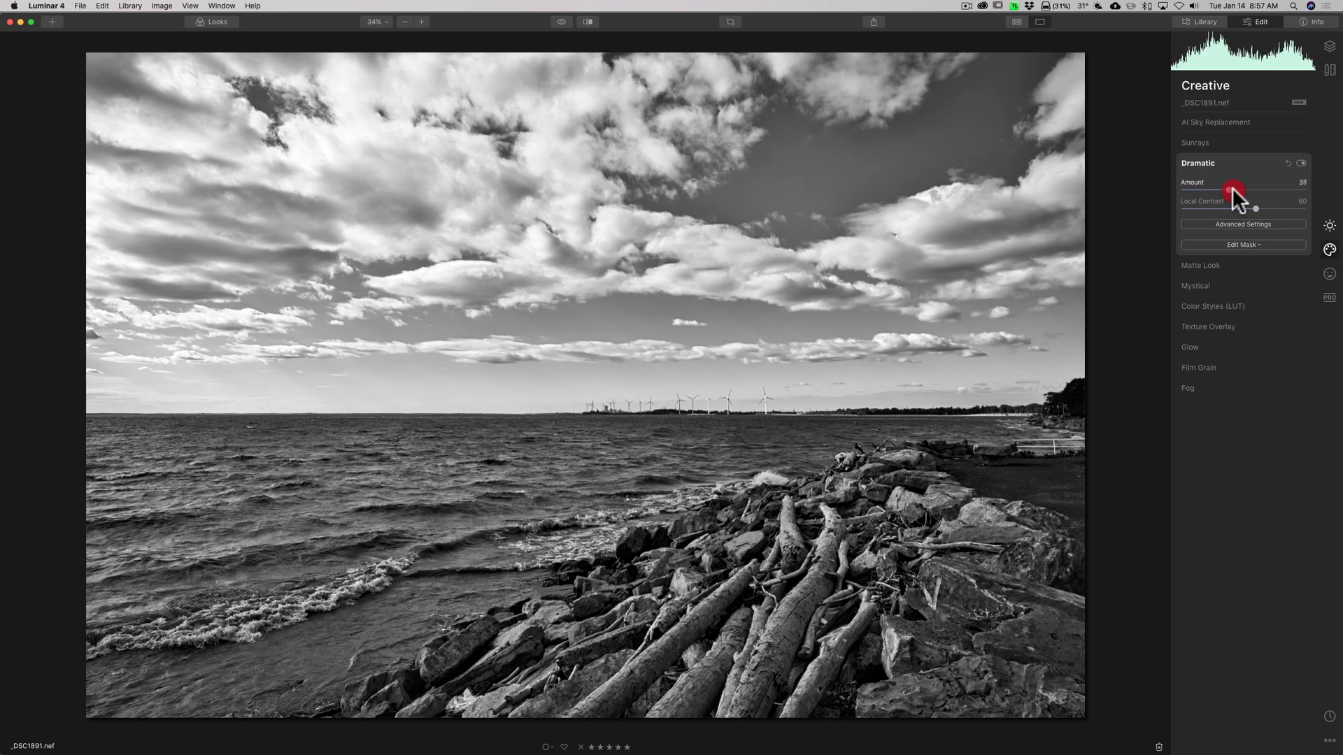
{"action": "left_click_drag", "start_coordinate": [1233, 182], "coordinate": [1182, 182]}
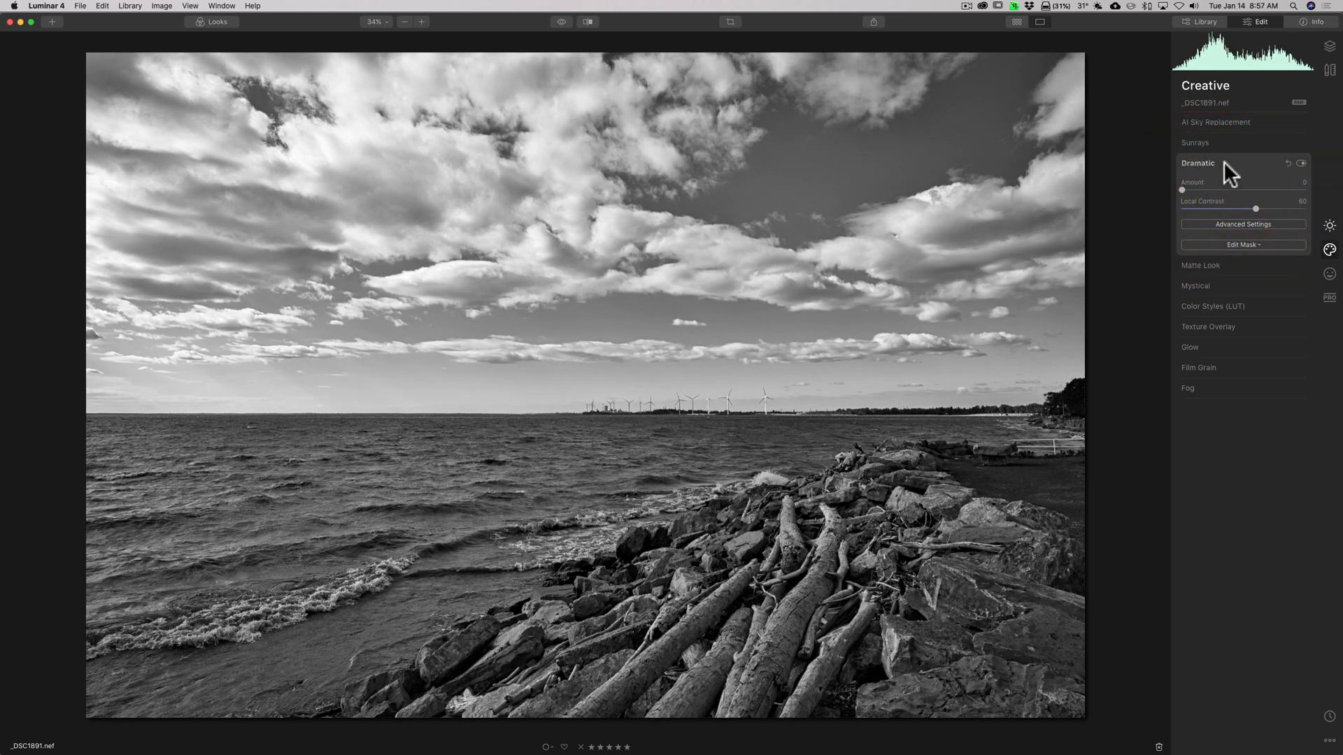
{"action": "left_click", "coordinate": [1196, 163]}
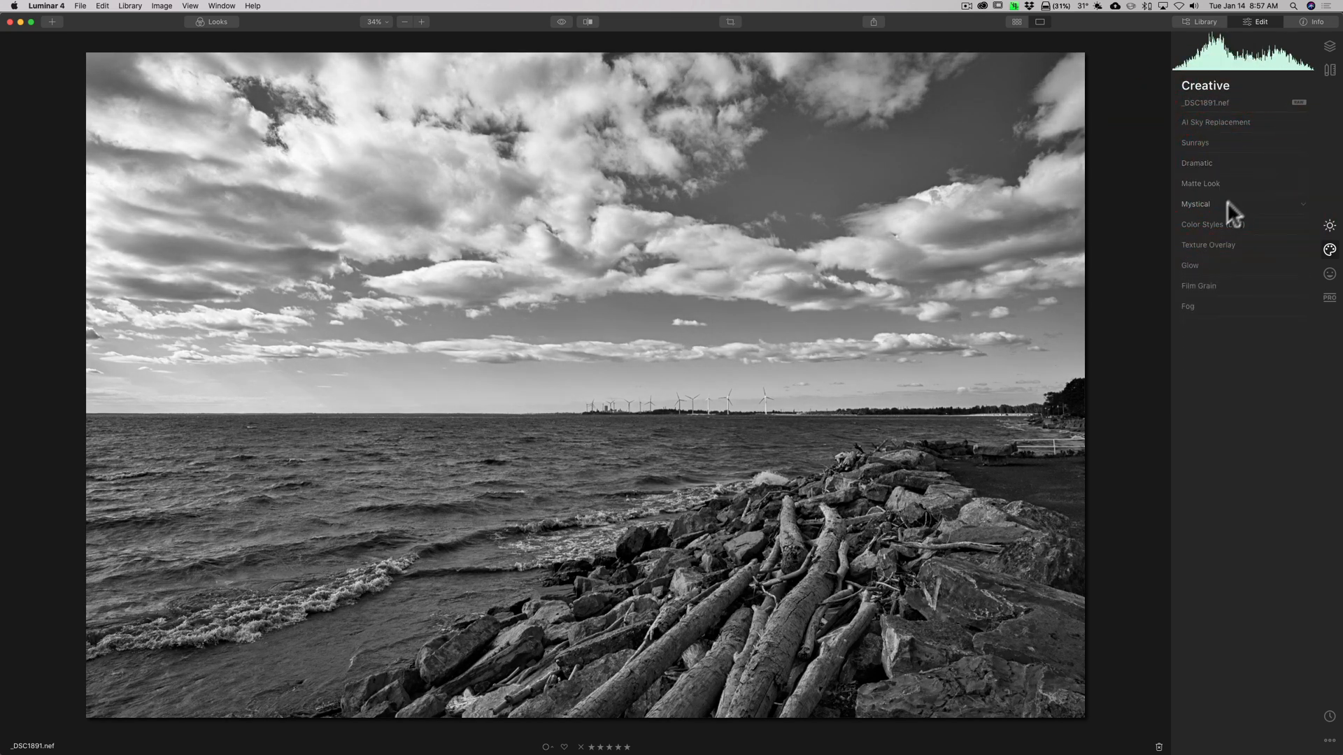
Try raising the Mystical effect amount on the photo.
{"action": "left_click", "coordinate": [1196, 204]}
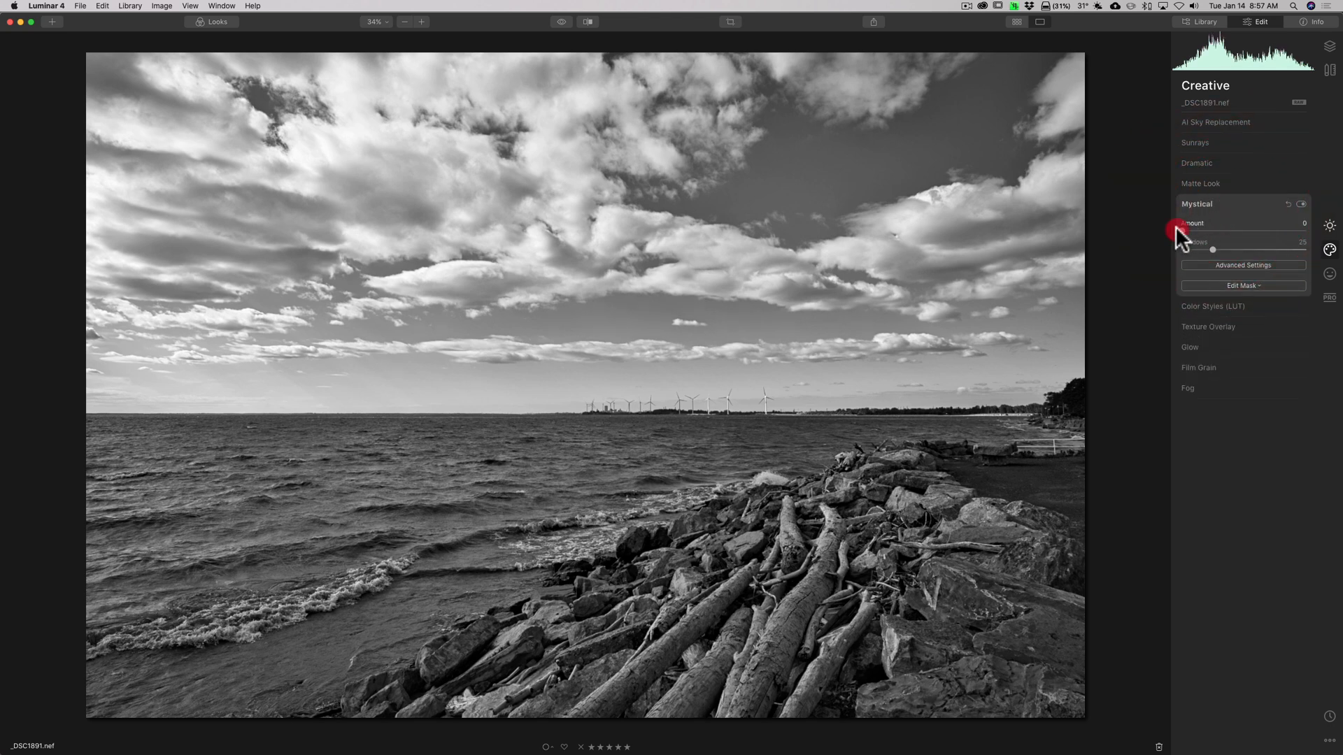
{"action": "left_click_drag", "start_coordinate": [1180, 233], "coordinate": [1270, 233]}
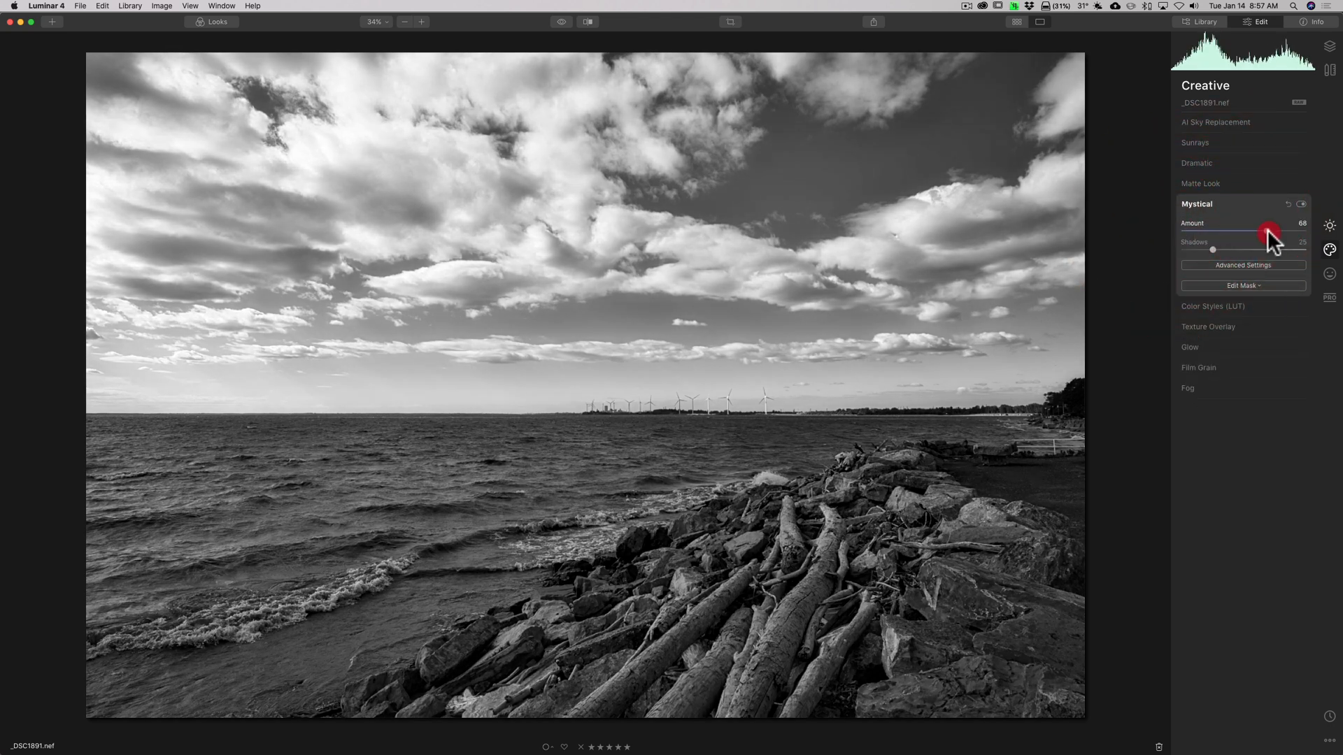
{"action": "left_click_drag", "start_coordinate": [1270, 231], "coordinate": [1182, 230]}
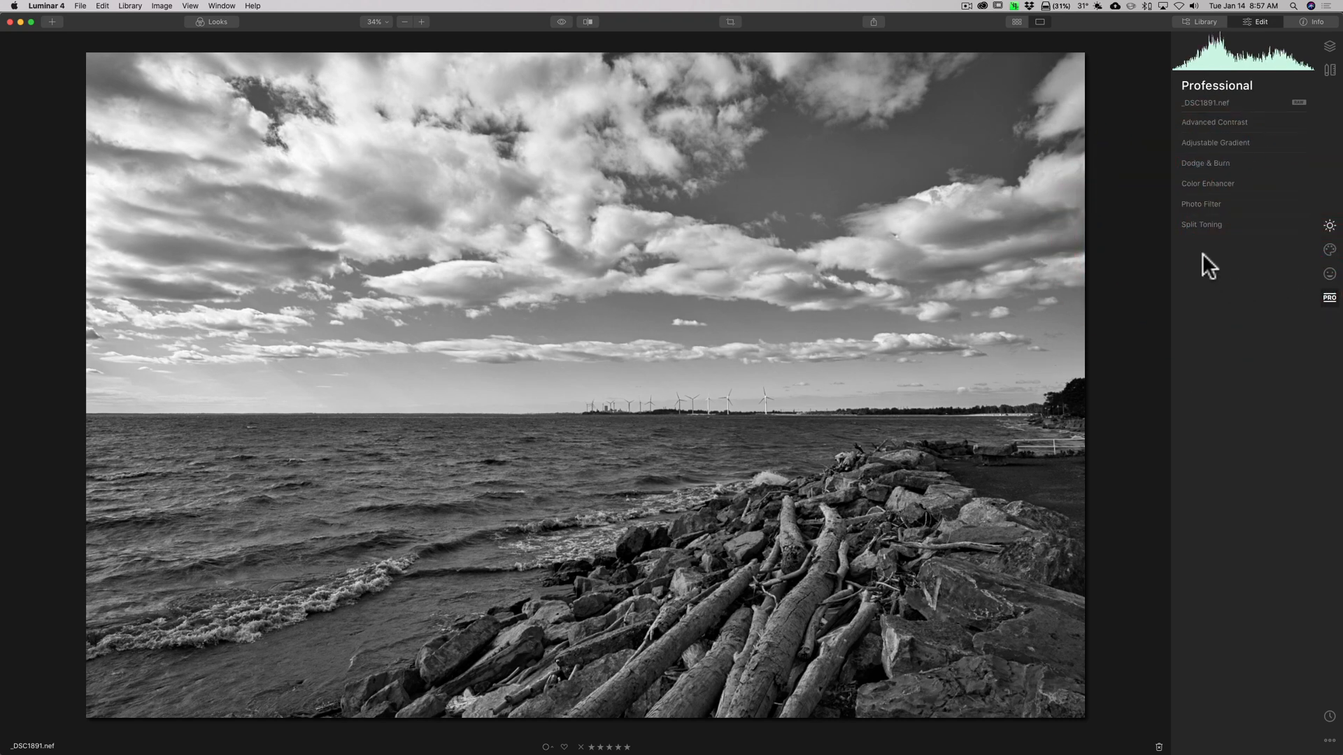
{"action": "mouse_move", "coordinate": [1251, 264]}
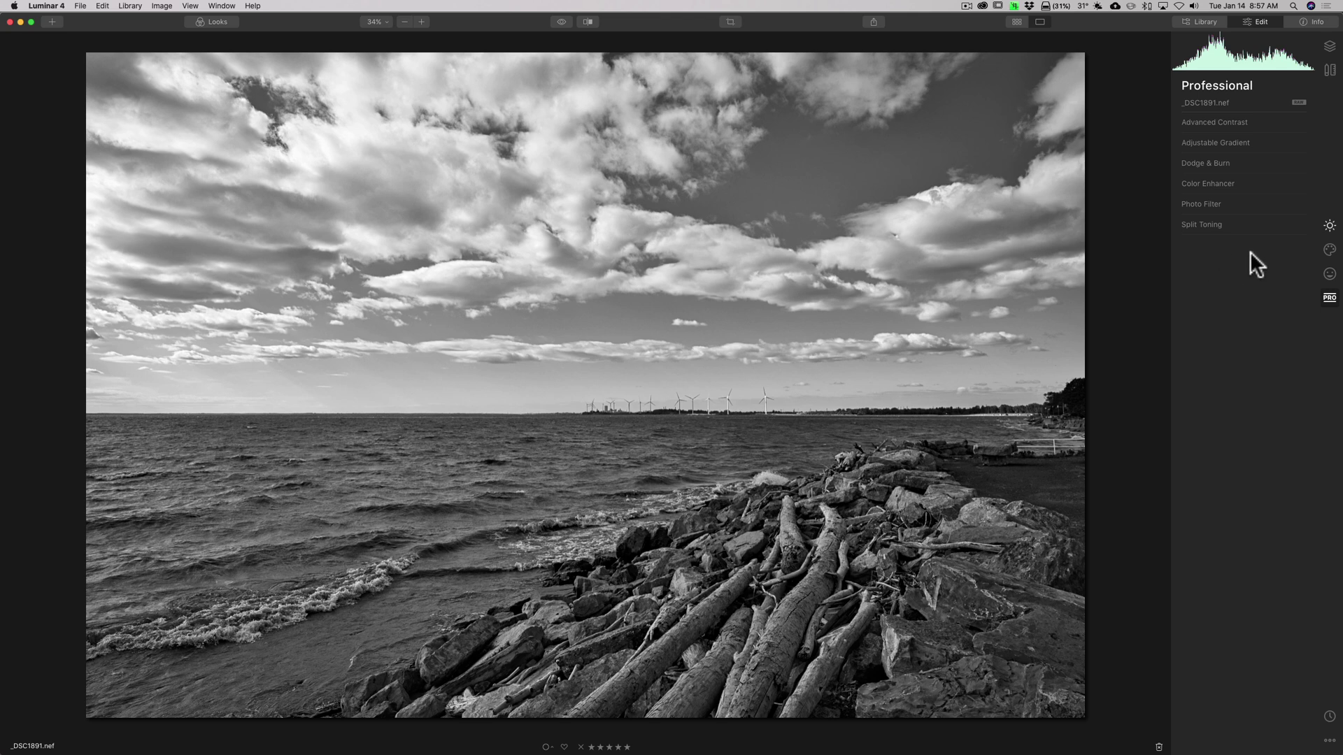
In Advanced Contrast, try Highlights Contrast and reset it, then set Shadows Contrast to 24.
{"action": "left_click", "coordinate": [1209, 122]}
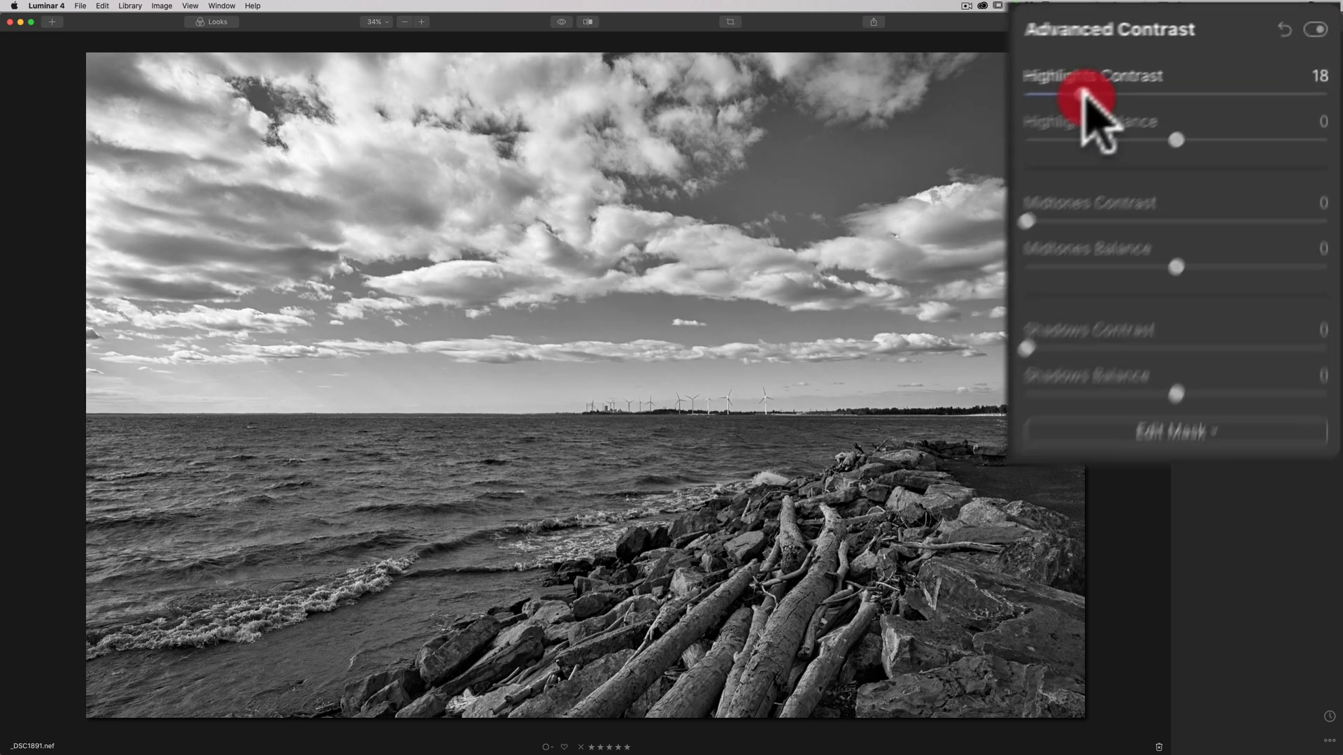
{"action": "left_click_drag", "start_coordinate": [1087, 96], "coordinate": [1165, 96]}
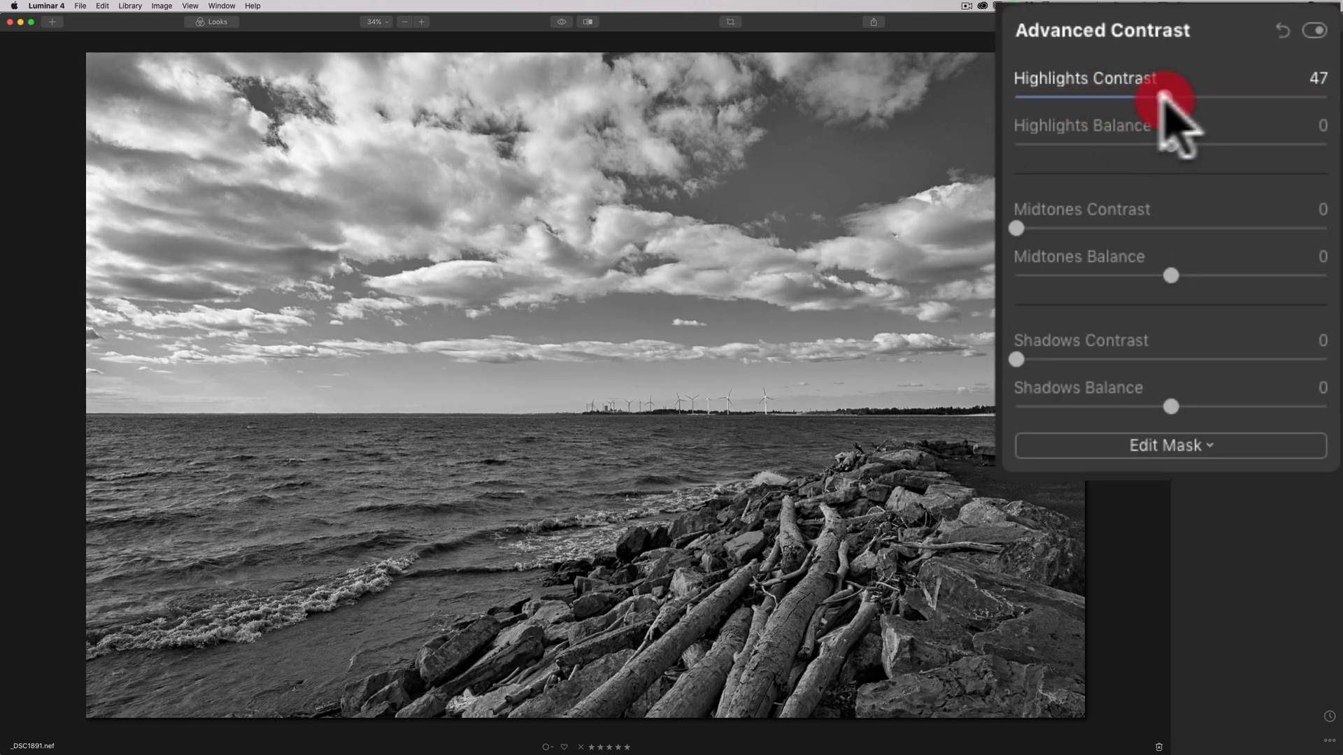
{"action": "left_click_drag", "start_coordinate": [1165, 96], "coordinate": [1016, 95]}
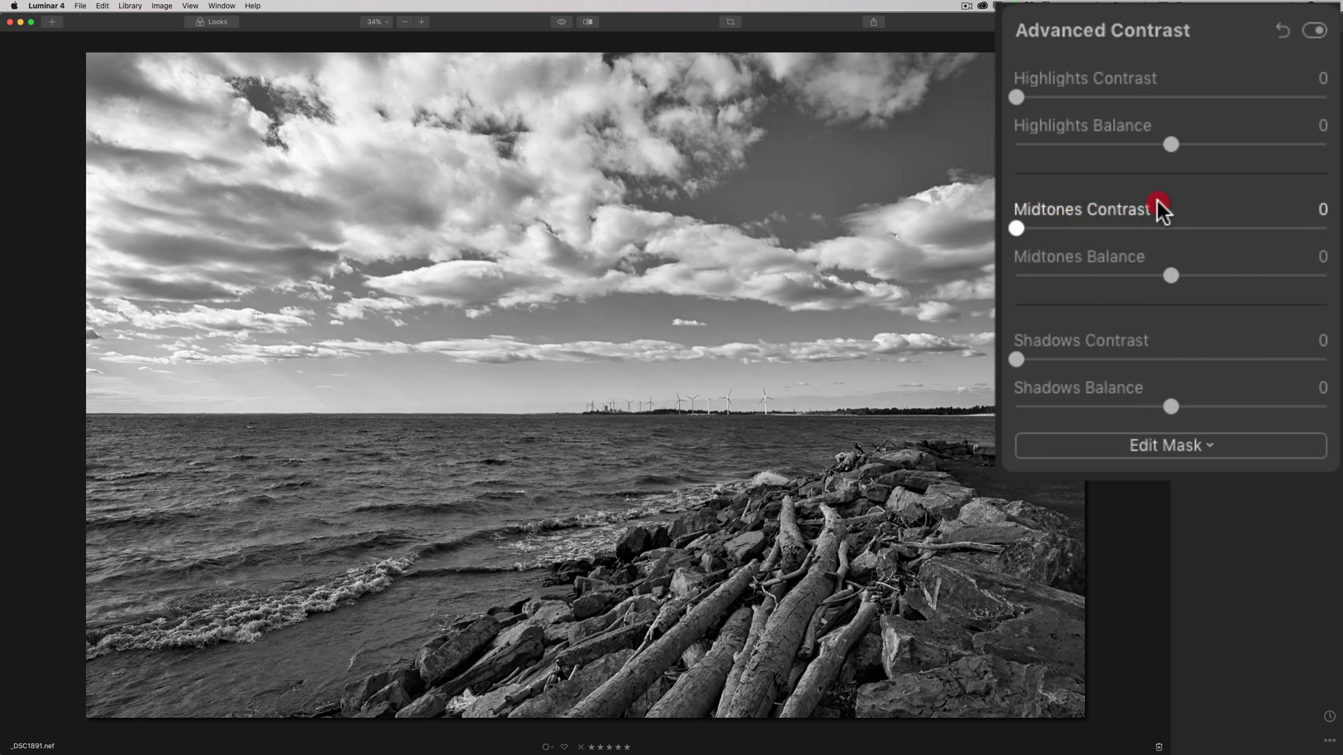
{"action": "left_click_drag", "start_coordinate": [1015, 360], "coordinate": [1077, 359]}
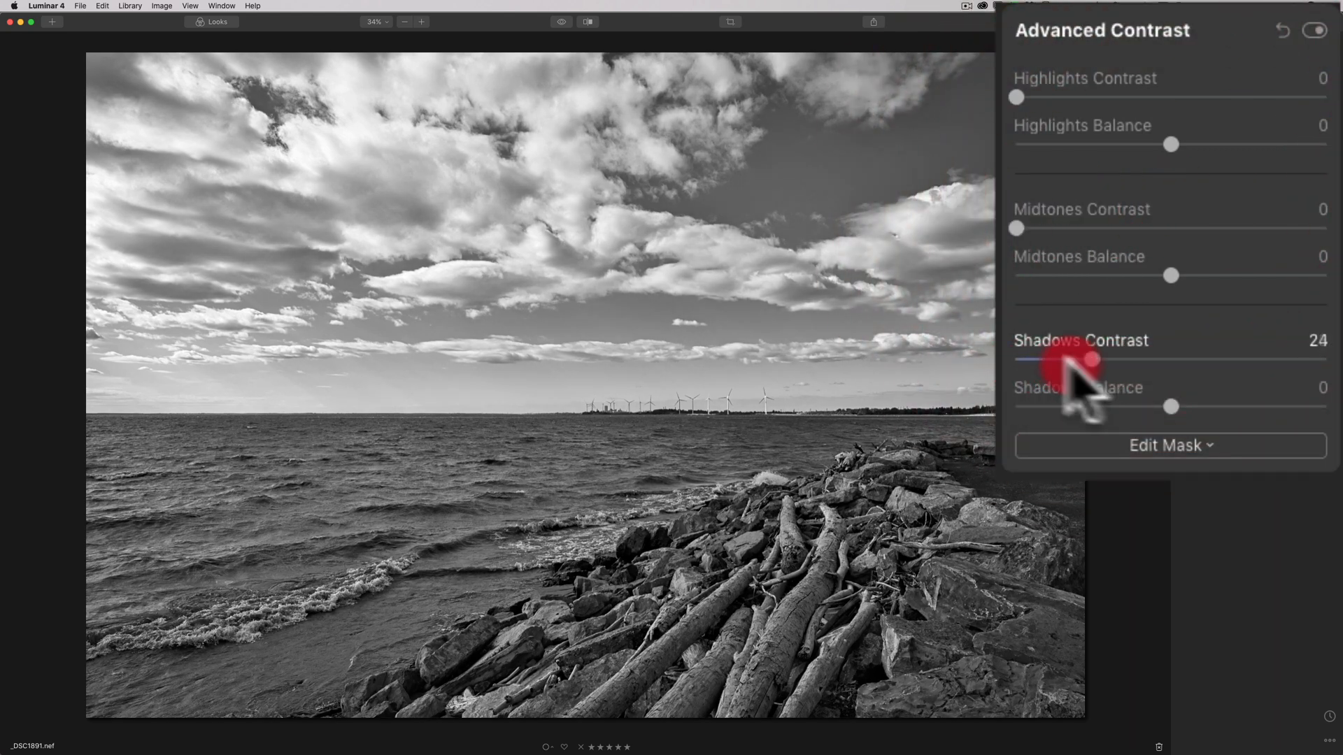
{"action": "left_click_drag", "start_coordinate": [1076, 360], "coordinate": [1066, 359]}
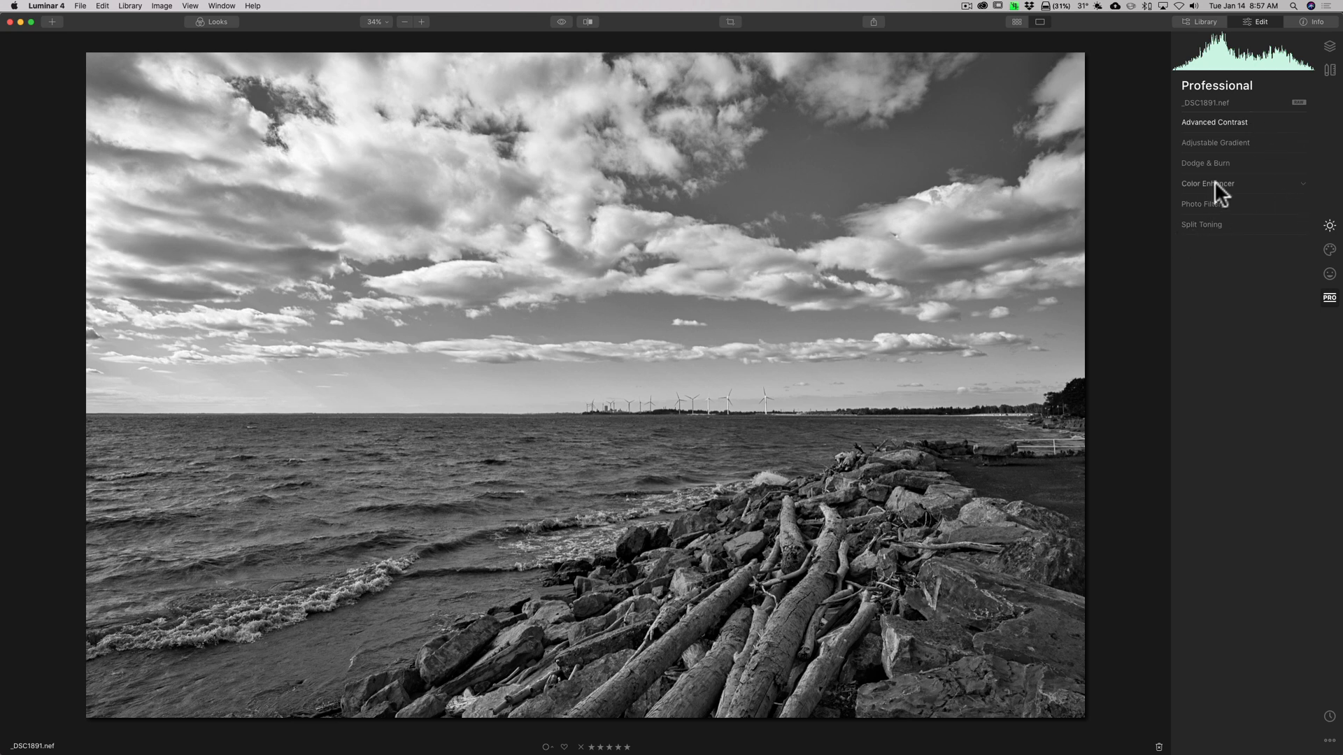
{"action": "mouse_move", "coordinate": [1234, 210]}
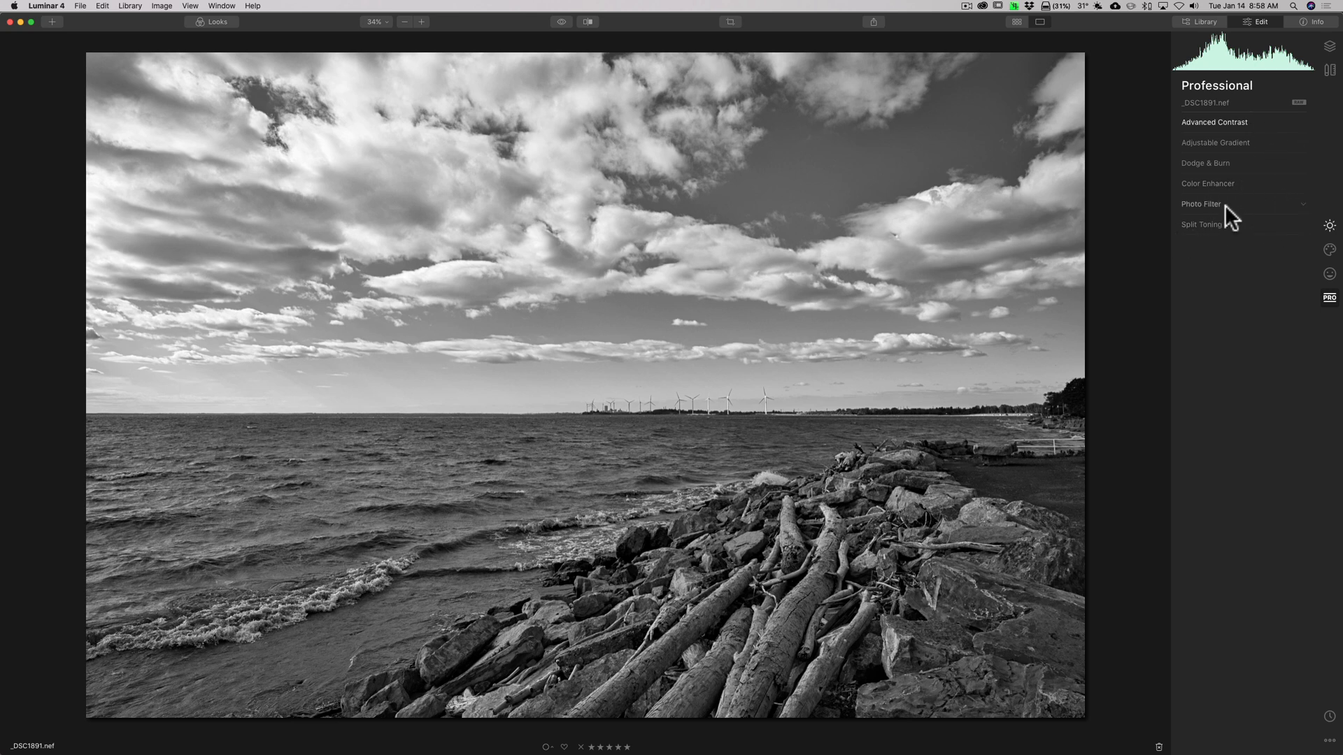